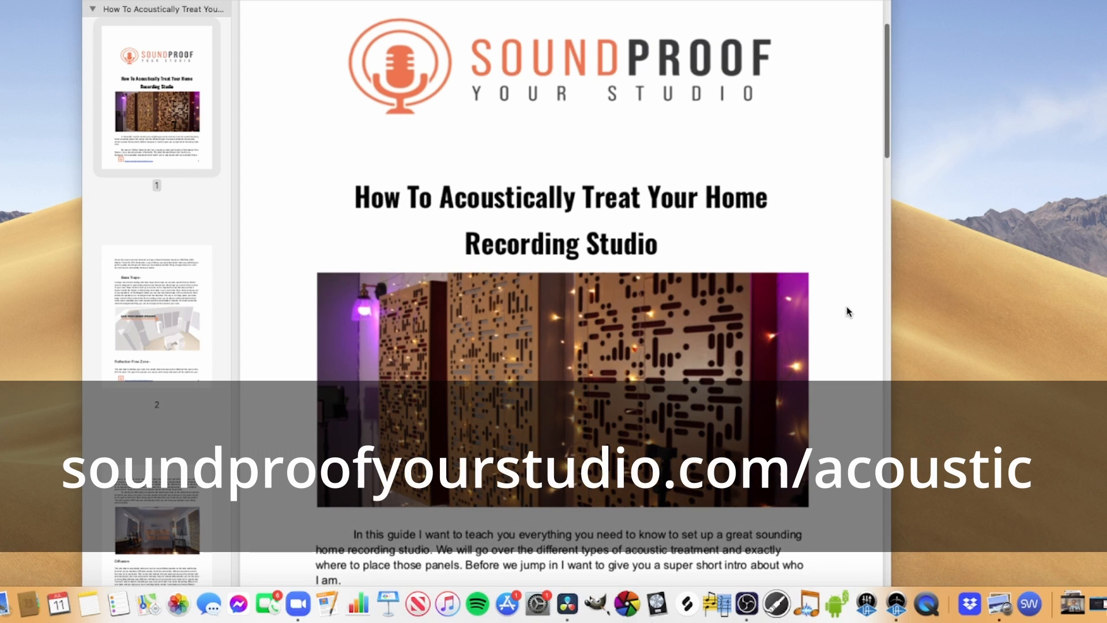
# Step: Scroll down through the end user license agreement text
pyautogui.scroll(-3)
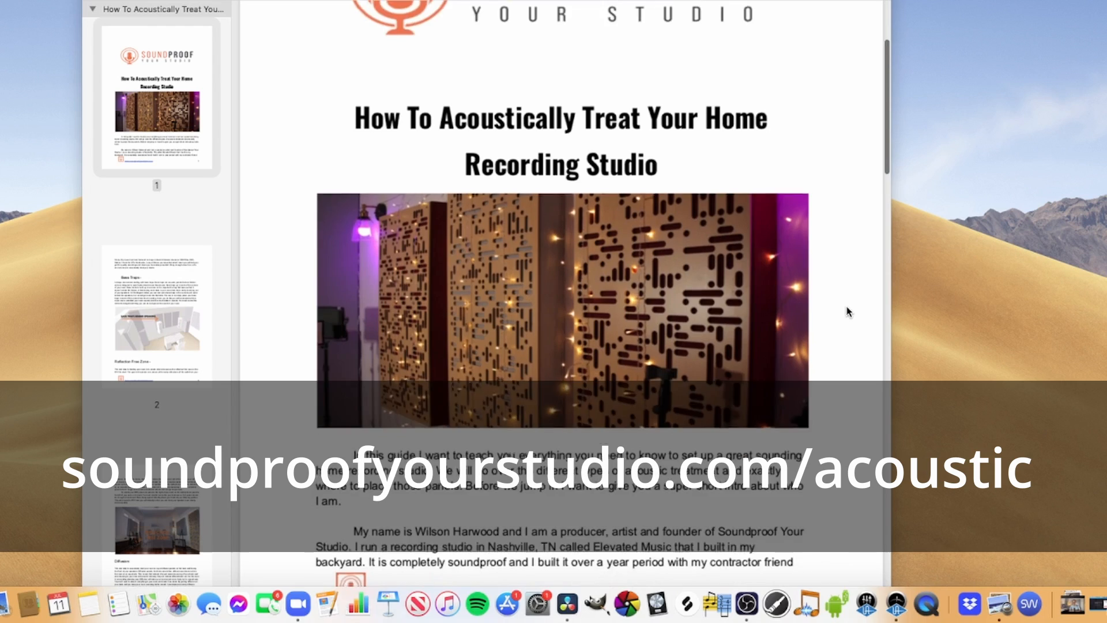
pyautogui.scroll(-3)
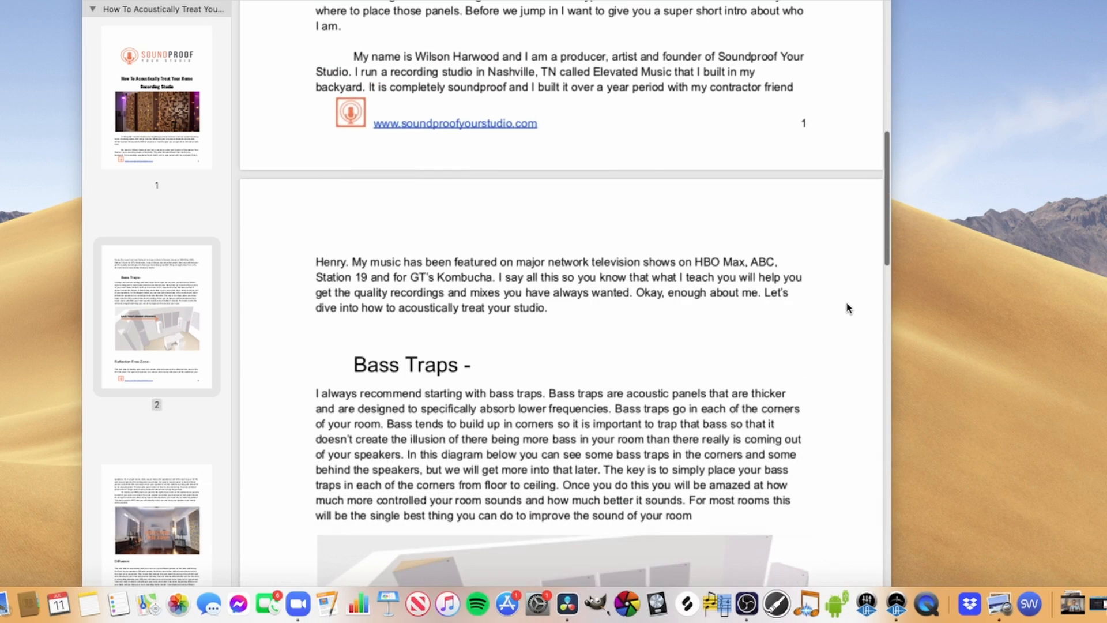
pyautogui.scroll(-3)
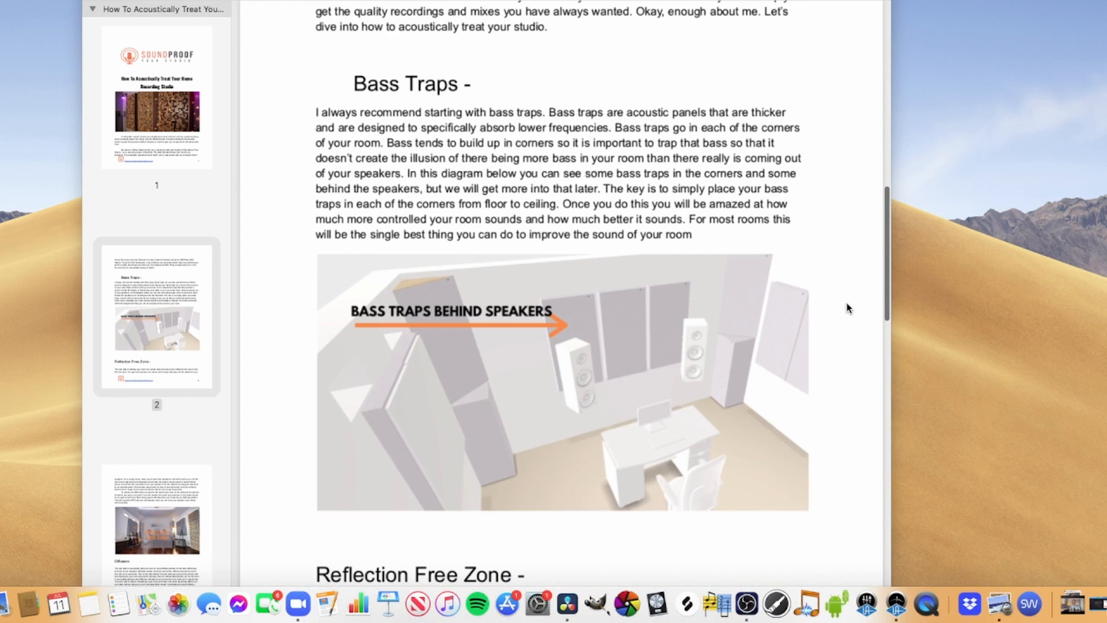
pyautogui.scroll(-3)
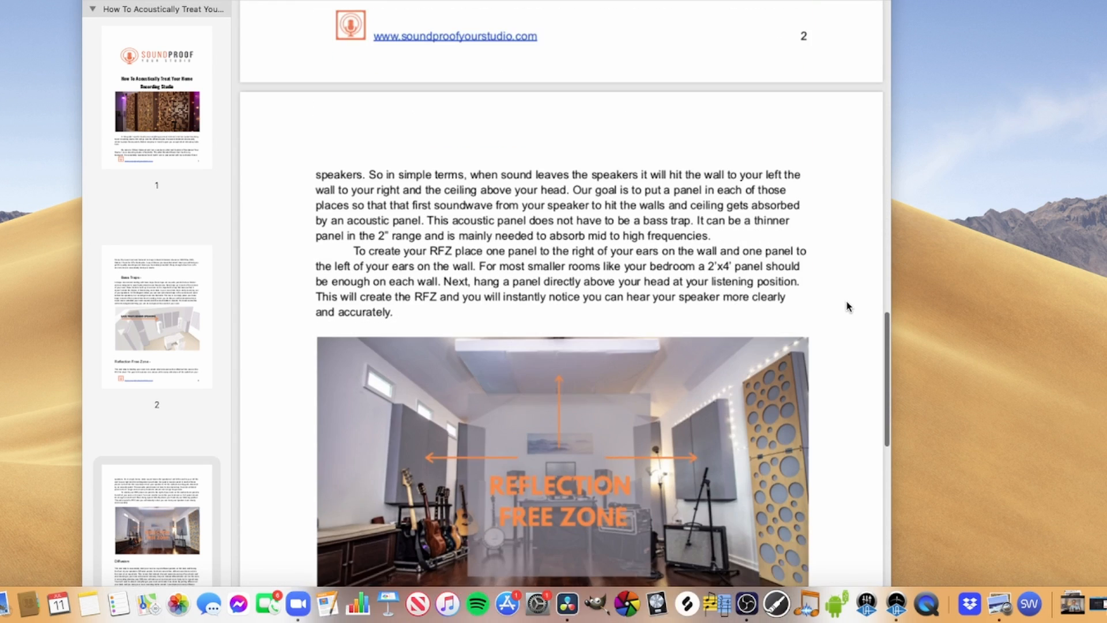
pyautogui.scroll(-3)
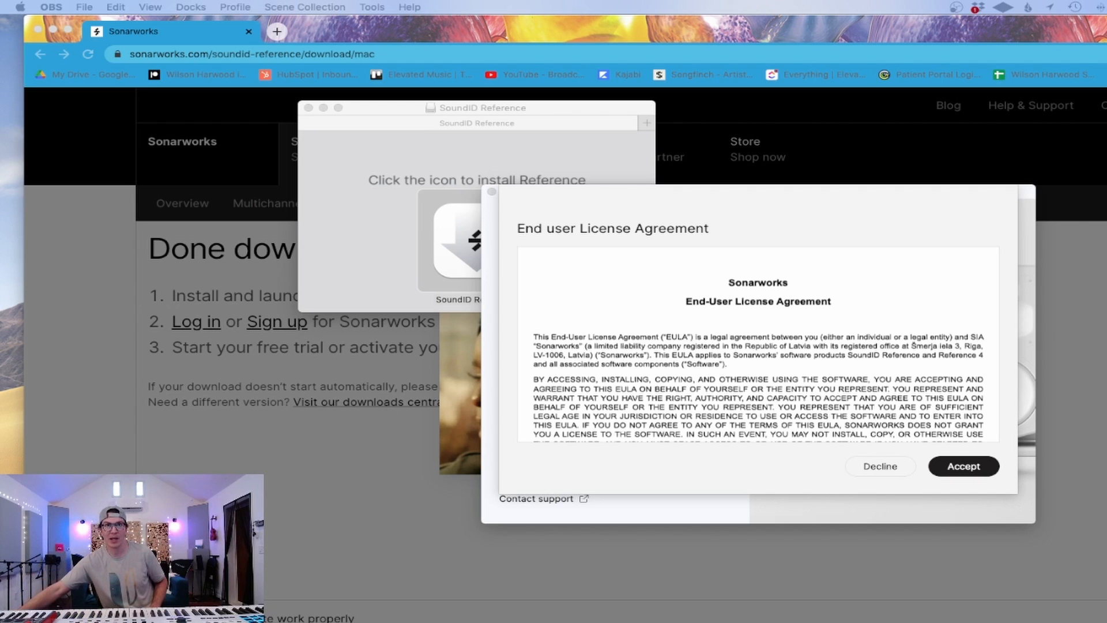
pyautogui.moveTo(824, 296)
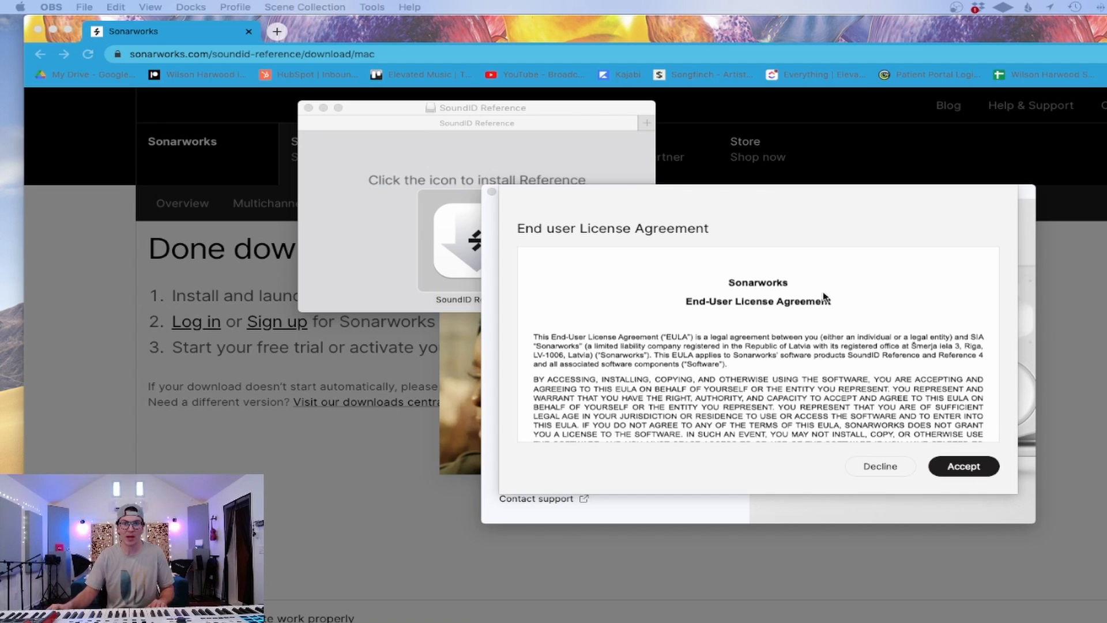
pyautogui.moveTo(309, 210)
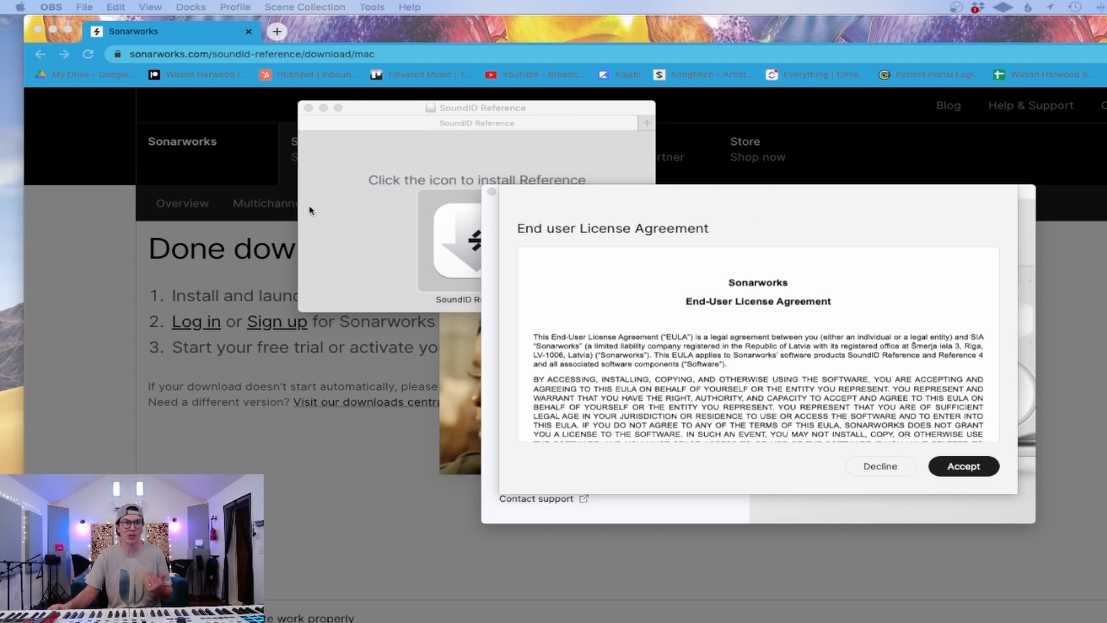
pyautogui.moveTo(300, 442)
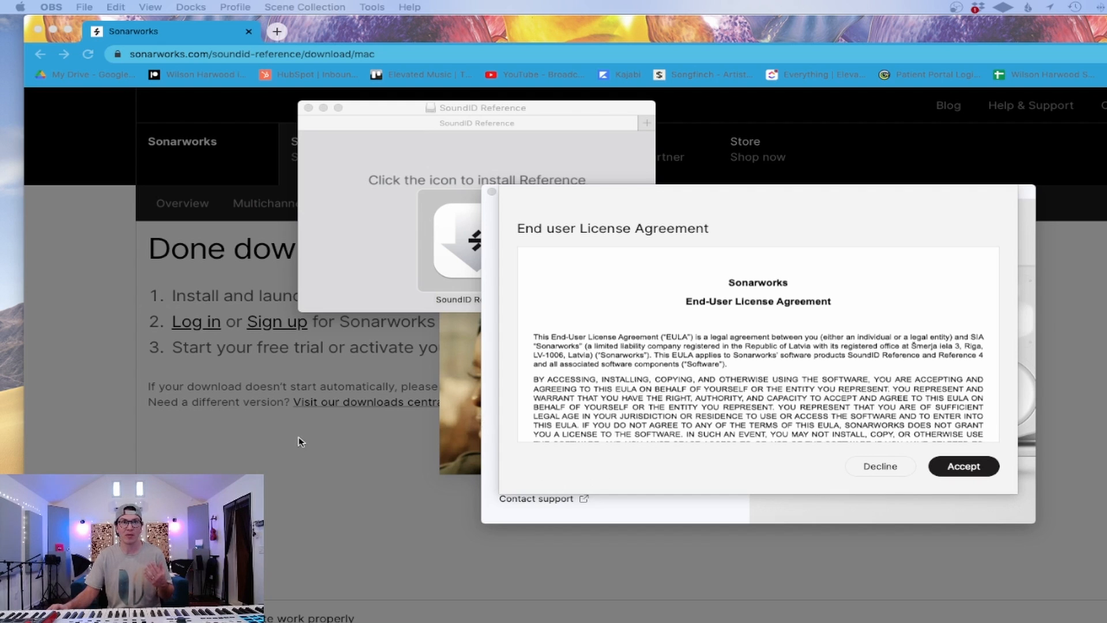
pyautogui.moveTo(764, 425)
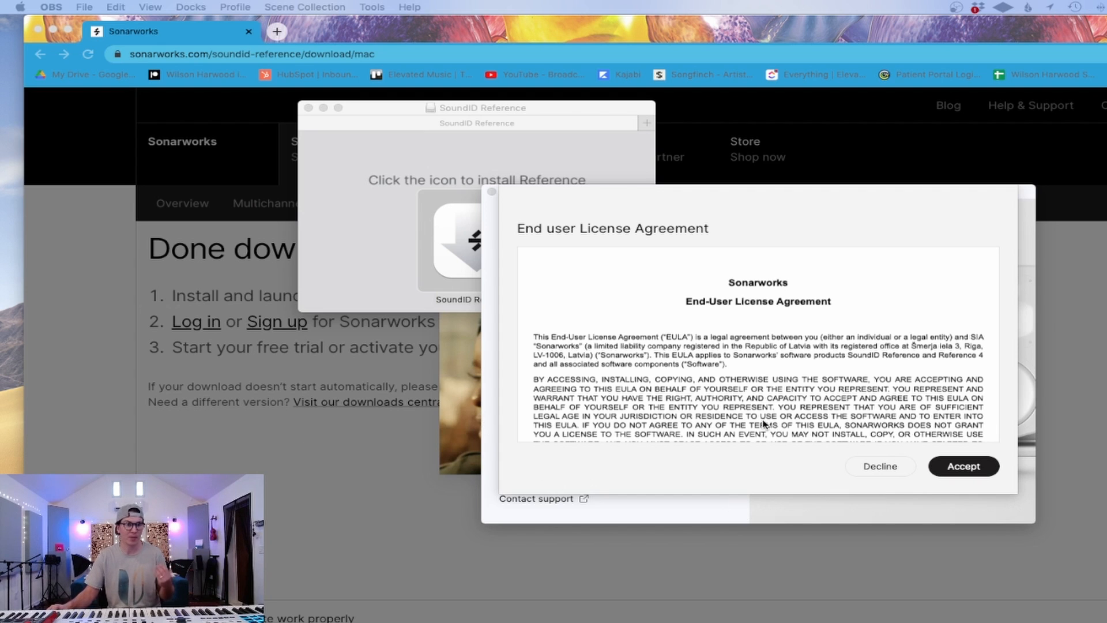
pyautogui.moveTo(380, 366)
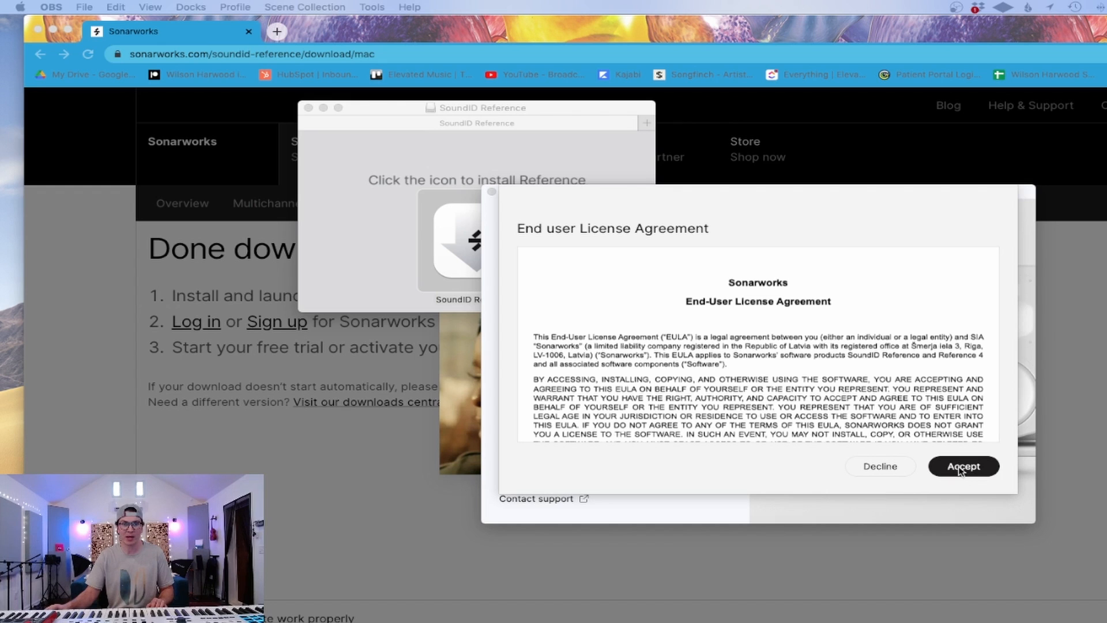
# Step: Accept the EULA and install the For Speakers and Headphones edition
pyautogui.click(961, 465)
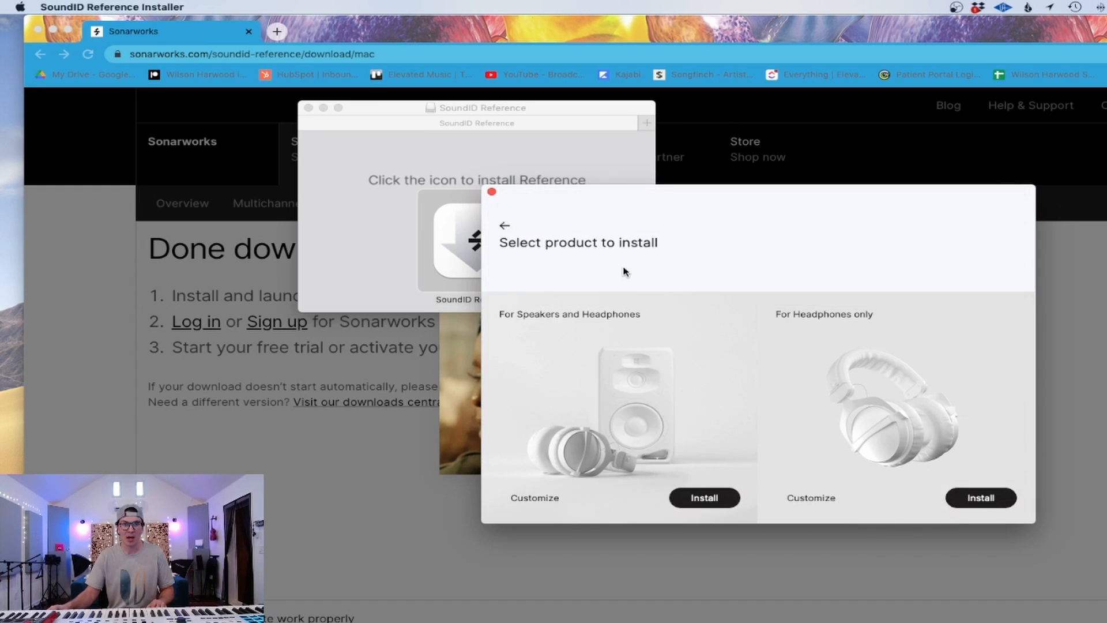
pyautogui.moveTo(708, 445)
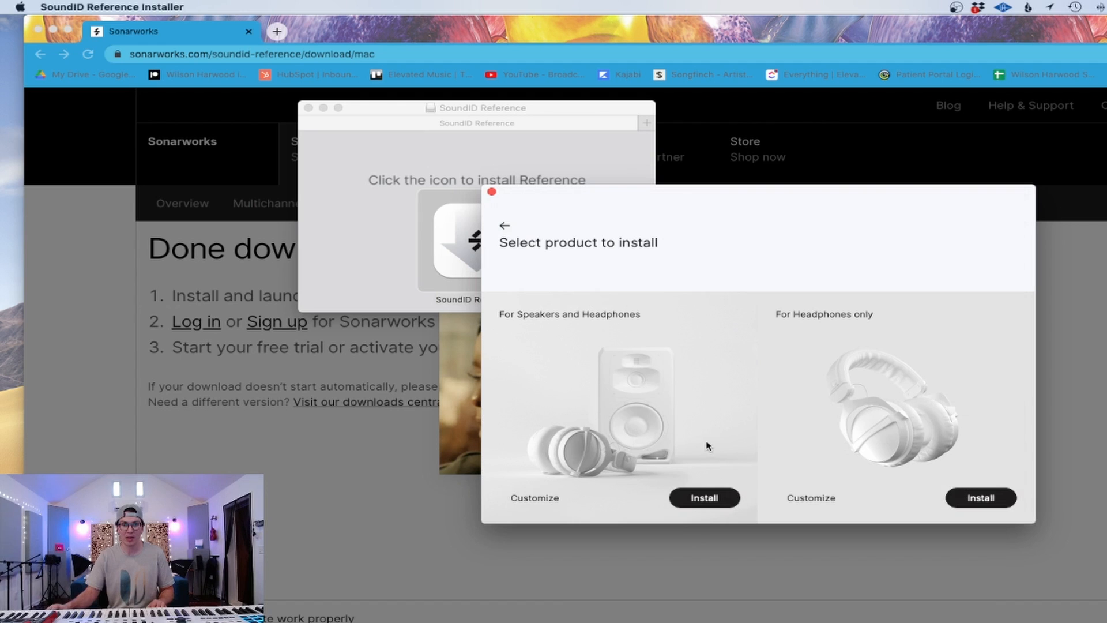
pyautogui.moveTo(917, 439)
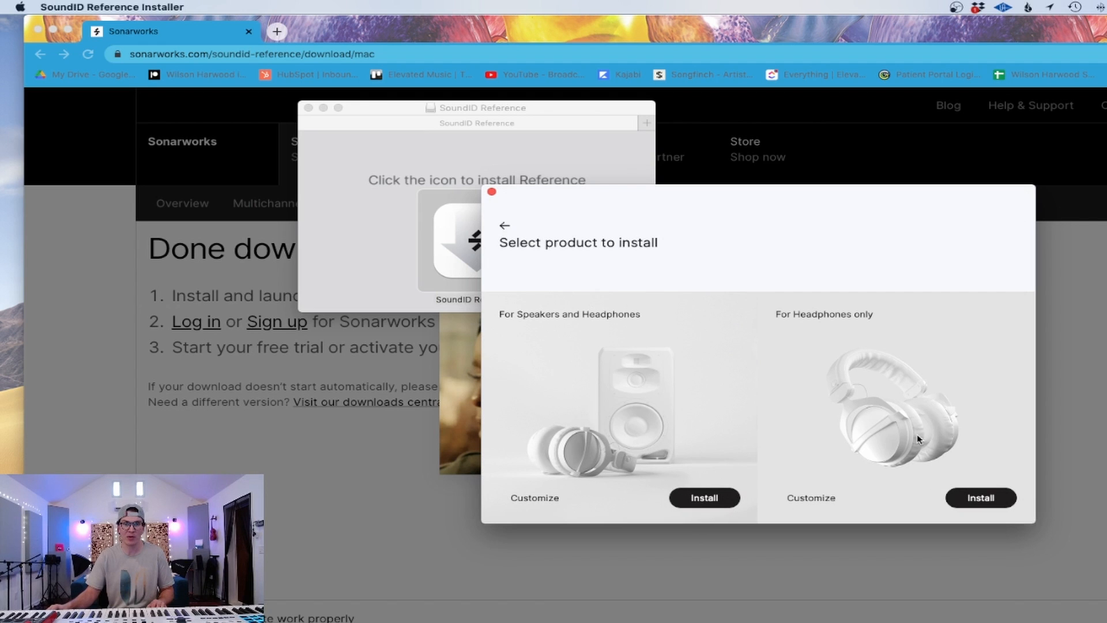
pyautogui.moveTo(720, 501)
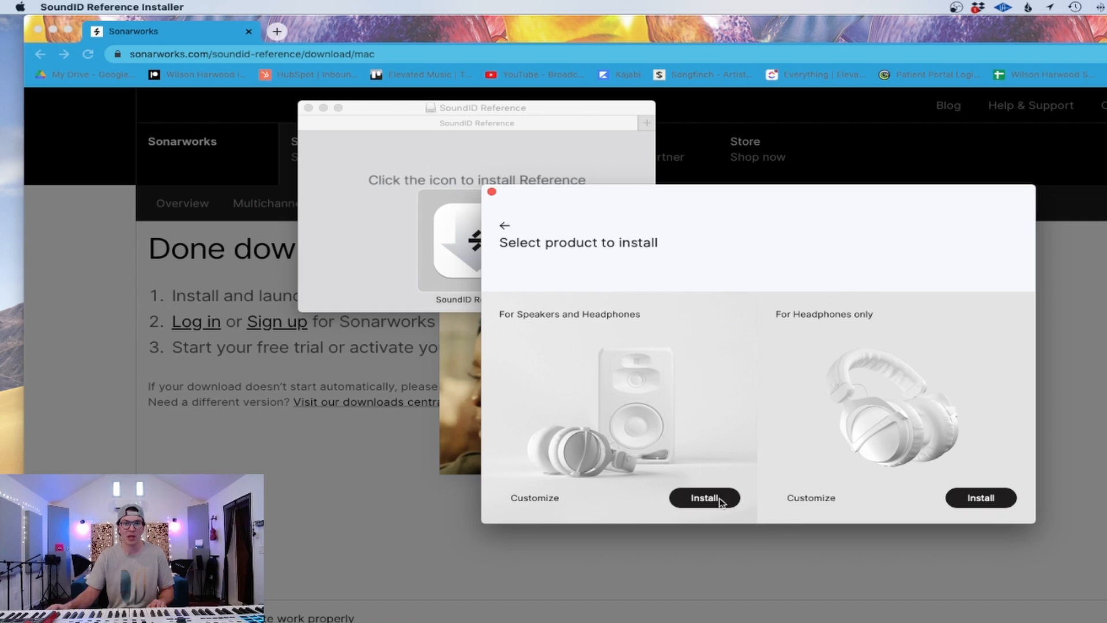
pyautogui.click(703, 497)
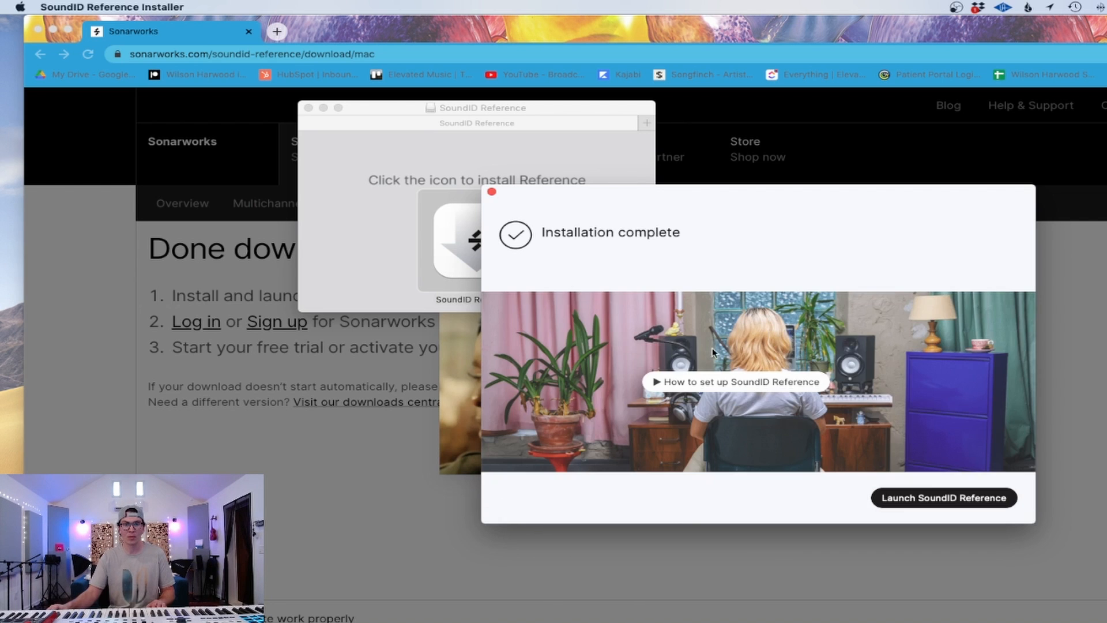
pyautogui.moveTo(681, 386)
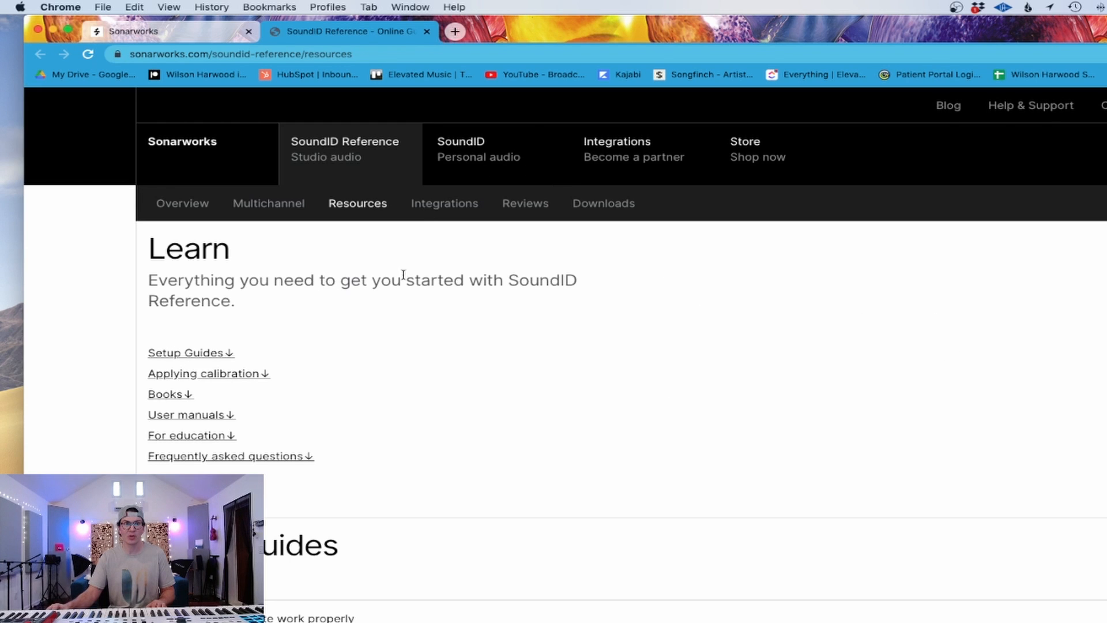
# Step: Scroll the Resources page down to the Setup guides section
pyautogui.scroll(-3)
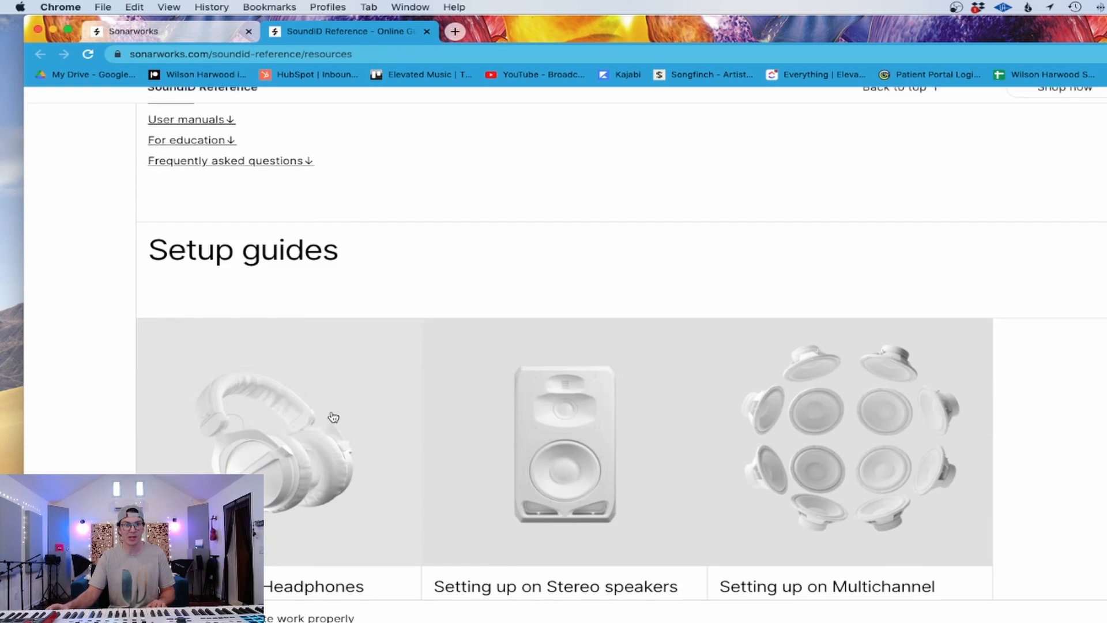
pyautogui.scroll(-3)
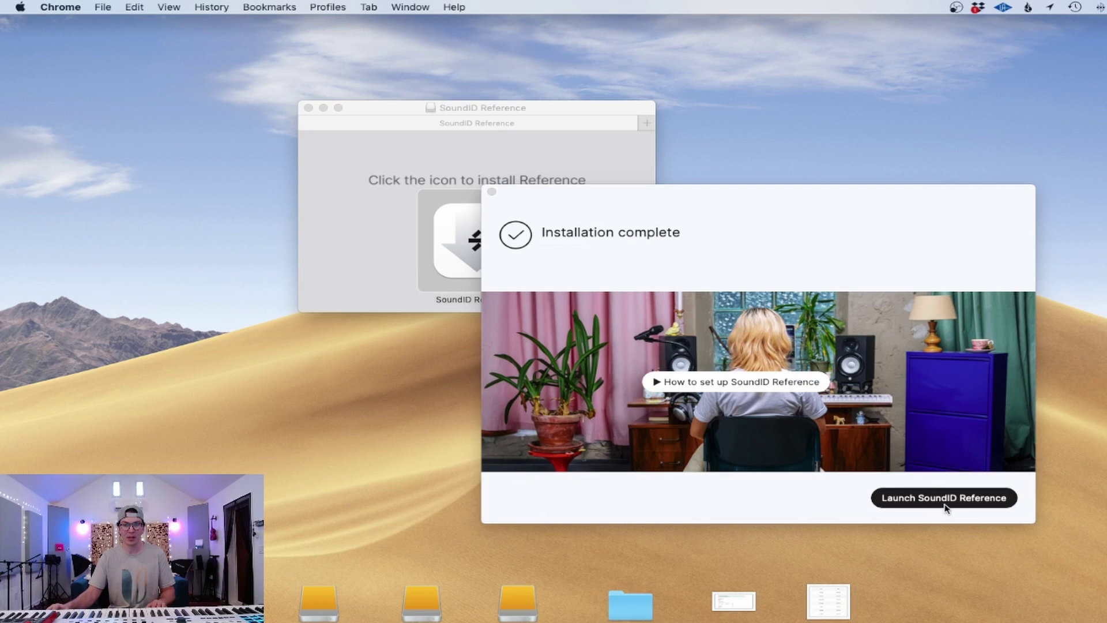
# Step: Launch SoundID Reference and log in with the account email and password
pyautogui.click(943, 497)
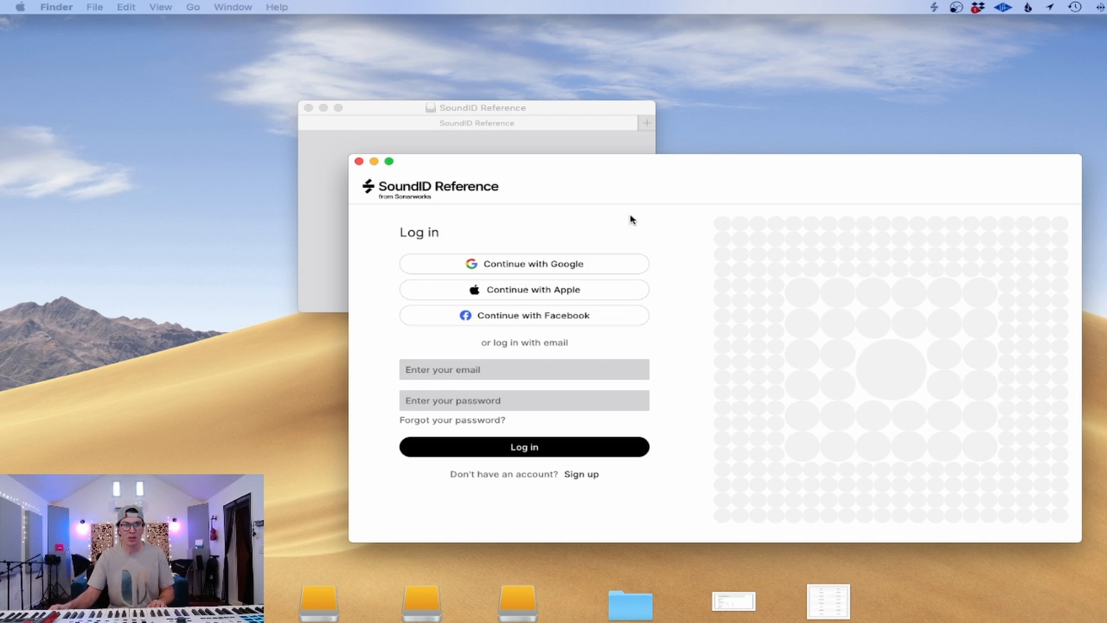
pyautogui.click(523, 369)
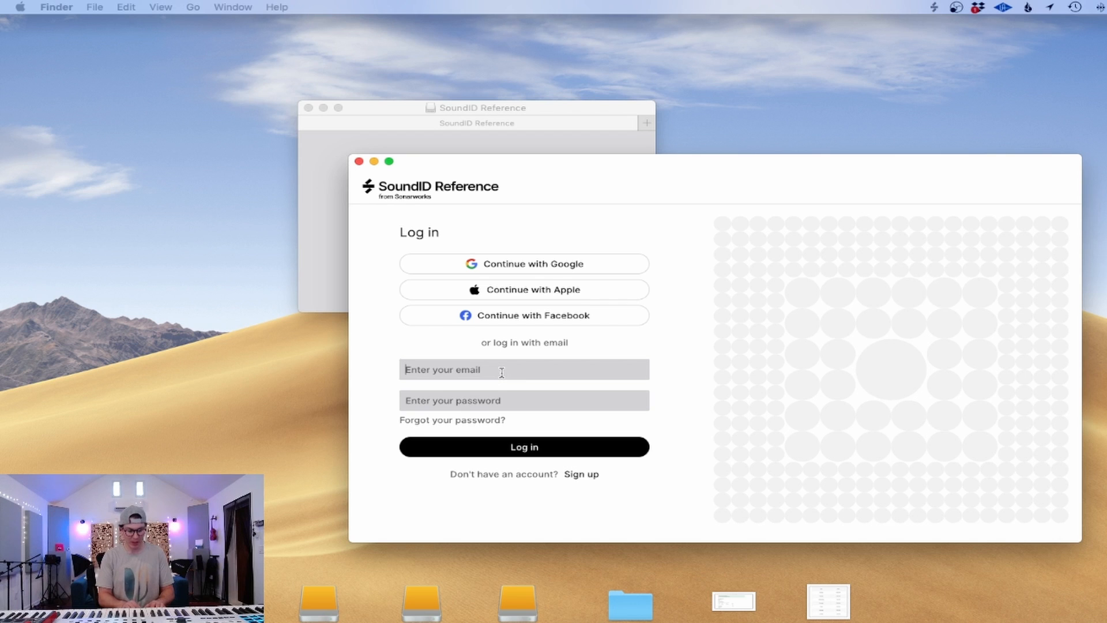
pyautogui.click(524, 446)
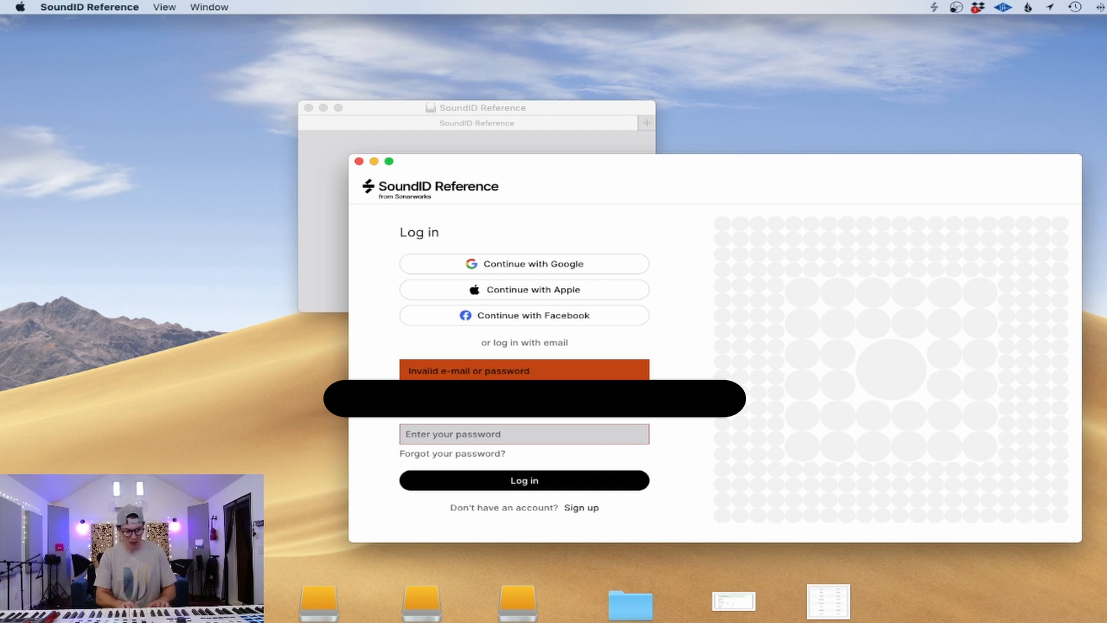
pyautogui.click(524, 480)
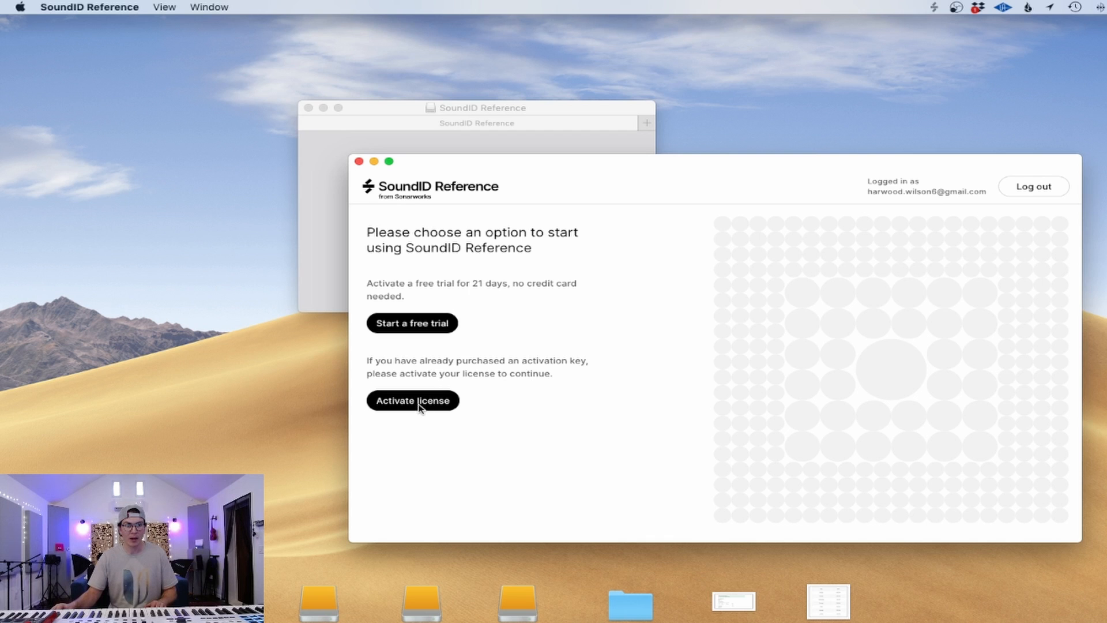
# Step: Activate the license by registering the key, then let the site open SoundID Reference
pyautogui.click(413, 400)
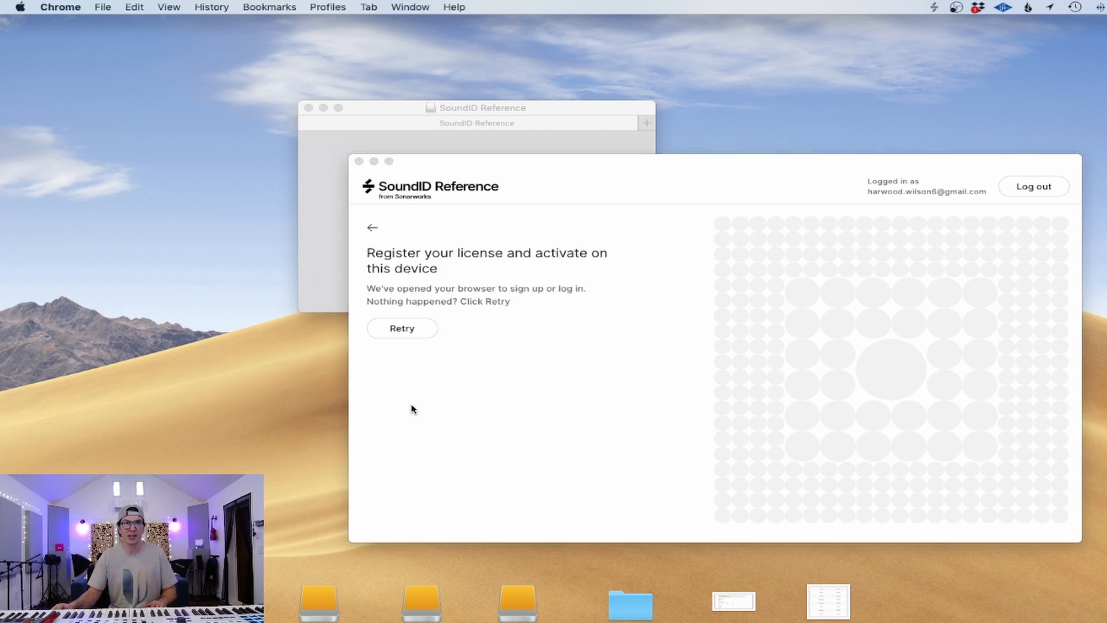
pyautogui.click(401, 327)
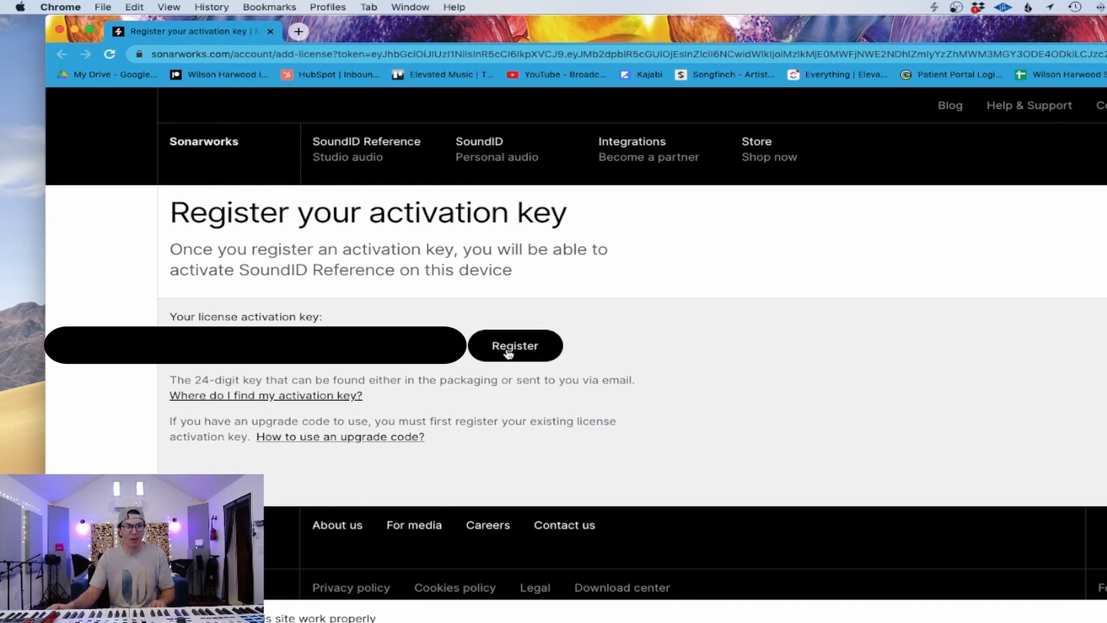
pyautogui.click(514, 344)
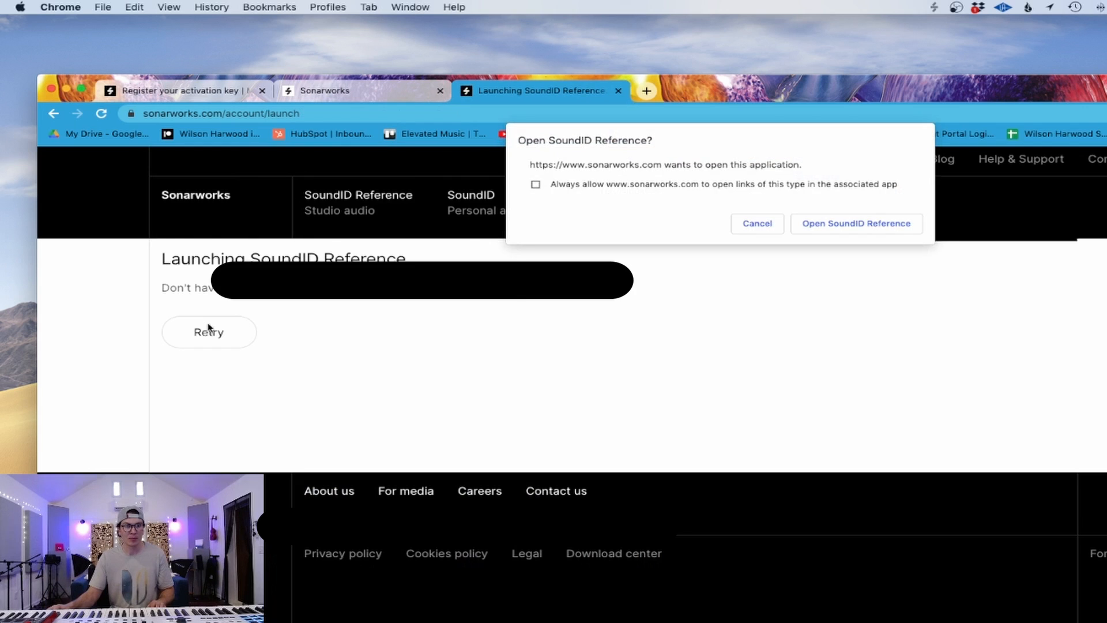
pyautogui.click(855, 223)
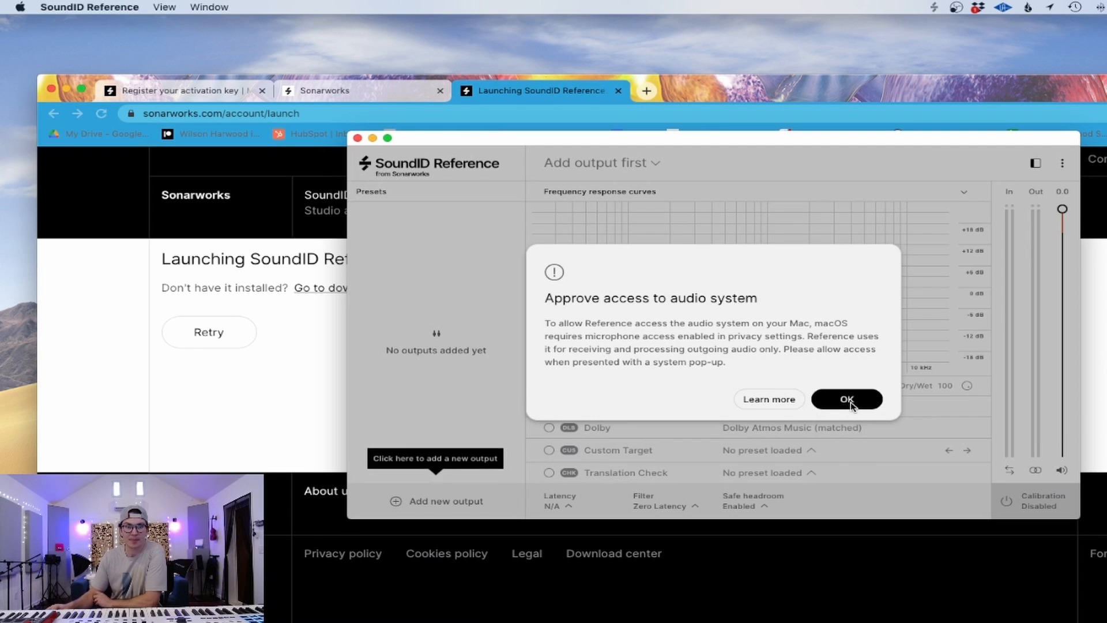
# Step: Approve audio system access and choose Universal Audio Thunderbolt as the output device
pyautogui.click(845, 399)
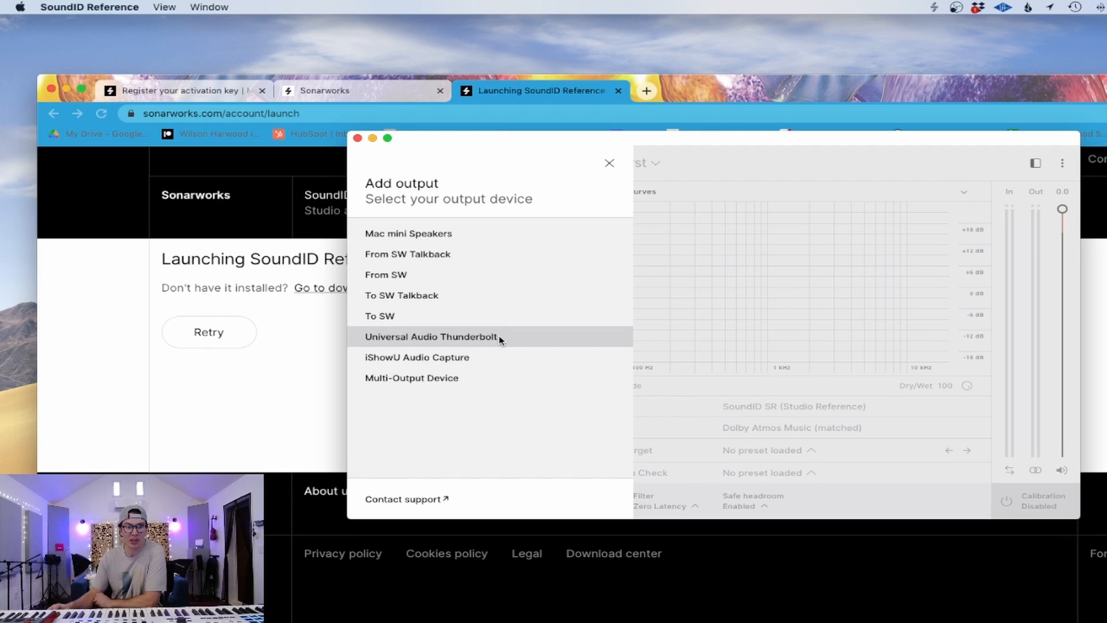
pyautogui.click(430, 335)
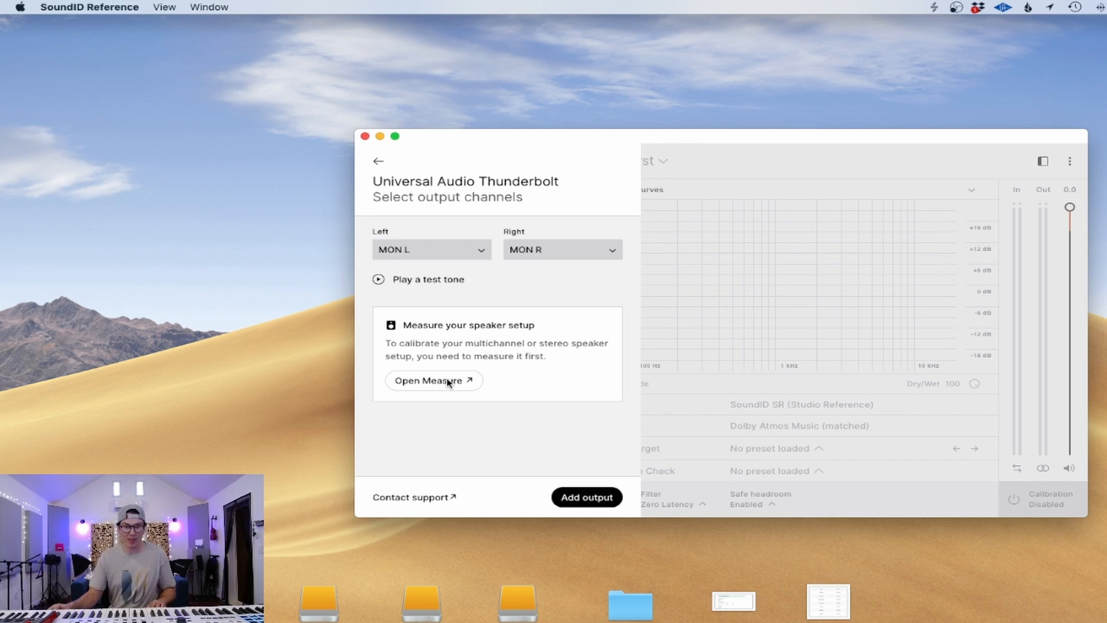
pyautogui.moveTo(445, 387)
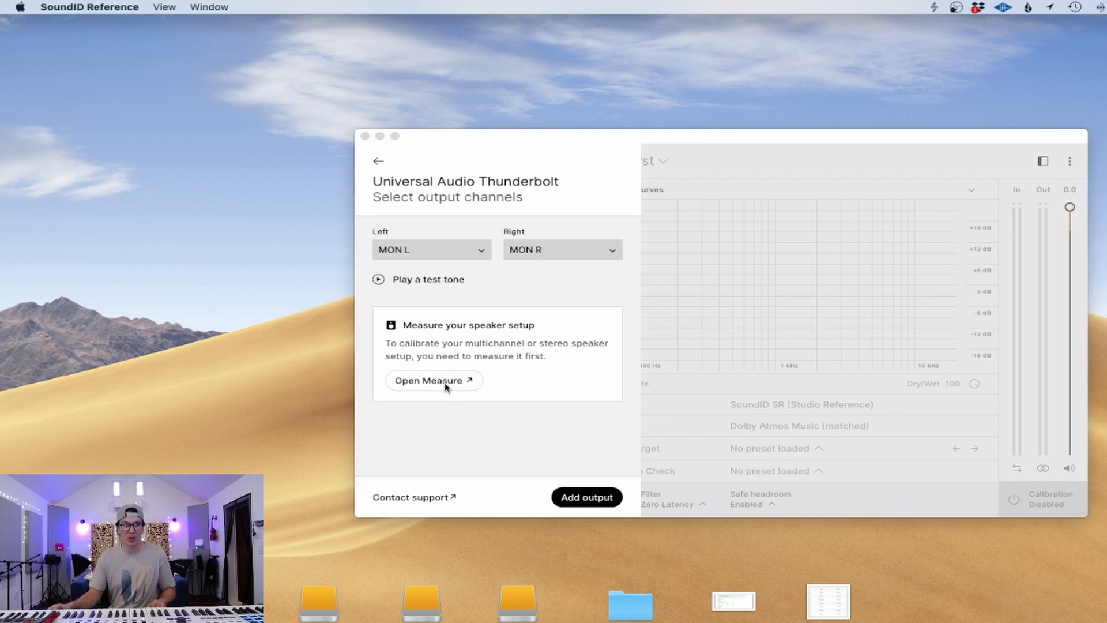
# Step: Start the Measure app and continue with the 2.0 (Stereo) speaker configuration
pyautogui.click(432, 381)
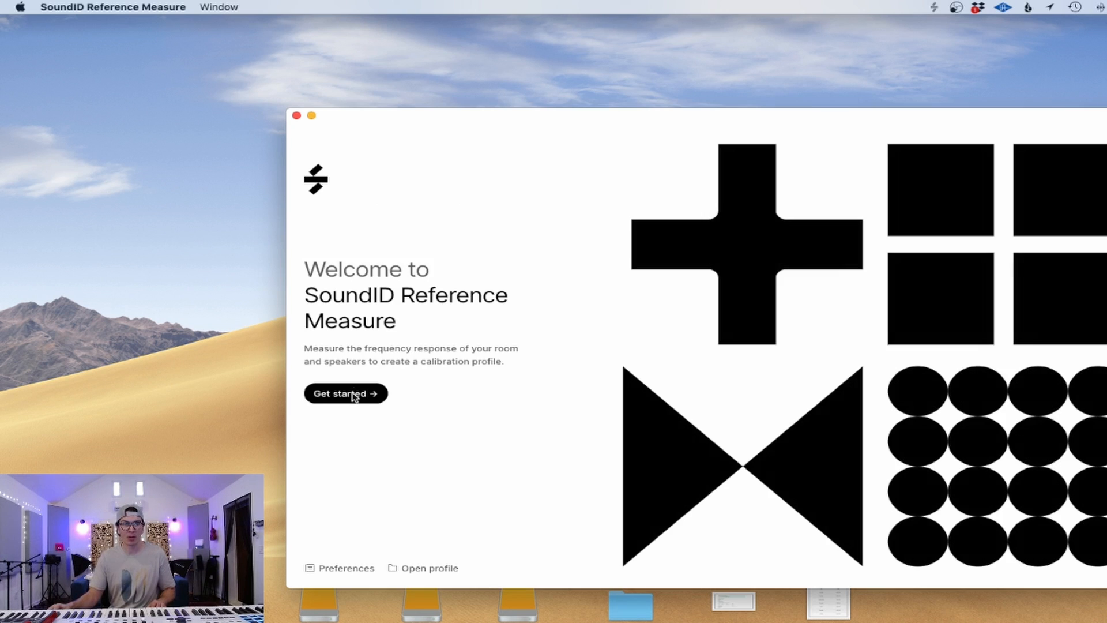
pyautogui.click(345, 393)
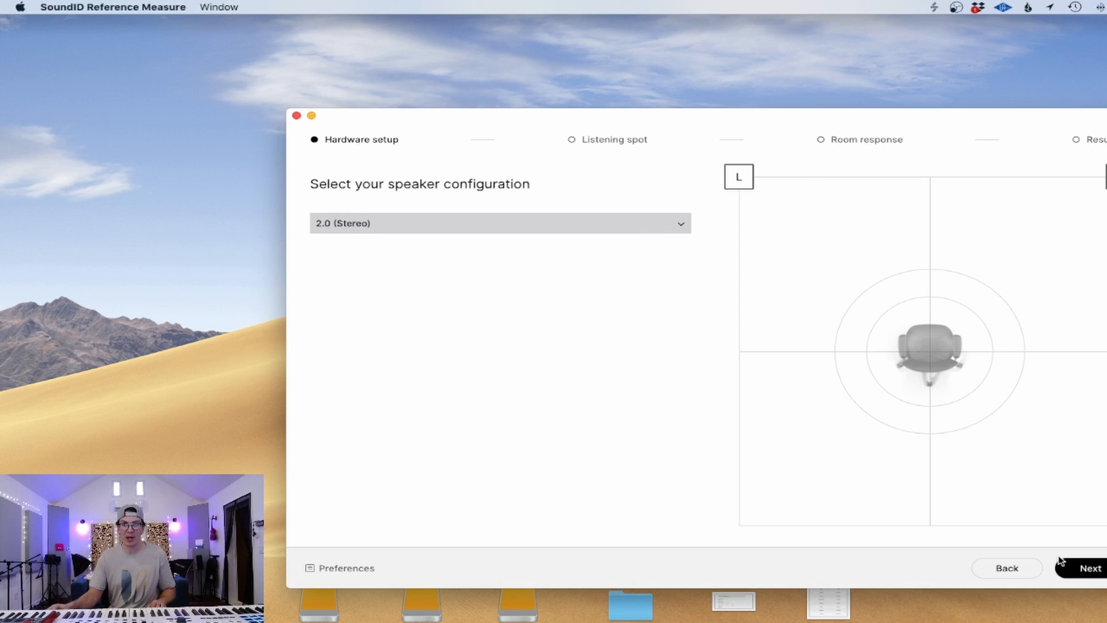
pyautogui.click(1090, 567)
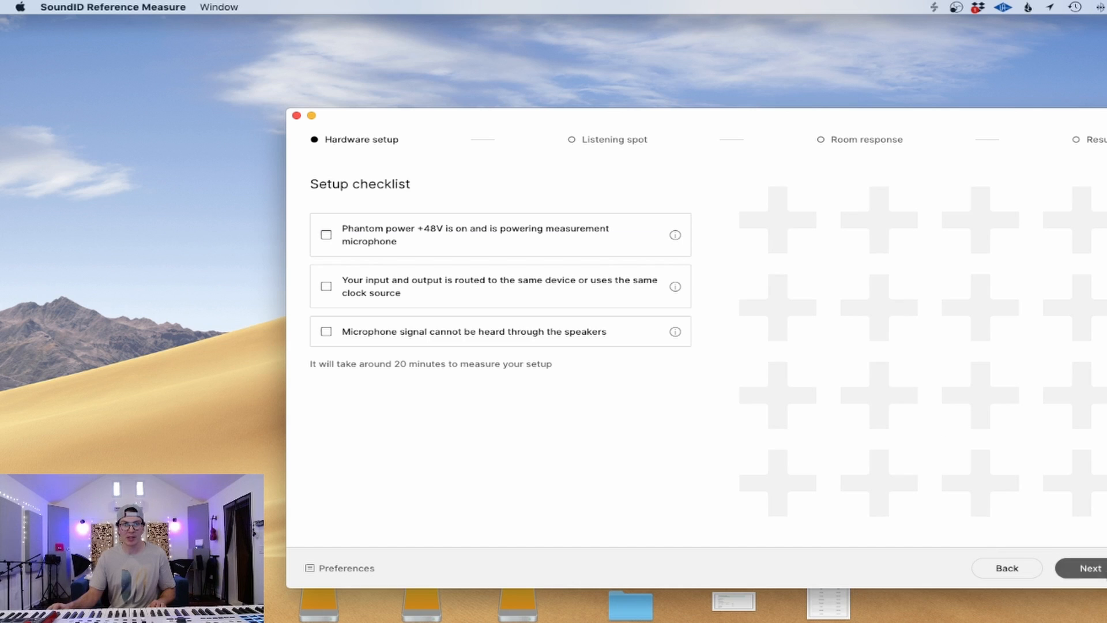
pyautogui.moveTo(395, 243)
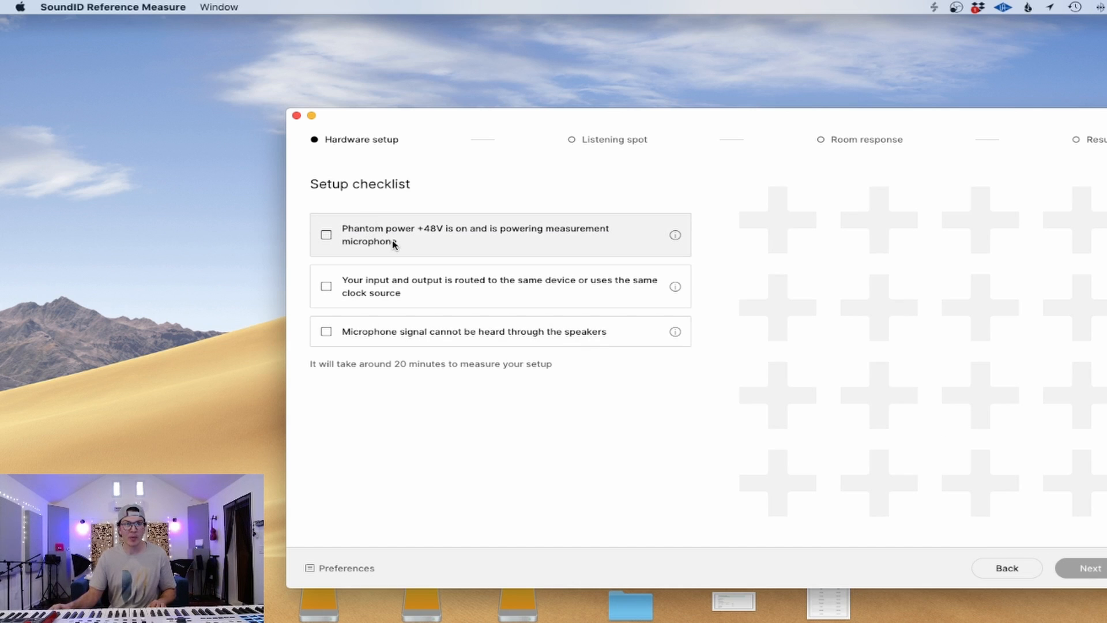
pyautogui.moveTo(451, 243)
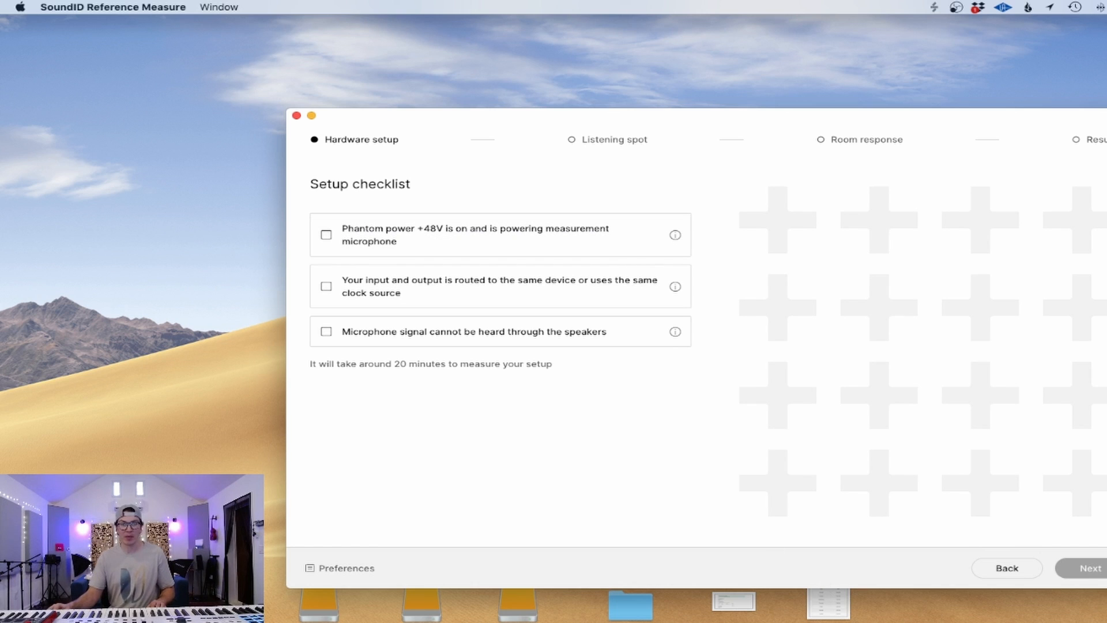
pyautogui.moveTo(703, 228)
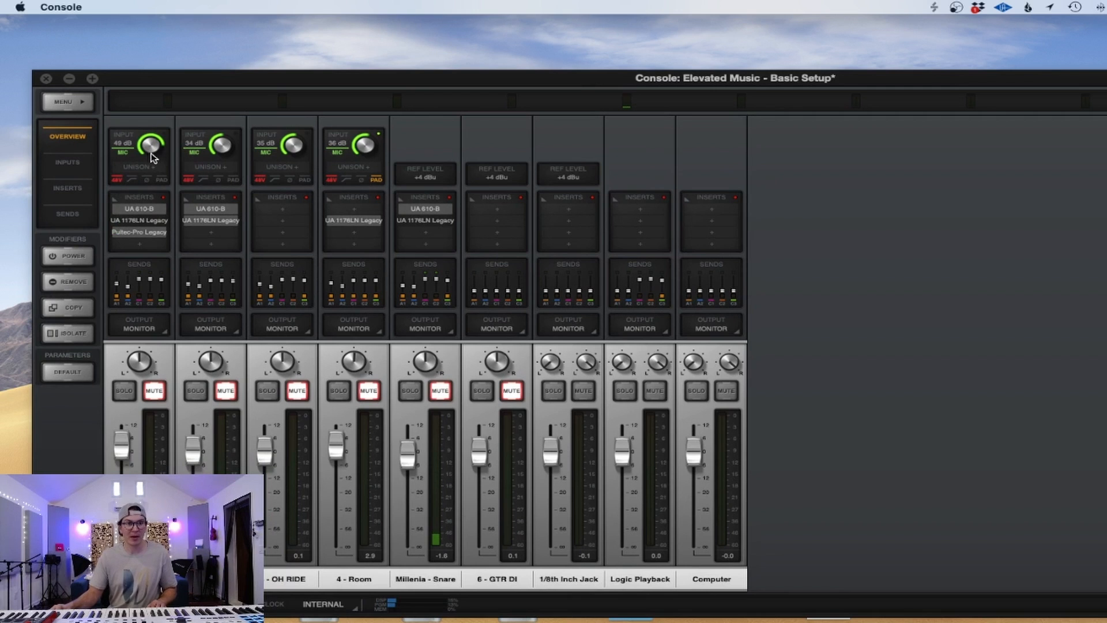
# Step: Adjust channel 1's input gain knob until it reads about 51 dB
pyautogui.moveTo(150, 145); pyautogui.dragTo(150, 155)
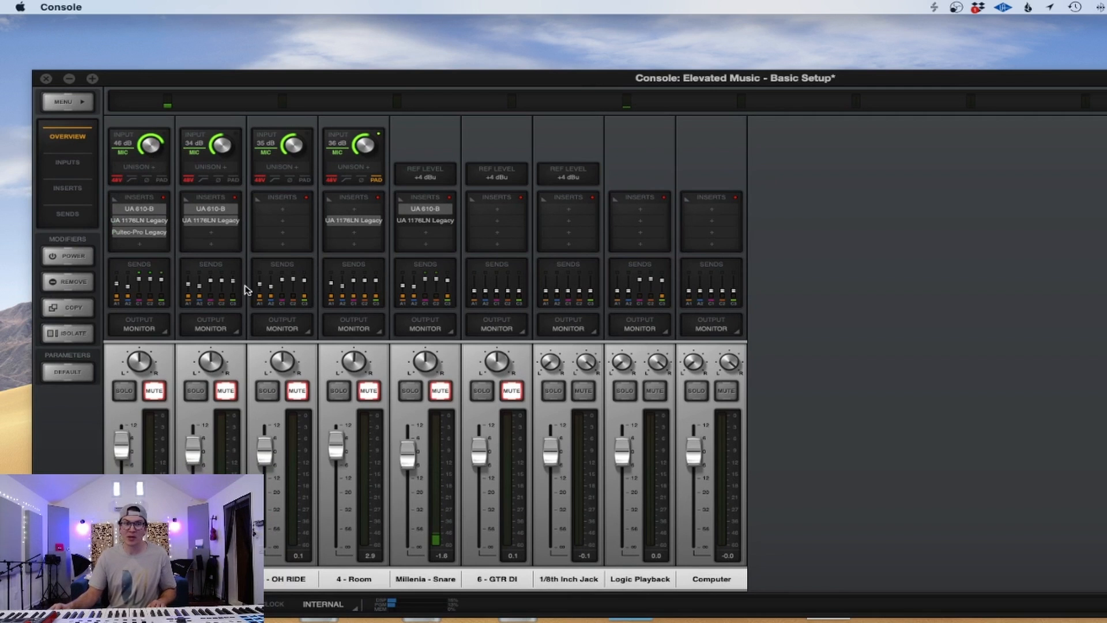
pyautogui.moveTo(117, 190)
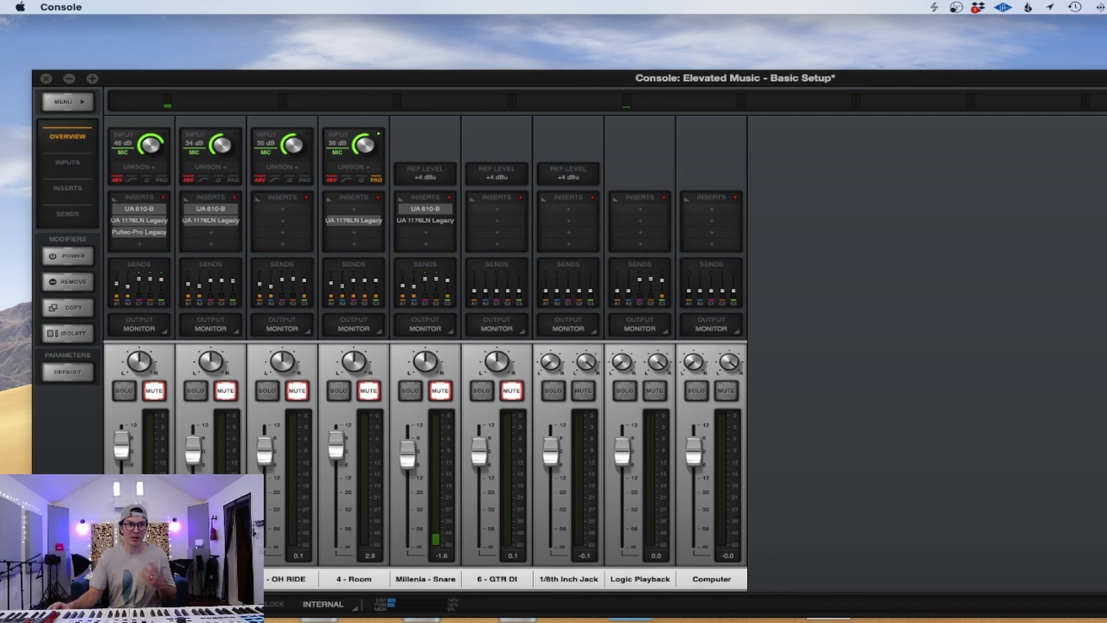
pyautogui.moveTo(149, 145); pyautogui.dragTo(152, 139)
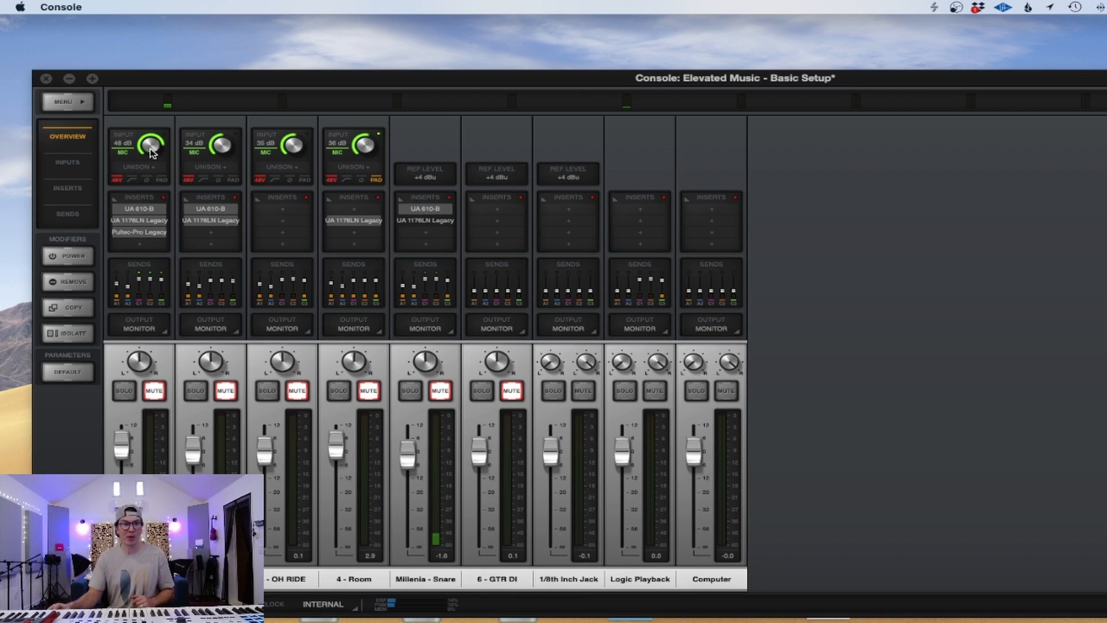
pyautogui.moveTo(150, 146); pyautogui.dragTo(153, 137)
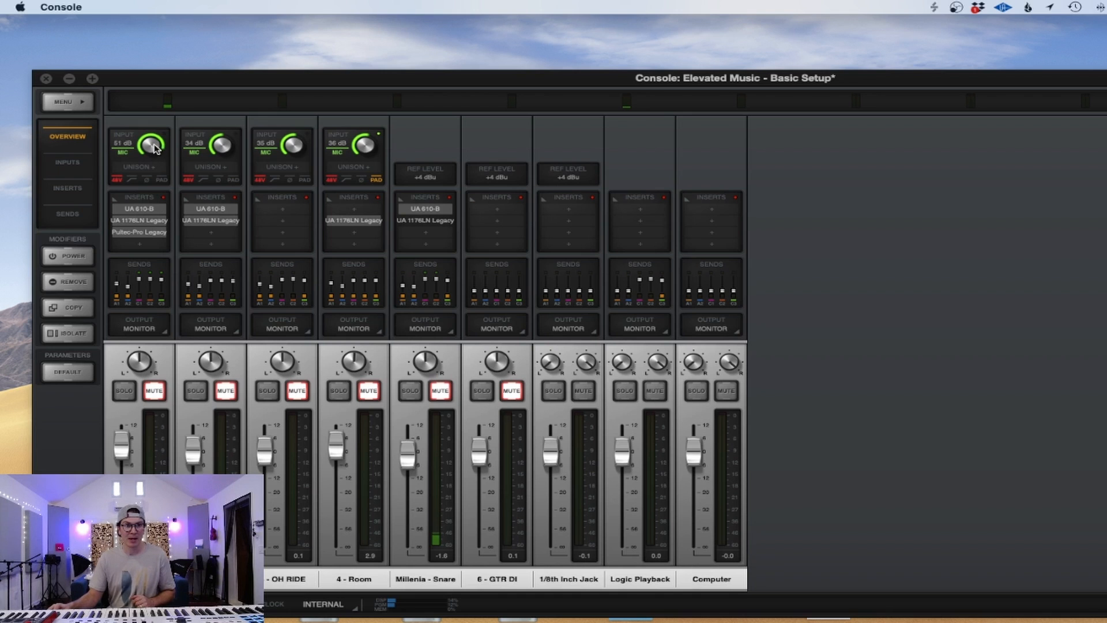
pyautogui.moveTo(155, 145); pyautogui.dragTo(153, 150)
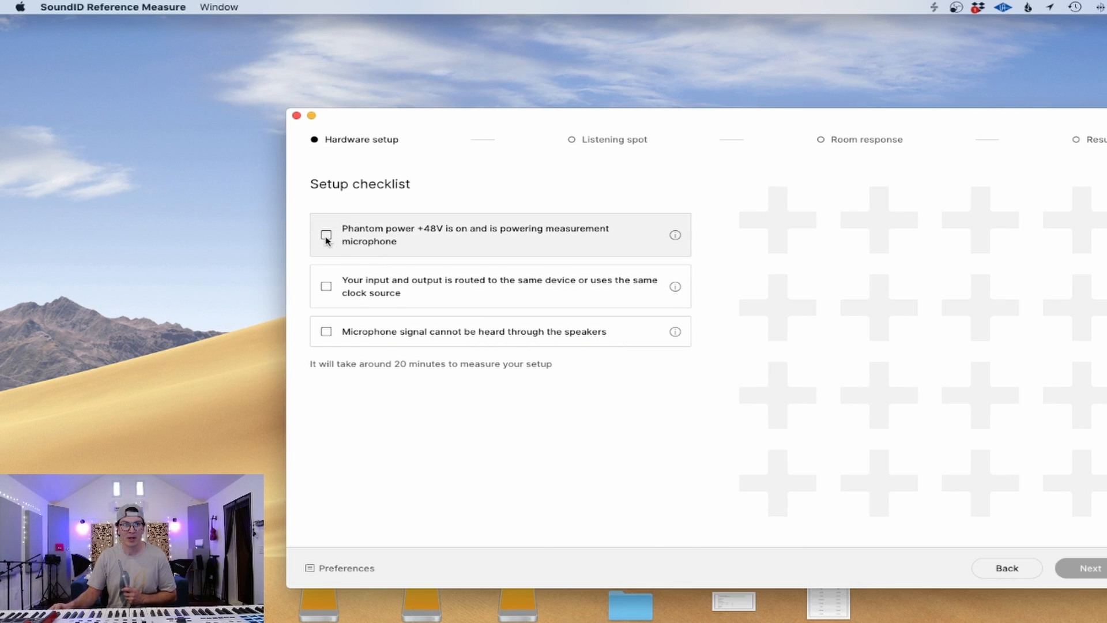
# Step: Tick the phantom power, input/output routing and microphone signal checklist items
pyautogui.click(326, 234)
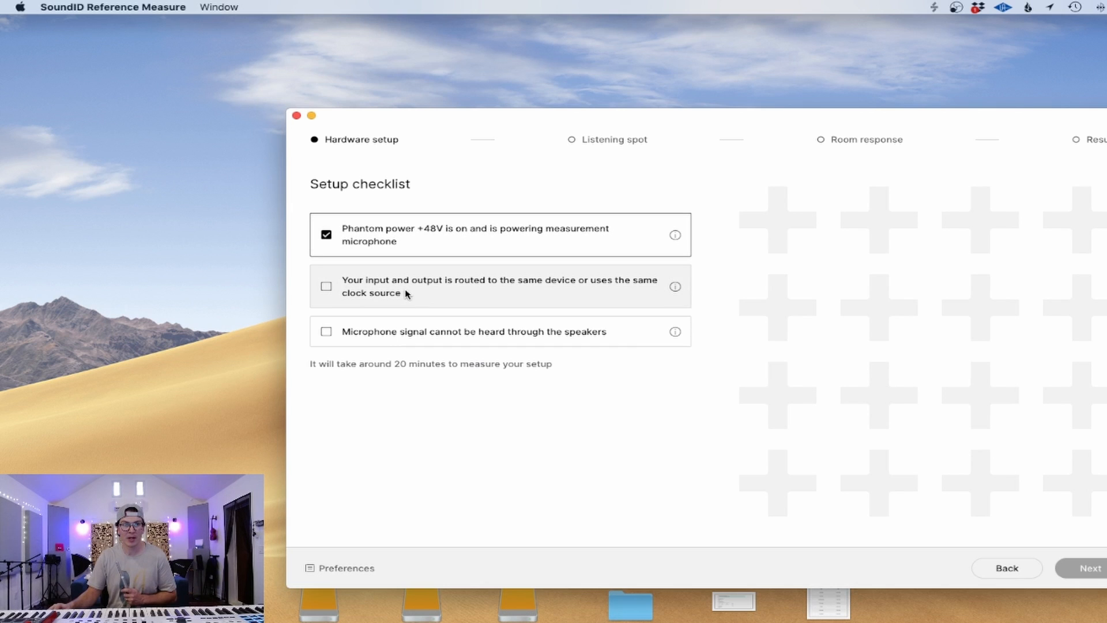
pyautogui.moveTo(515, 284)
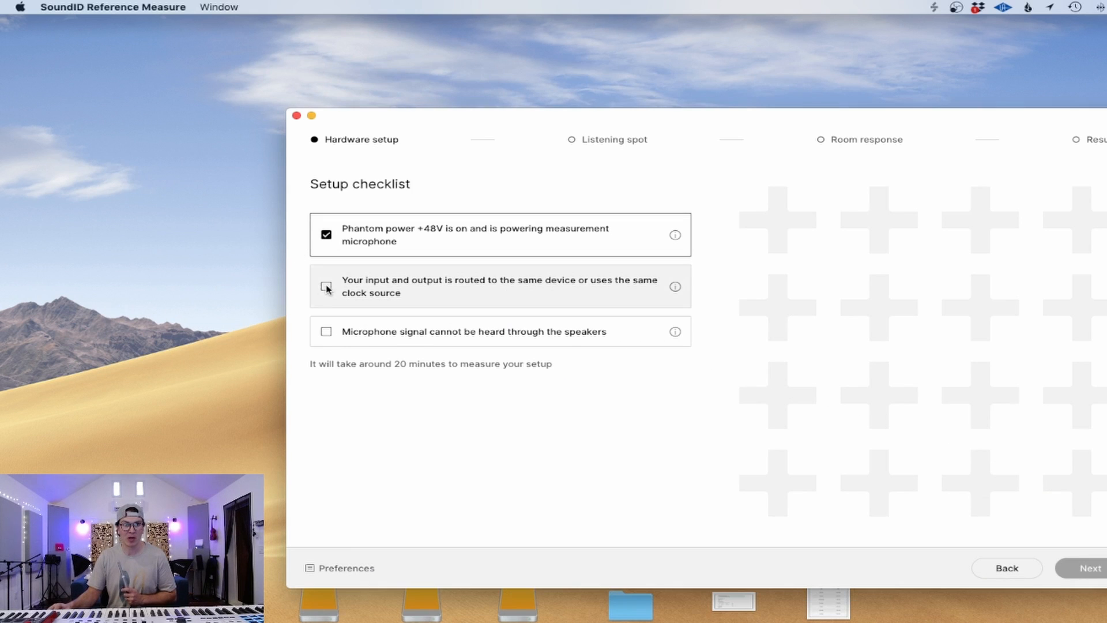
pyautogui.click(325, 286)
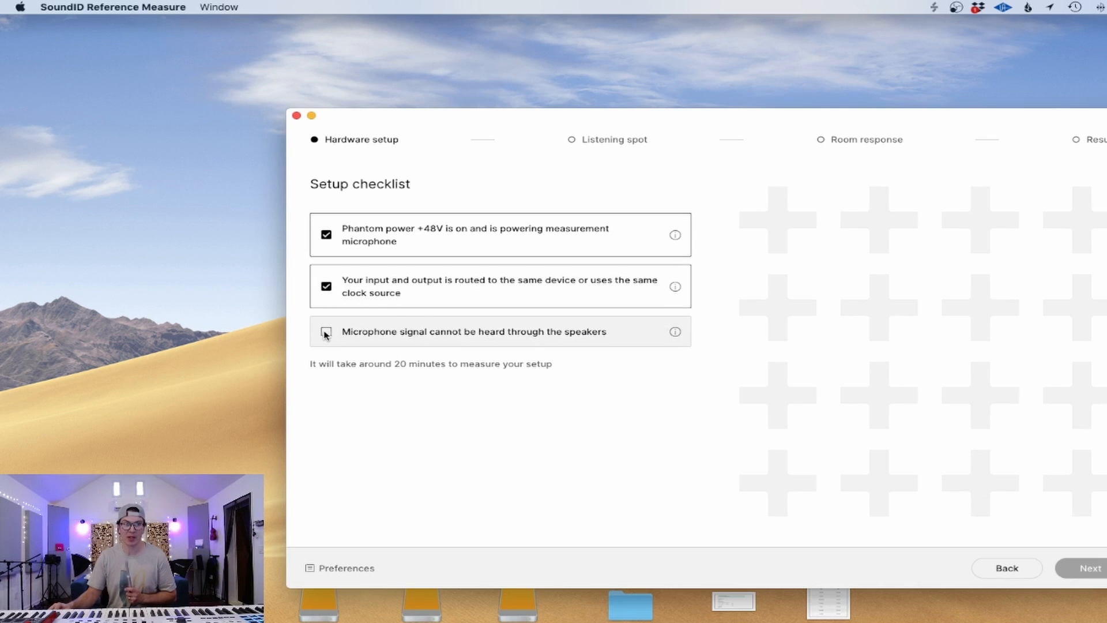
pyautogui.click(325, 332)
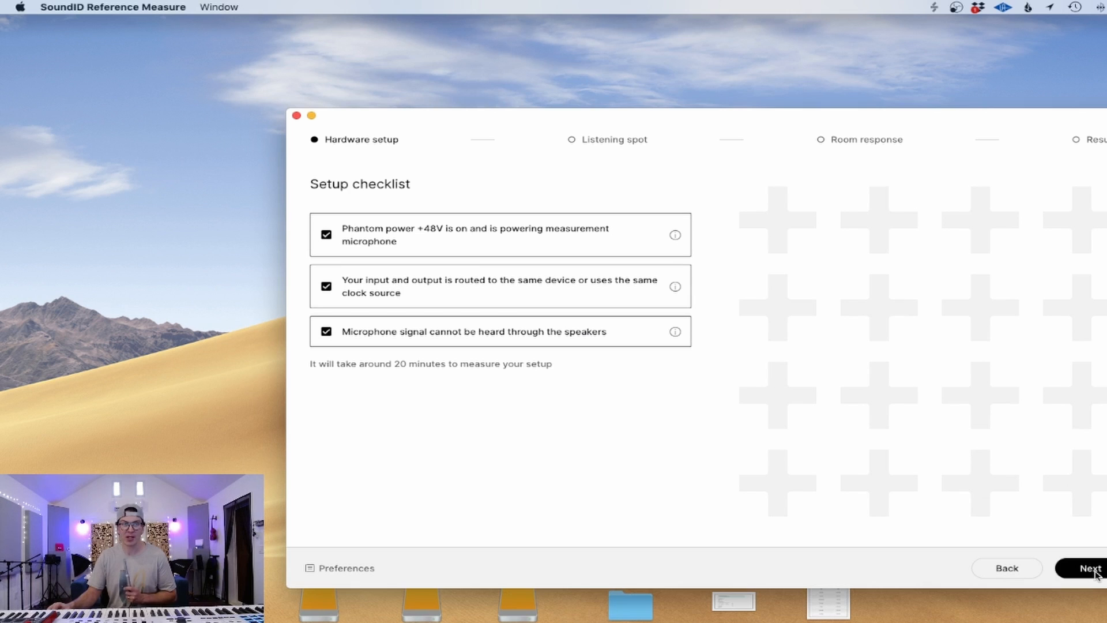
# Step: Select Universal Audio Thunderbolt MIC/LINE/HIZ 1 as microphone input and allow microphone access
pyautogui.click(1090, 568)
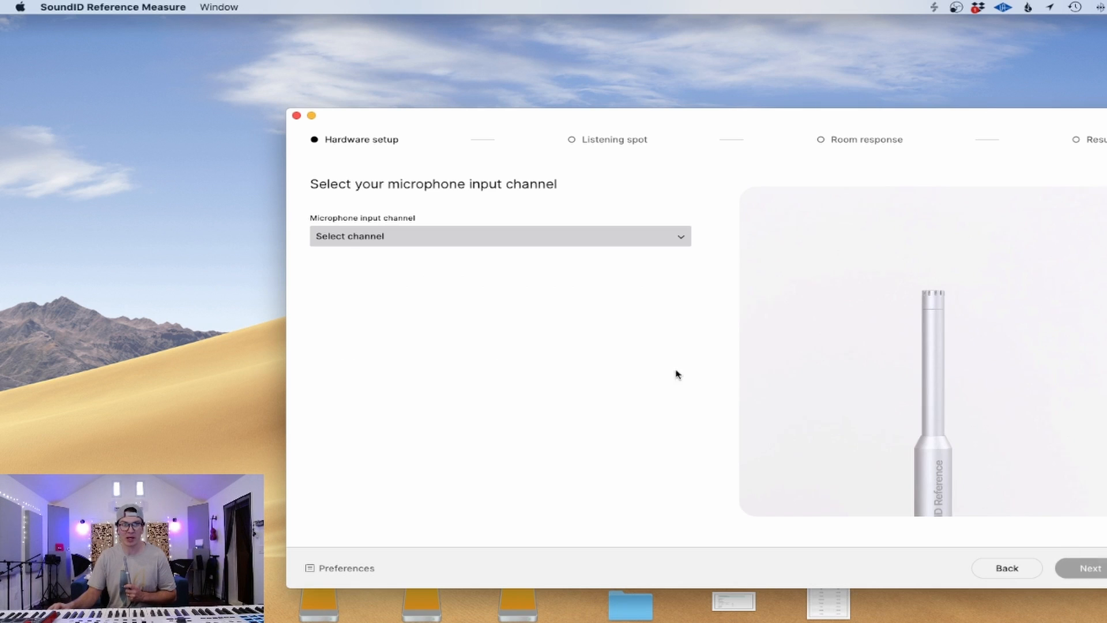
pyautogui.click(499, 236)
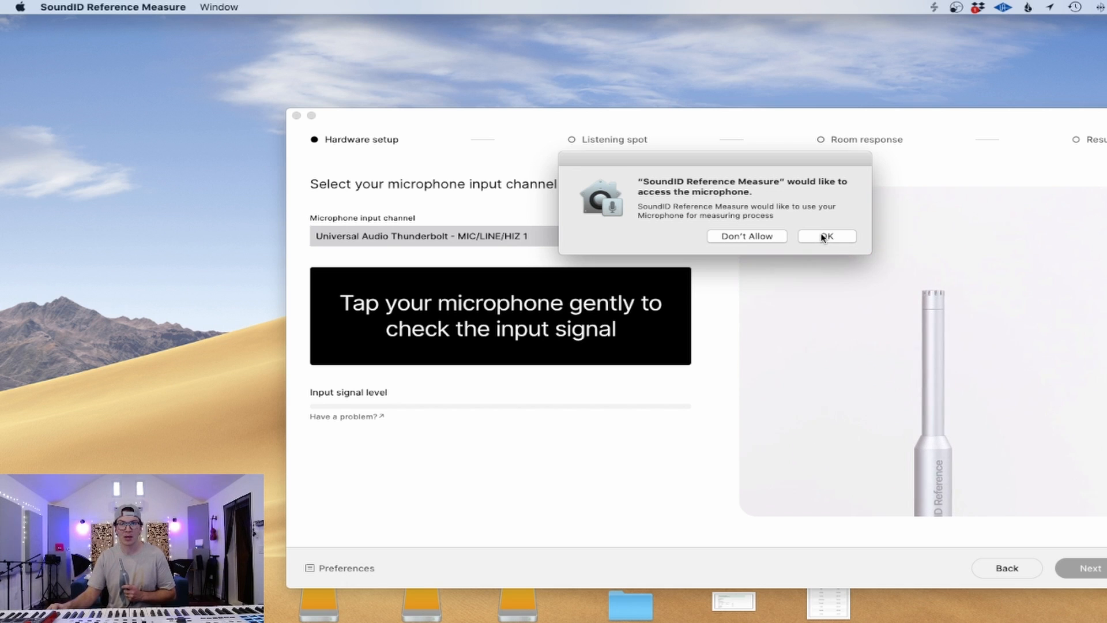
pyautogui.click(826, 235)
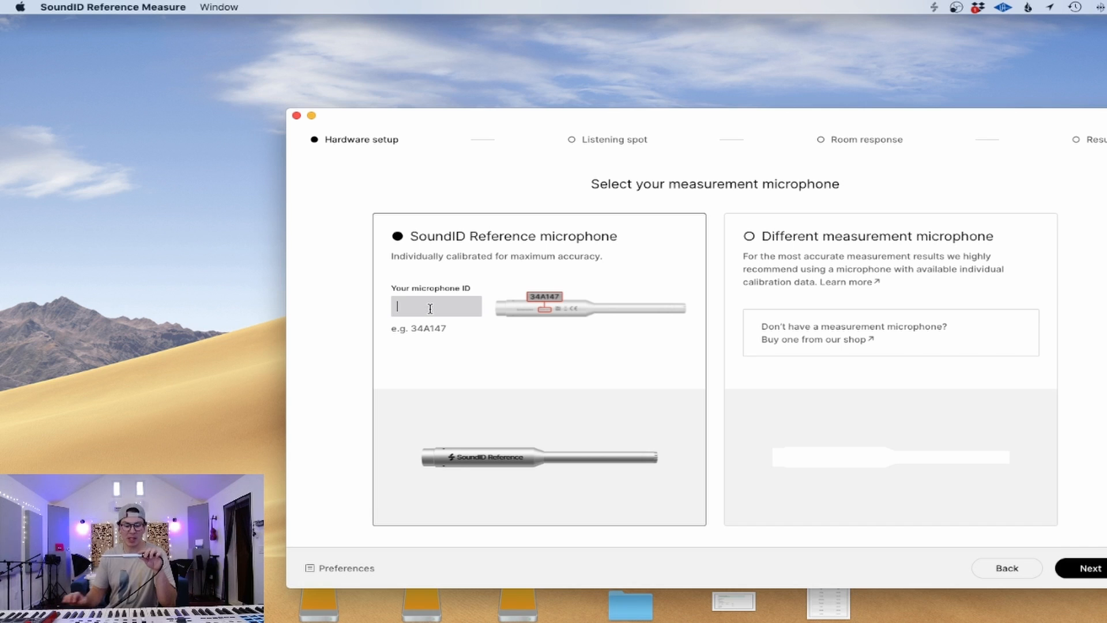
# Step: Enter microphone ID 34H752 and load its individual calibration profile
pyautogui.write('34')
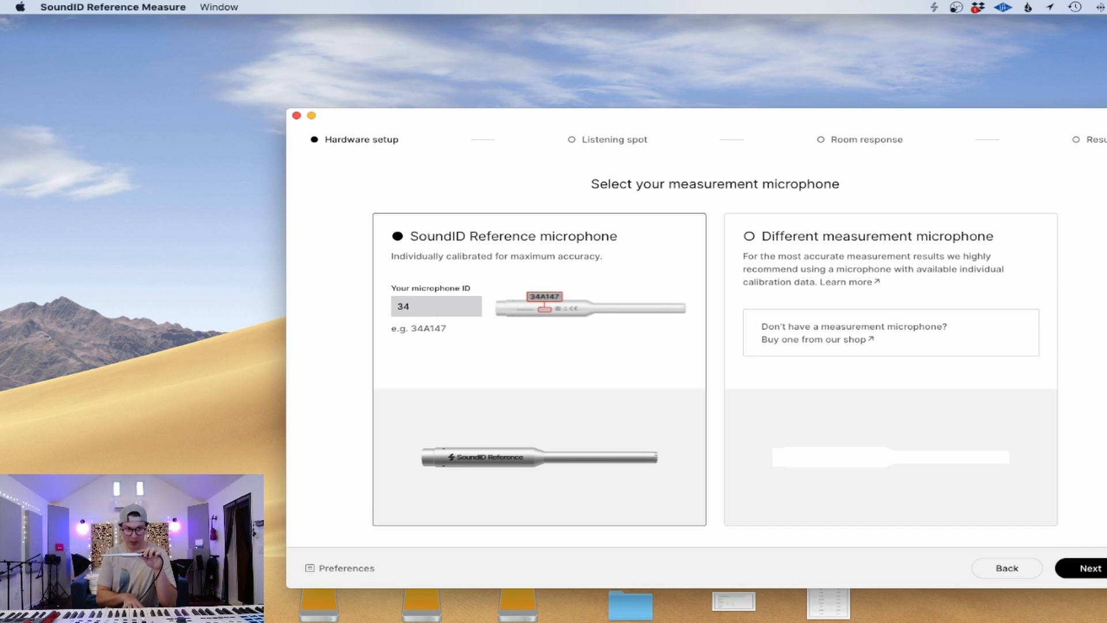
pyautogui.write('H752')
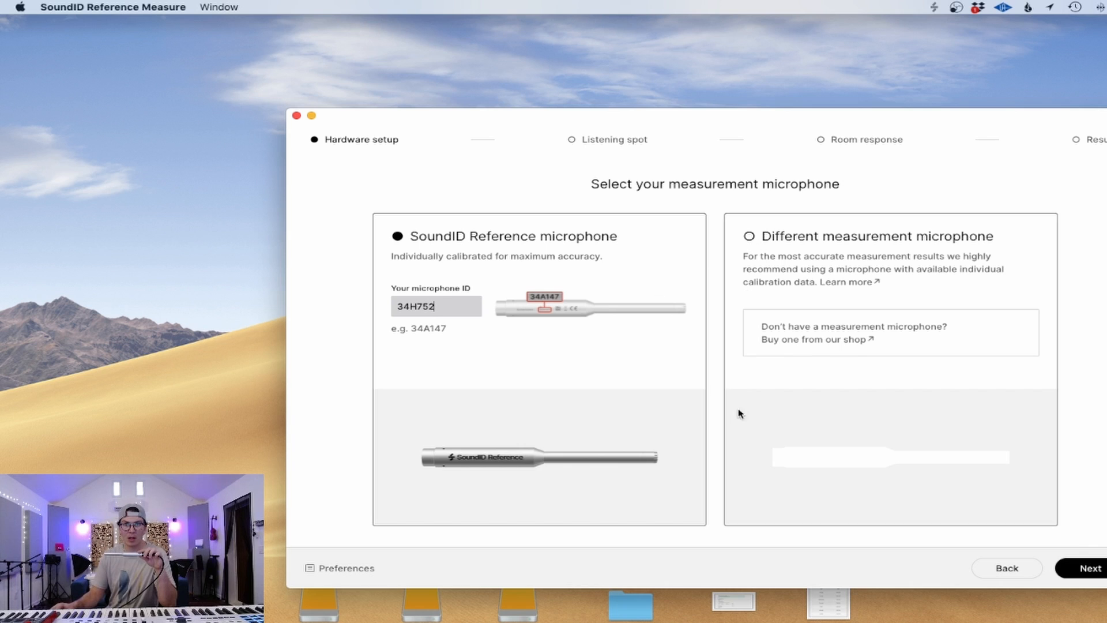
pyautogui.moveTo(904, 368)
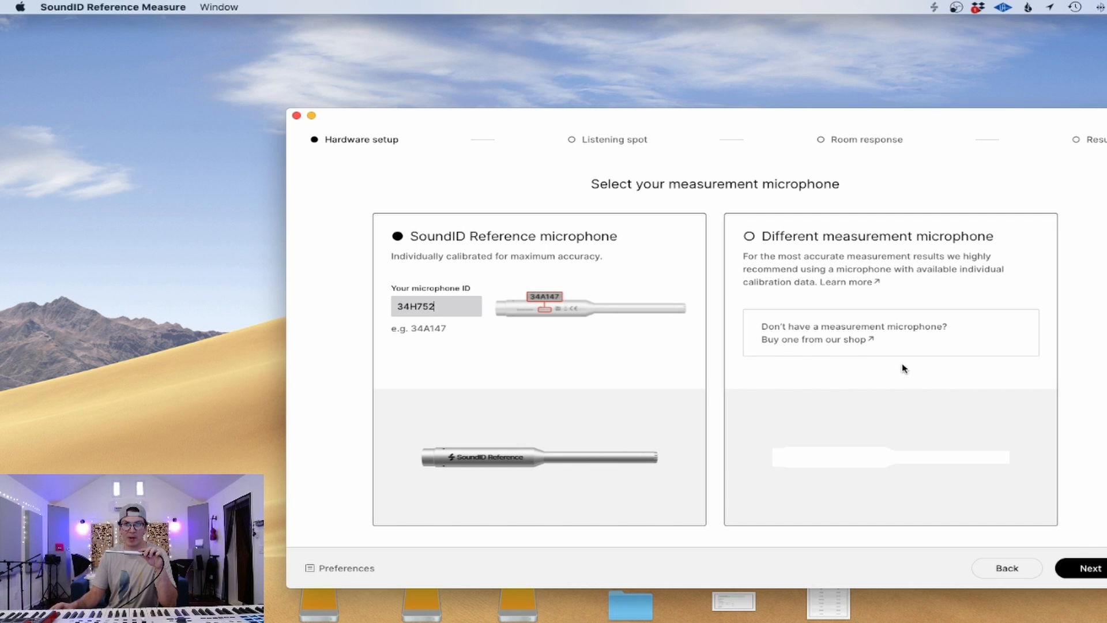
pyautogui.moveTo(780, 363)
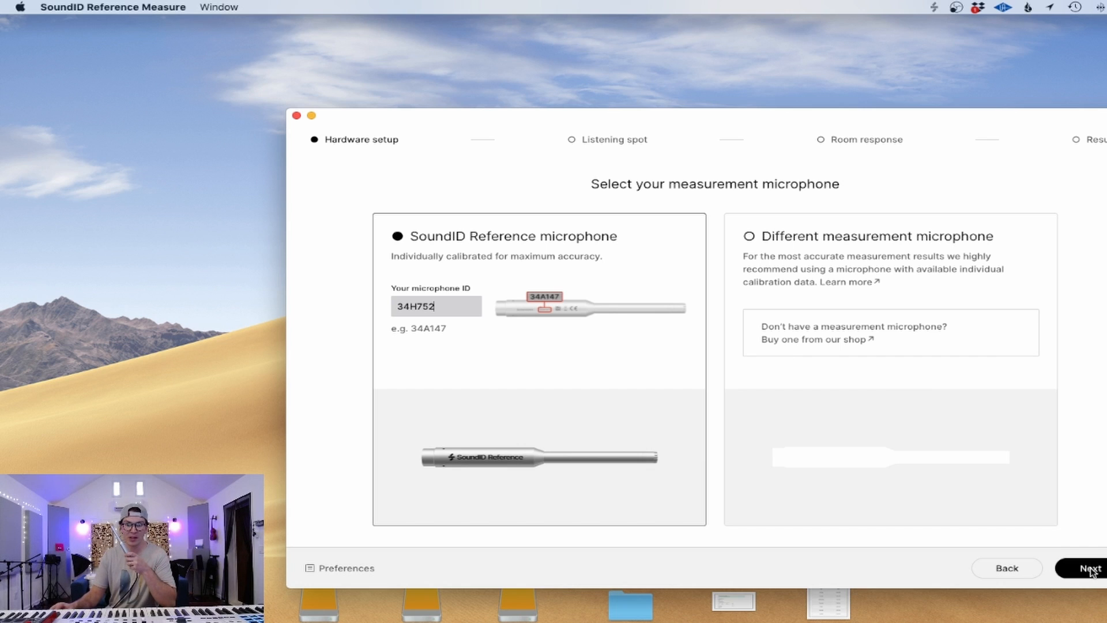
pyautogui.click(1088, 567)
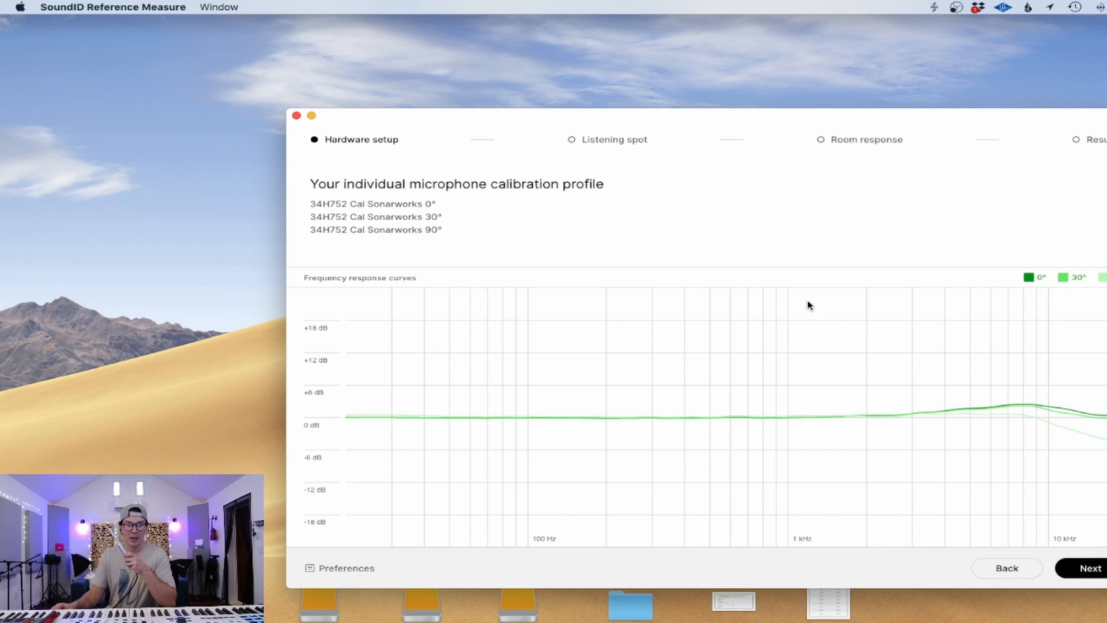
pyautogui.moveTo(851, 216)
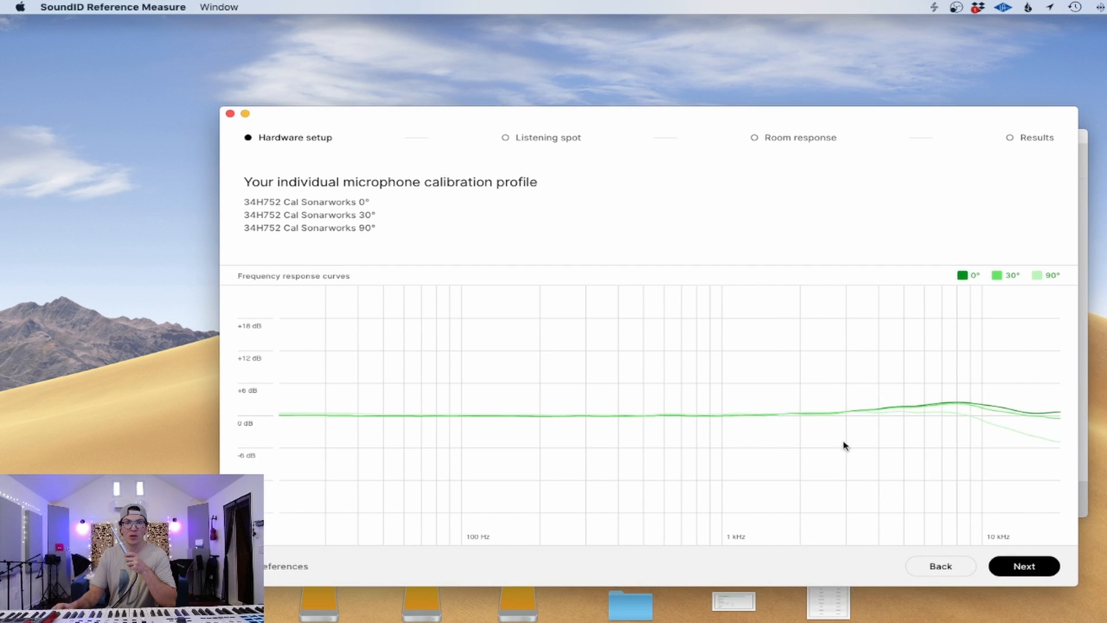
pyautogui.moveTo(971, 408)
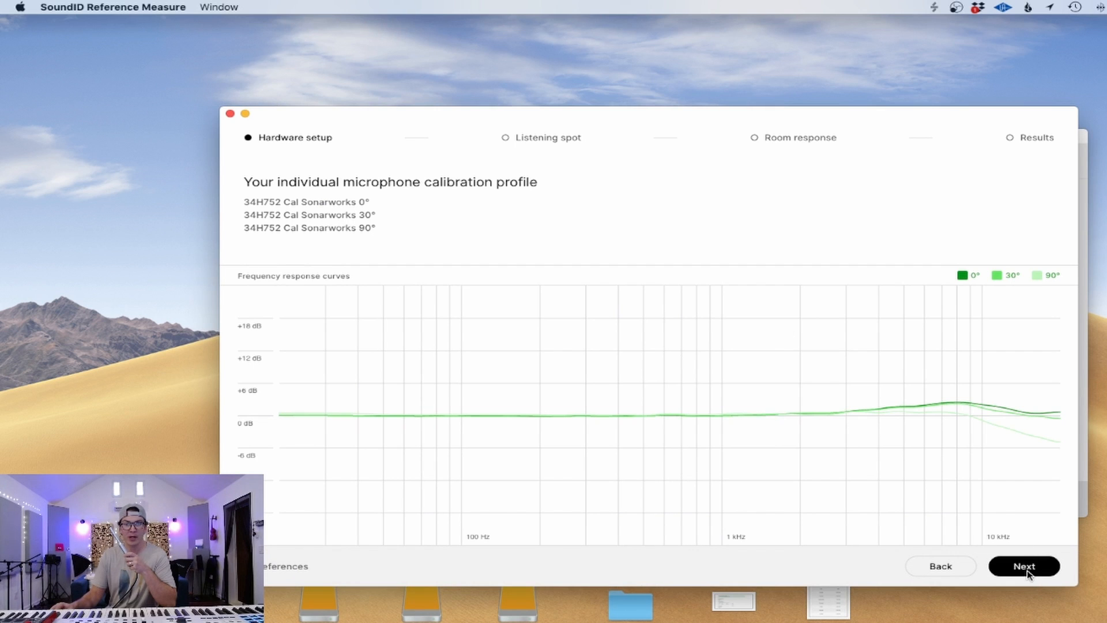
# Step: Accept the calibration profile and continue to output channel assignment
pyautogui.click(1022, 565)
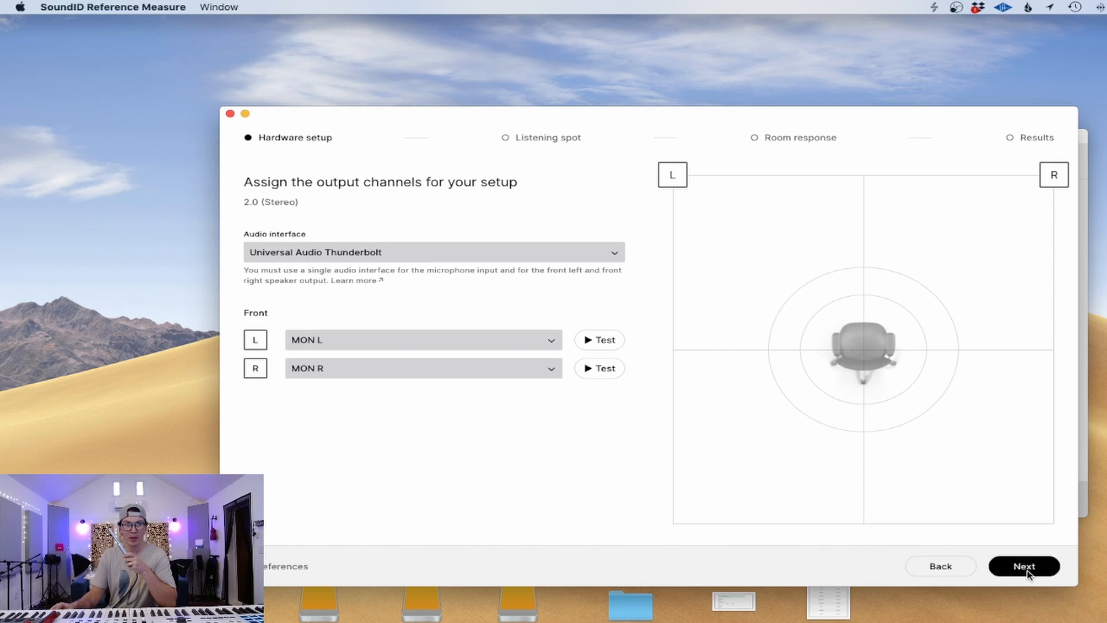
pyautogui.moveTo(505, 296)
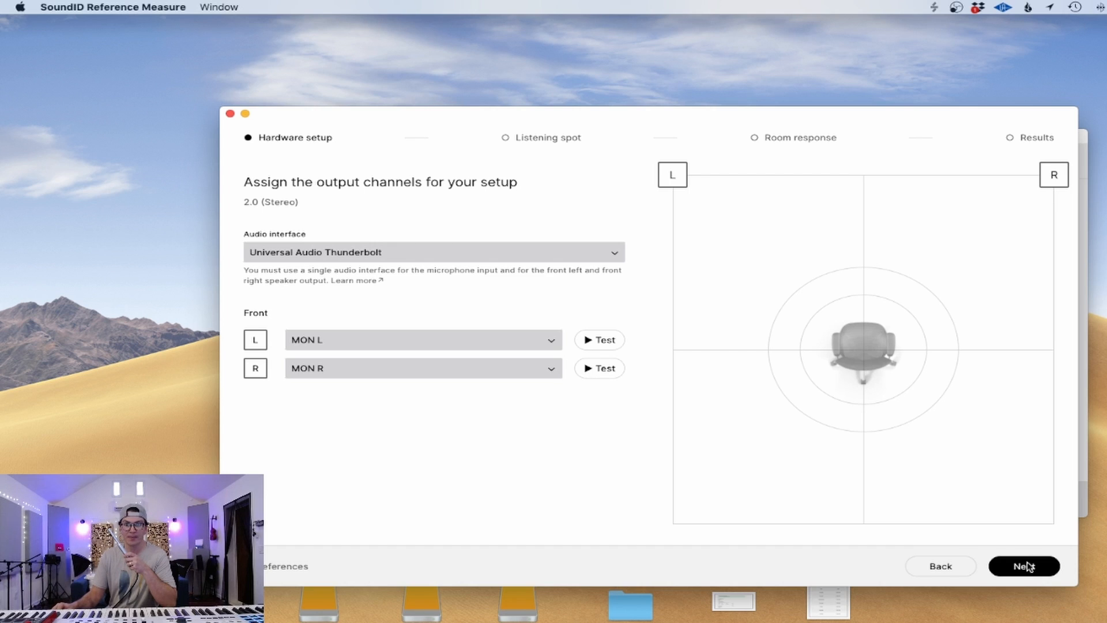
# Step: Accept MON L/MON R outputs, adjust speaker volume with the test tone, and confirm
pyautogui.click(1022, 565)
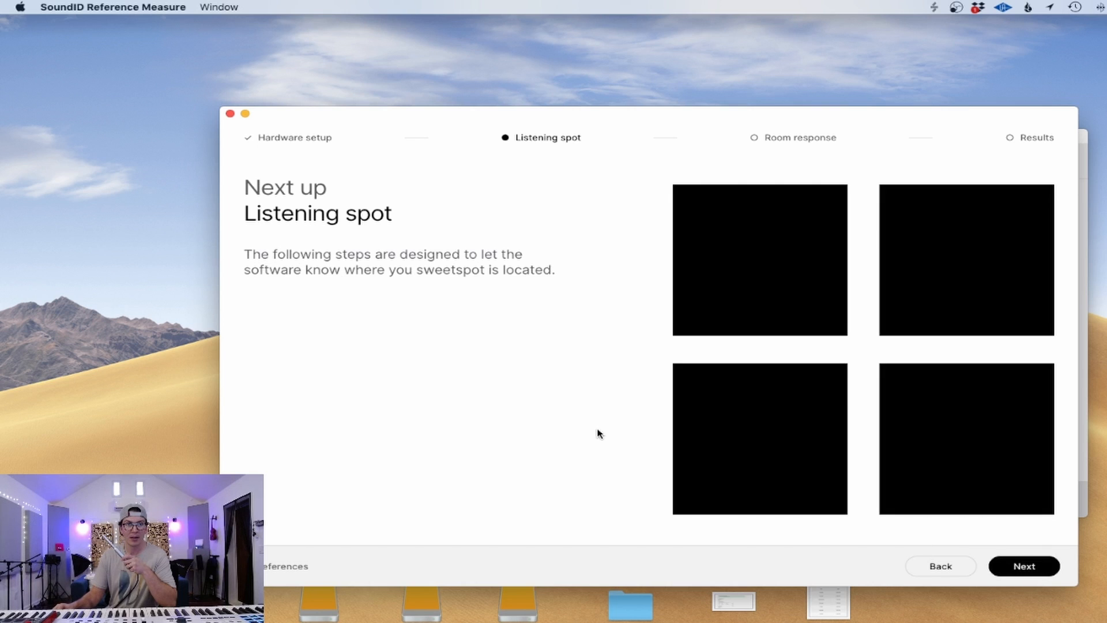
pyautogui.moveTo(1023, 565)
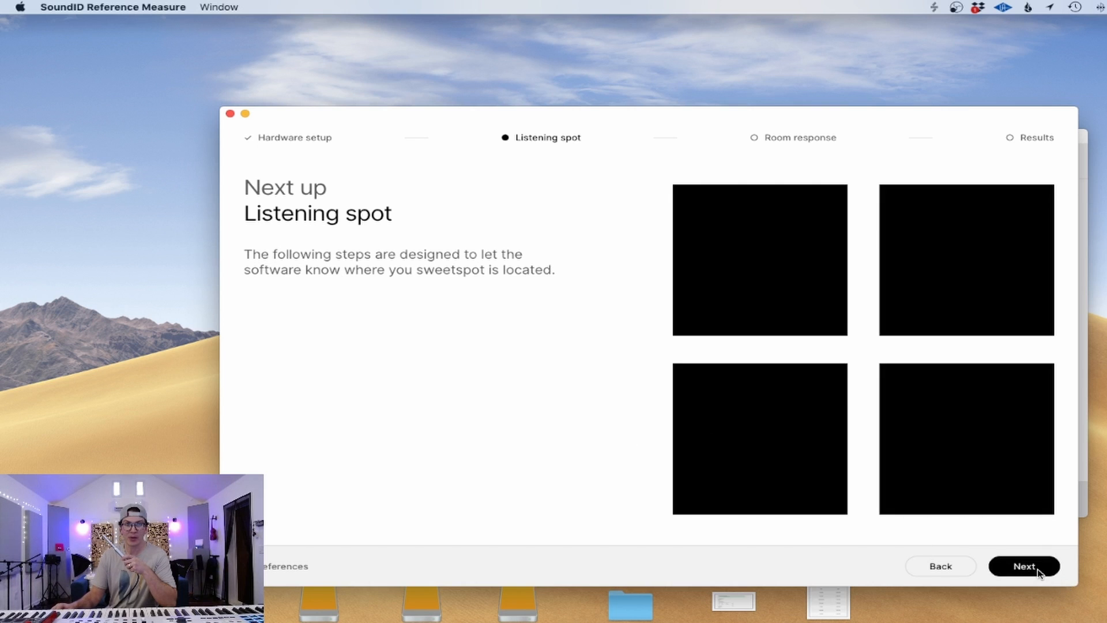
pyautogui.click(1022, 565)
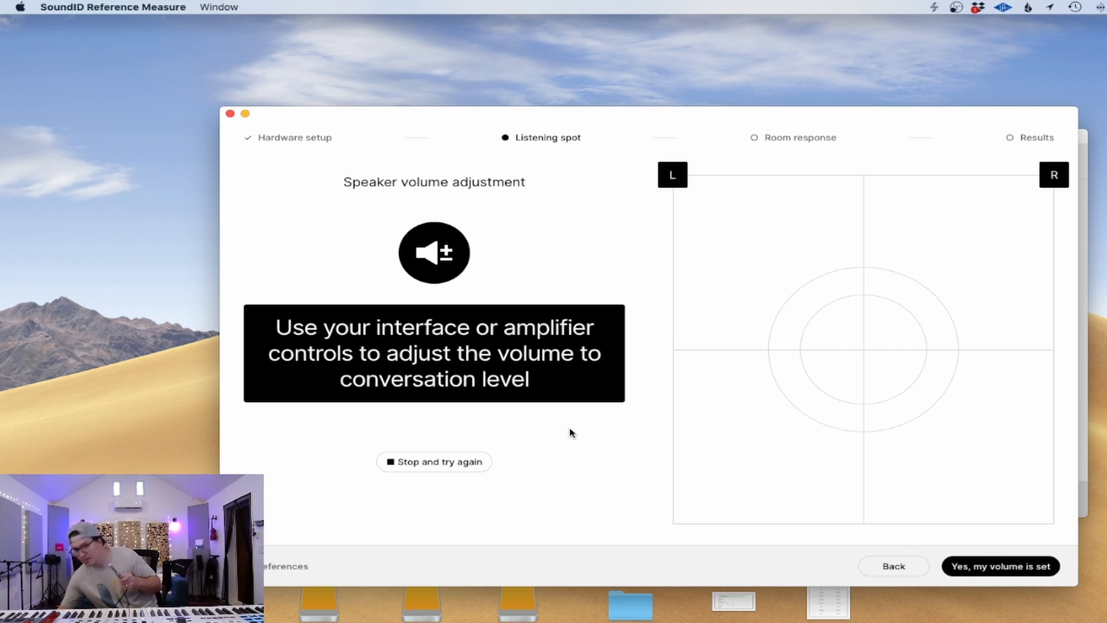
pyautogui.click(434, 461)
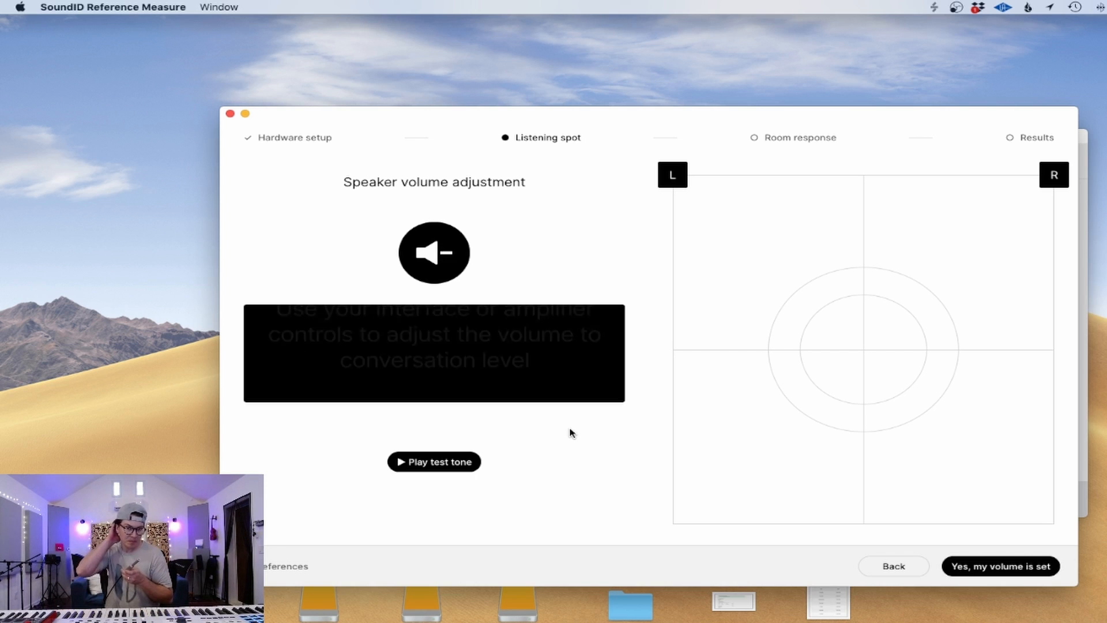
pyautogui.click(433, 462)
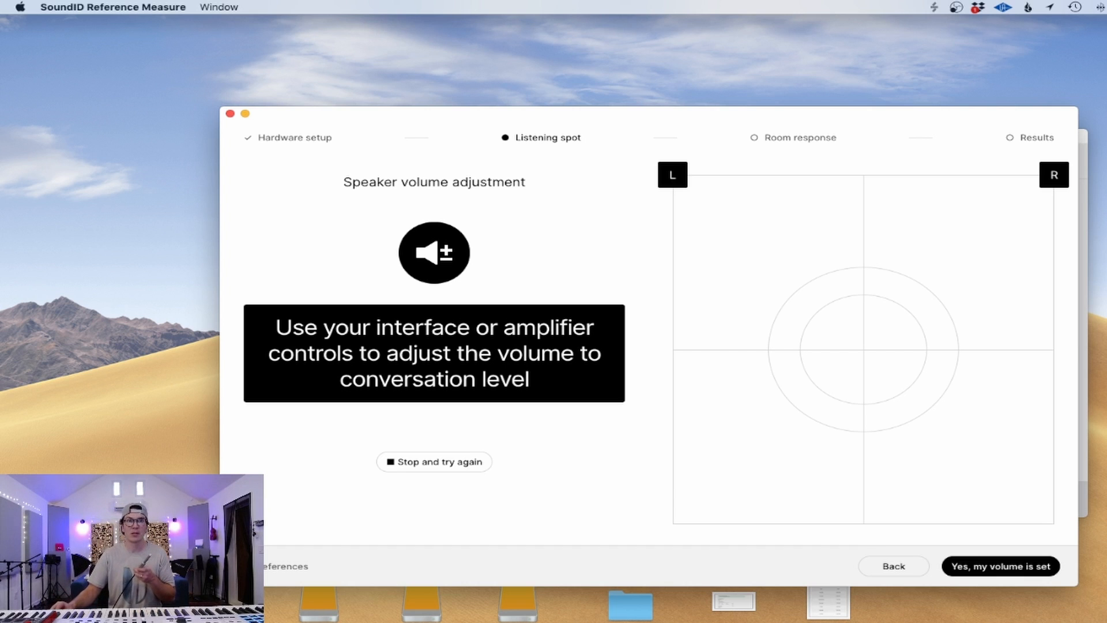
pyautogui.click(1000, 565)
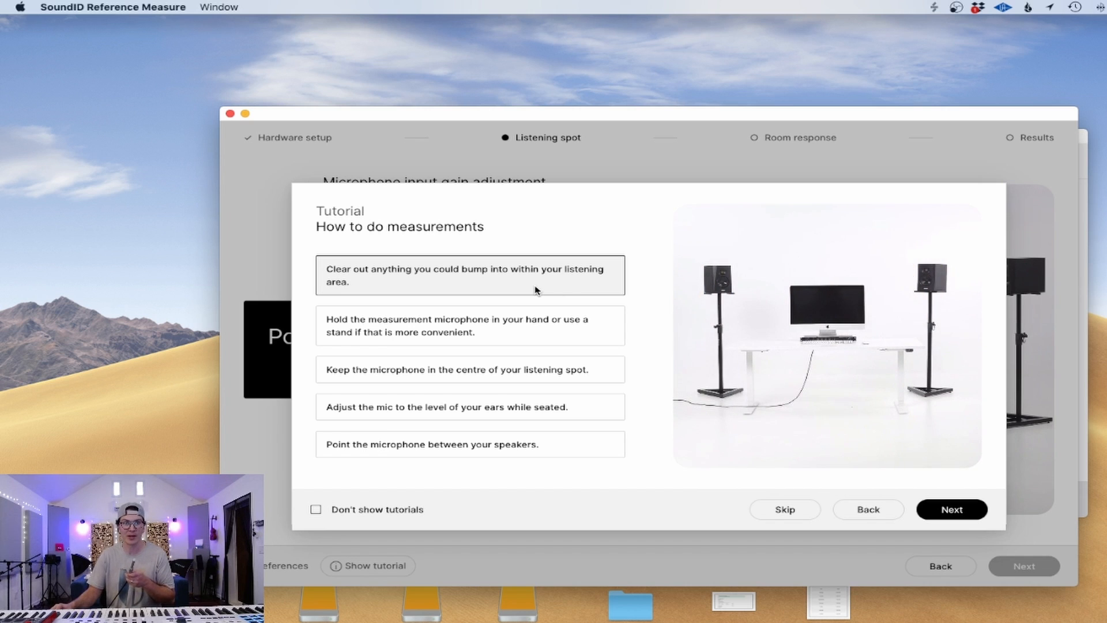
# Step: Step through the 'How to do measurements' tutorial tips and dismiss it with Got it
pyautogui.click(469, 325)
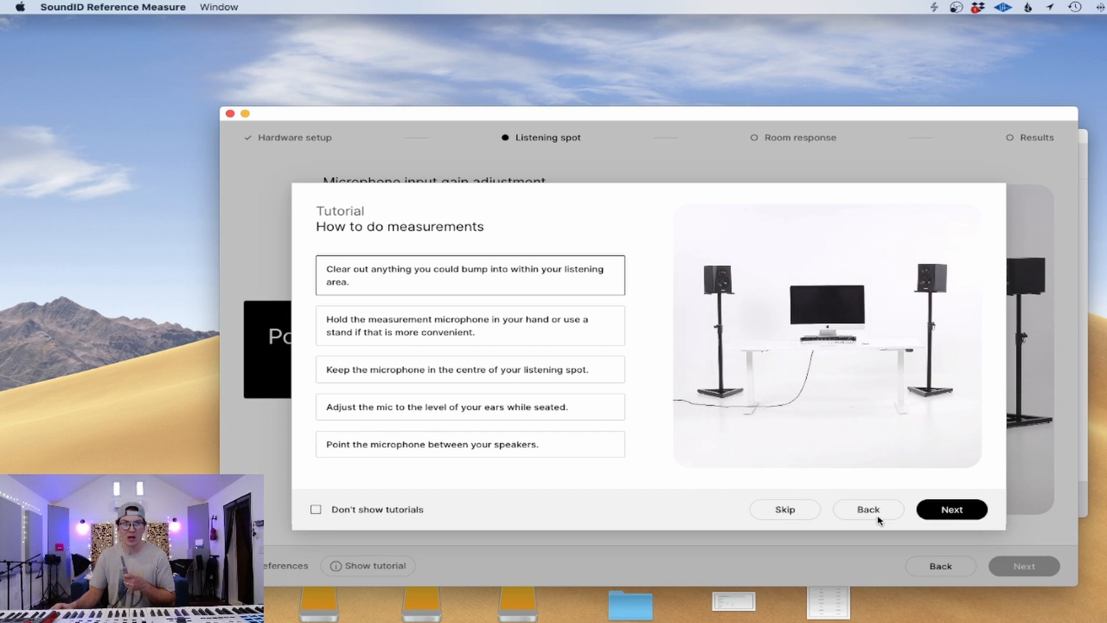
pyautogui.click(952, 509)
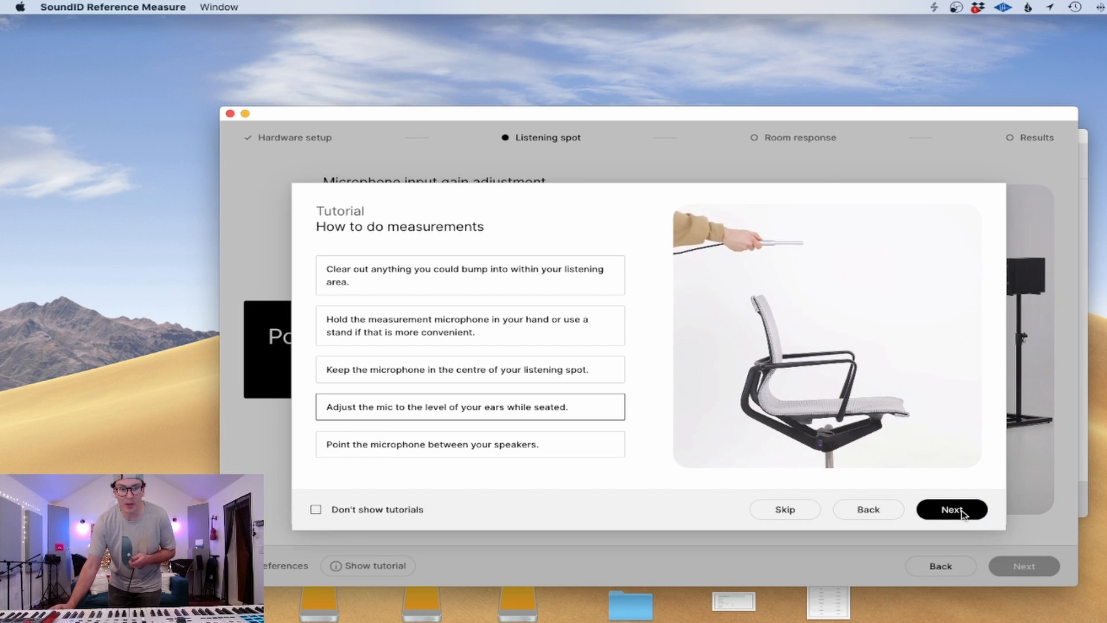
pyautogui.click(952, 508)
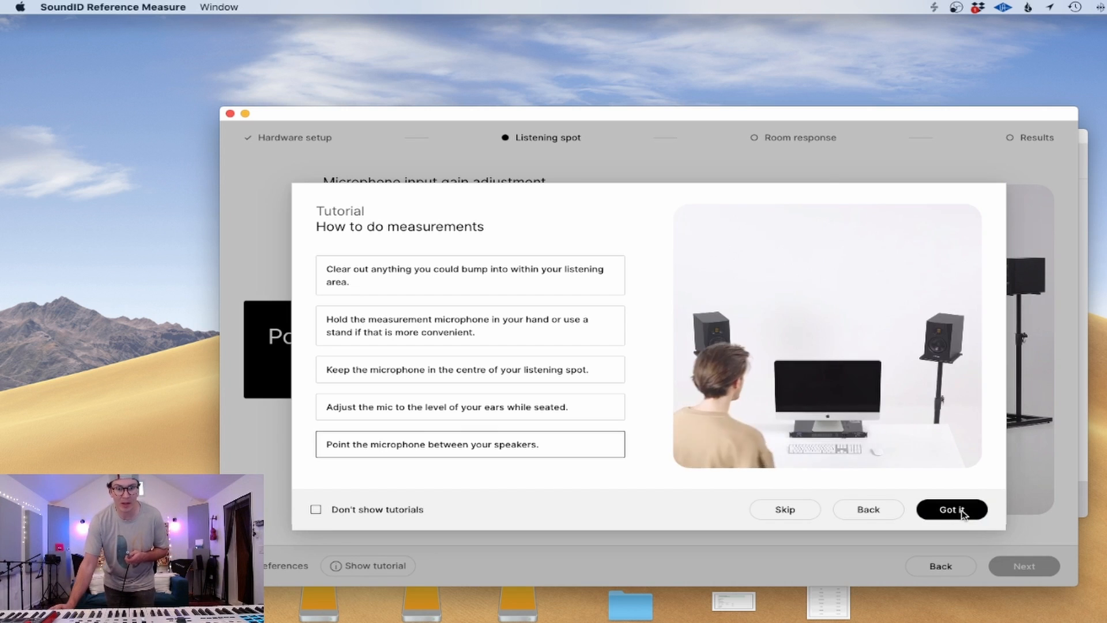
pyautogui.click(951, 508)
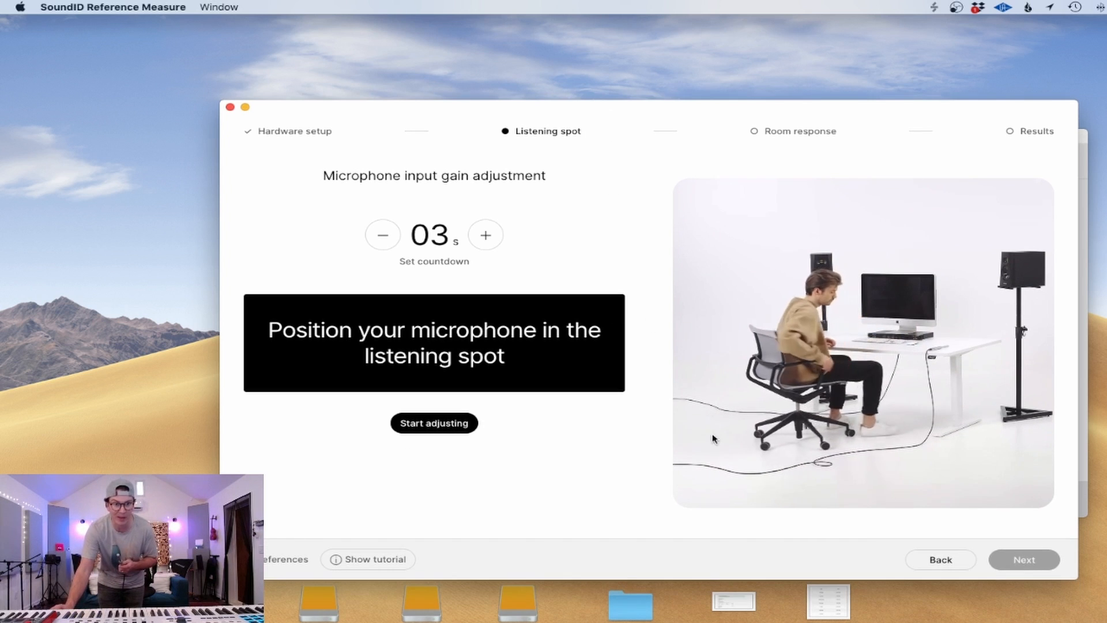
# Step: Run the microphone gain adjustment, keep Imperial units, and open the 'Have different speakers?' help article
pyautogui.click(434, 422)
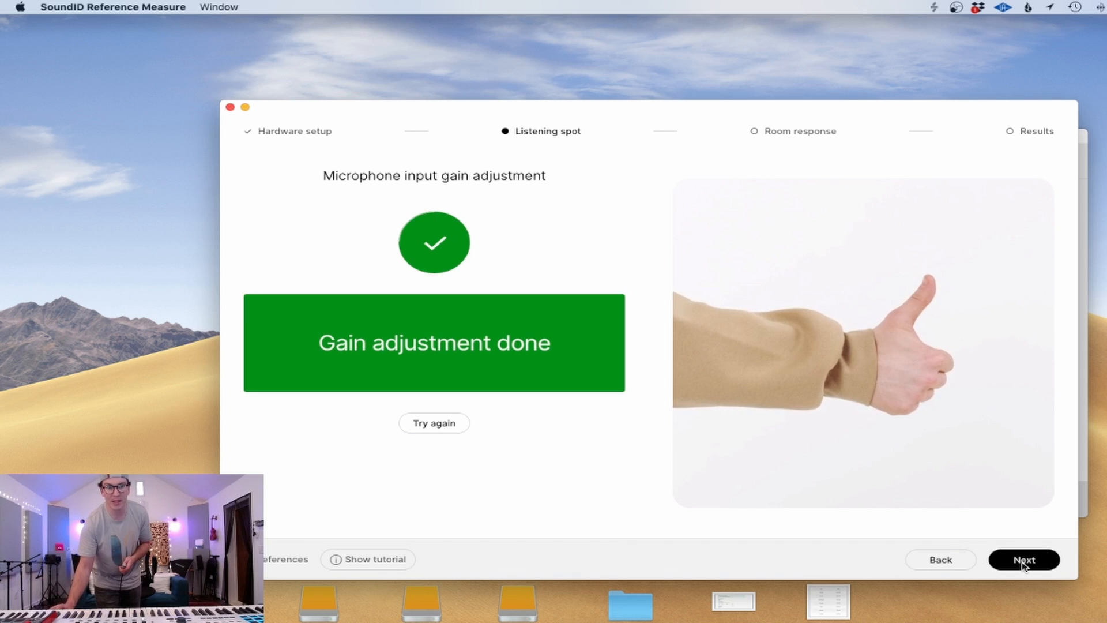
pyautogui.click(1023, 559)
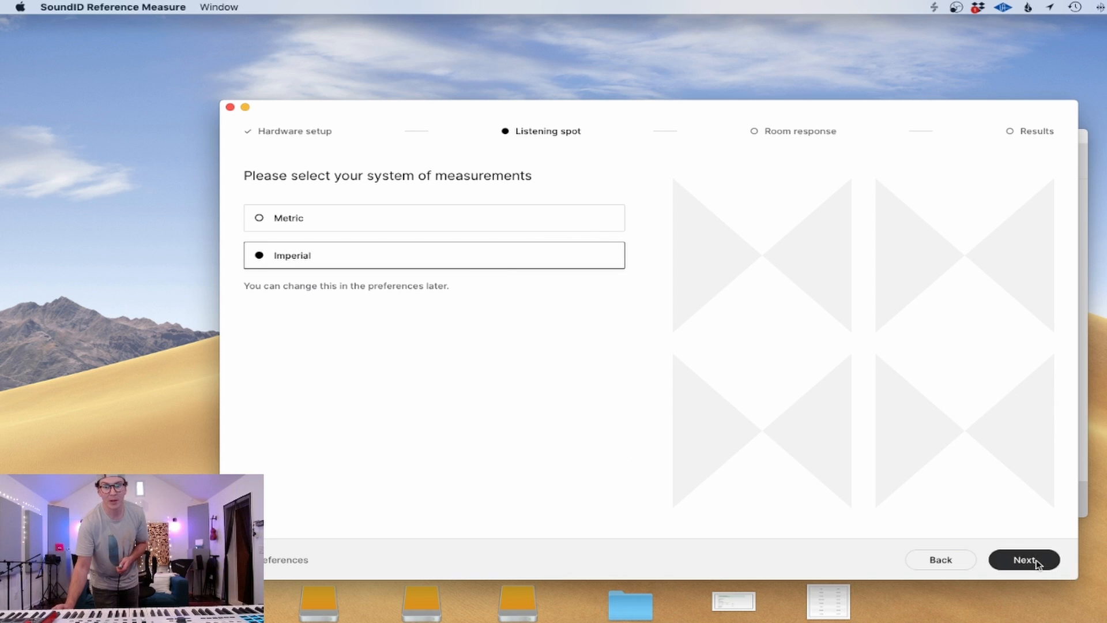
pyautogui.click(1023, 559)
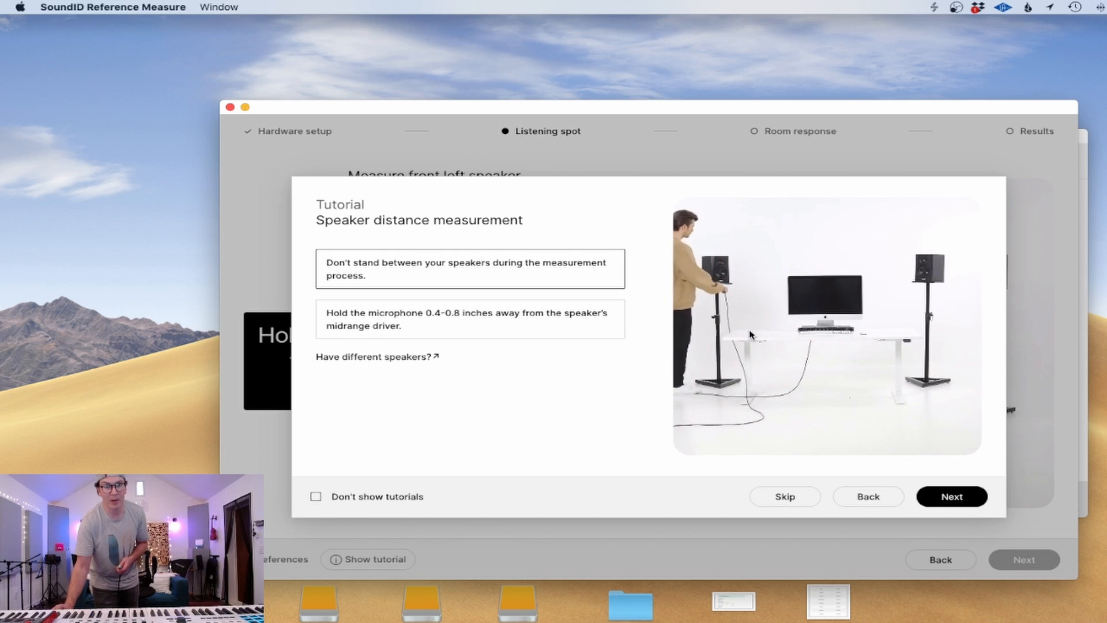
pyautogui.moveTo(551, 378)
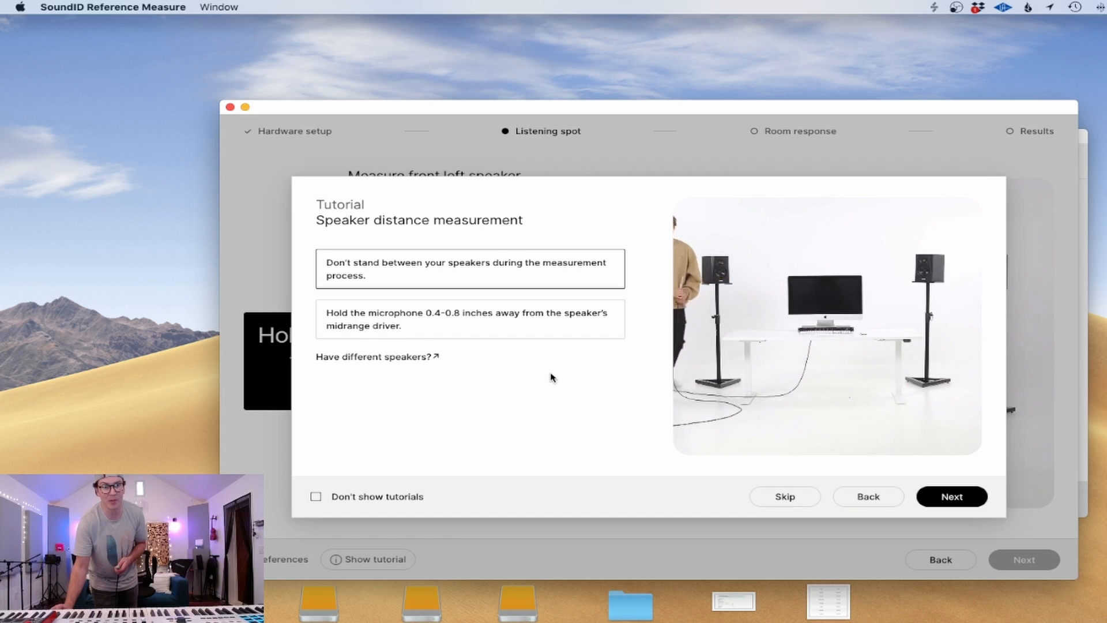
pyautogui.click(377, 356)
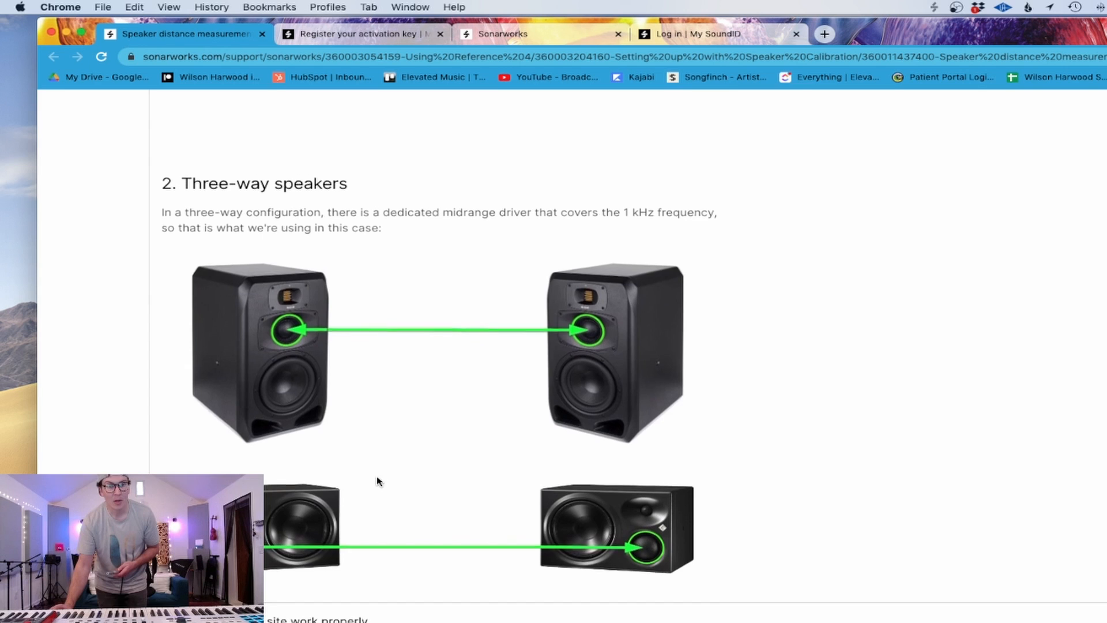
# Step: Scroll the Sonarworks support article down to the three-way speaker examples
pyautogui.scroll(-3)
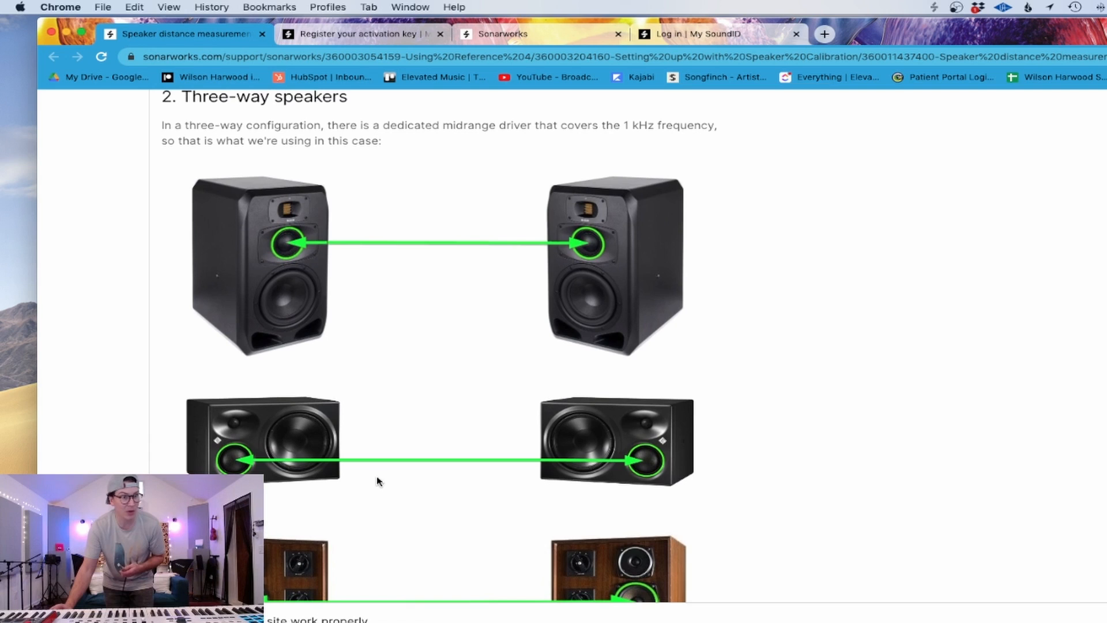
pyautogui.moveTo(234, 463)
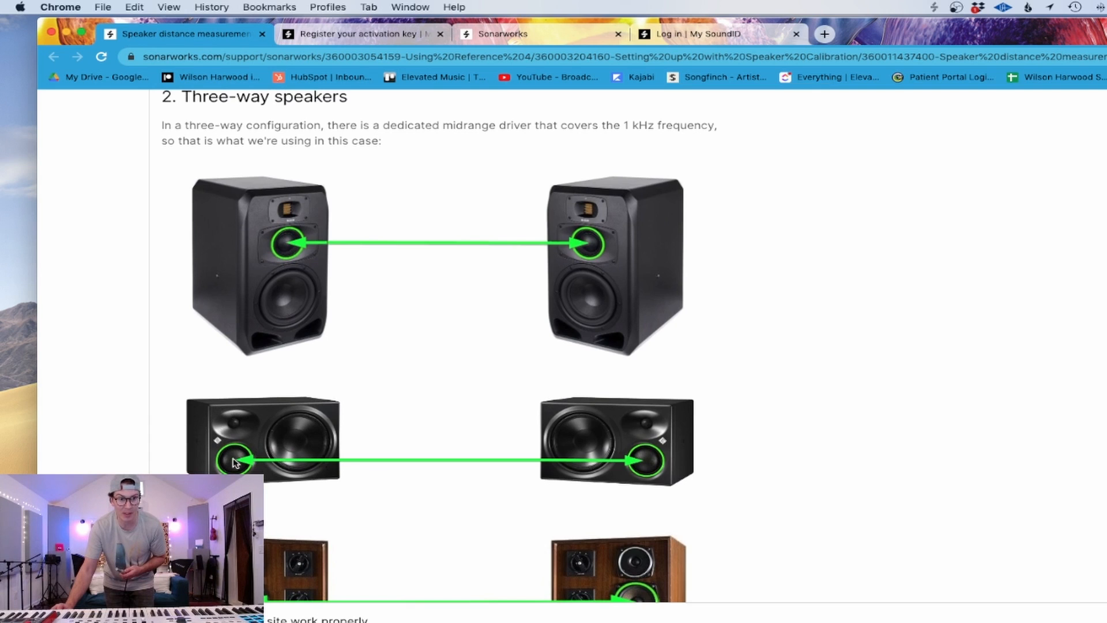
pyautogui.moveTo(648, 480)
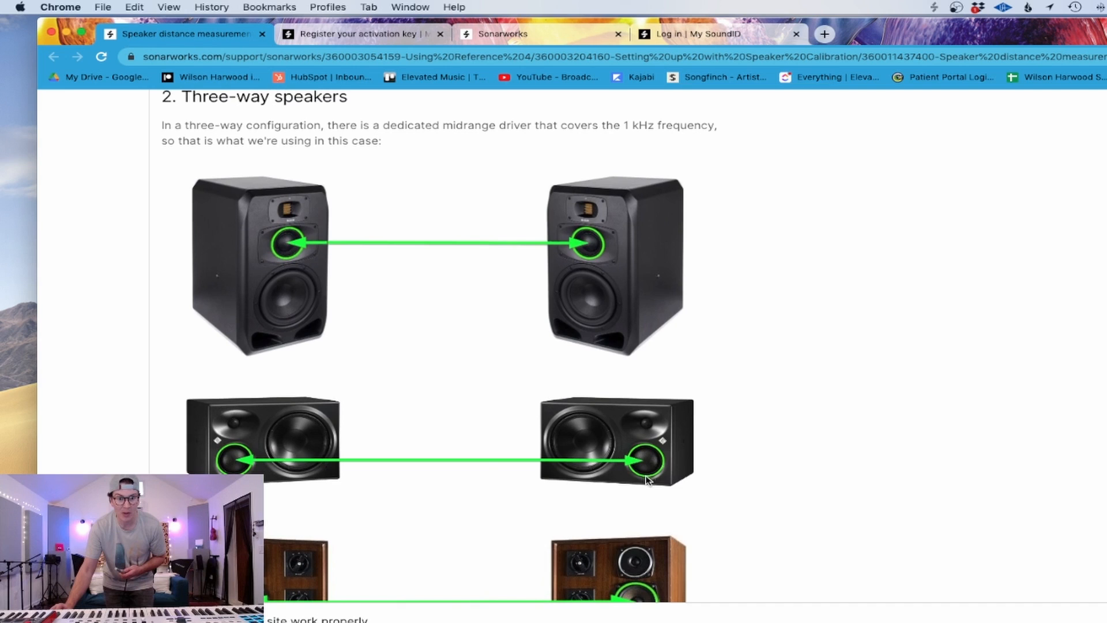
pyautogui.moveTo(405, 452)
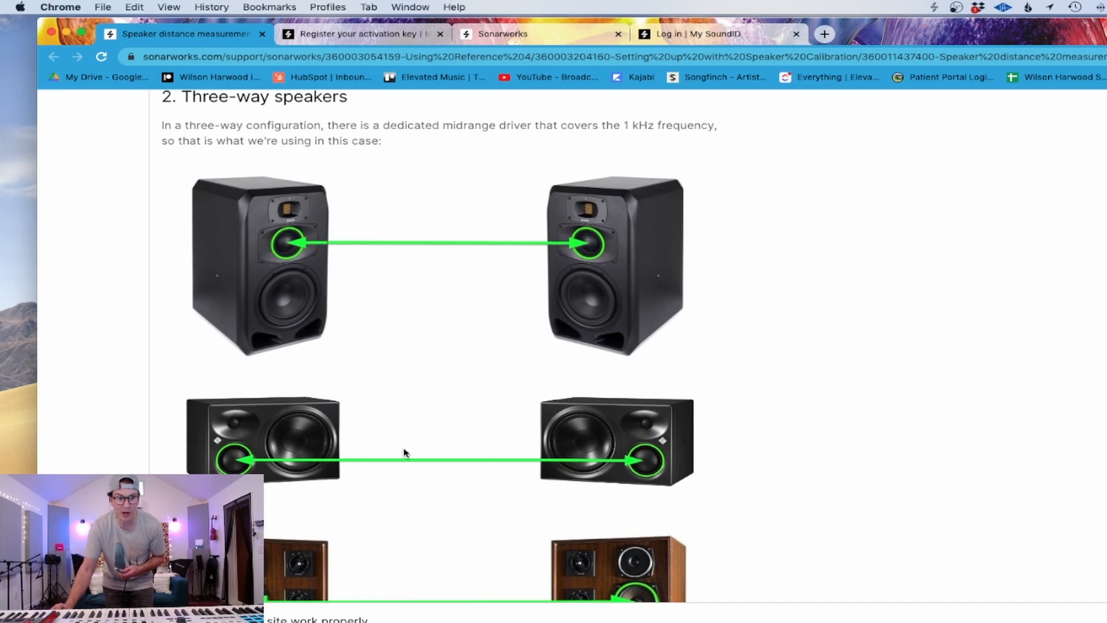
pyautogui.moveTo(276, 446)
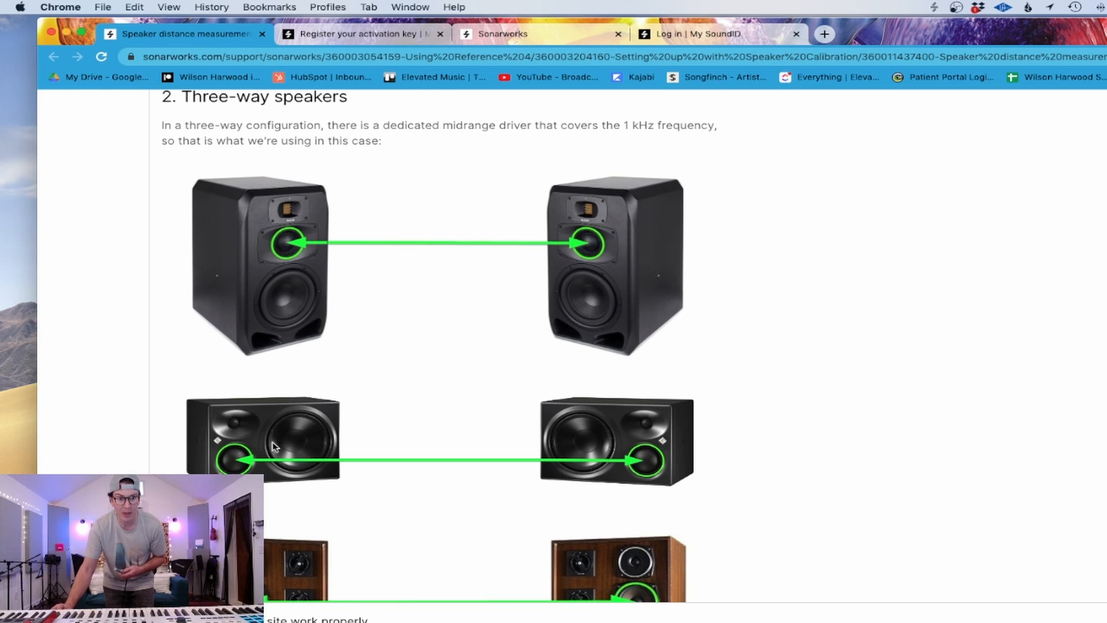
pyautogui.moveTo(300, 446)
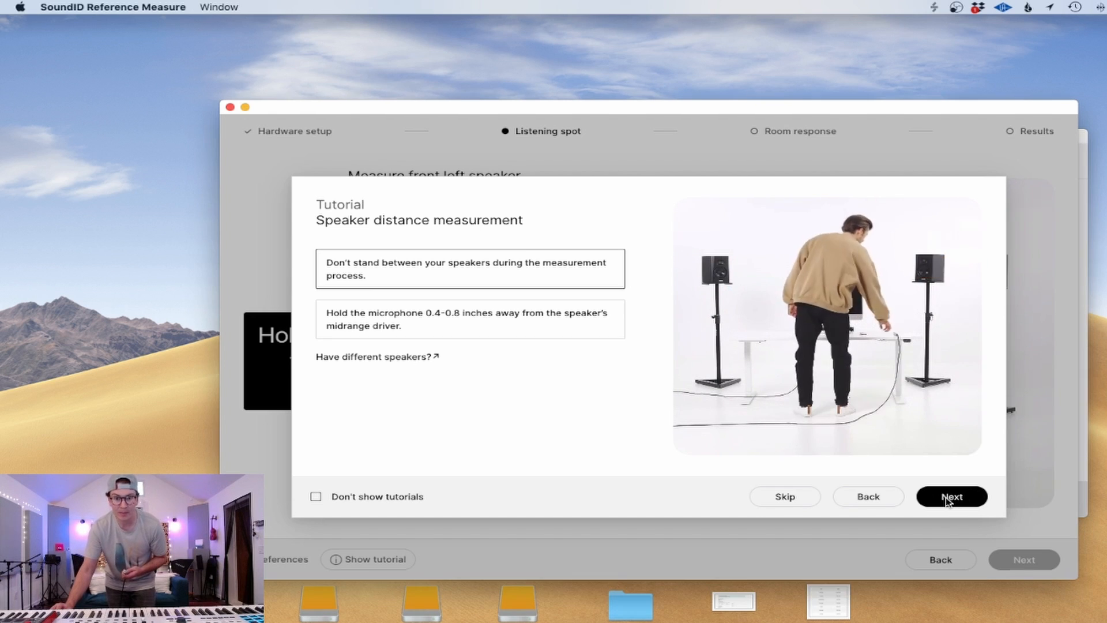
# Step: Leave the tutorial and measure distances to the front left and front right speakers
pyautogui.click(952, 496)
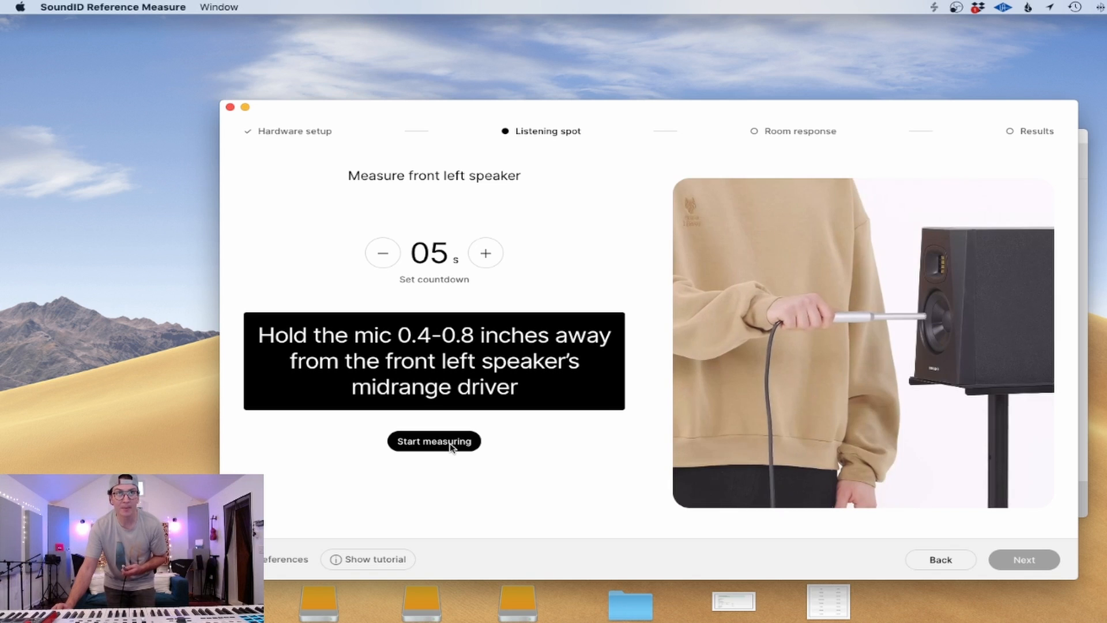
pyautogui.click(434, 441)
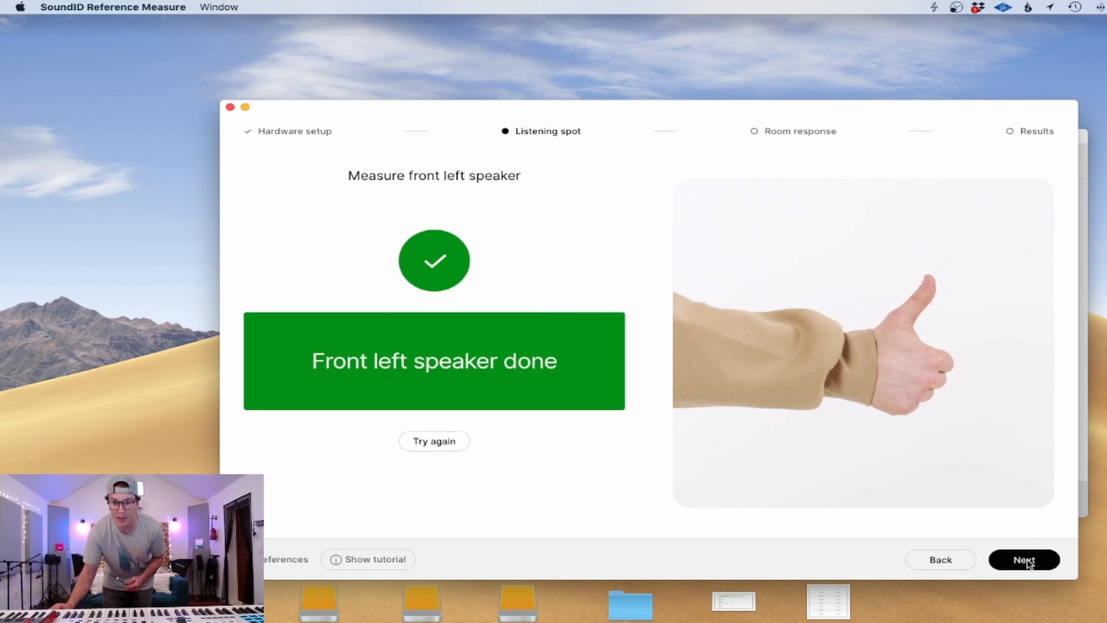
pyautogui.click(1023, 560)
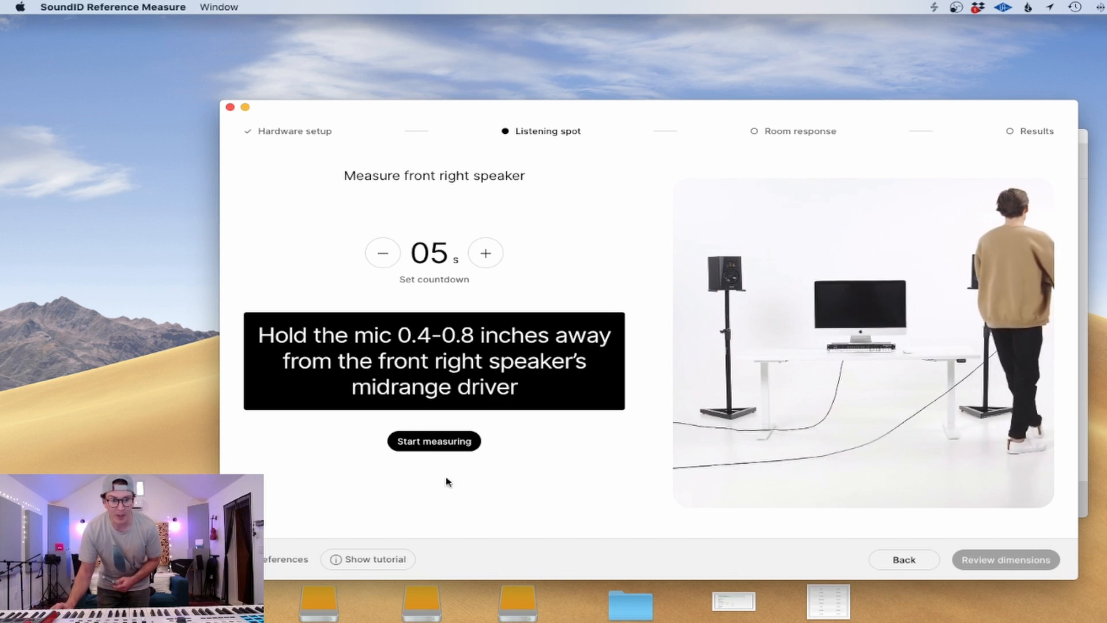
pyautogui.click(433, 441)
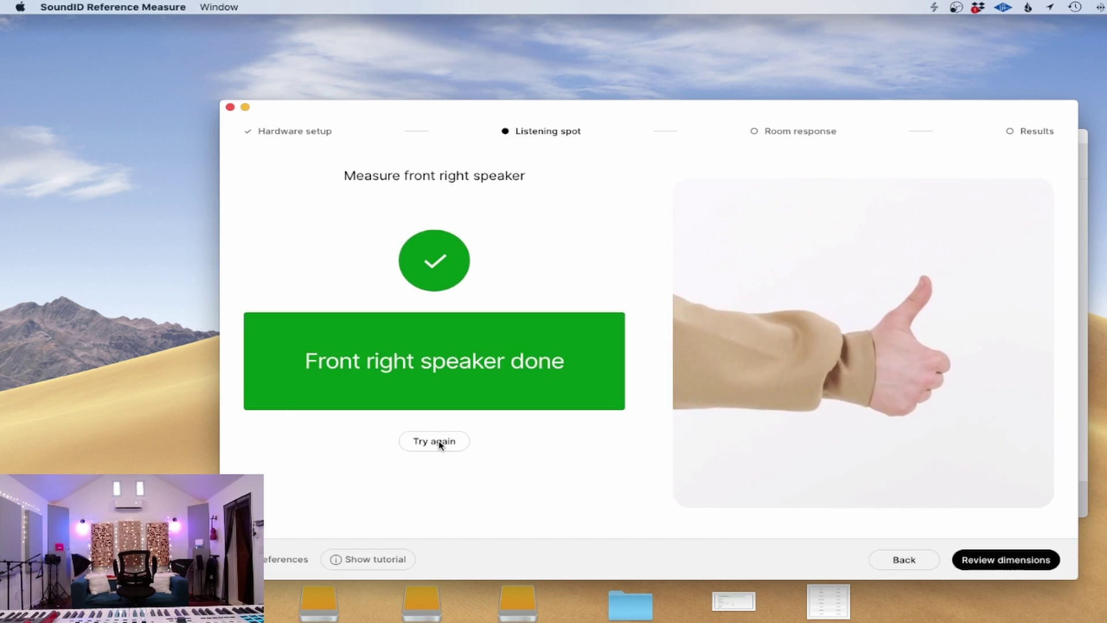
# Step: Review the listening spot dimensions showing about 6'8" to and between the speakers
pyautogui.click(1004, 559)
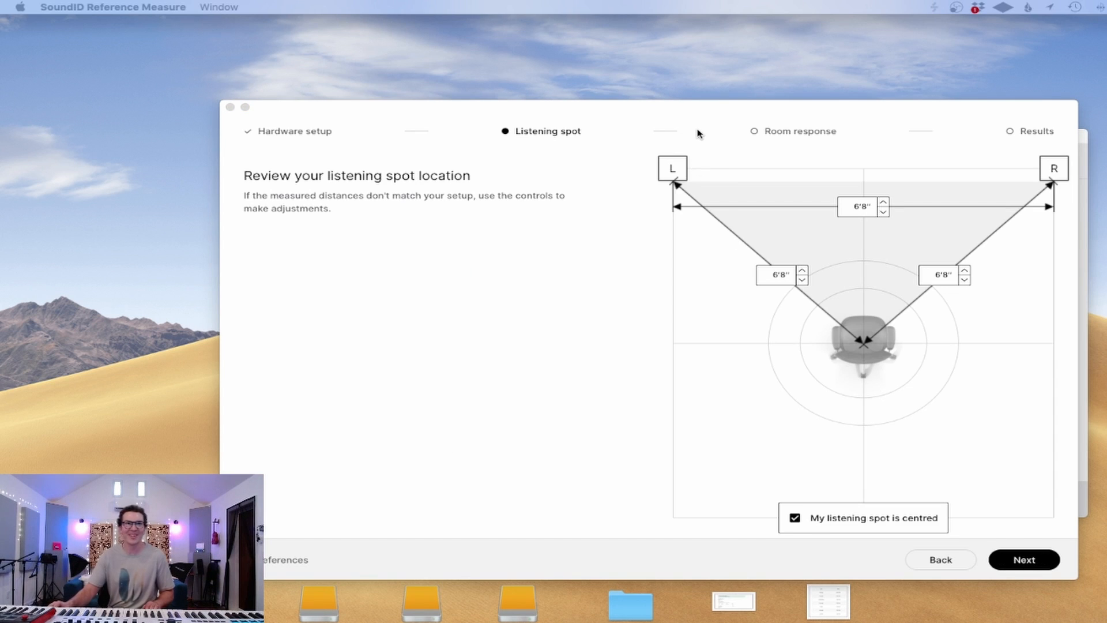
pyautogui.moveTo(949, 231)
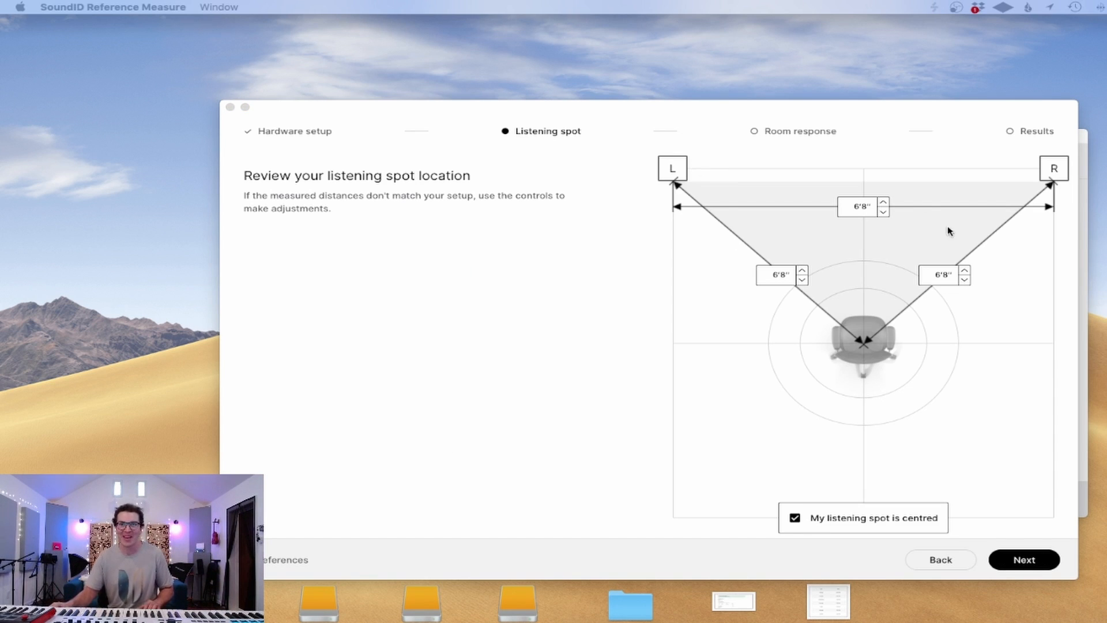
pyautogui.moveTo(864, 296)
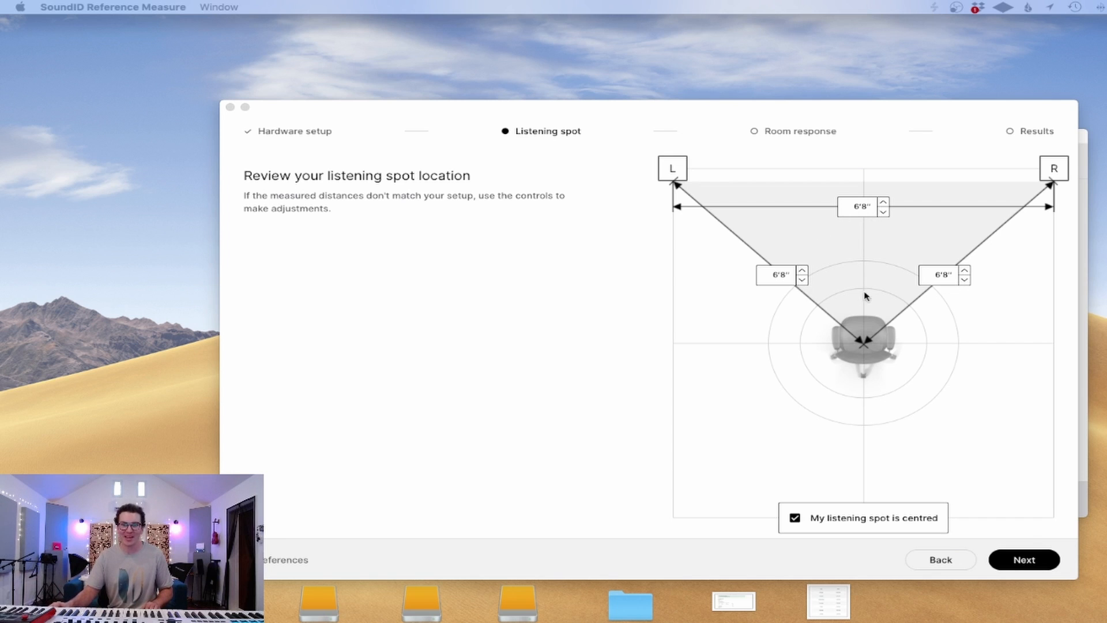
pyautogui.moveTo(851, 258)
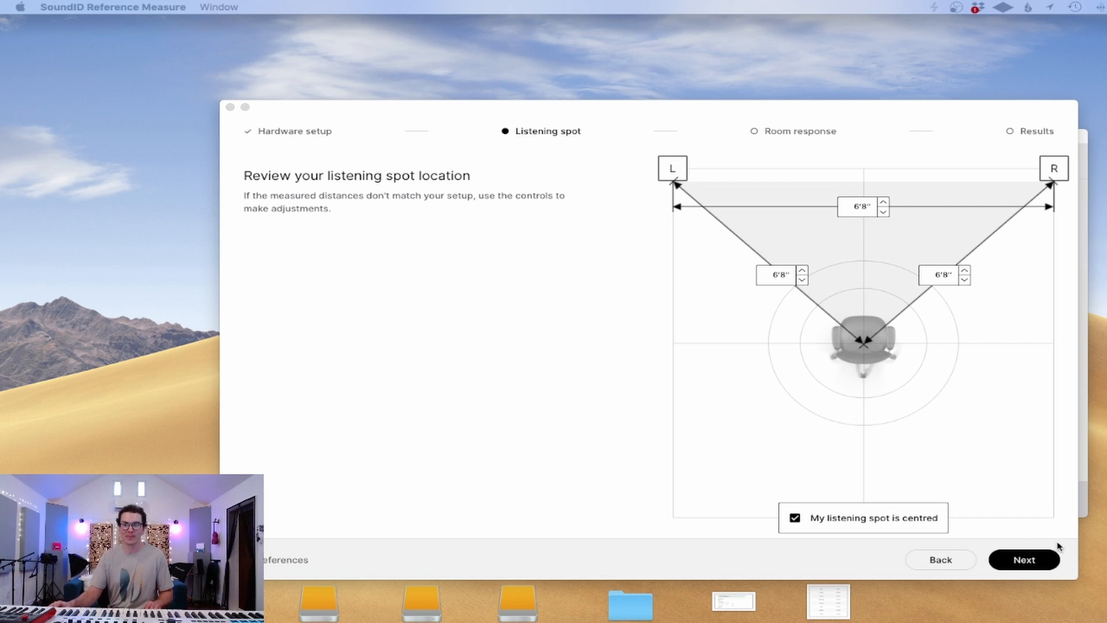
# Step: Accept the listening spot and run the room frequency response measurement to completion
pyautogui.click(1023, 560)
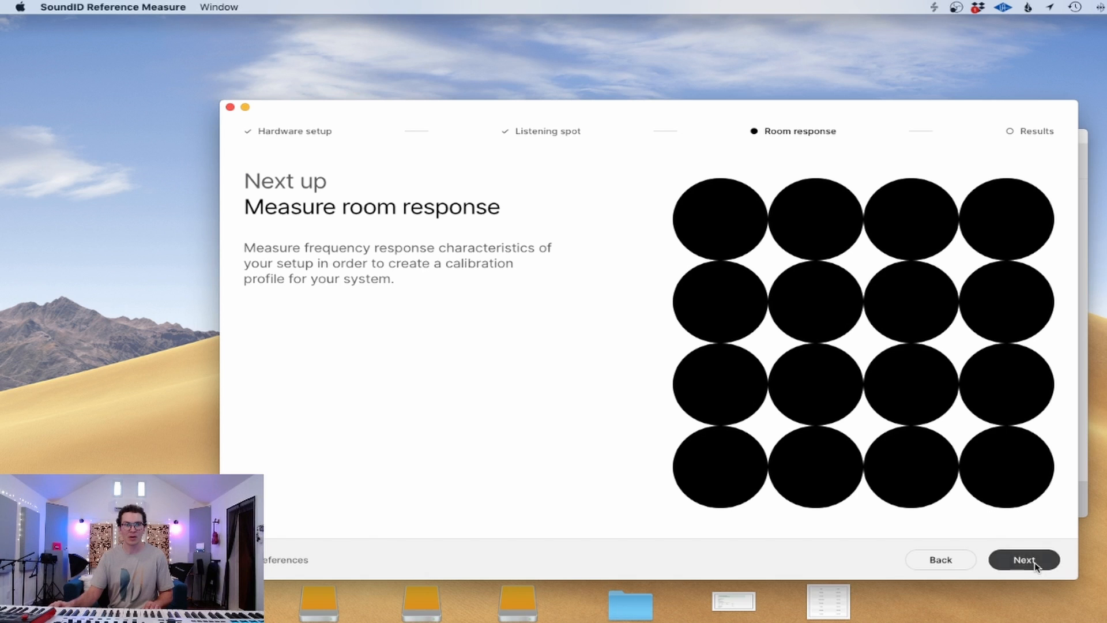
pyautogui.click(1022, 560)
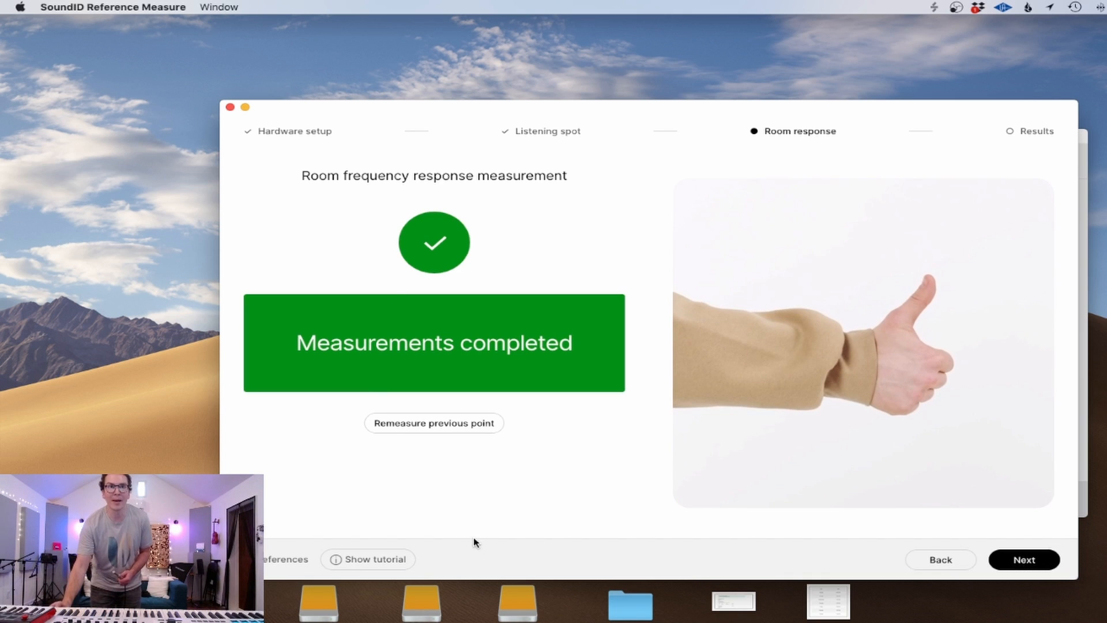
pyautogui.moveTo(851, 503)
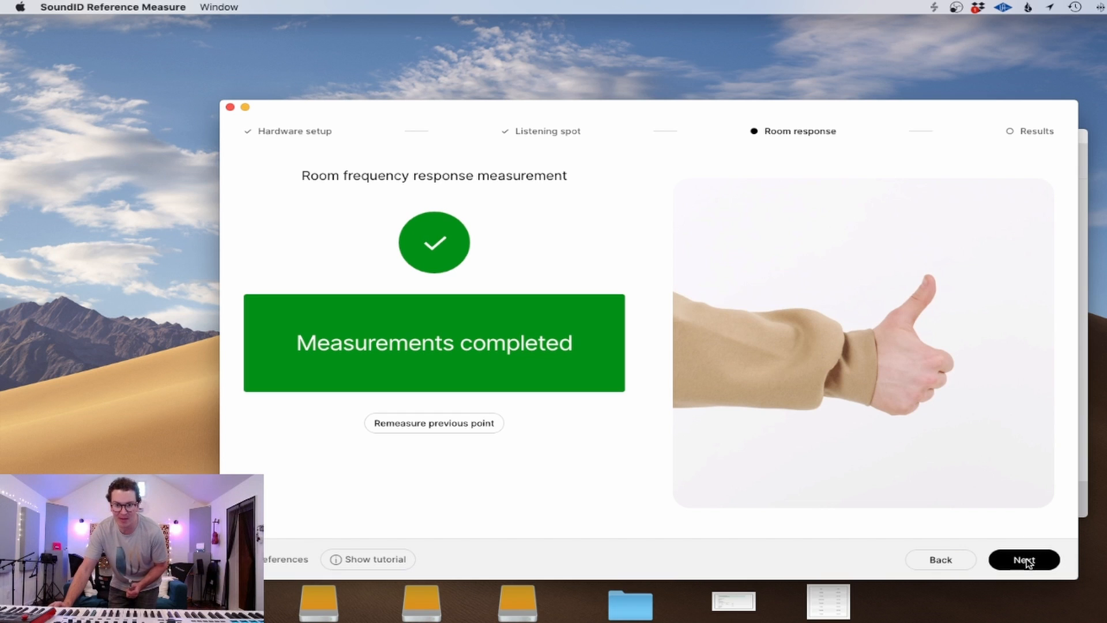
pyautogui.click(1023, 559)
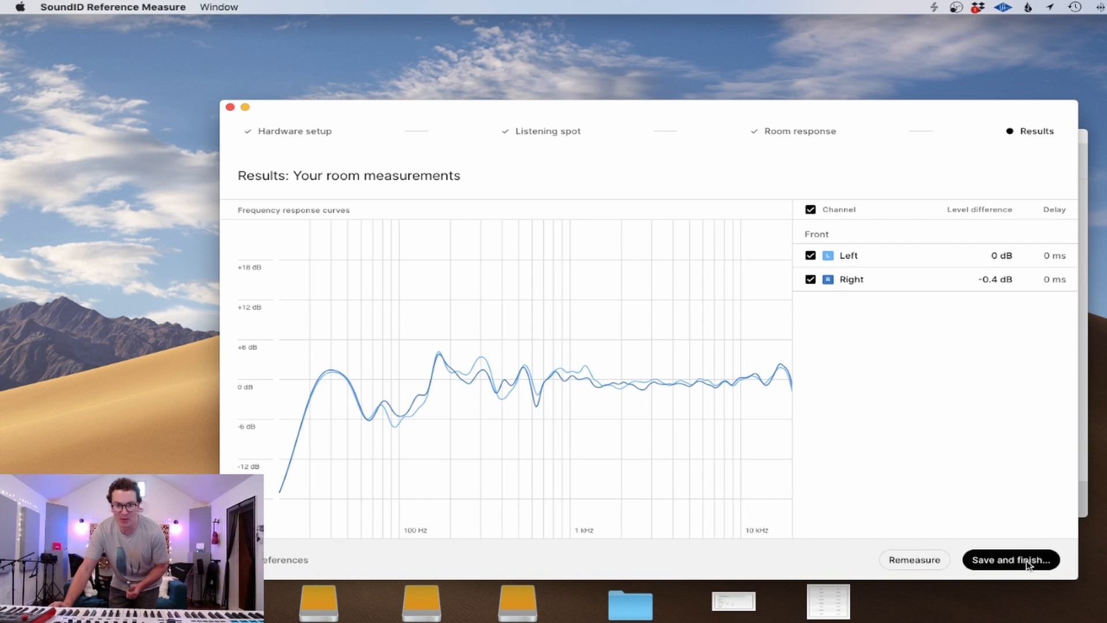
pyautogui.moveTo(413, 378)
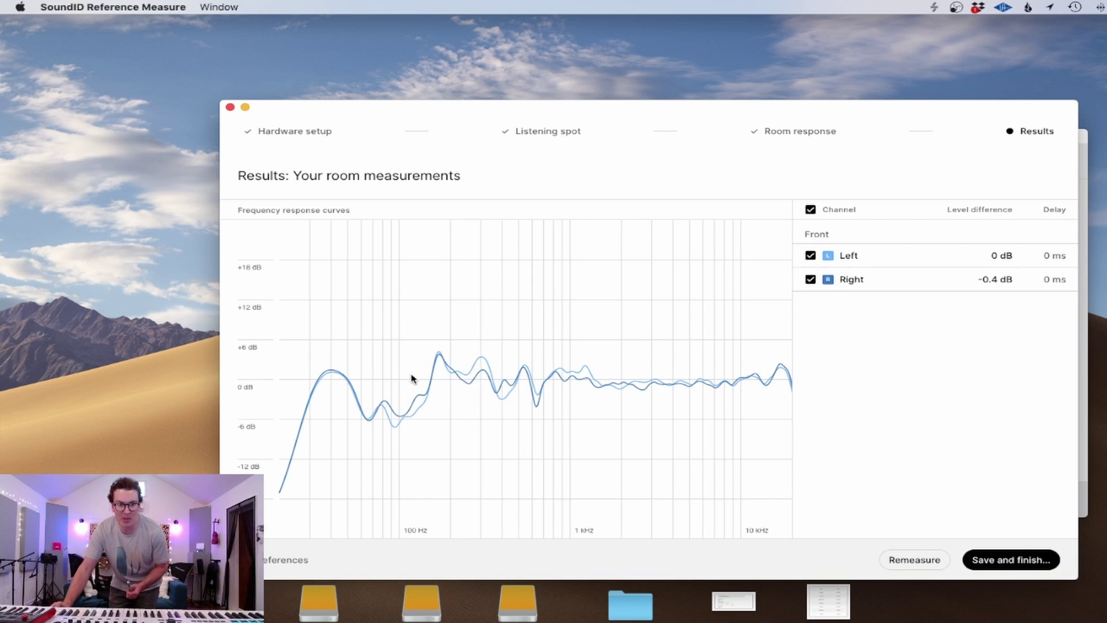
pyautogui.moveTo(615, 443)
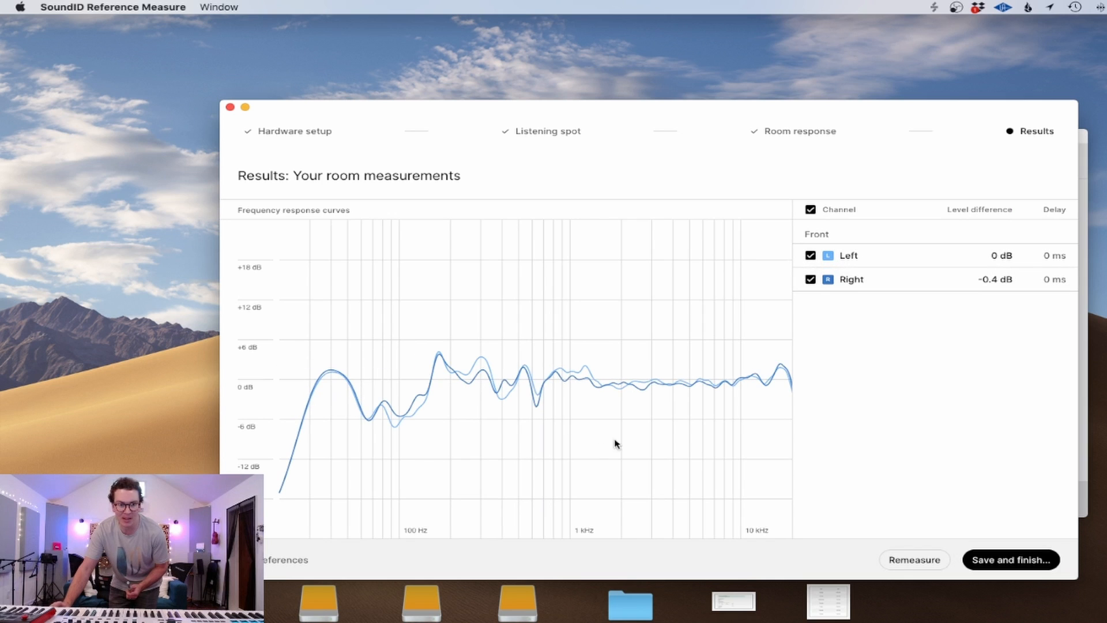
pyautogui.moveTo(1027, 561)
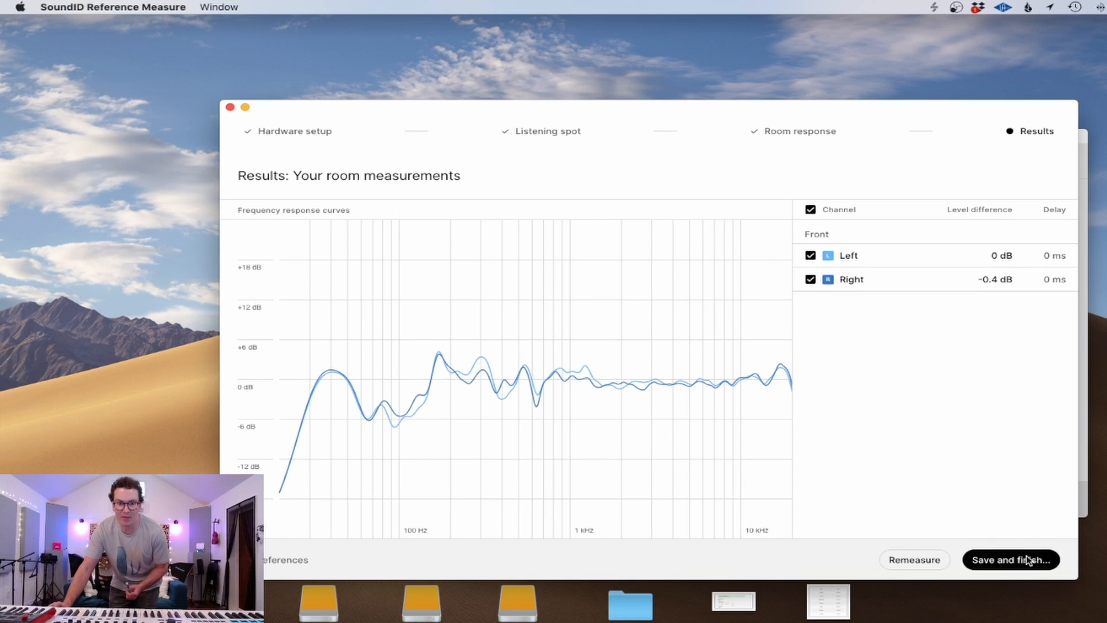
pyautogui.moveTo(449, 359)
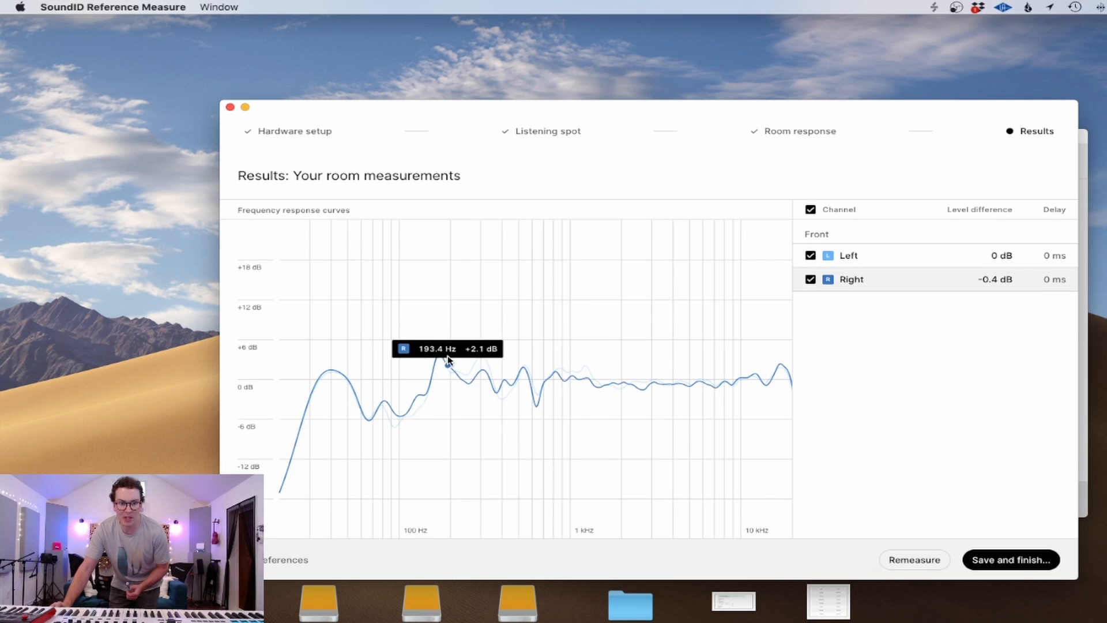
pyautogui.moveTo(724, 514)
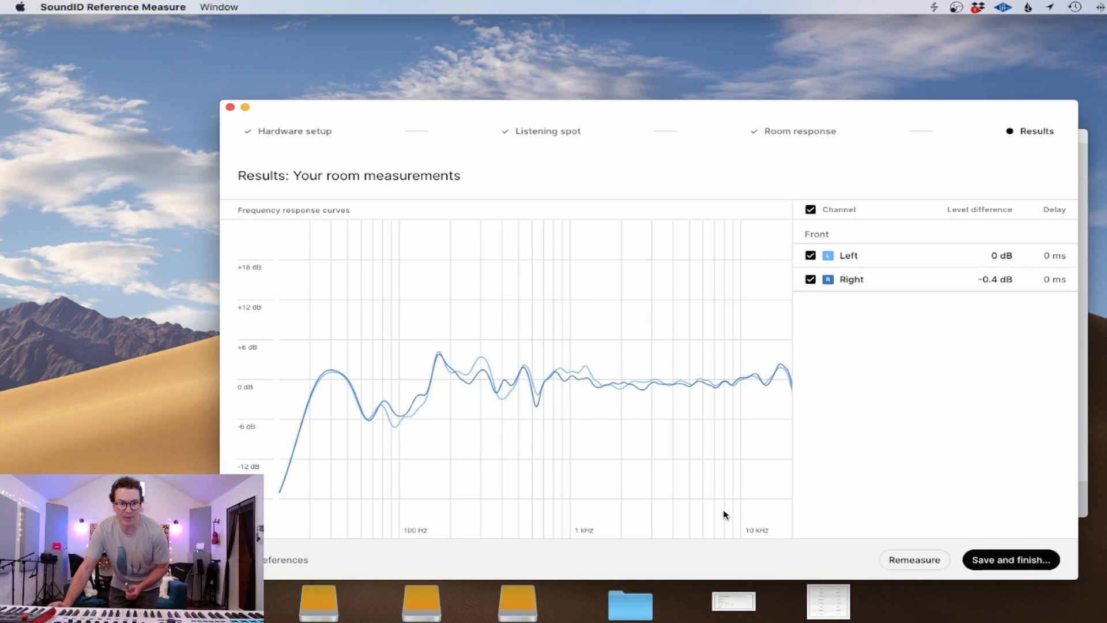
# Step: Save the measurement as profile 'Neumann KH310 October 2022' and close the Measure tool
pyautogui.click(1010, 559)
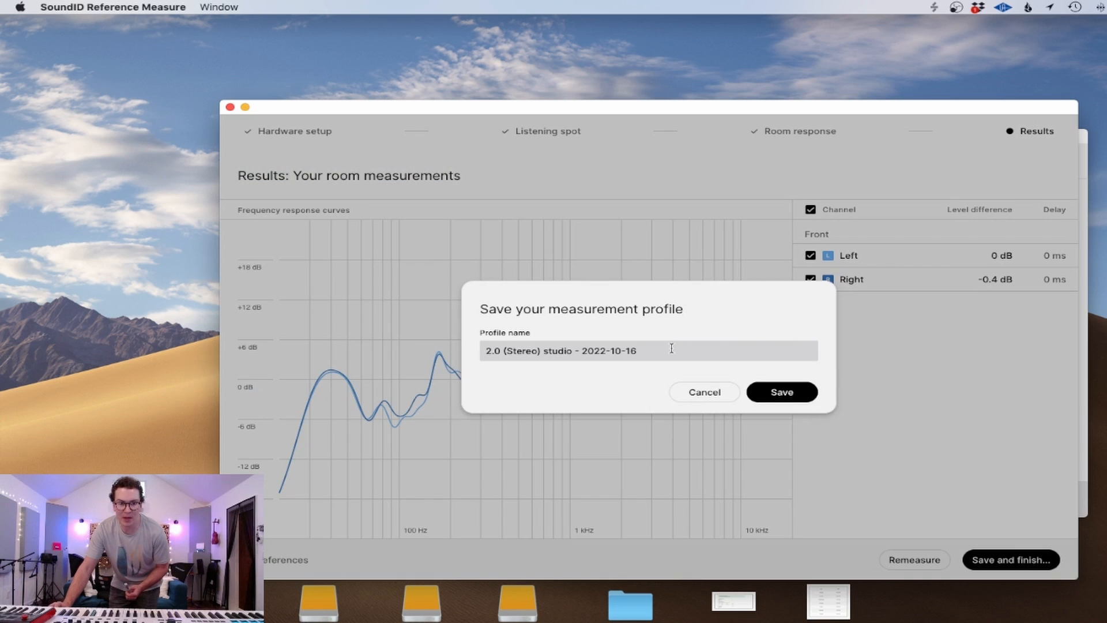
pyautogui.tripleClick(558, 350)
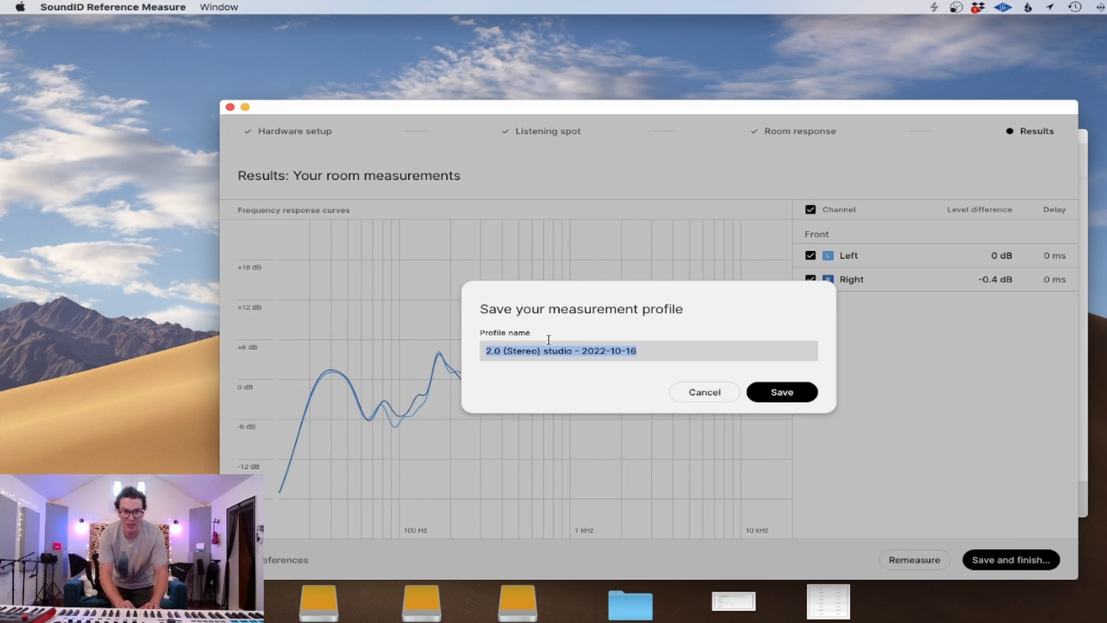
pyautogui.write('Neumann')
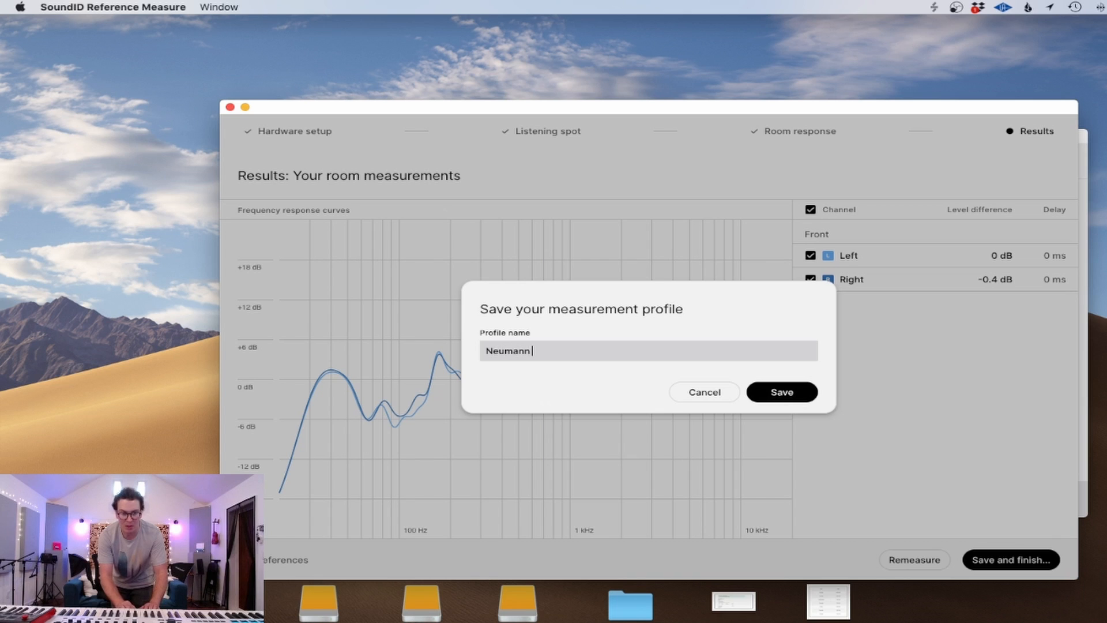
pyautogui.write('KH310 October 2022')
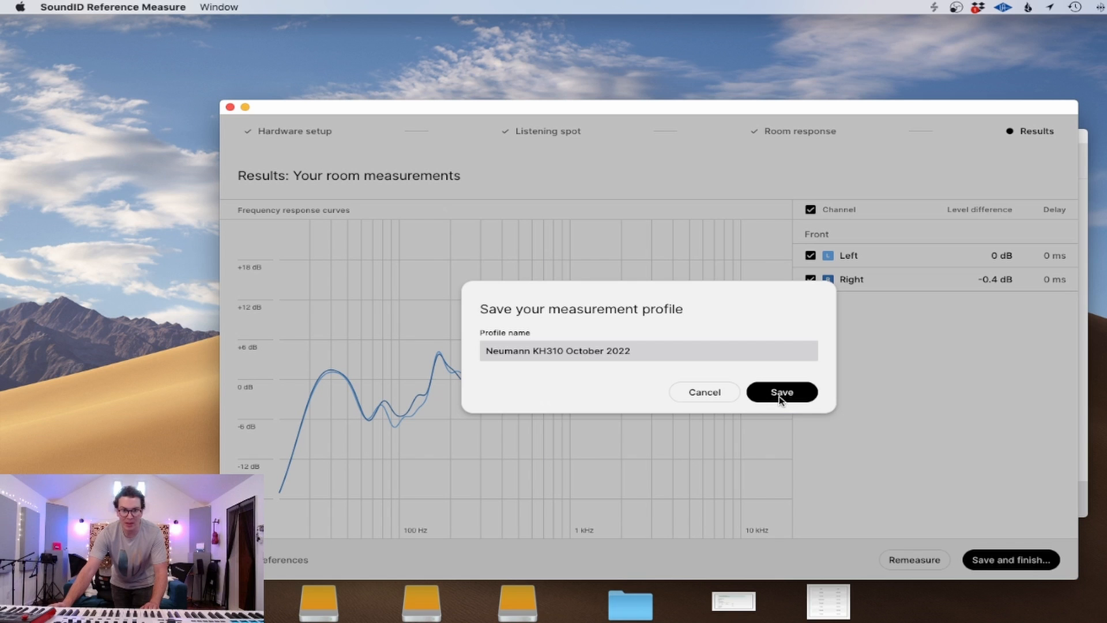
pyautogui.click(780, 393)
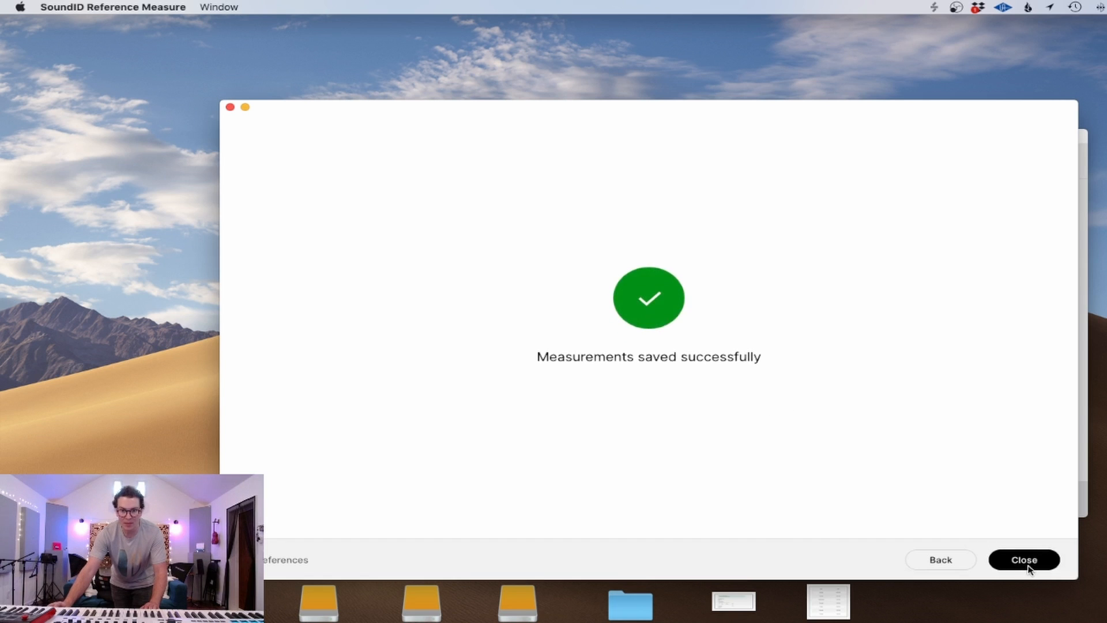
pyautogui.click(1023, 559)
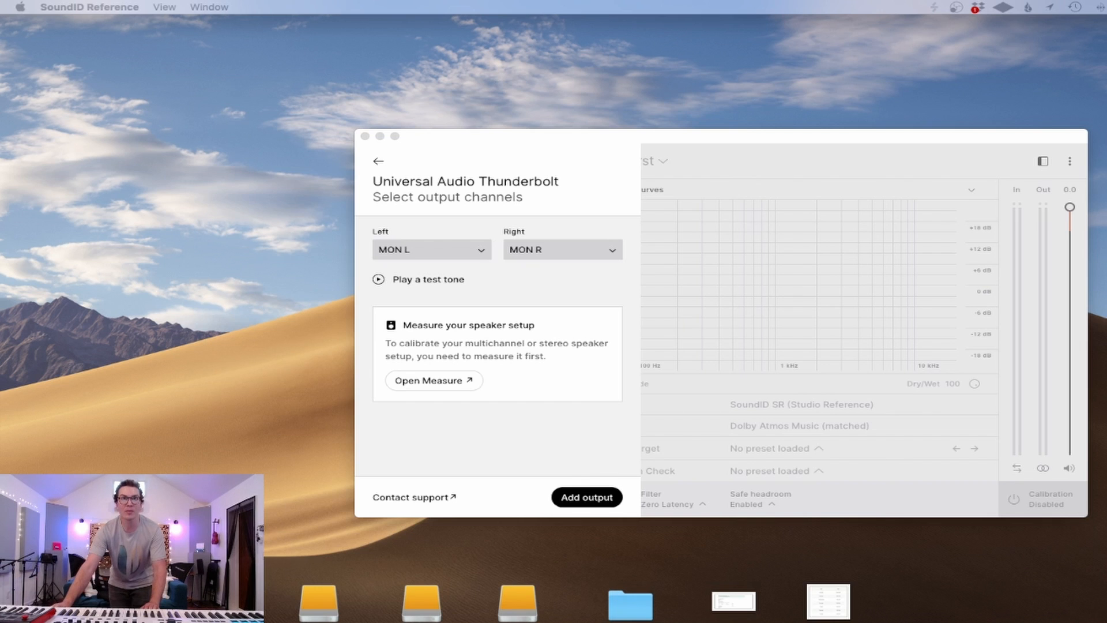
# Step: Add the Universal Audio Thunderbolt output on MON L and MON R
pyautogui.click(586, 497)
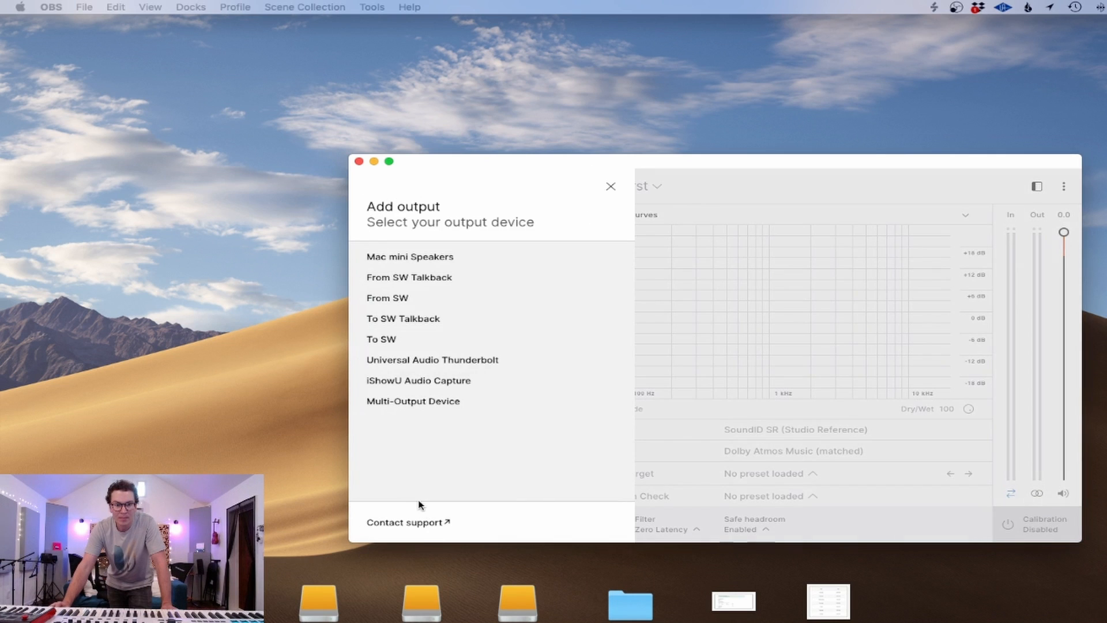
pyautogui.click(431, 360)
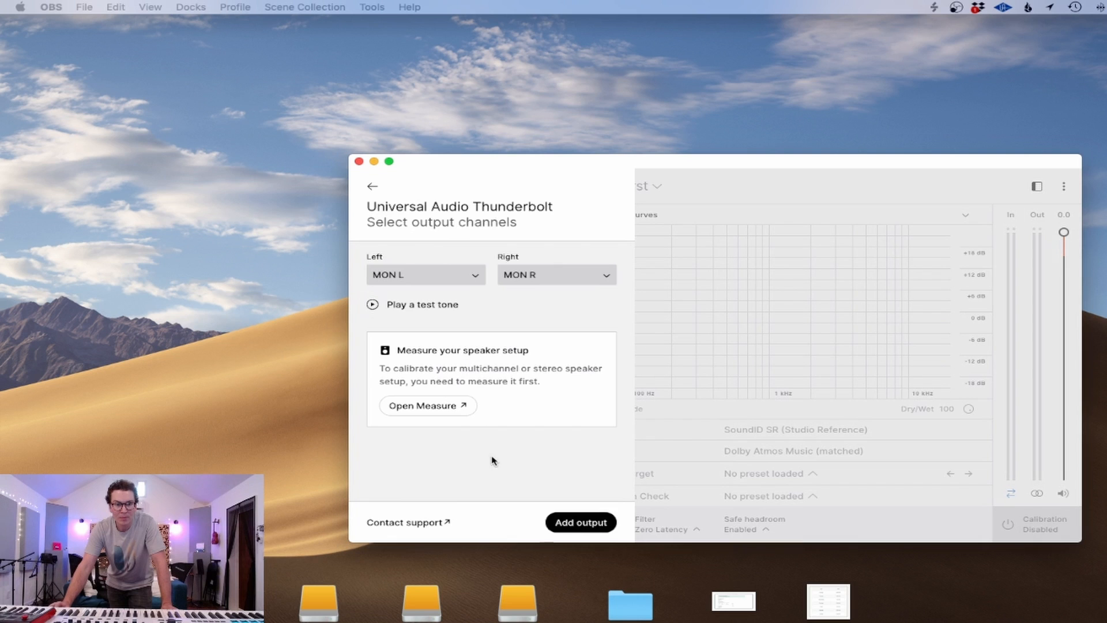
pyautogui.click(580, 521)
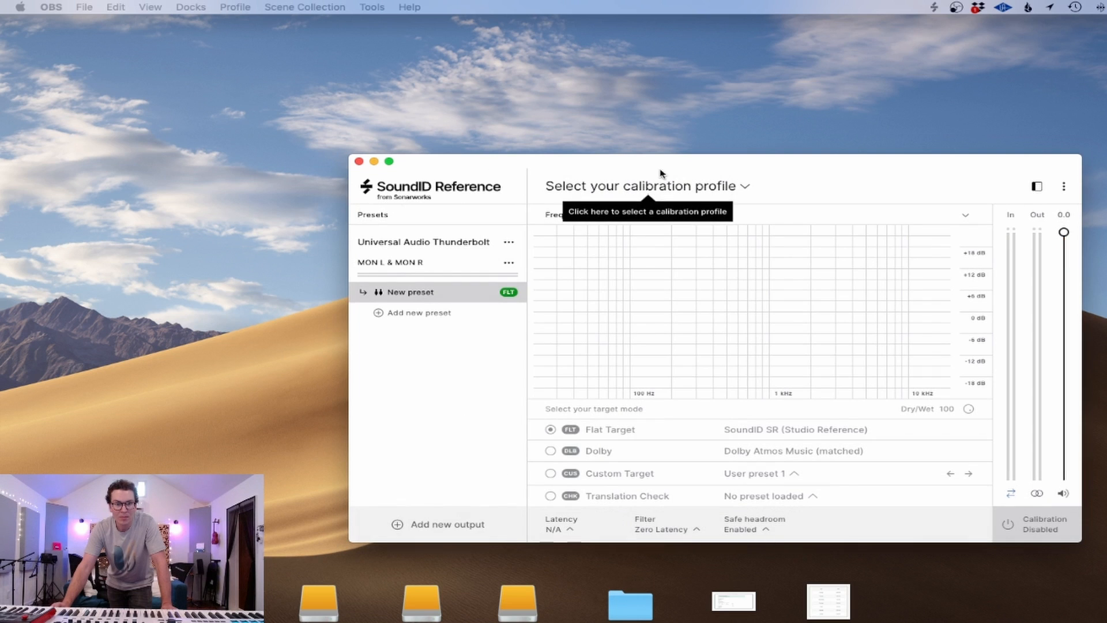
# Step: Bring up the chooser for an existing calibration profile from disk
pyautogui.click(641, 186)
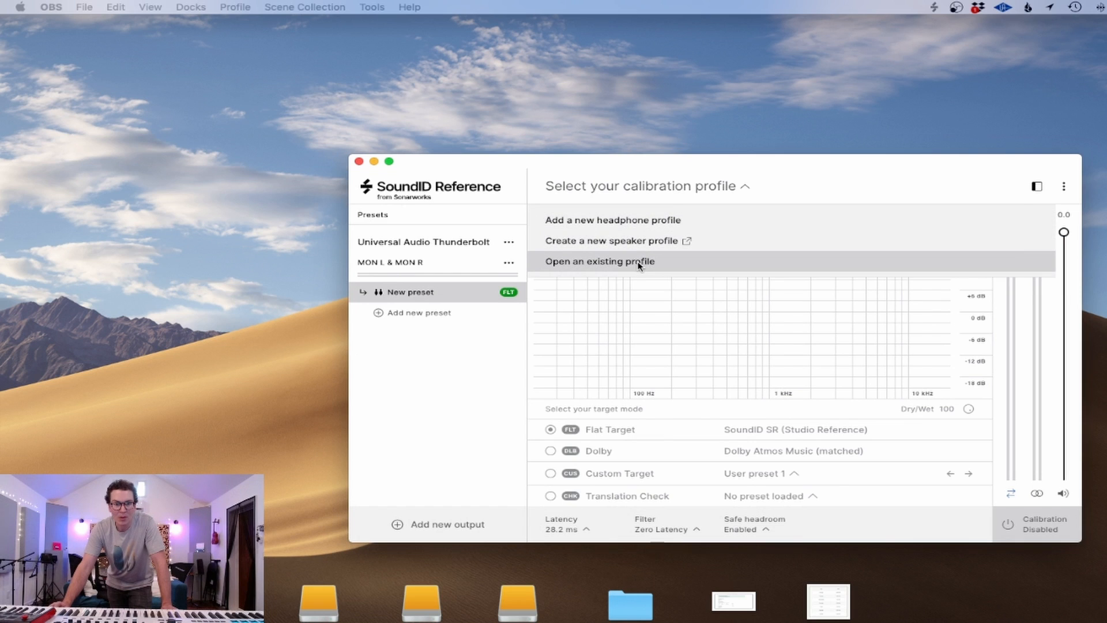
pyautogui.click(598, 262)
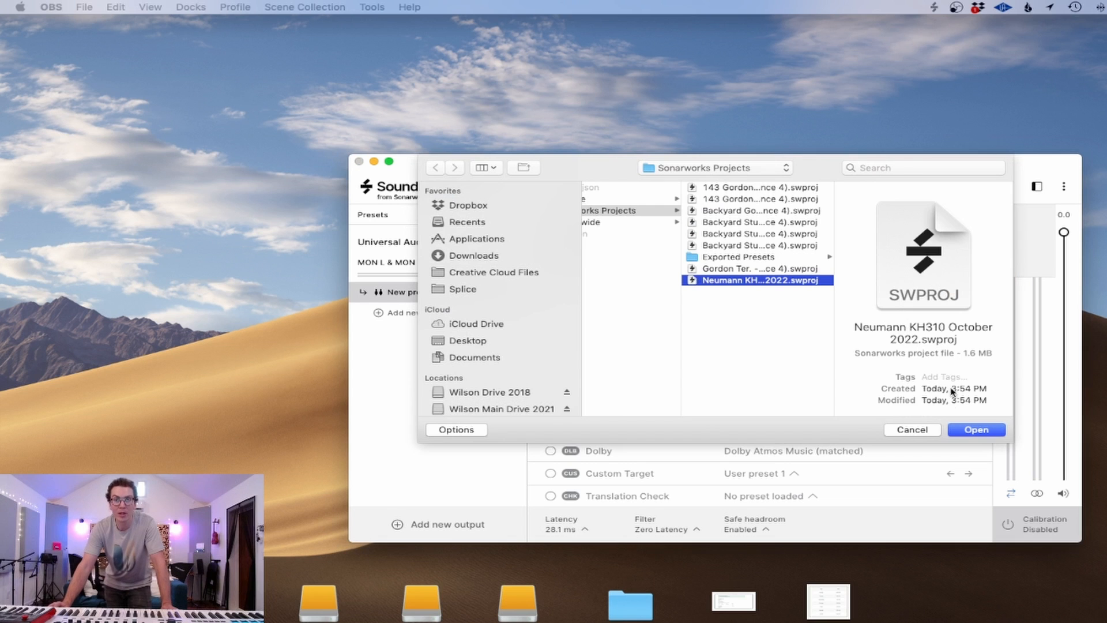
# Step: Load the Neumann KH310 October 2022 .swproj profile, enabling calibration on Flat Target
pyautogui.click(976, 429)
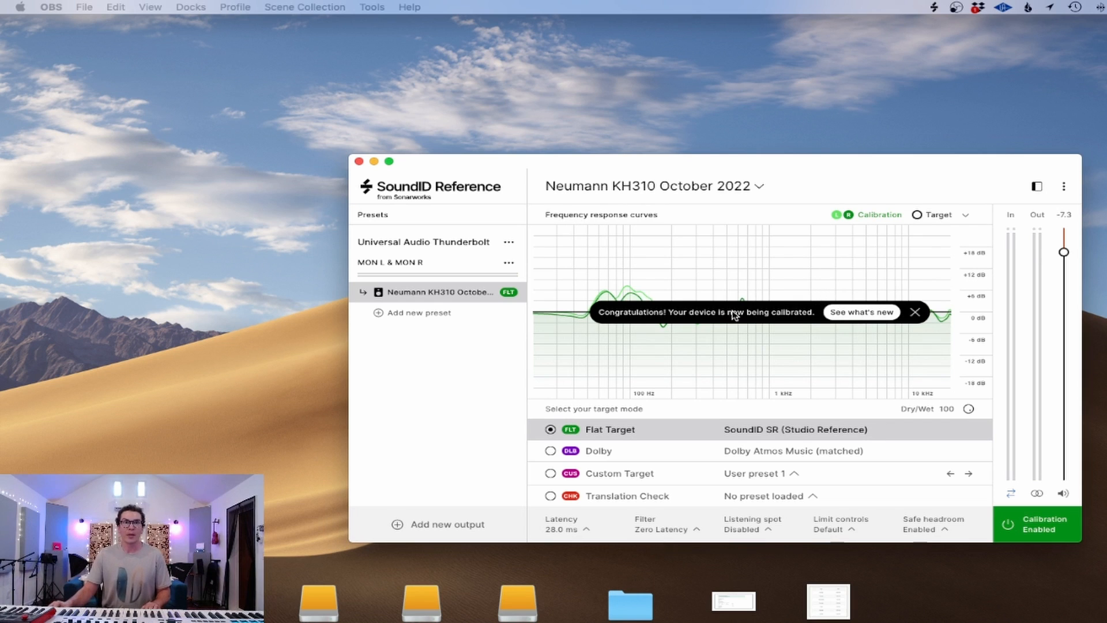
pyautogui.moveTo(667, 432)
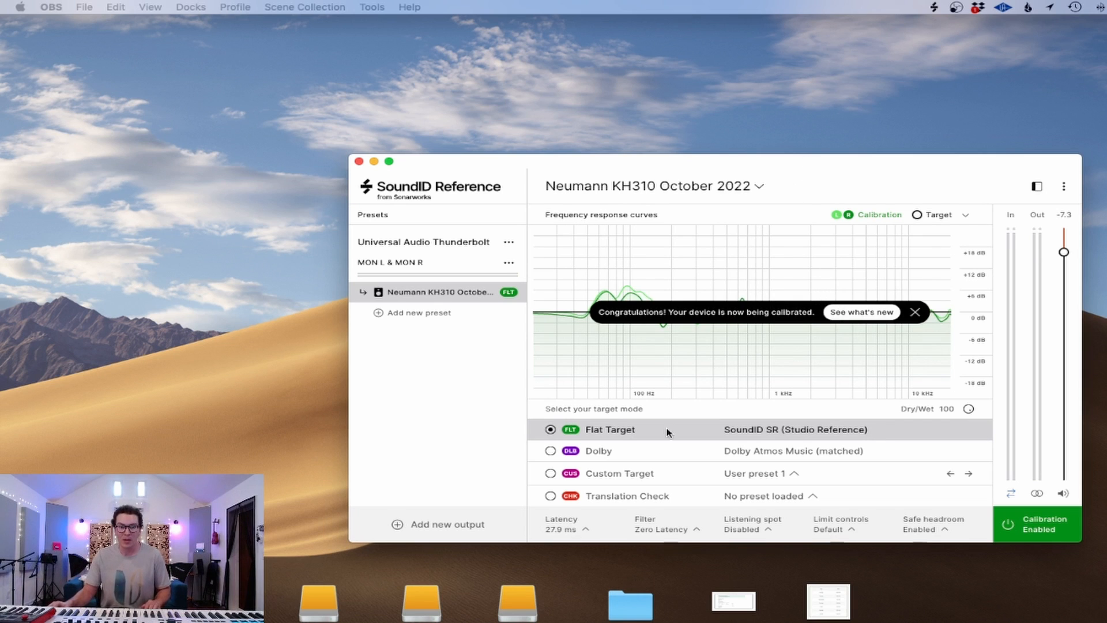
pyautogui.moveTo(650, 483)
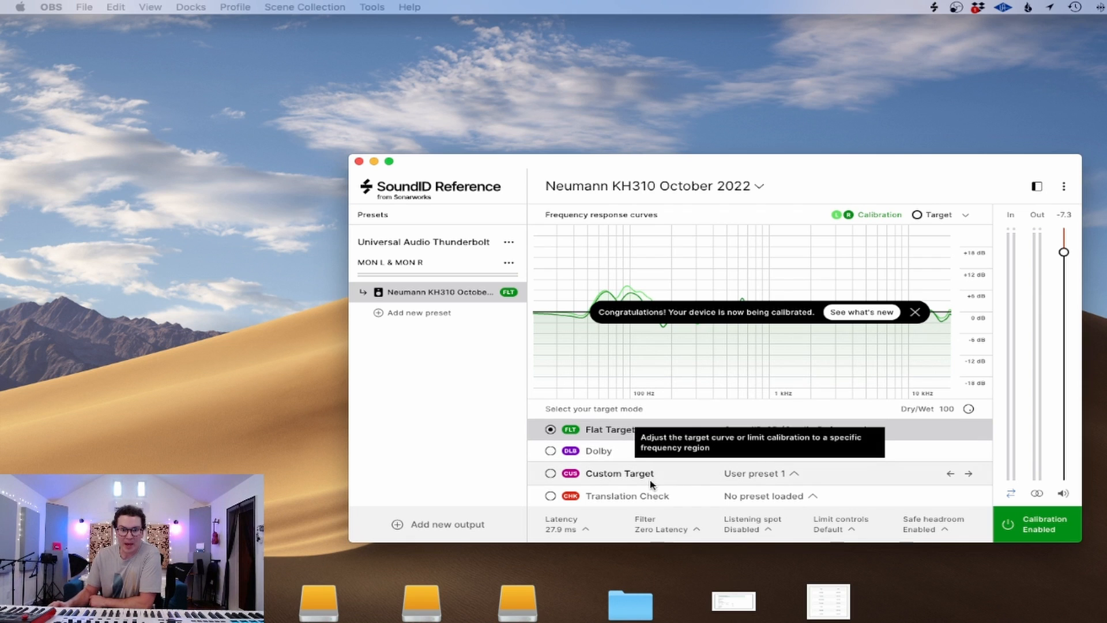
pyautogui.moveTo(1036, 532)
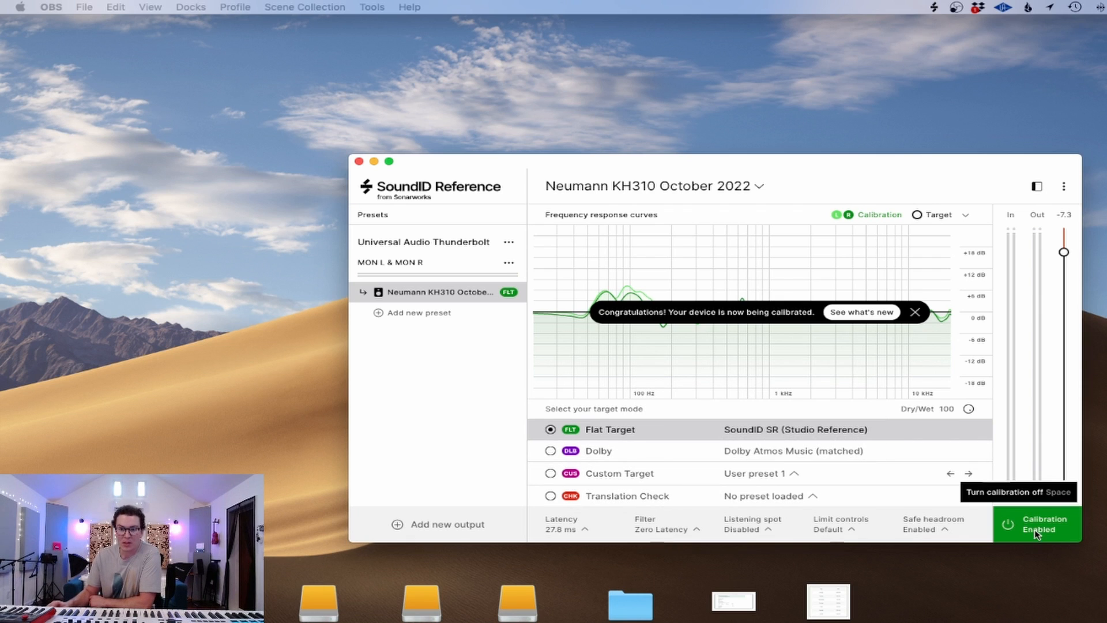
# Step: Move the window higher and dismiss the calibration congratulations banner
pyautogui.moveTo(635, 161); pyautogui.dragTo(635, 116)
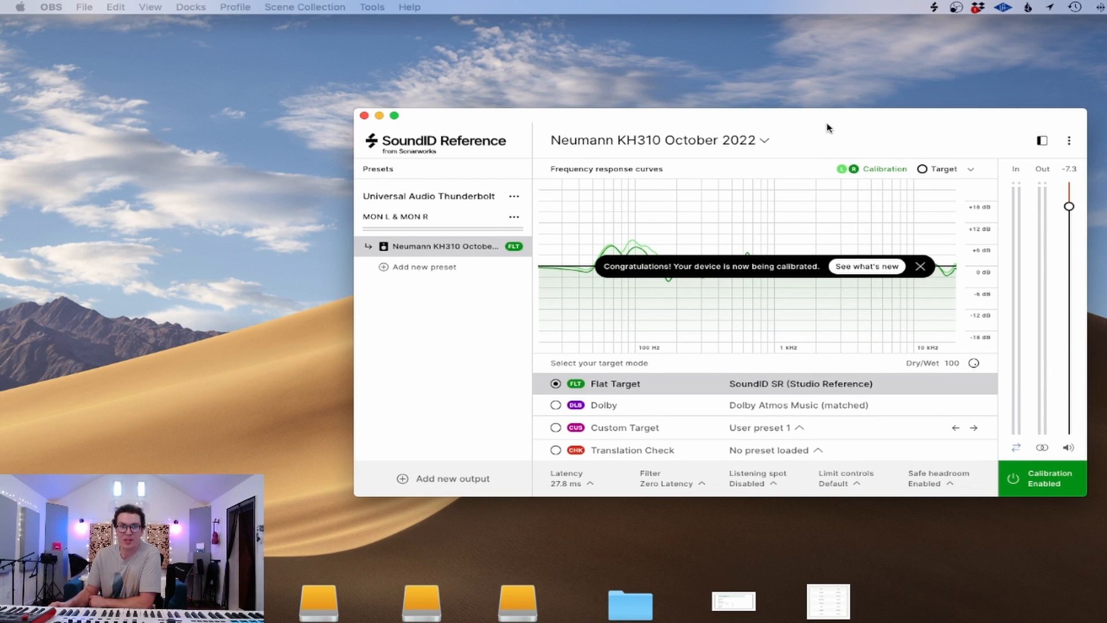
pyautogui.moveTo(856, 128)
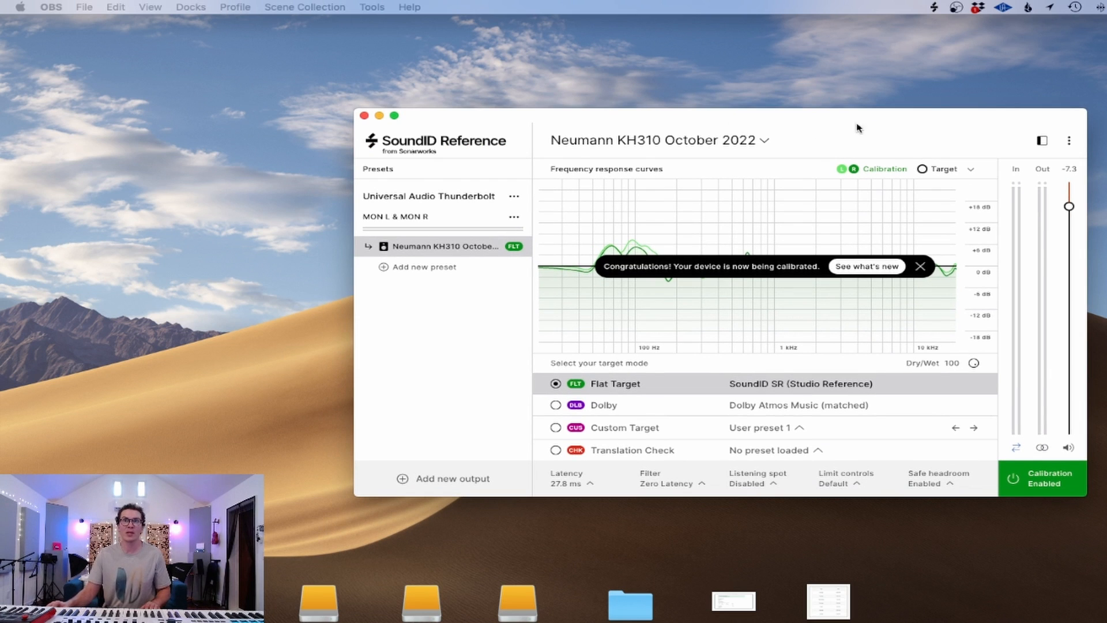
pyautogui.moveTo(591, 242)
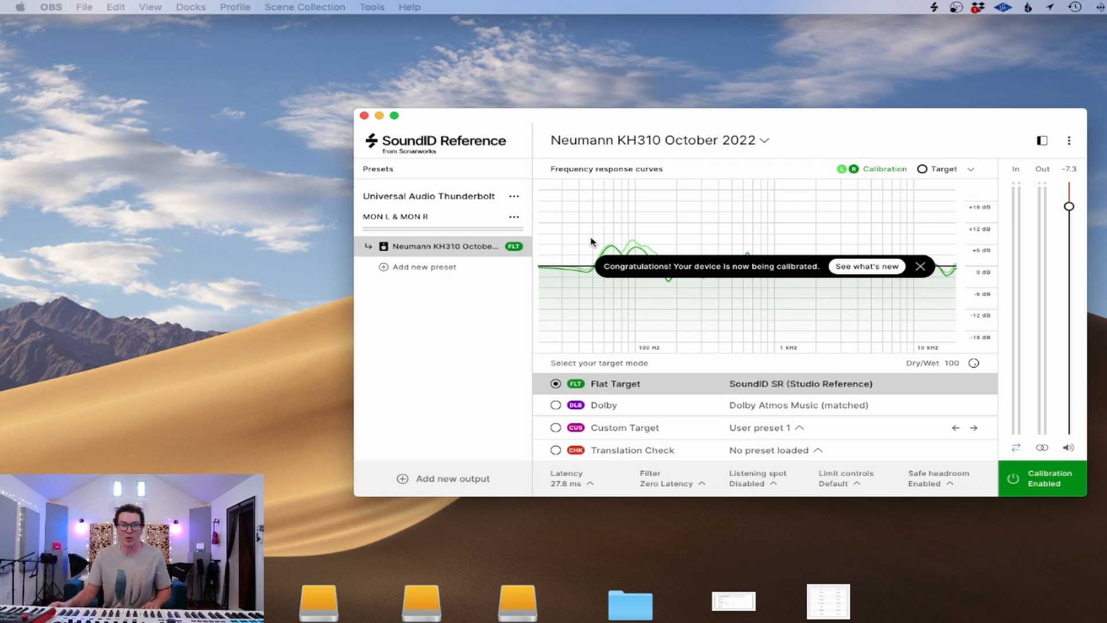
pyautogui.moveTo(589, 256)
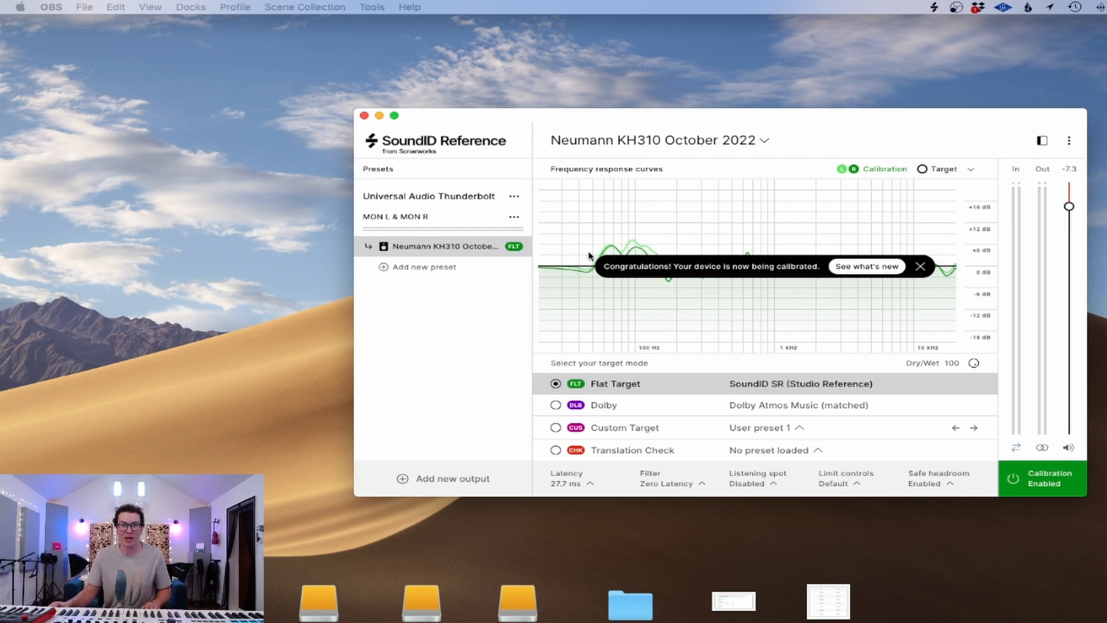
pyautogui.click(1040, 477)
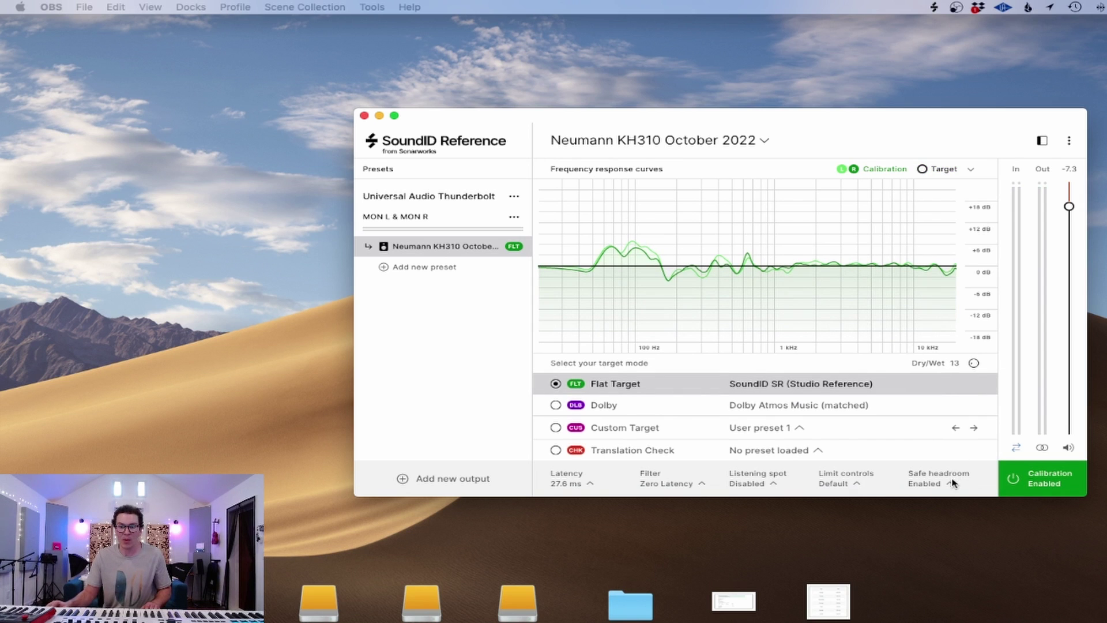
# Step: Display only the Target and Simulated After curves on the frequency response graph
pyautogui.click(968, 168)
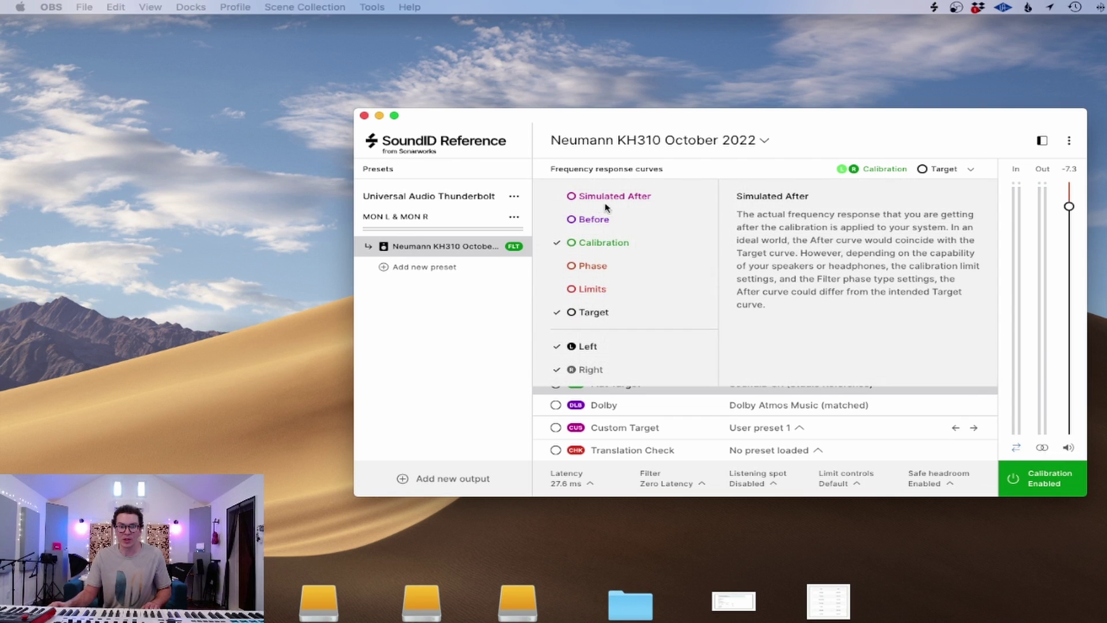
pyautogui.click(594, 219)
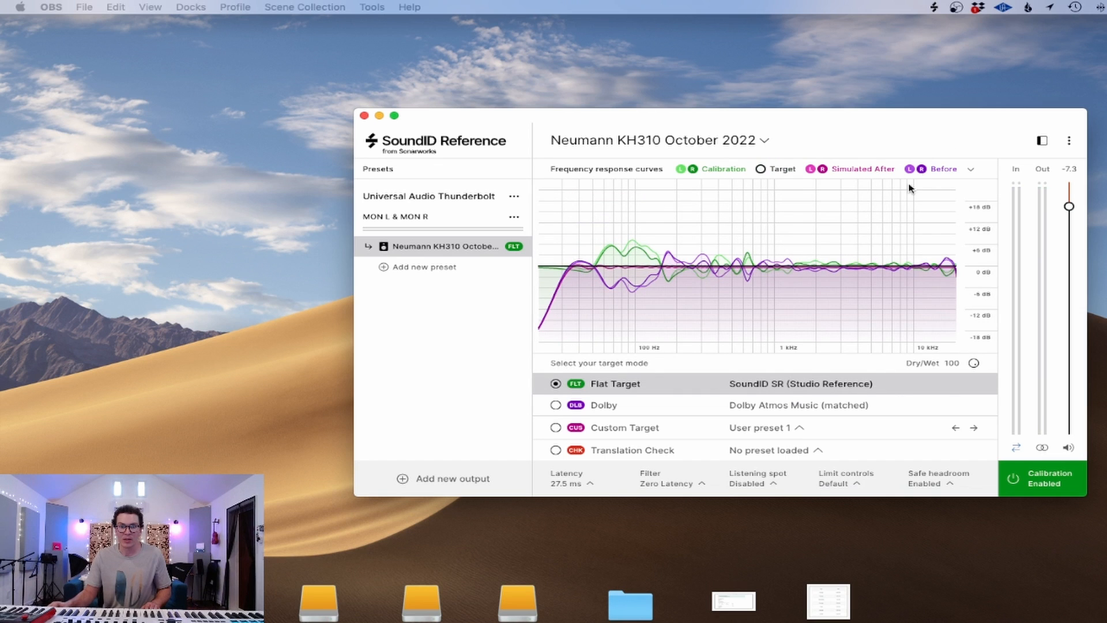
pyautogui.click(715, 168)
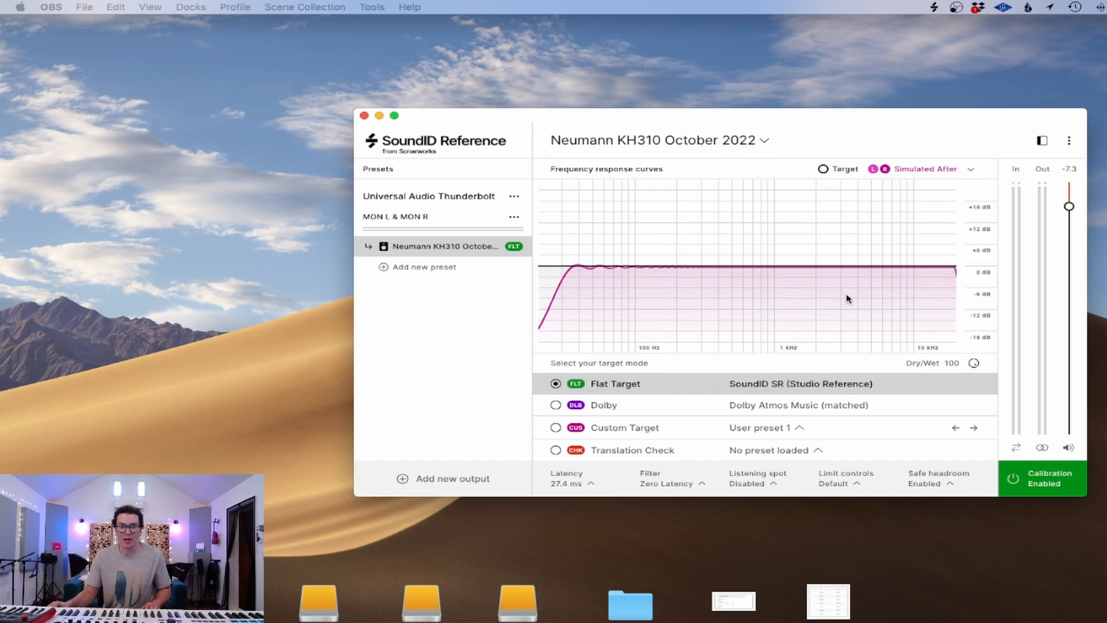
pyautogui.moveTo(569, 274)
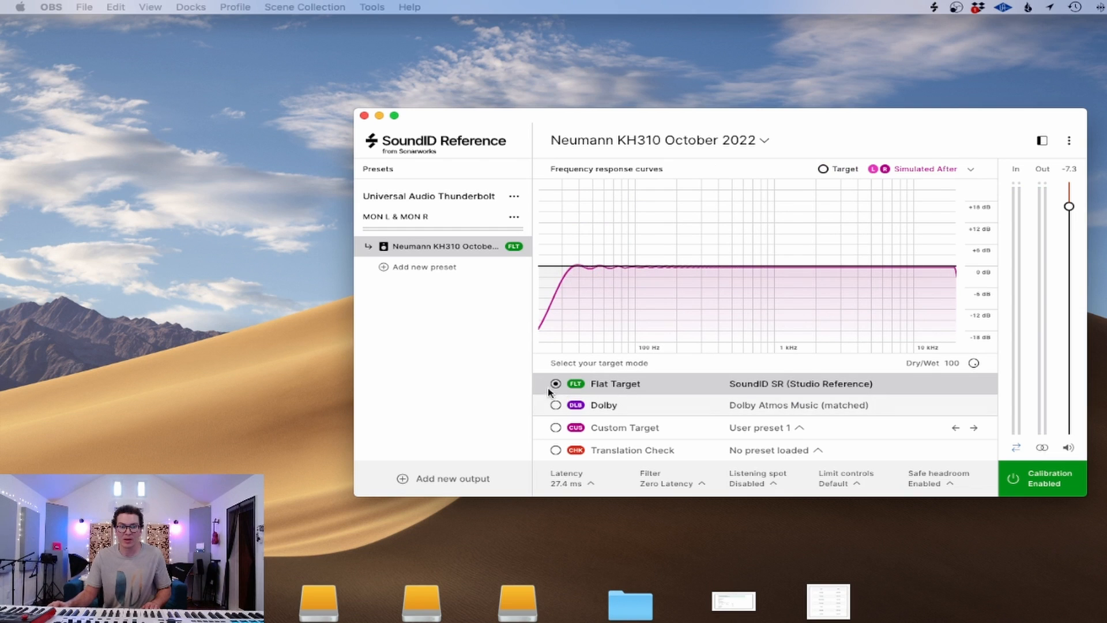
pyautogui.moveTo(856, 251)
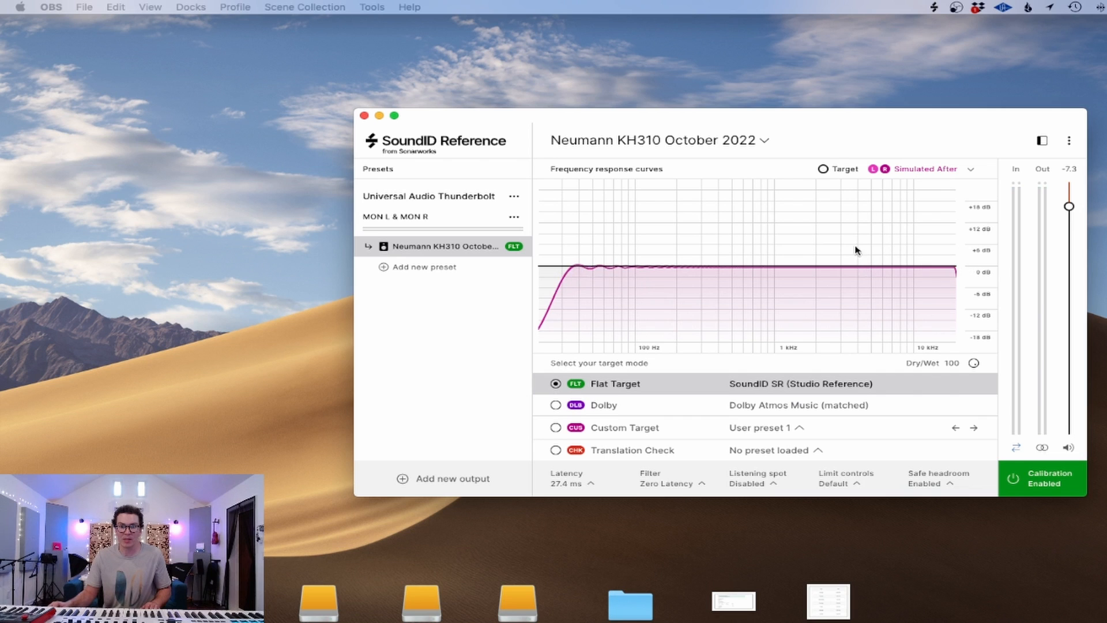
pyautogui.click(970, 169)
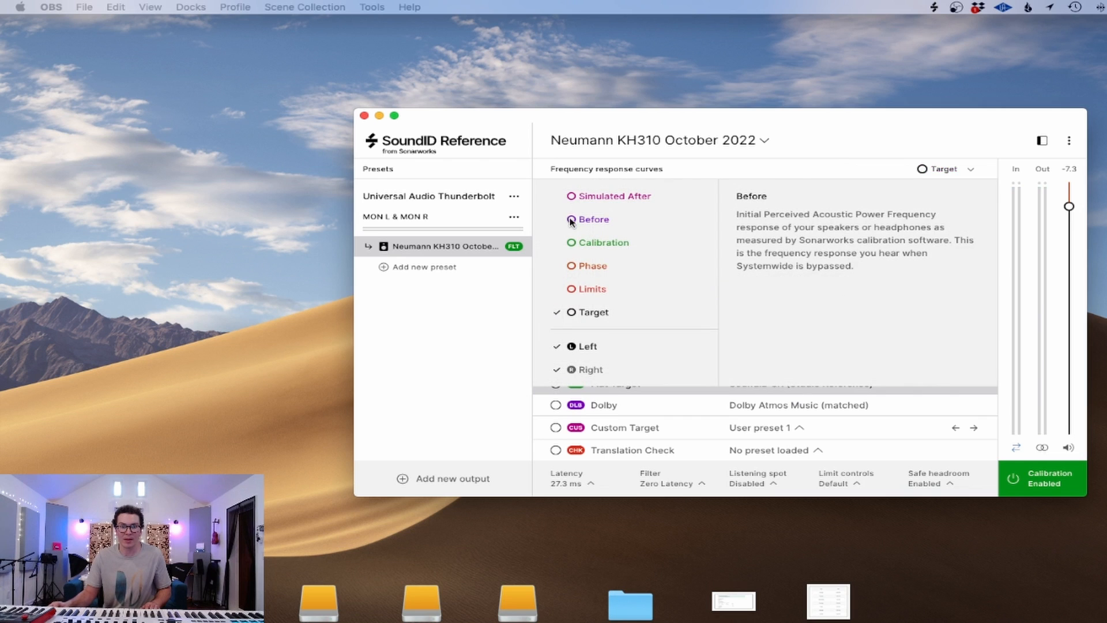
pyautogui.click(573, 219)
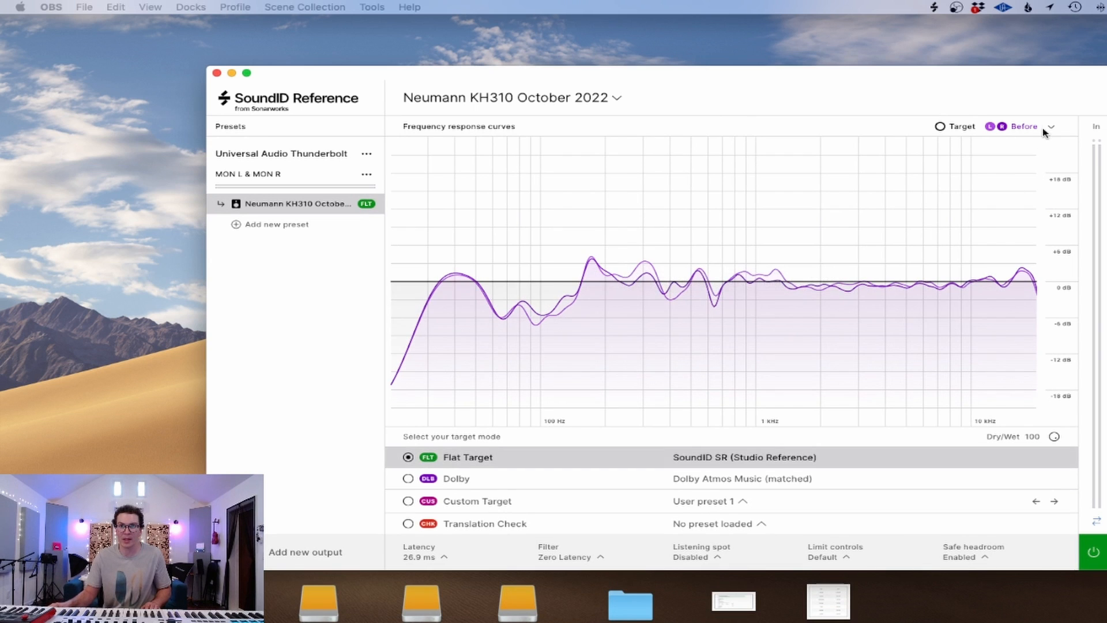
pyautogui.click(1052, 127)
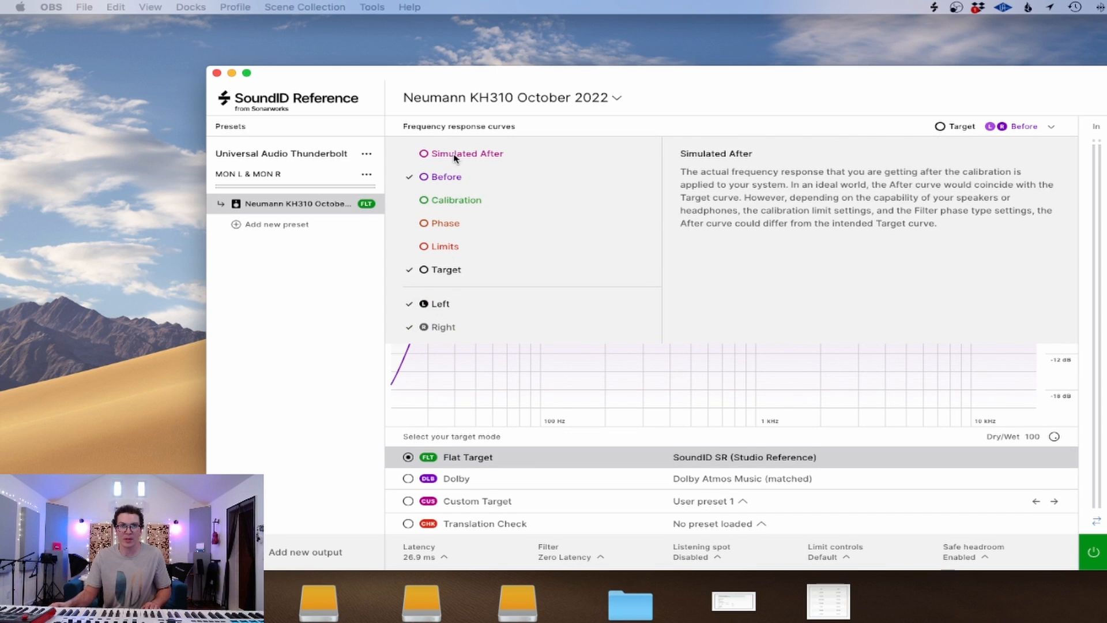
pyautogui.click(465, 153)
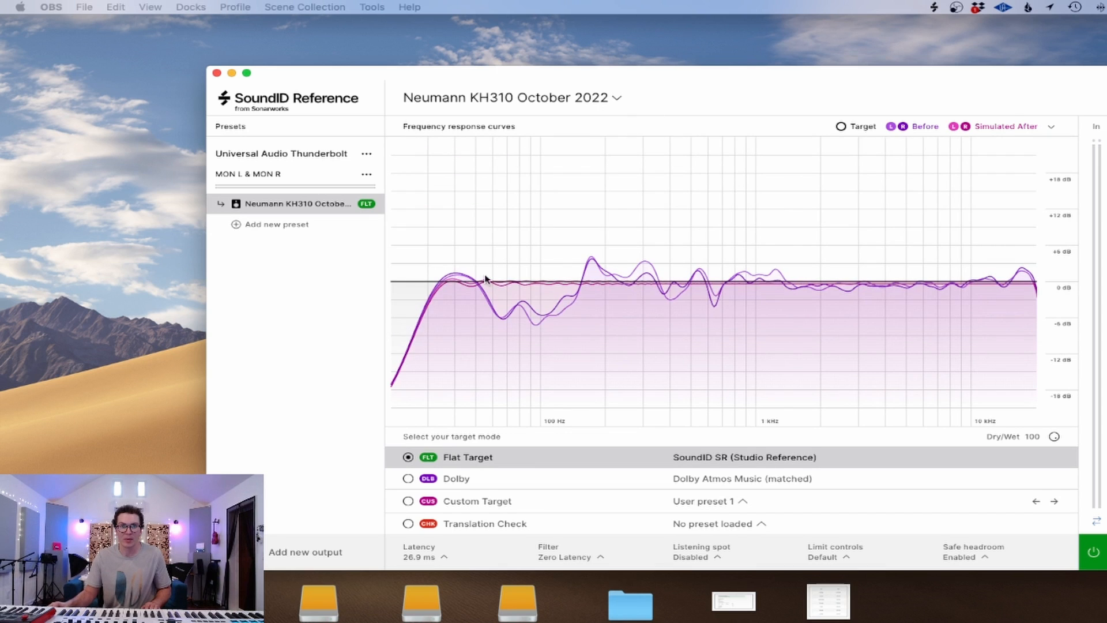
pyautogui.moveTo(1045, 399)
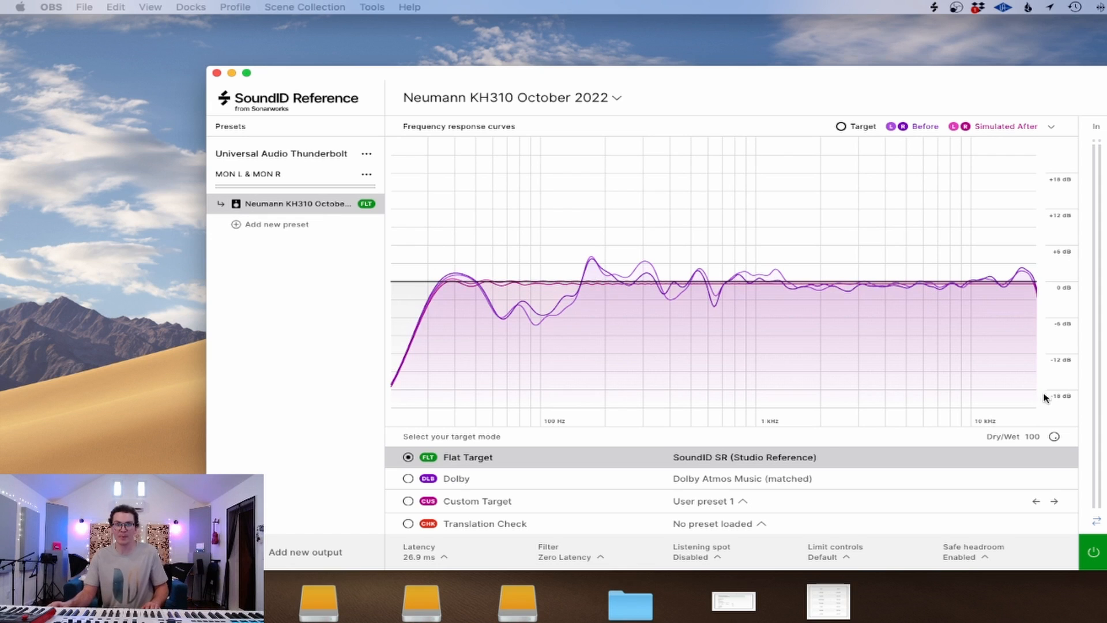
pyautogui.moveTo(614, 295)
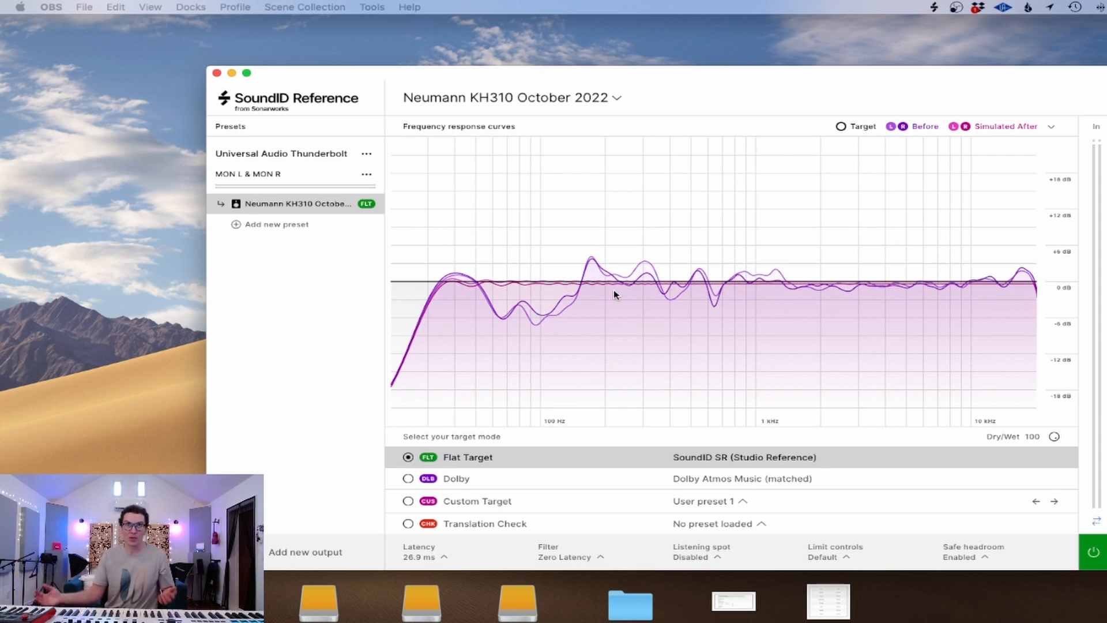
pyautogui.moveTo(644, 72)
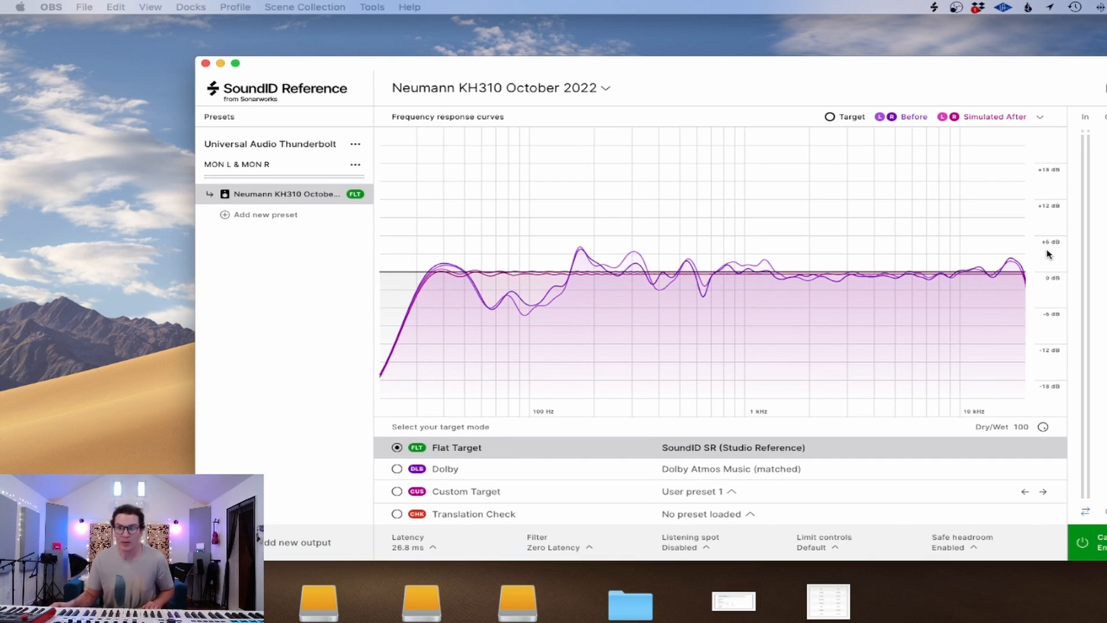
pyautogui.moveTo(1049, 249)
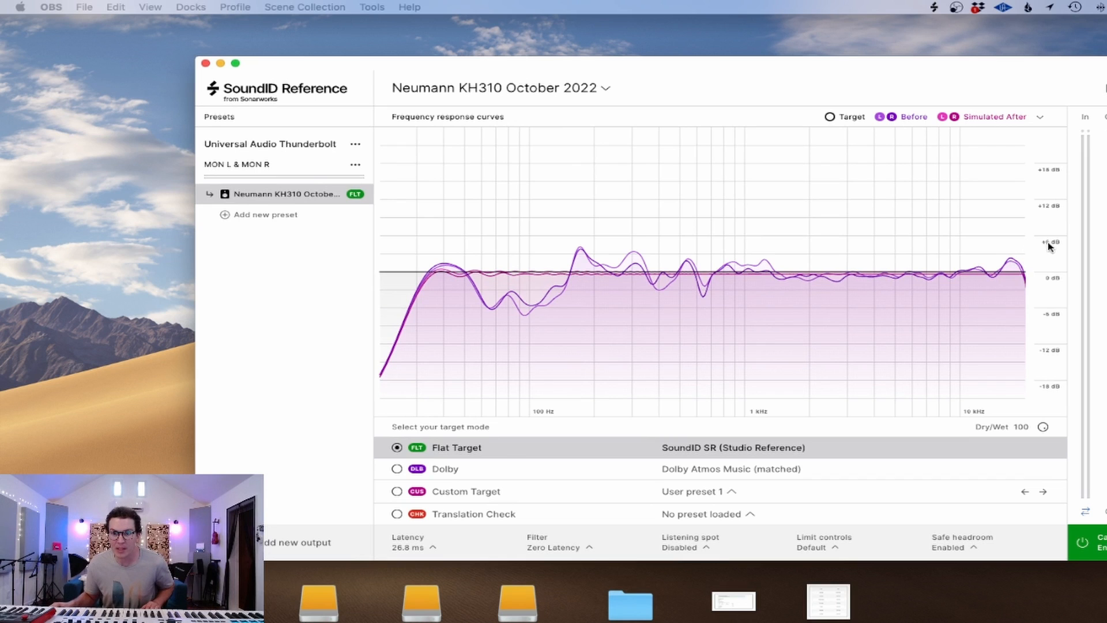
pyautogui.moveTo(1039, 306)
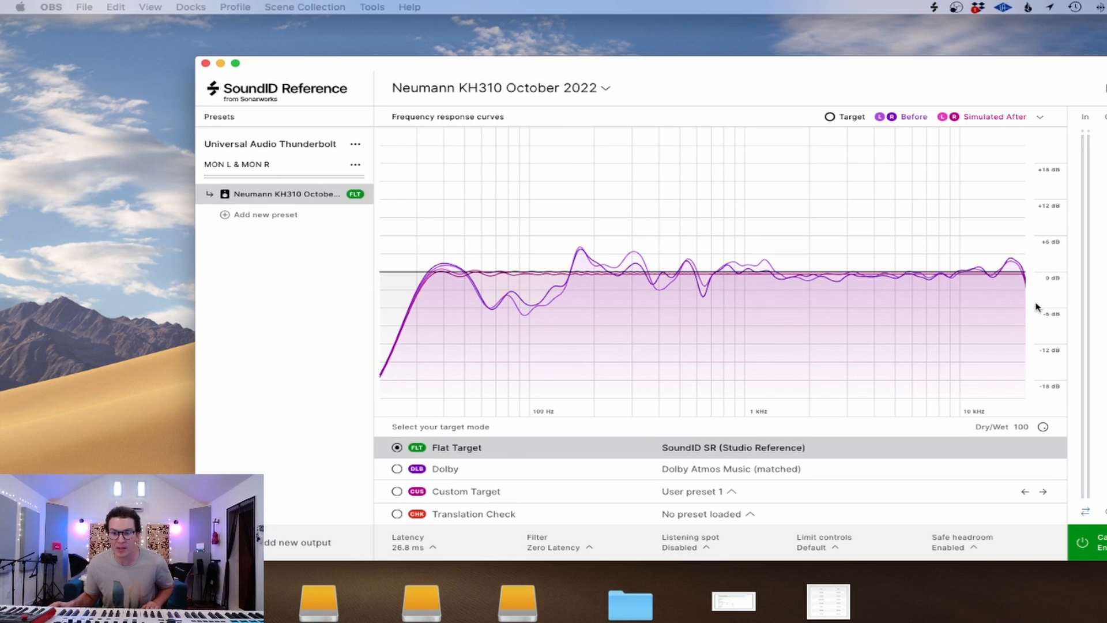
pyautogui.moveTo(1037, 266)
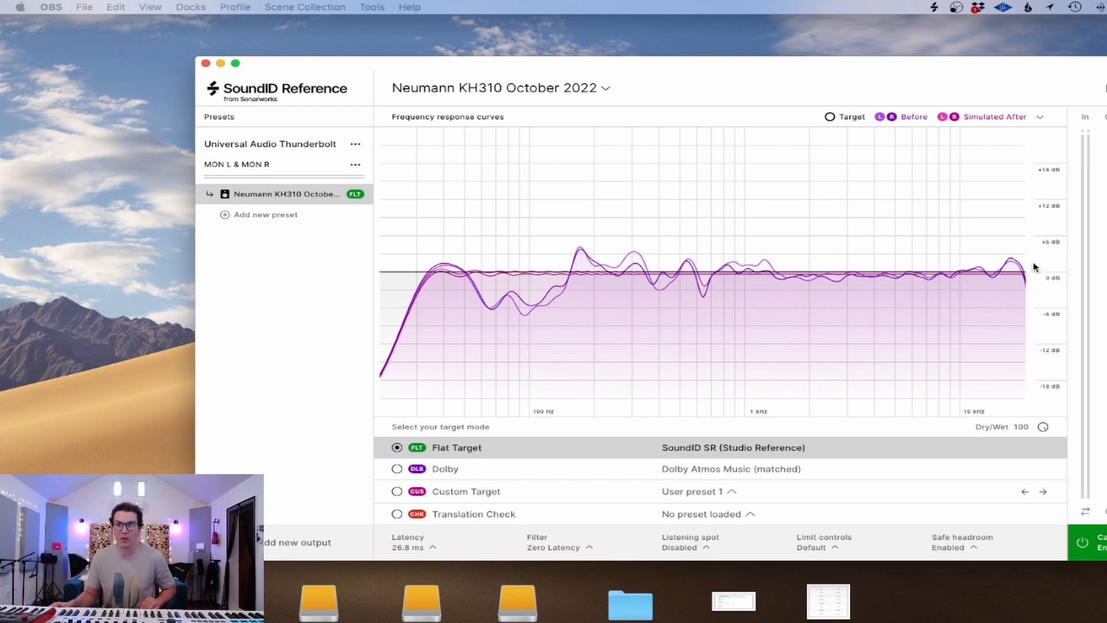
pyautogui.moveTo(586, 256)
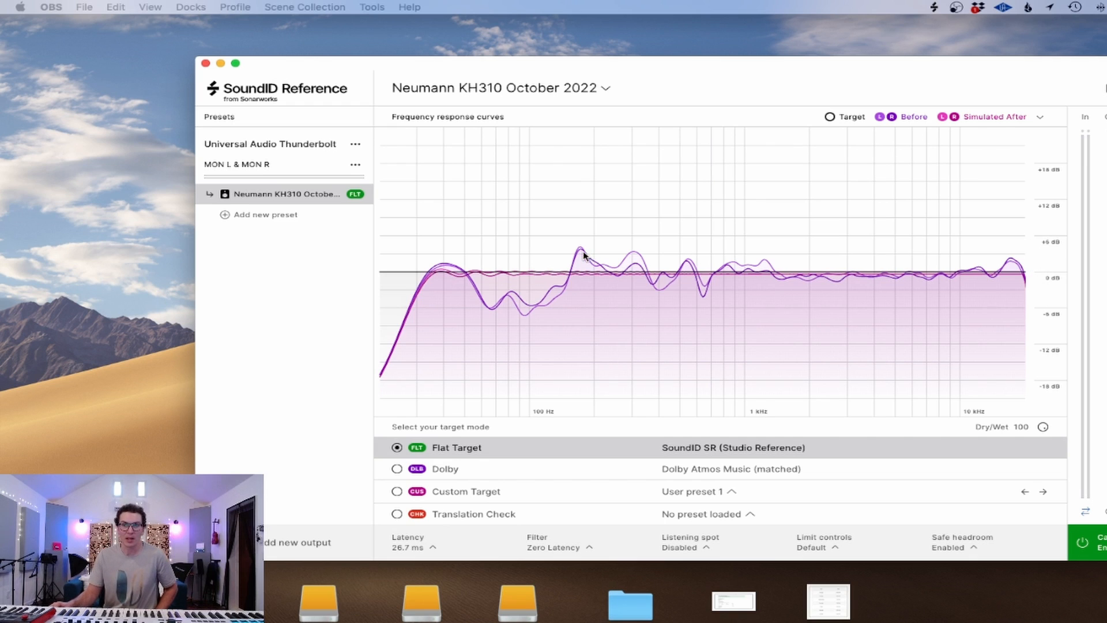
pyautogui.moveTo(519, 318)
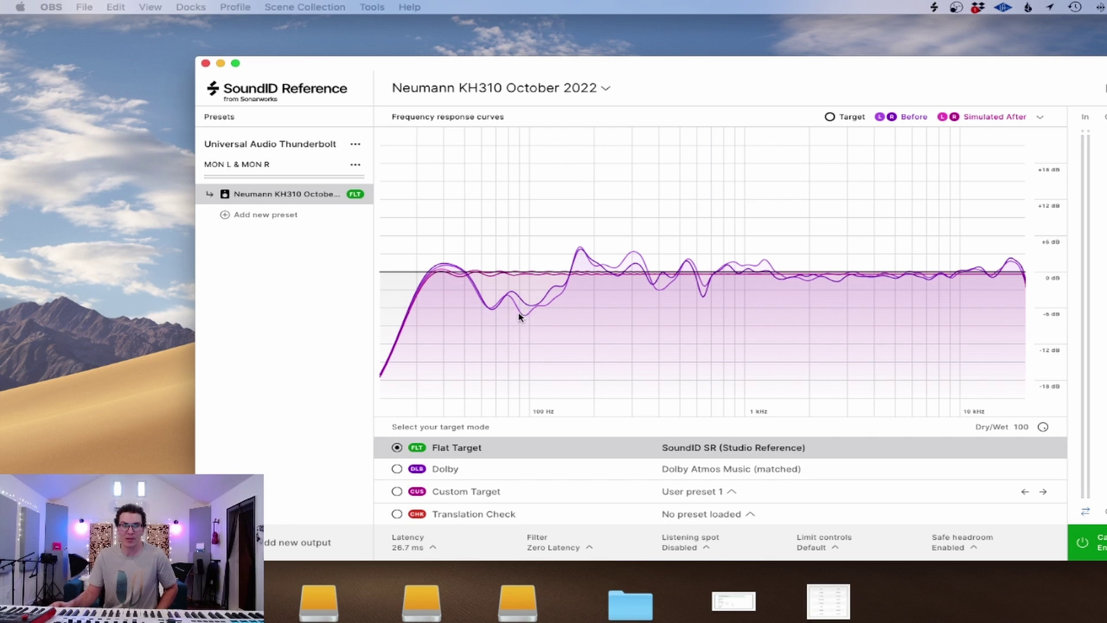
pyautogui.moveTo(486, 313)
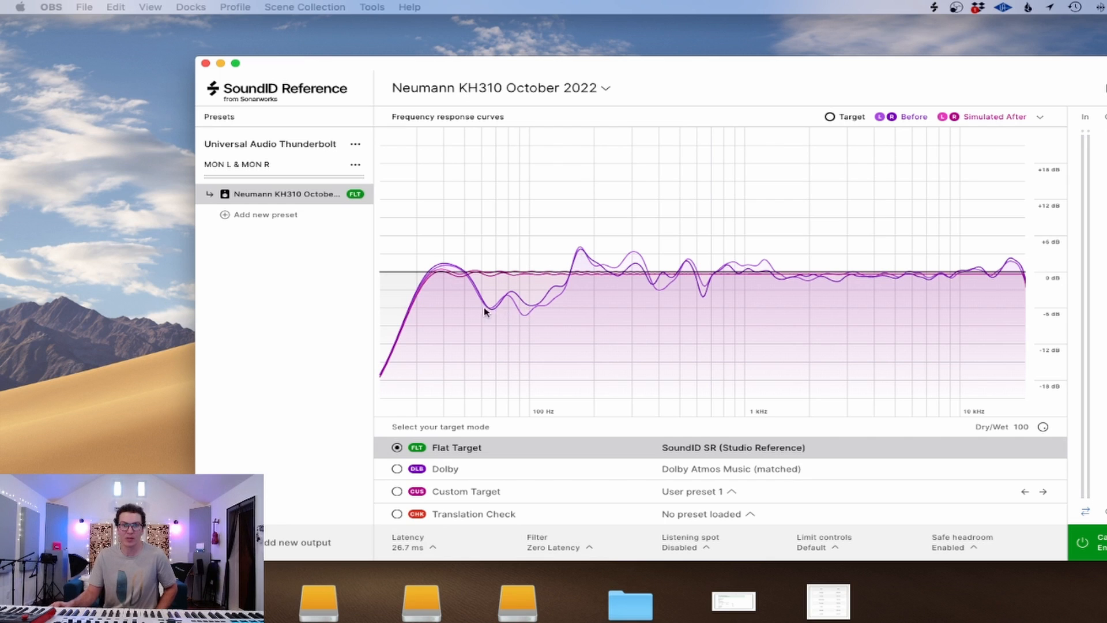
pyautogui.moveTo(996, 130)
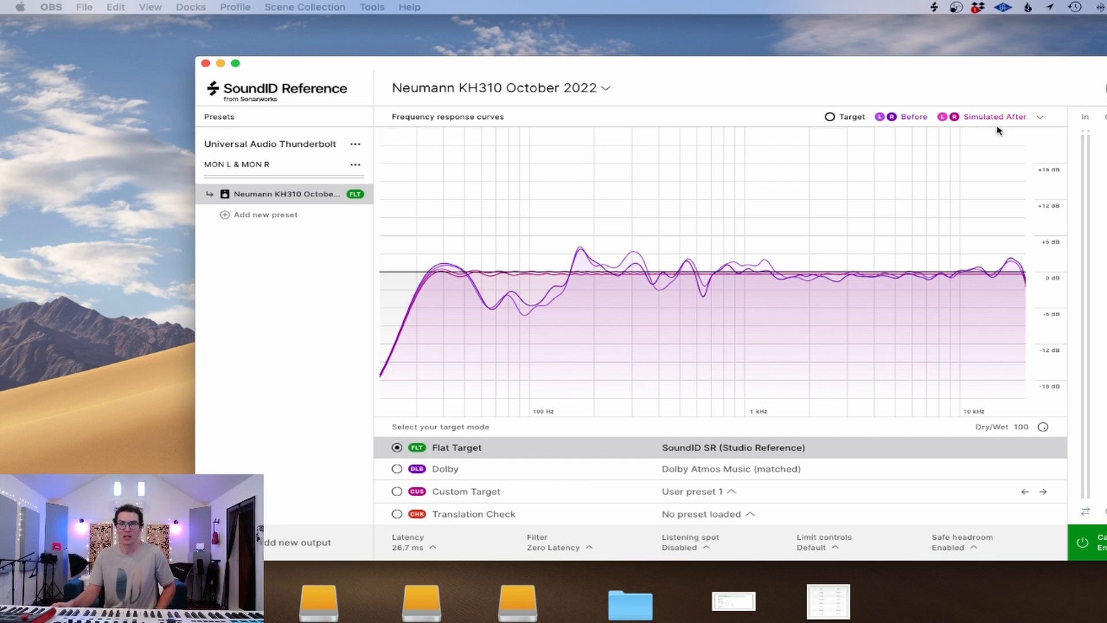
pyautogui.moveTo(1024, 83)
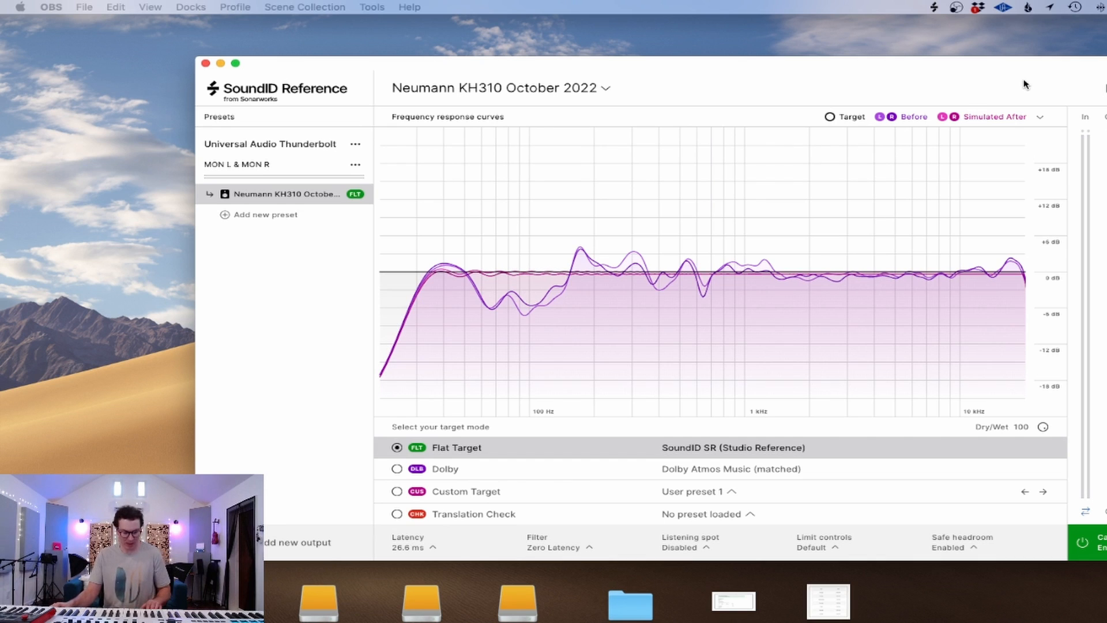
pyautogui.moveTo(910, 17)
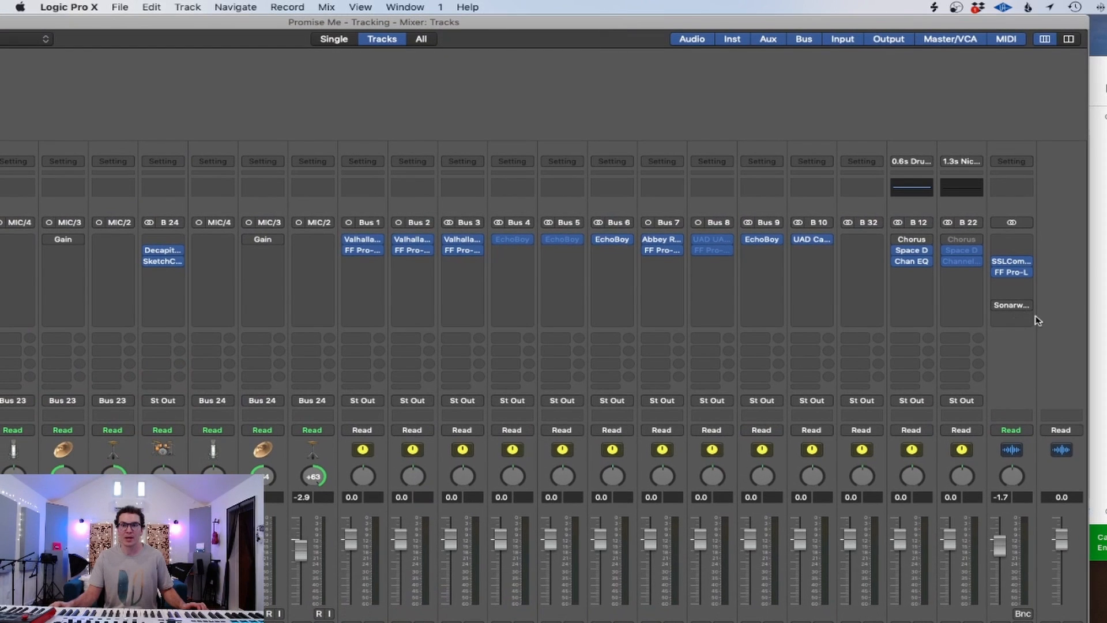
# Step: Open the SoundID Reference plugin insert on the Stereo Out channel strip
pyautogui.click(1011, 304)
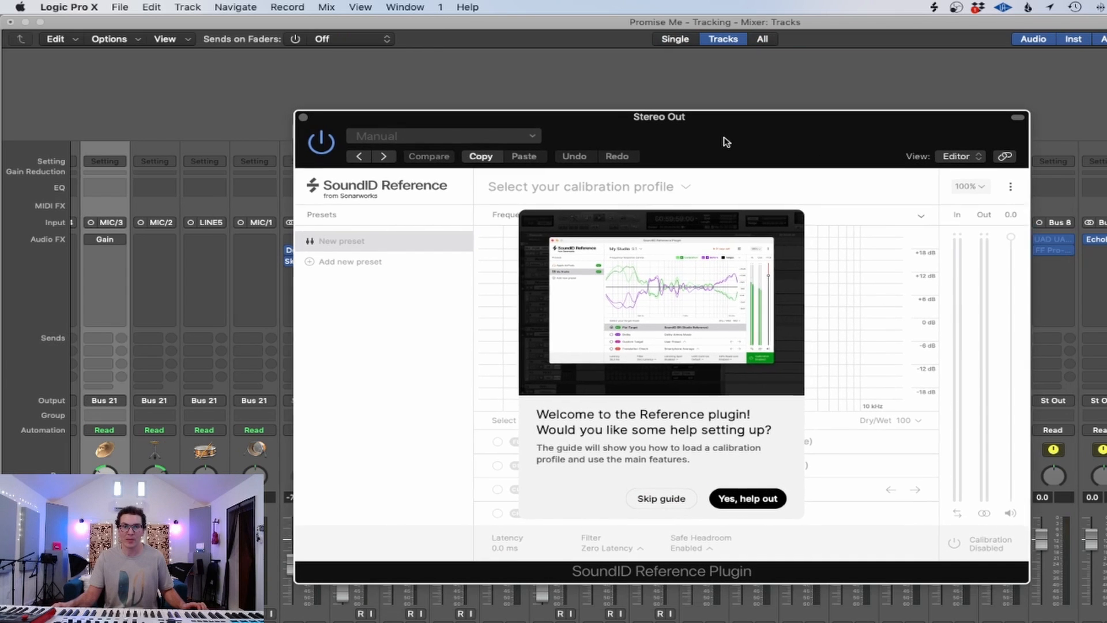
# Step: Accept the setup help and acknowledge the last-plugin-in-chain reminder
pyautogui.click(746, 498)
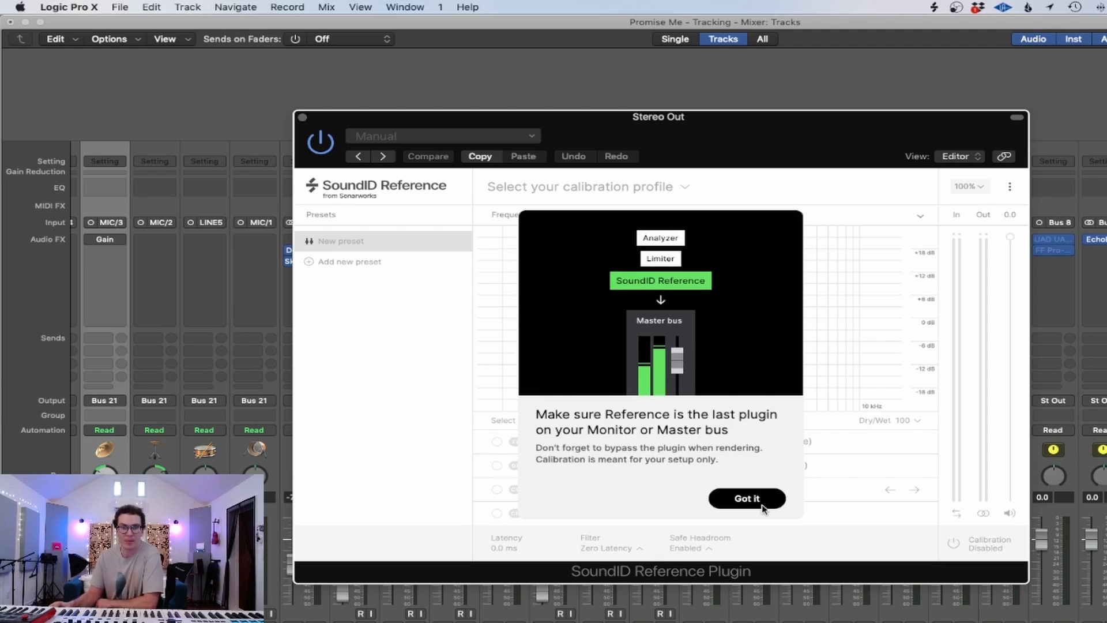
pyautogui.moveTo(660, 302)
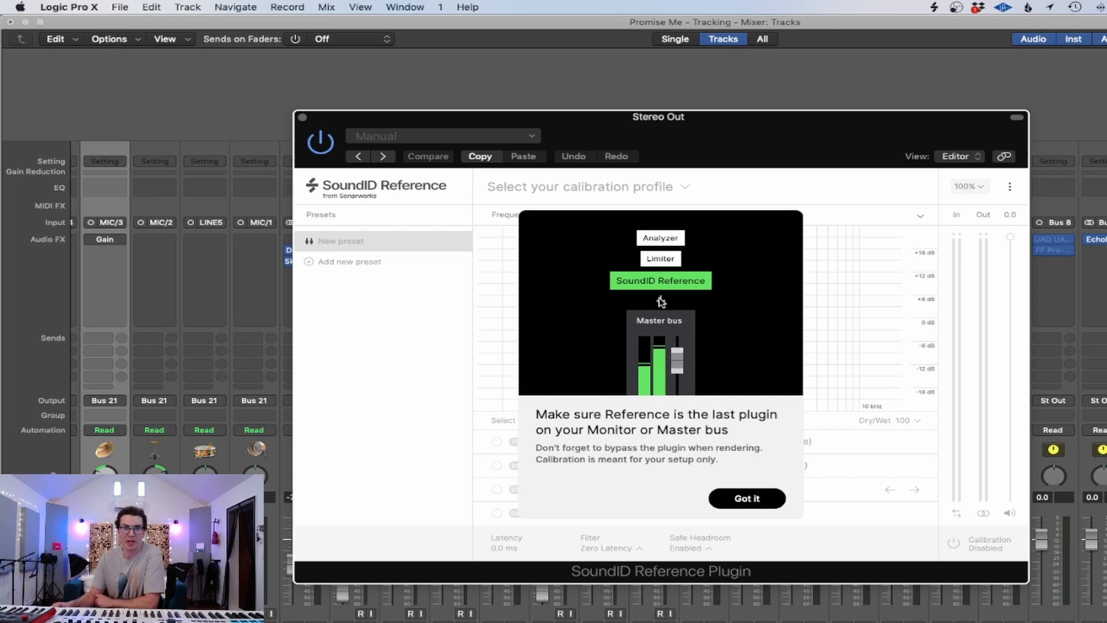
pyautogui.moveTo(754, 503)
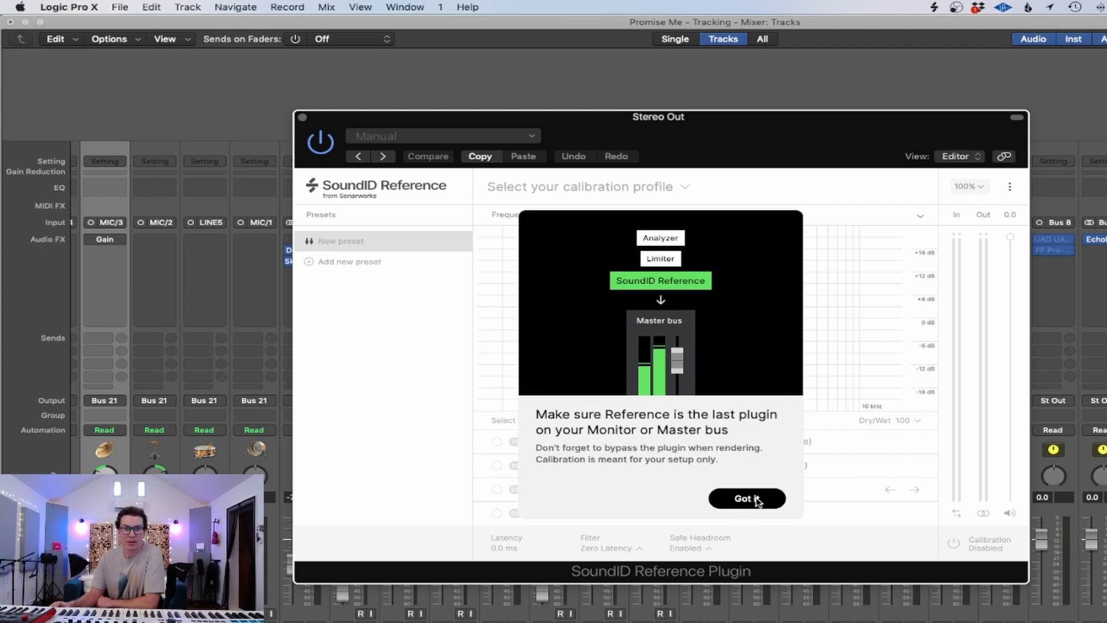
pyautogui.click(746, 498)
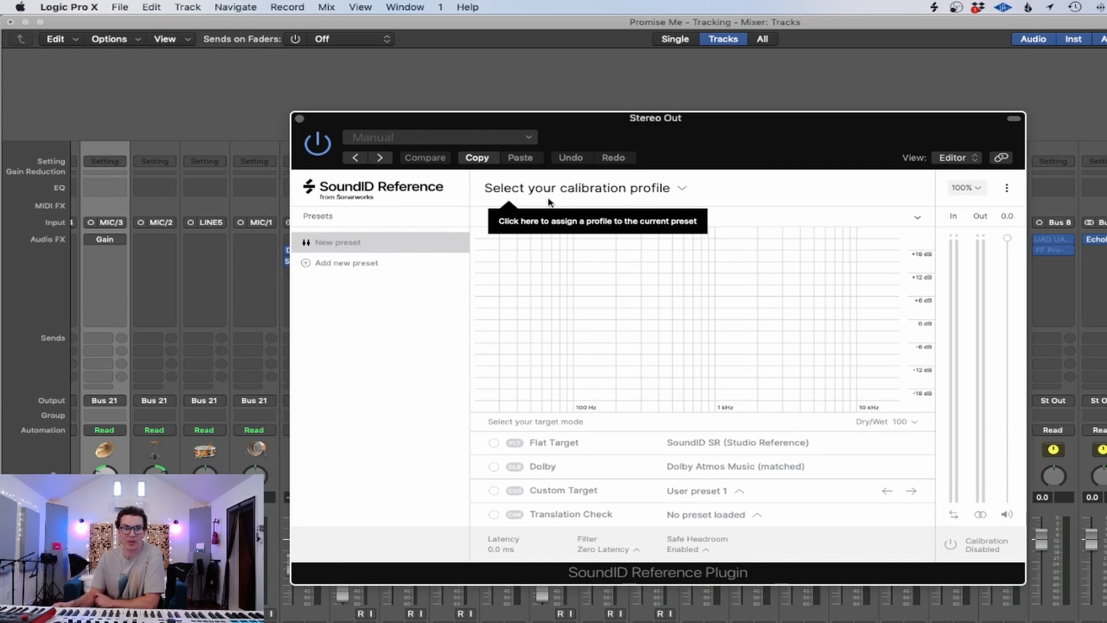
# Step: Load the Neumann KH310 October 2022 .swproj profile into the plugin, enabling calibration
pyautogui.click(578, 188)
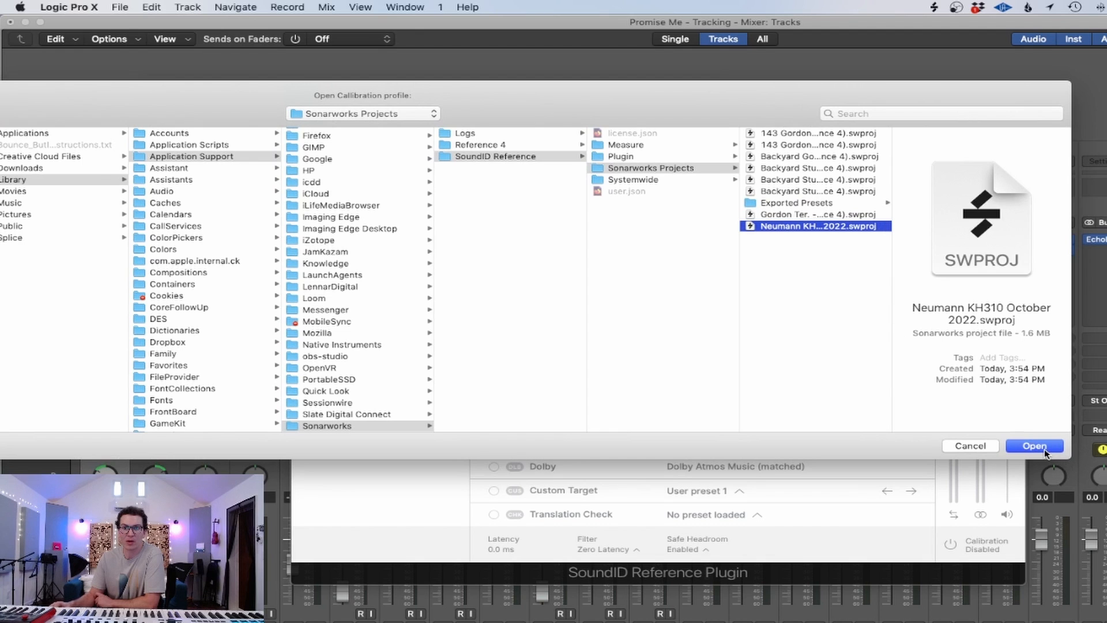
pyautogui.click(1033, 445)
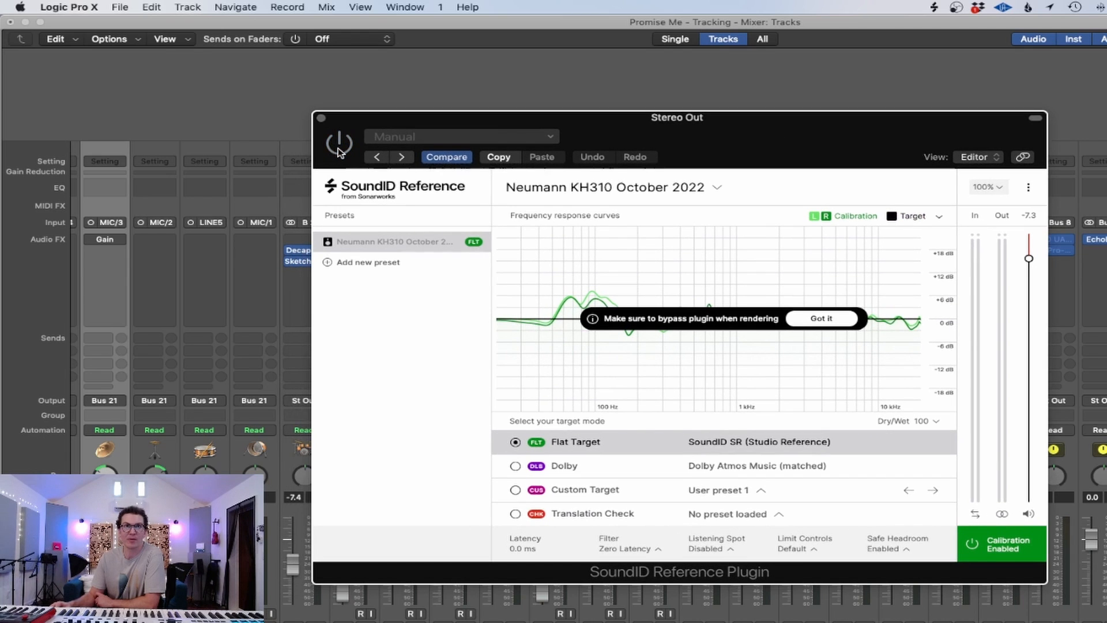
# Step: Add a new empty preset, dismiss the bypass tip and show its calibration profile choices
pyautogui.click(338, 143)
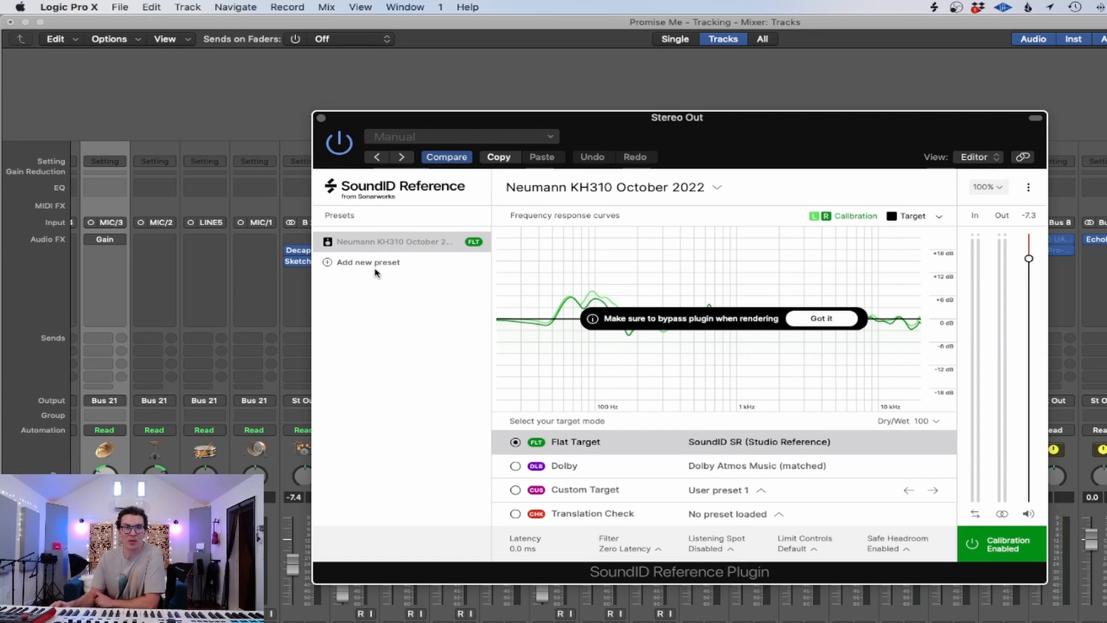
pyautogui.click(369, 262)
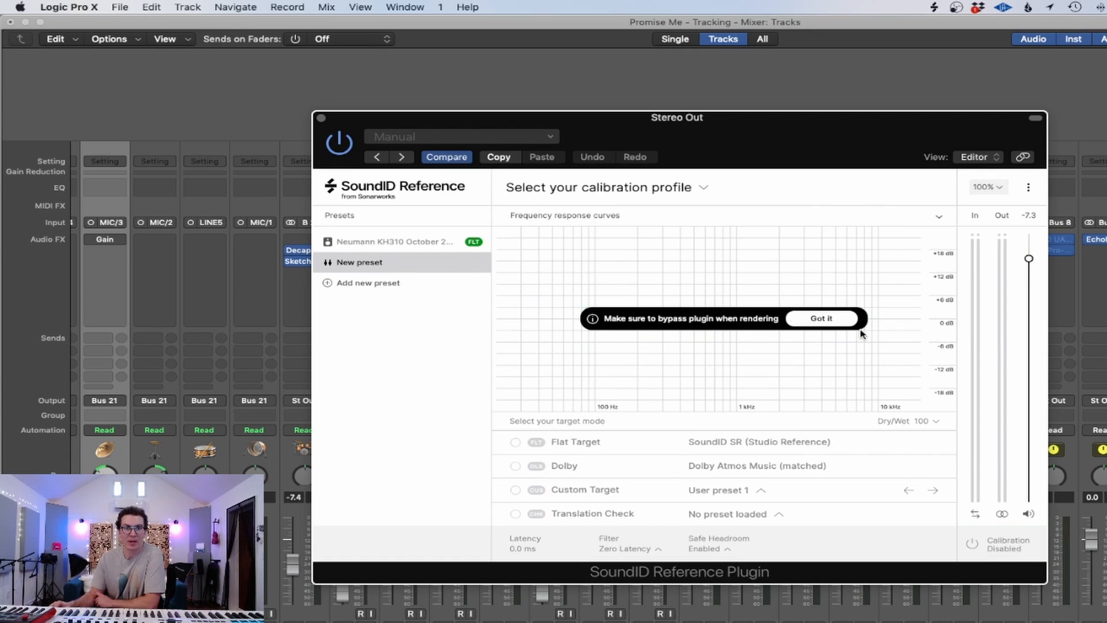
pyautogui.moveTo(702, 192)
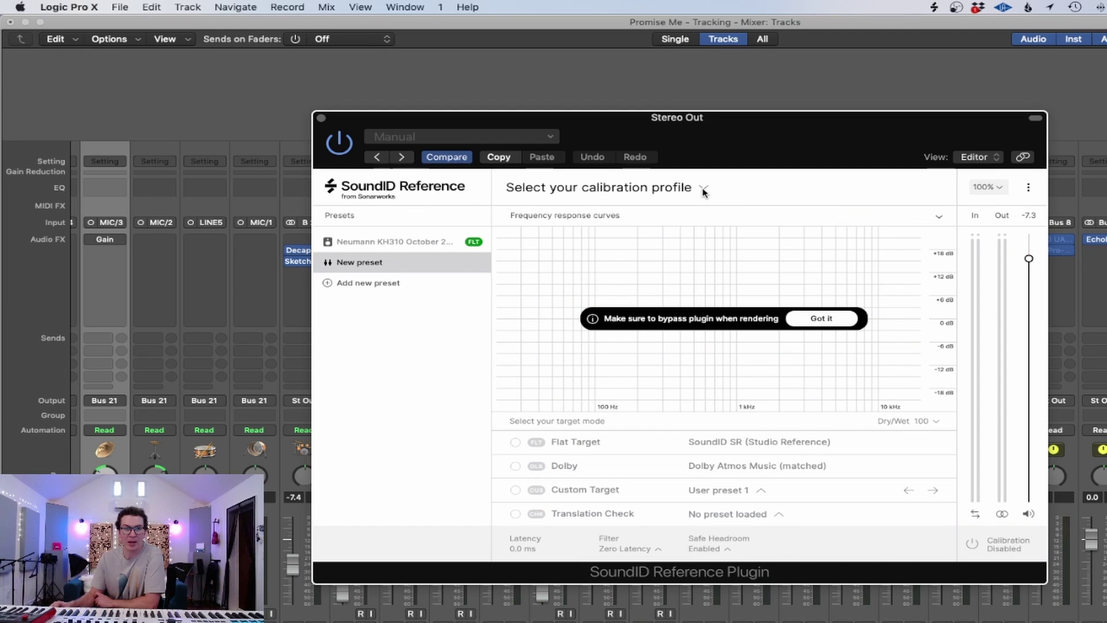
pyautogui.click(820, 318)
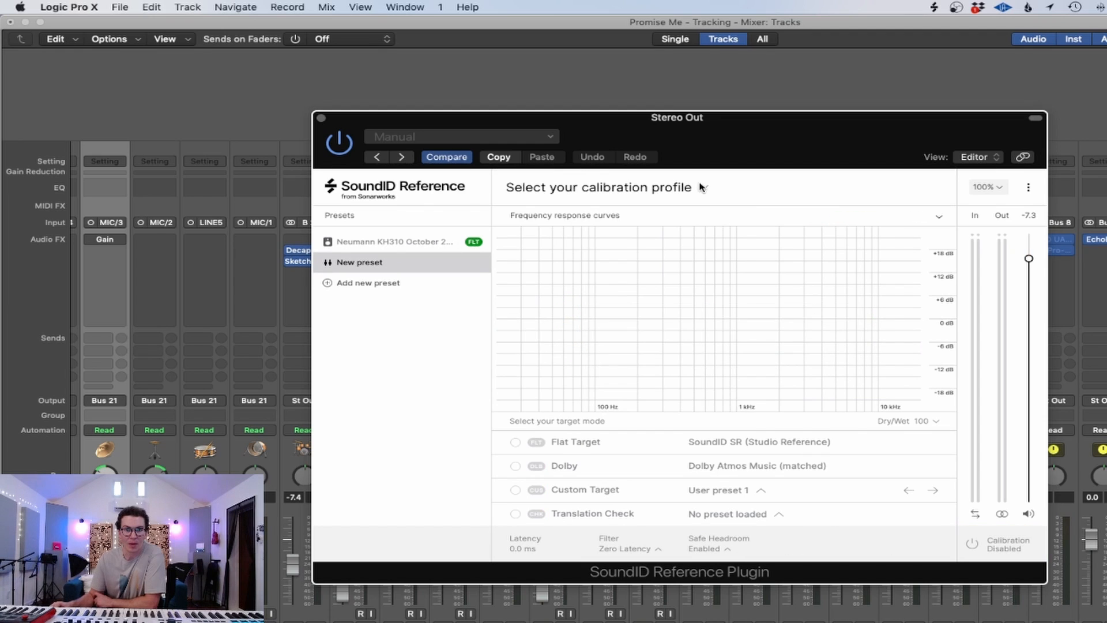
pyautogui.click(599, 187)
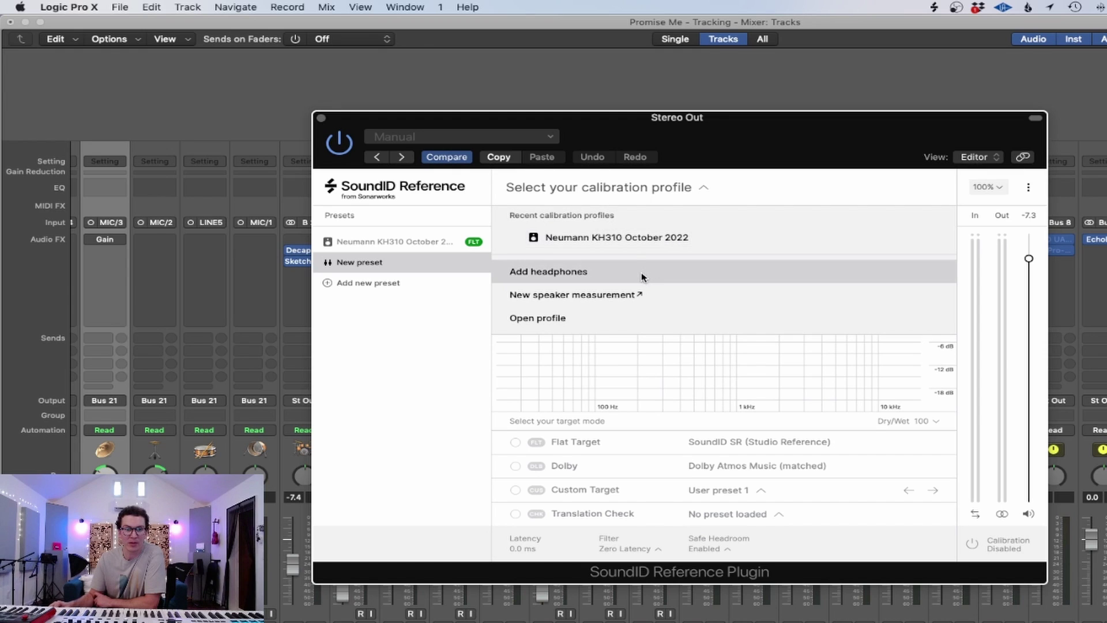
# Step: Assign the Sennheiser HD 280 Pro (New facelift) headphone profile in Wired mode to the preset
pyautogui.click(548, 271)
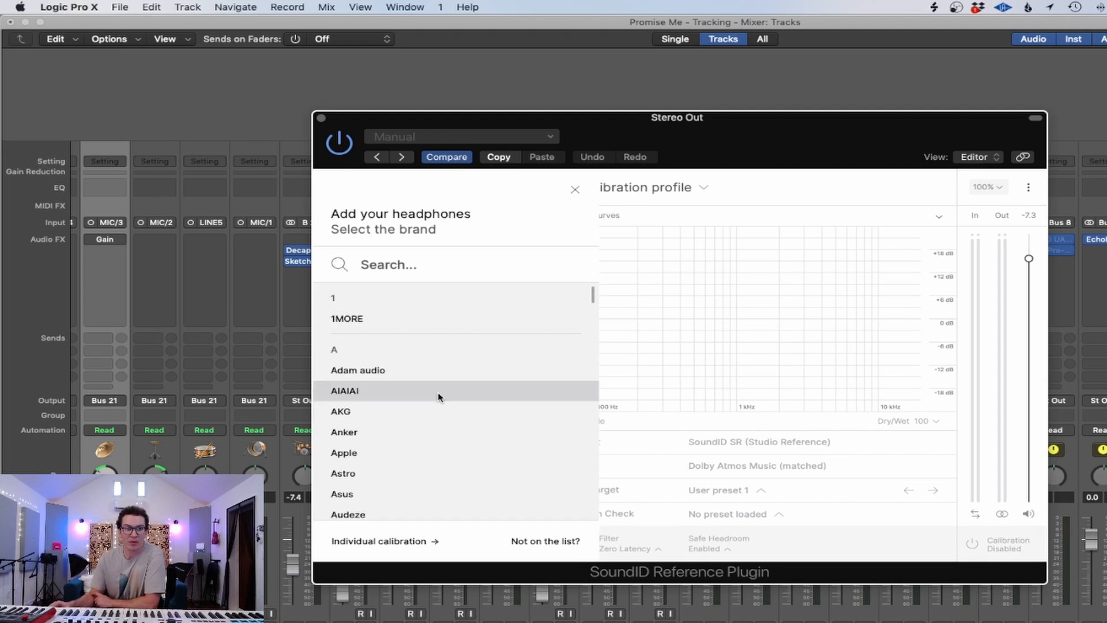
pyautogui.write('s')
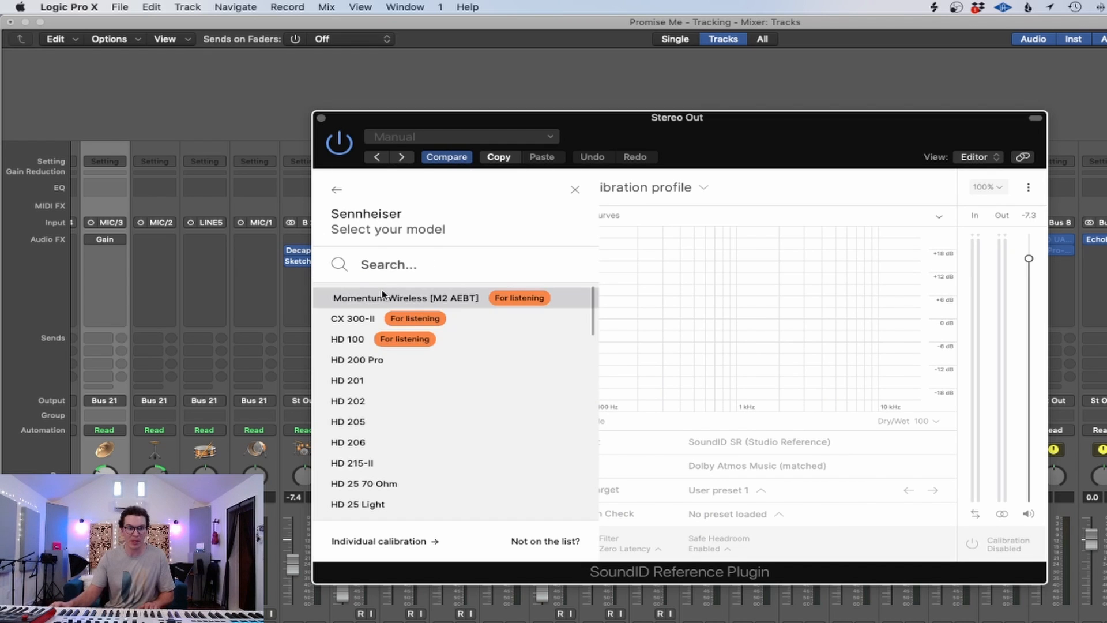
pyautogui.scroll(-3)
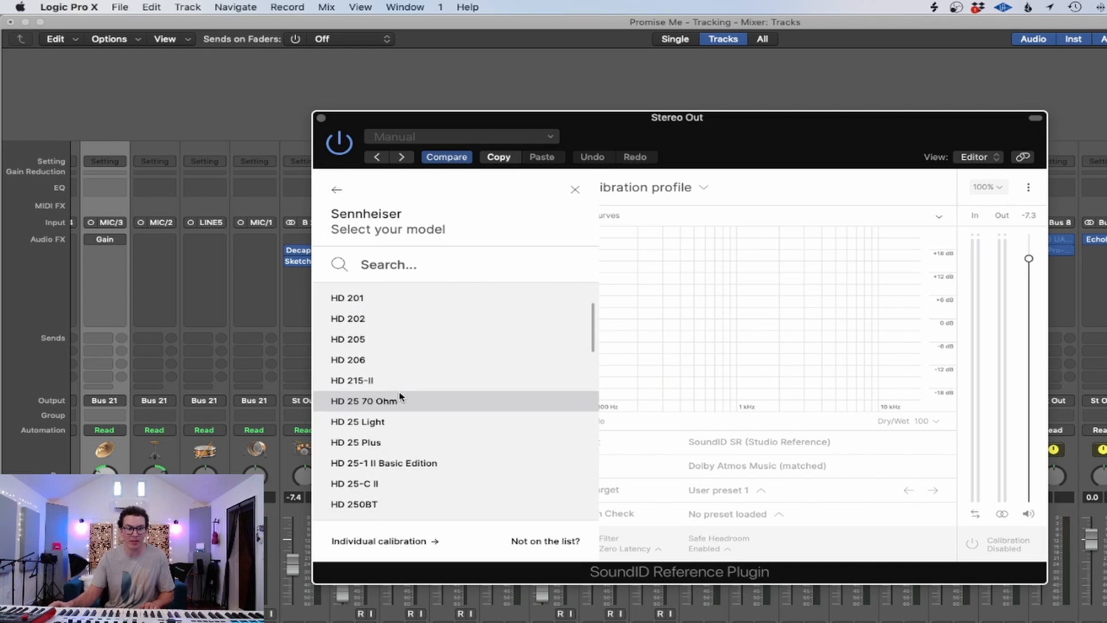
pyautogui.scroll(-3)
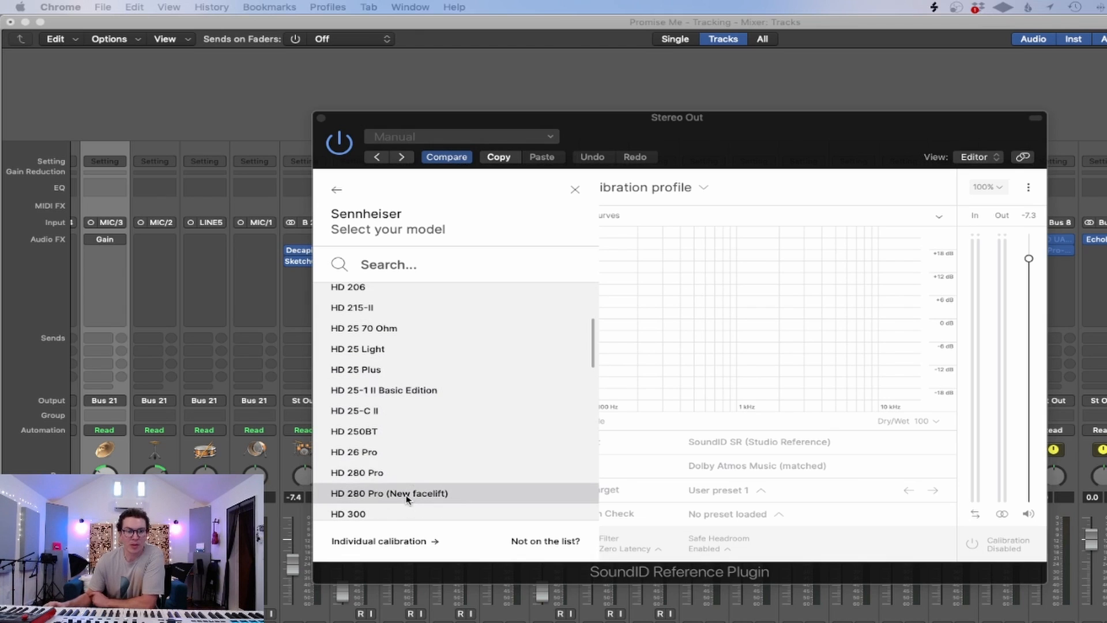
pyautogui.moveTo(388, 499)
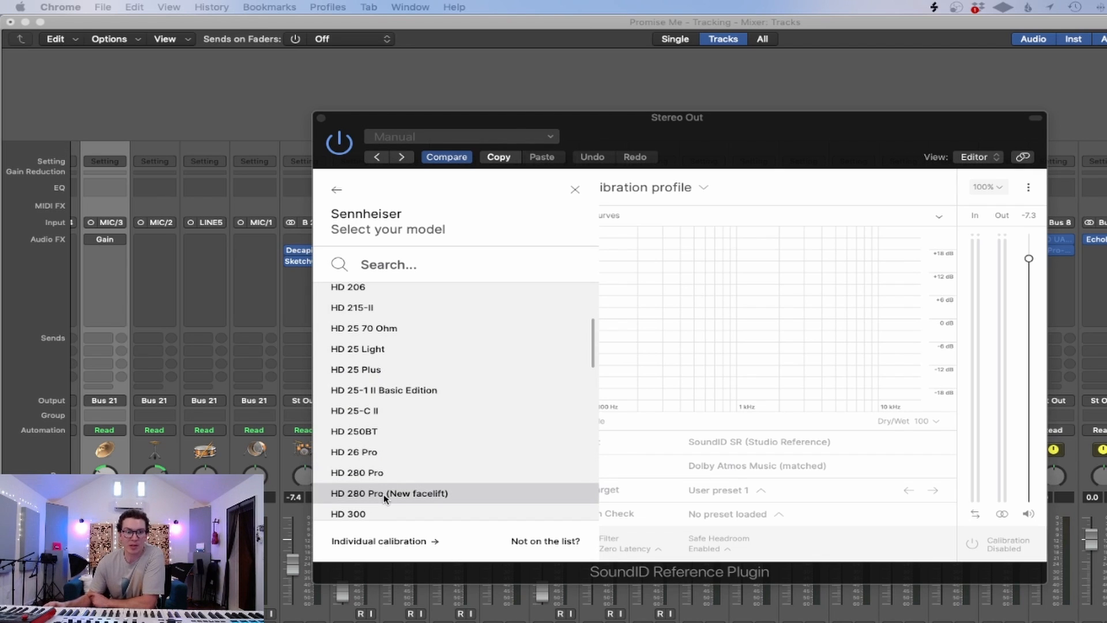
pyautogui.click(388, 492)
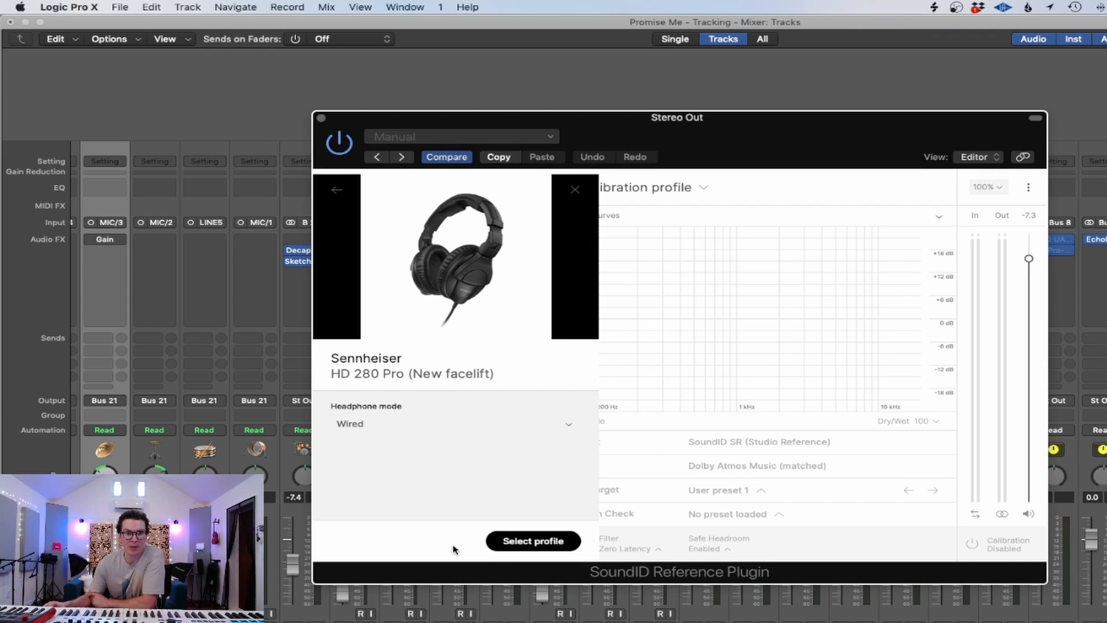
pyautogui.click(532, 541)
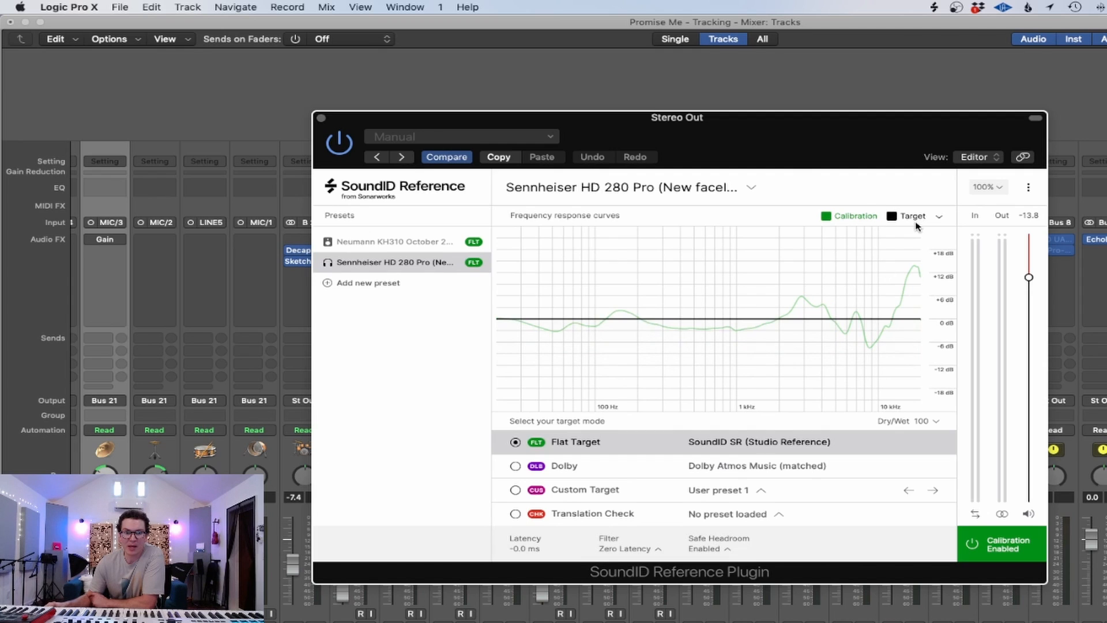
# Step: Show Simulated After, Before and Accuracy curves alongside Calibration and Target on the graph
pyautogui.click(940, 215)
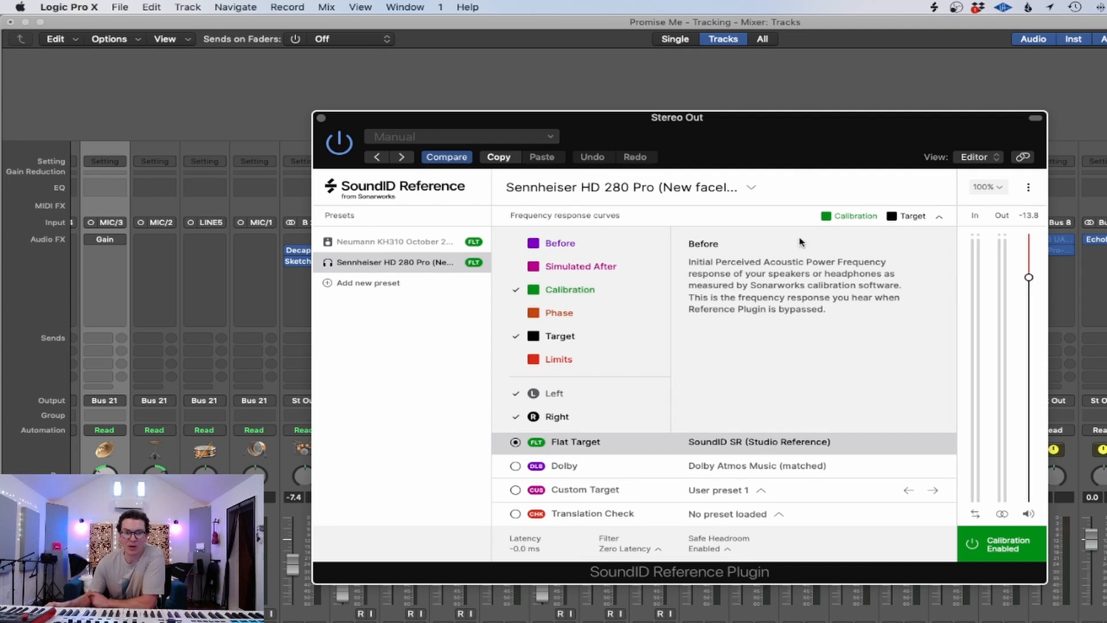
pyautogui.click(534, 267)
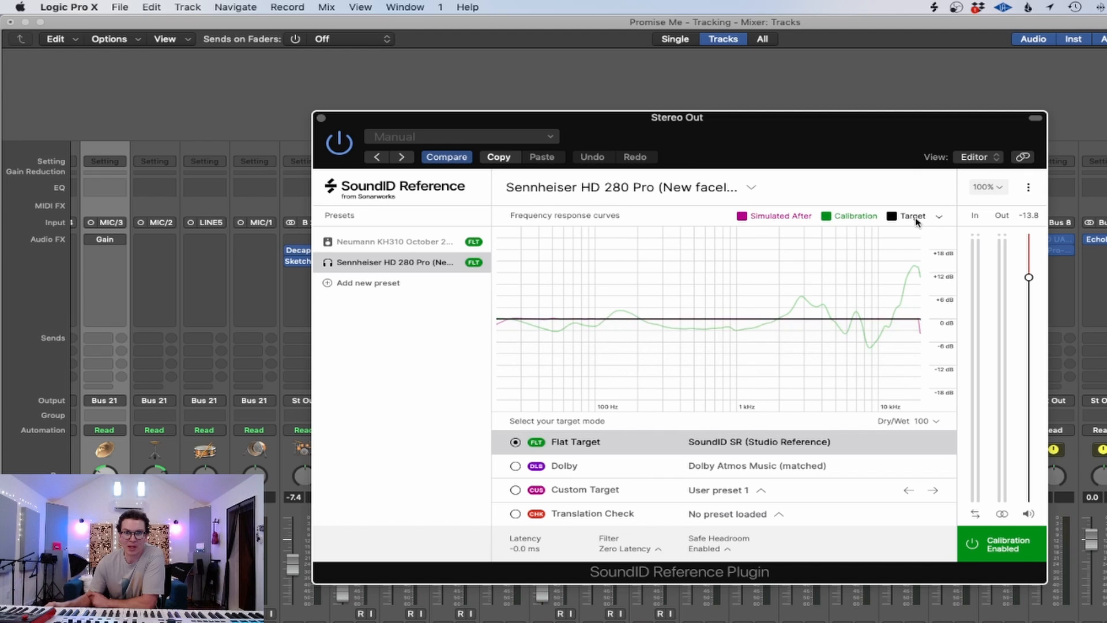
pyautogui.click(939, 215)
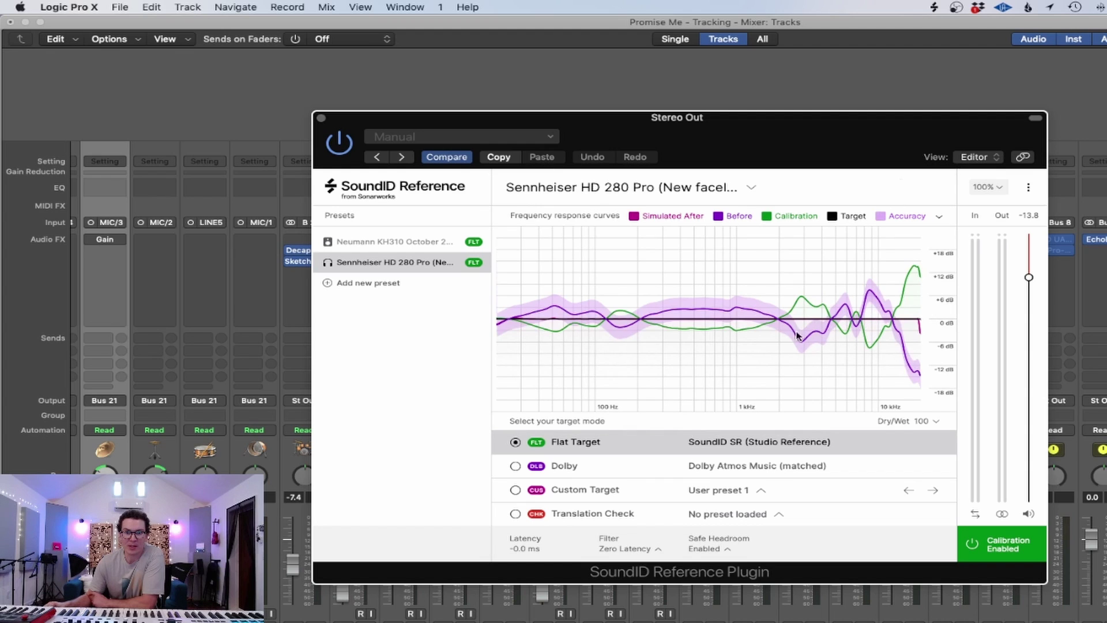
pyautogui.moveTo(760, 309)
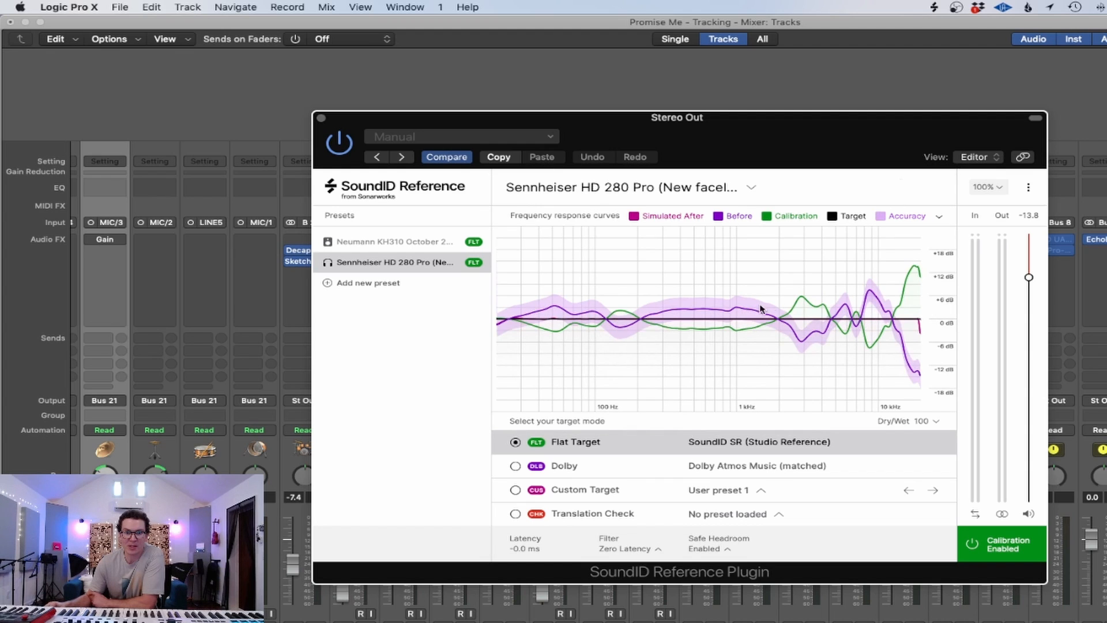
pyautogui.moveTo(339, 295)
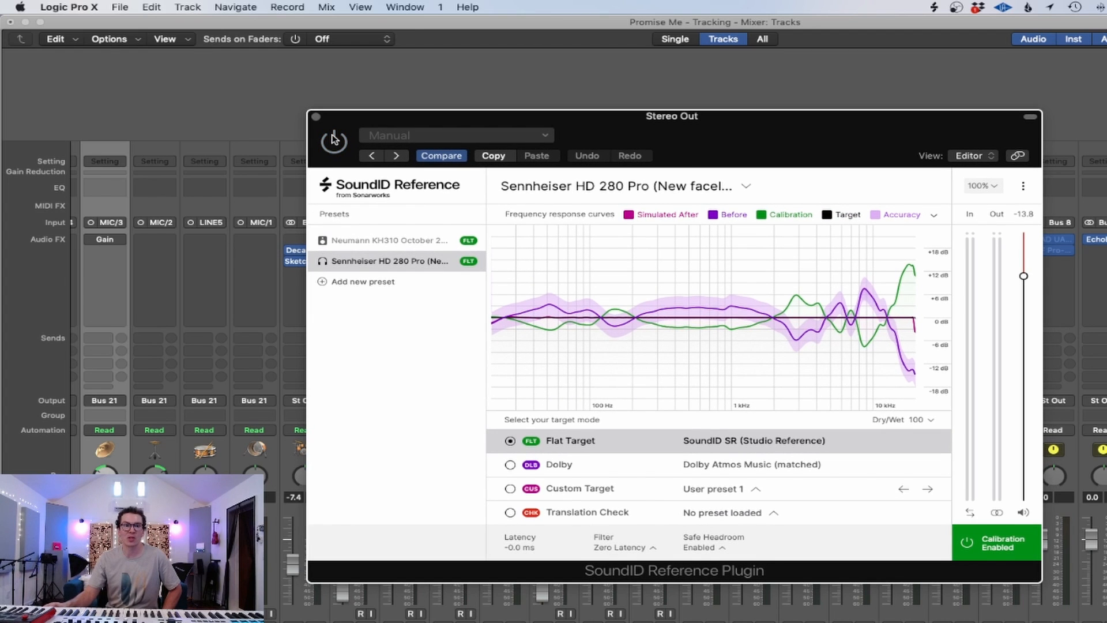
pyautogui.click(314, 116)
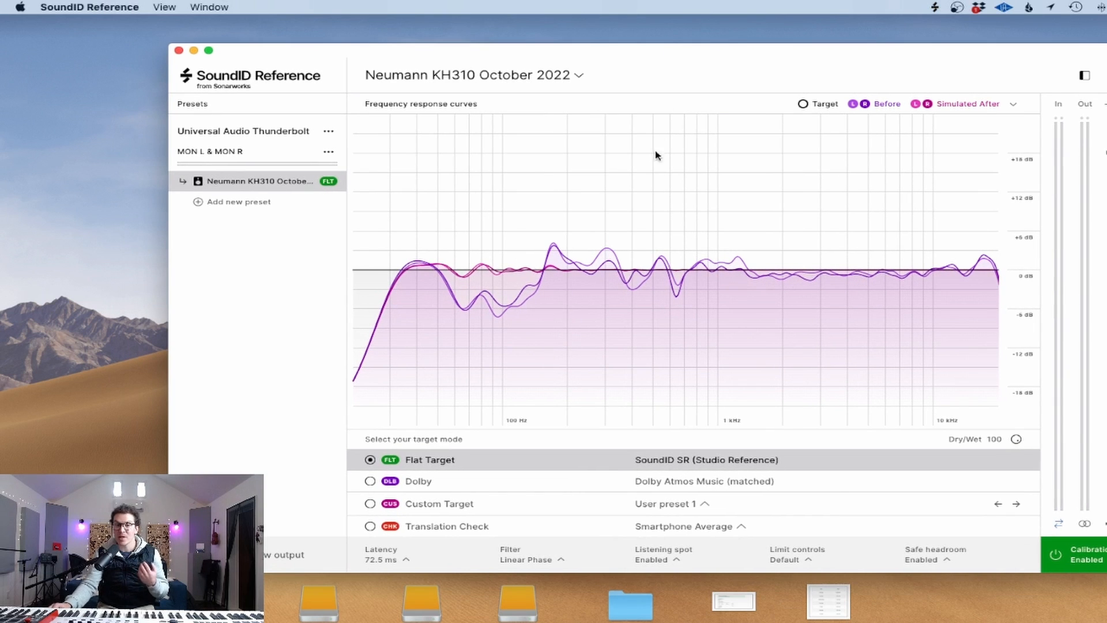
pyautogui.moveTo(664, 195)
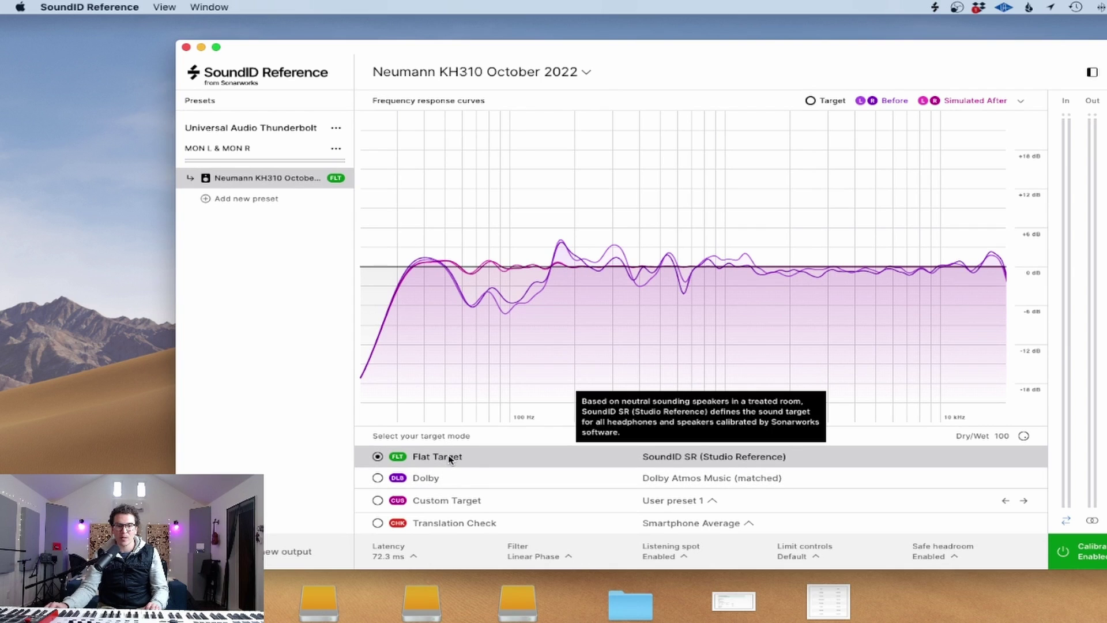
pyautogui.moveTo(892, 463)
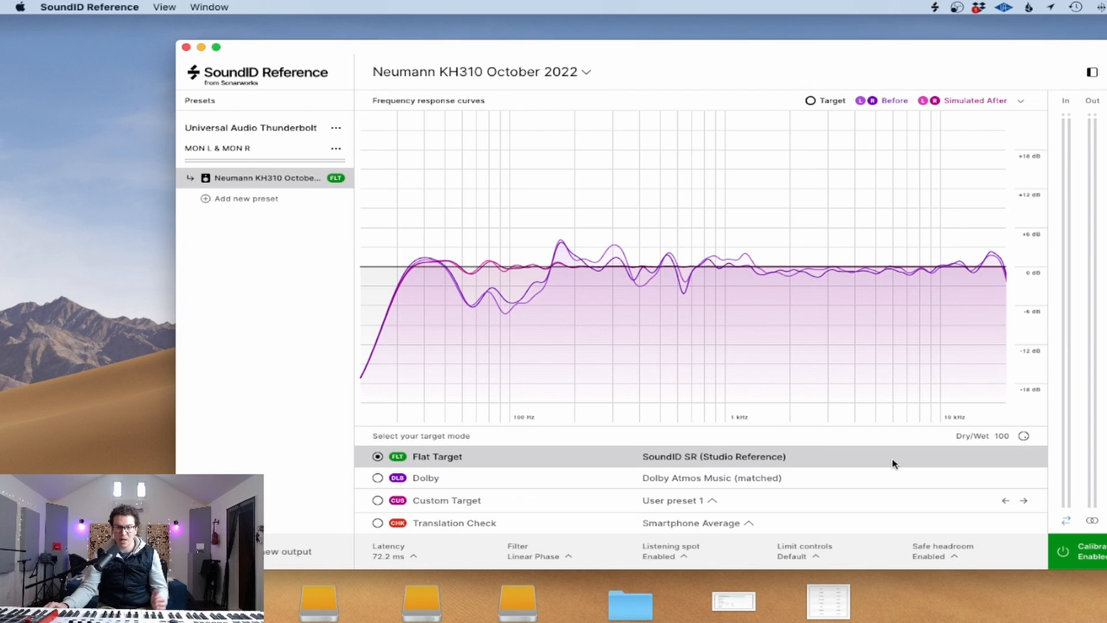
pyautogui.moveTo(511, 278)
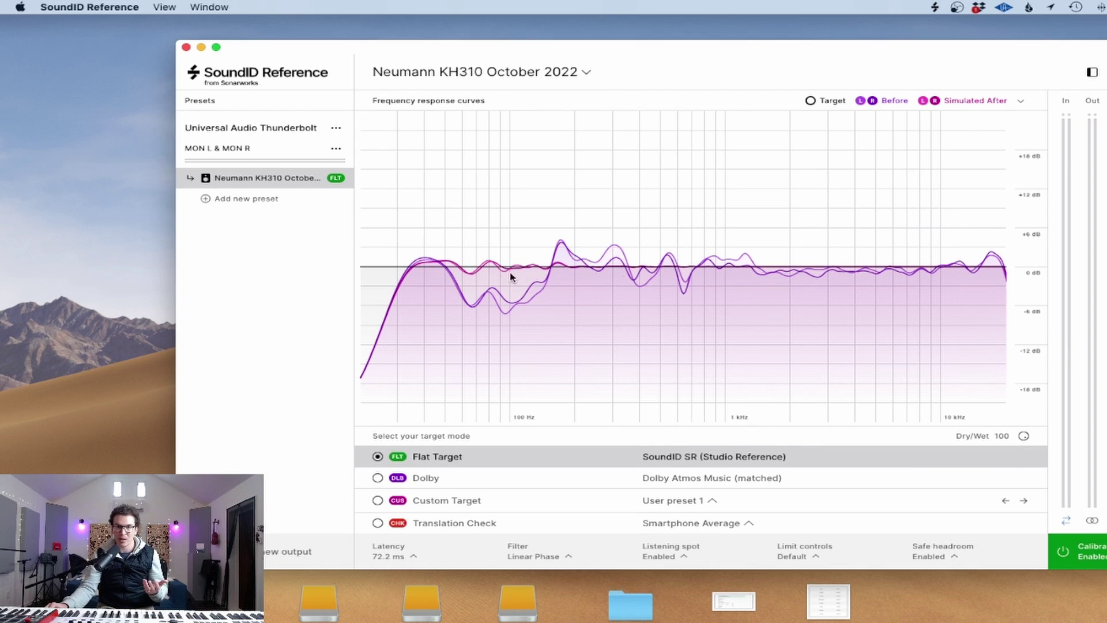
# Step: Try Dolby, then settle on Custom Target and dismiss the 'Adjust your target curve' tutorial
pyautogui.click(378, 478)
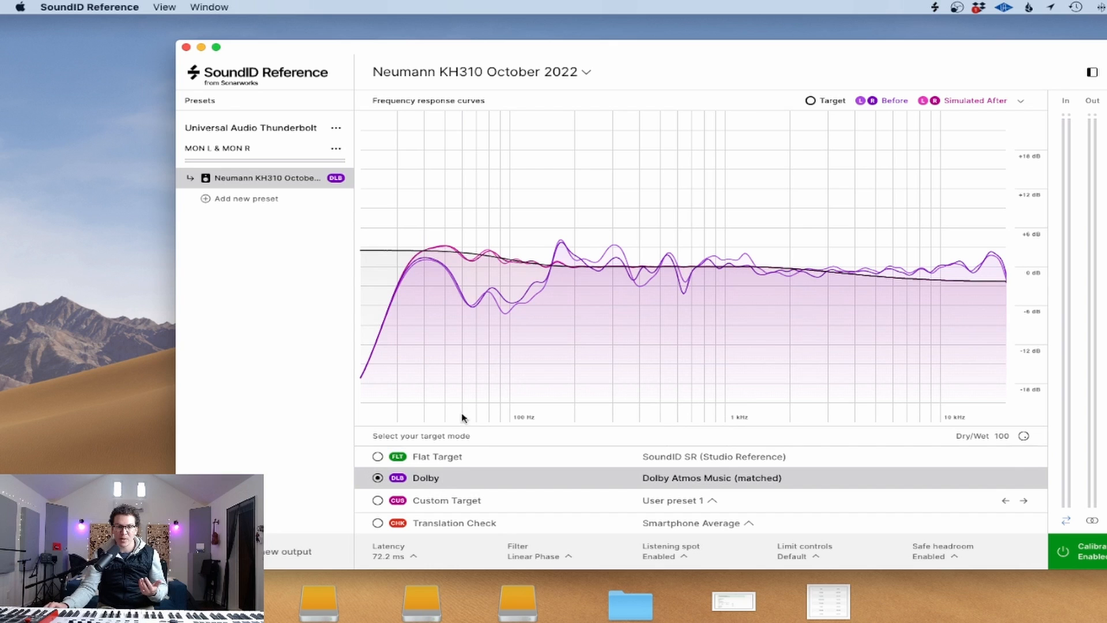
pyautogui.moveTo(948, 267)
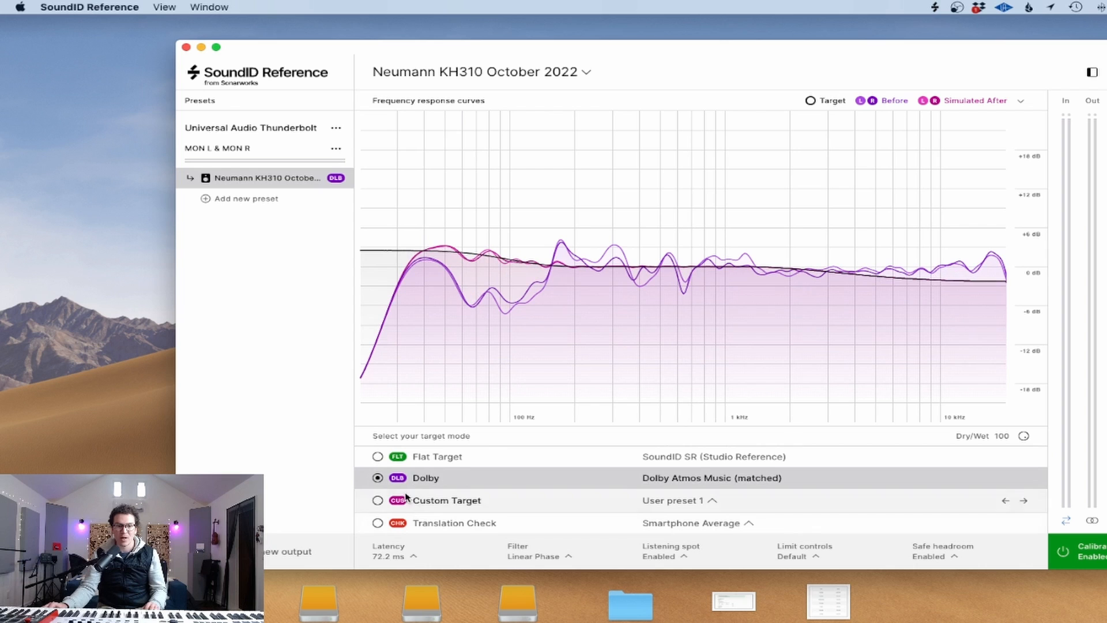
pyautogui.click(378, 499)
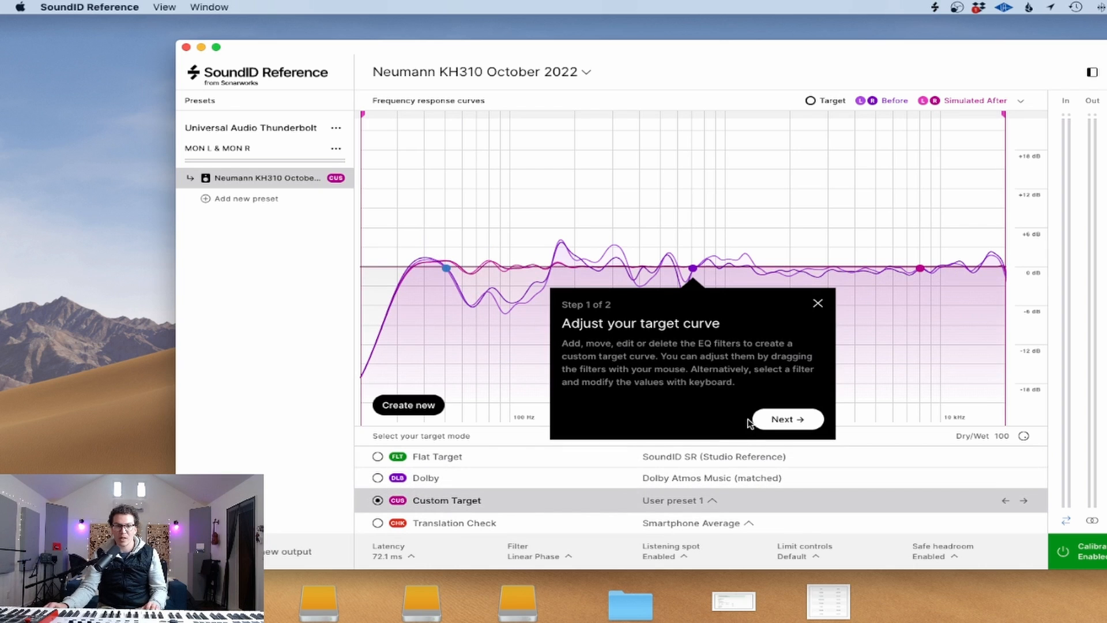
pyautogui.click(816, 303)
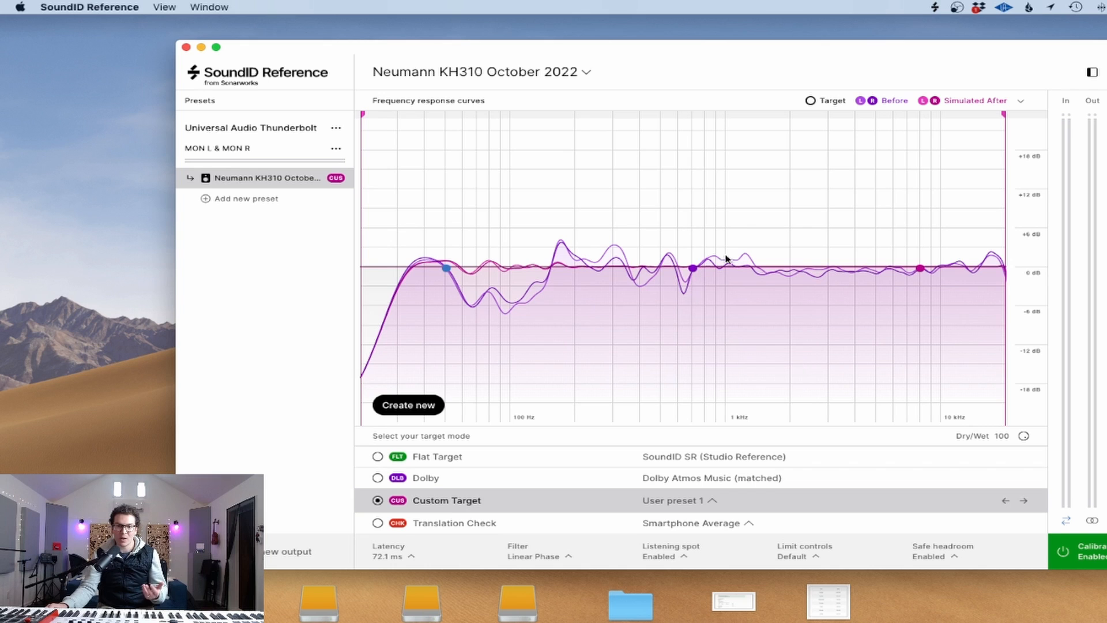
pyautogui.moveTo(902, 248)
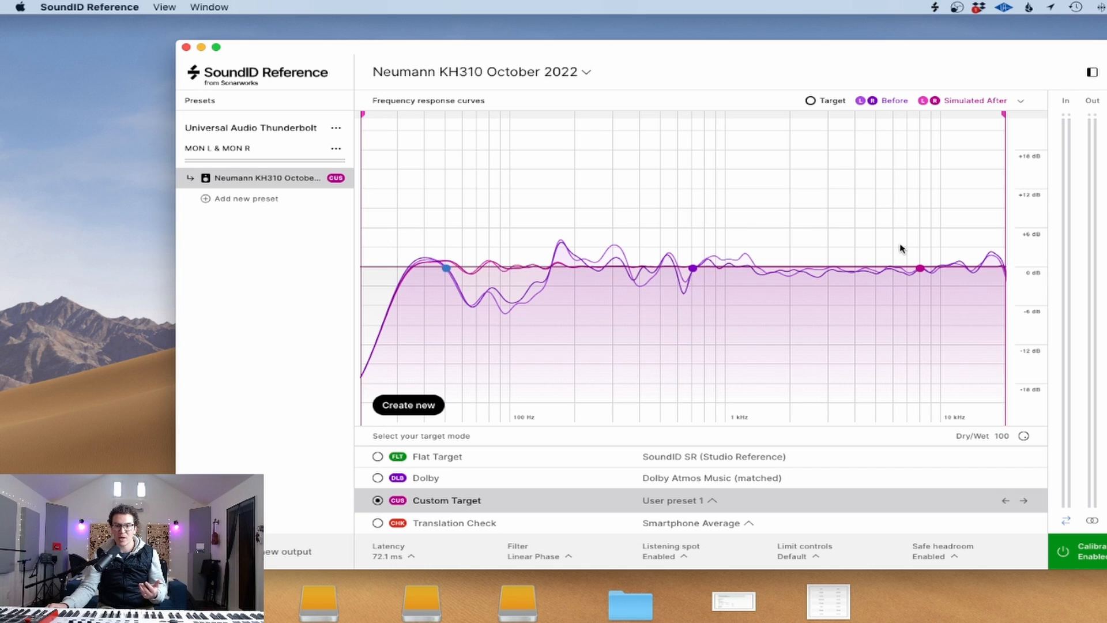
# Step: Select Translation Check mode and expand the Smartphone Average device list
pyautogui.click(379, 523)
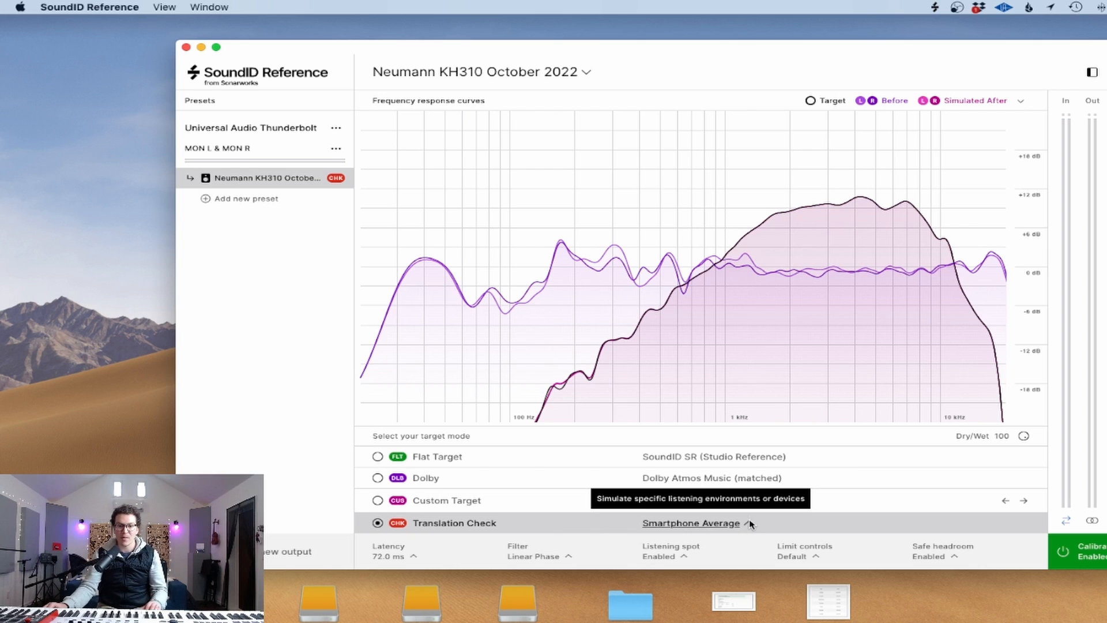
pyautogui.click(691, 523)
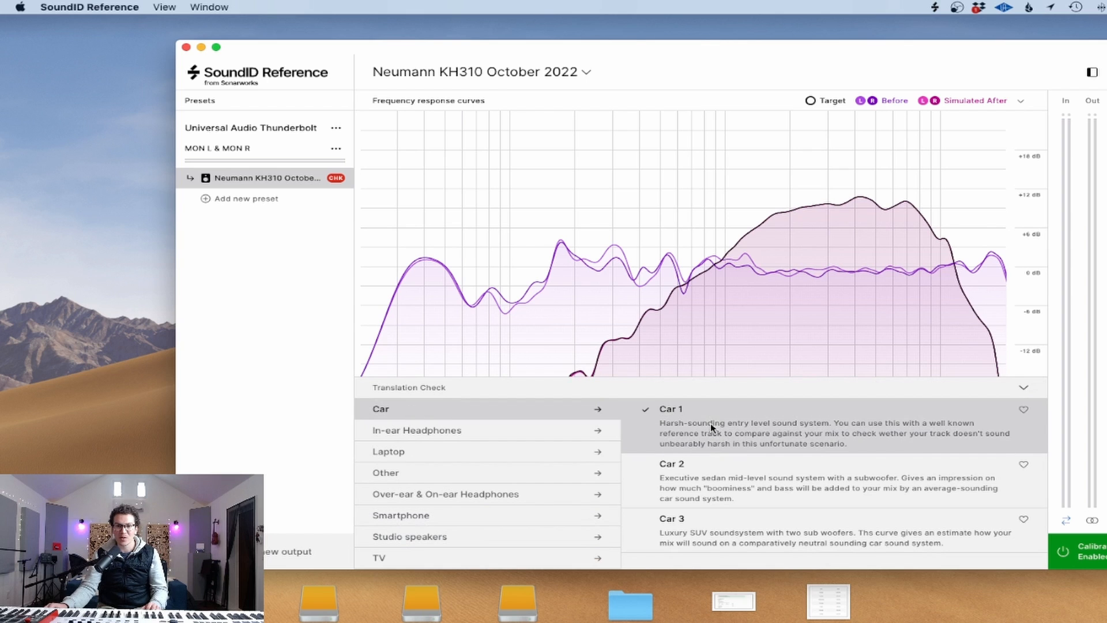
# Step: Sample the Car 3, Snd-sport earbuds and MB Airy 13" laptop simulations
pyautogui.click(671, 517)
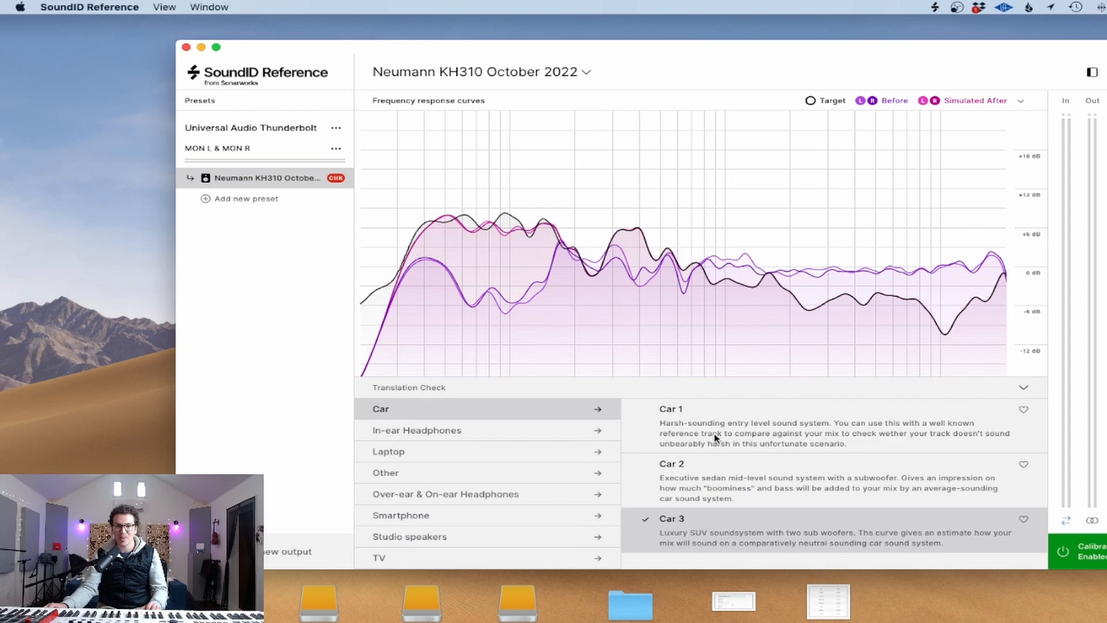
pyautogui.click(416, 430)
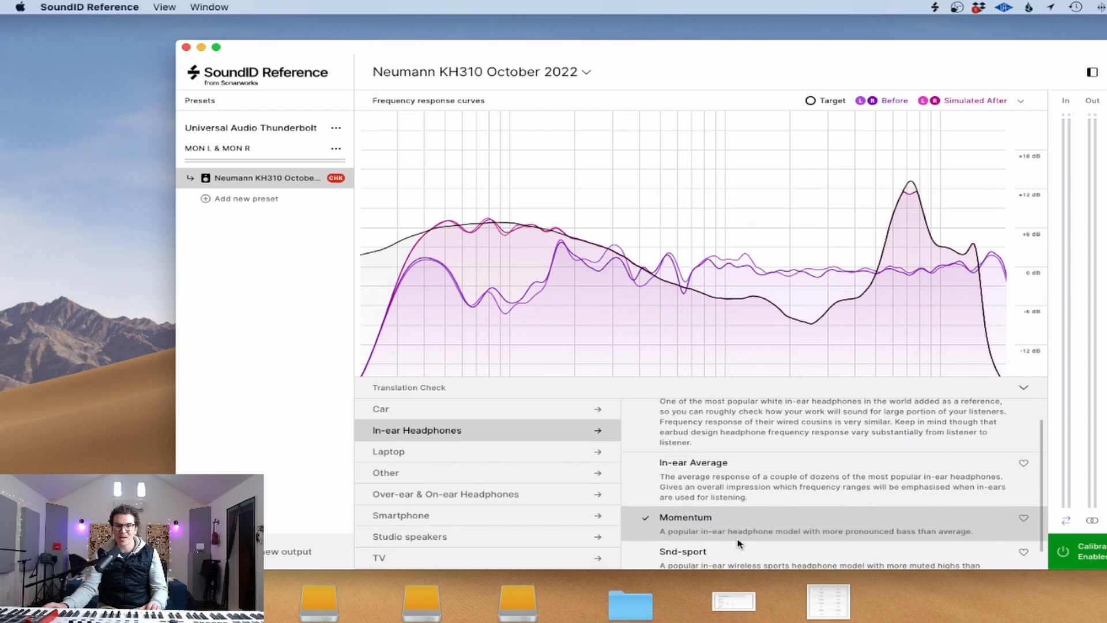
pyautogui.click(706, 552)
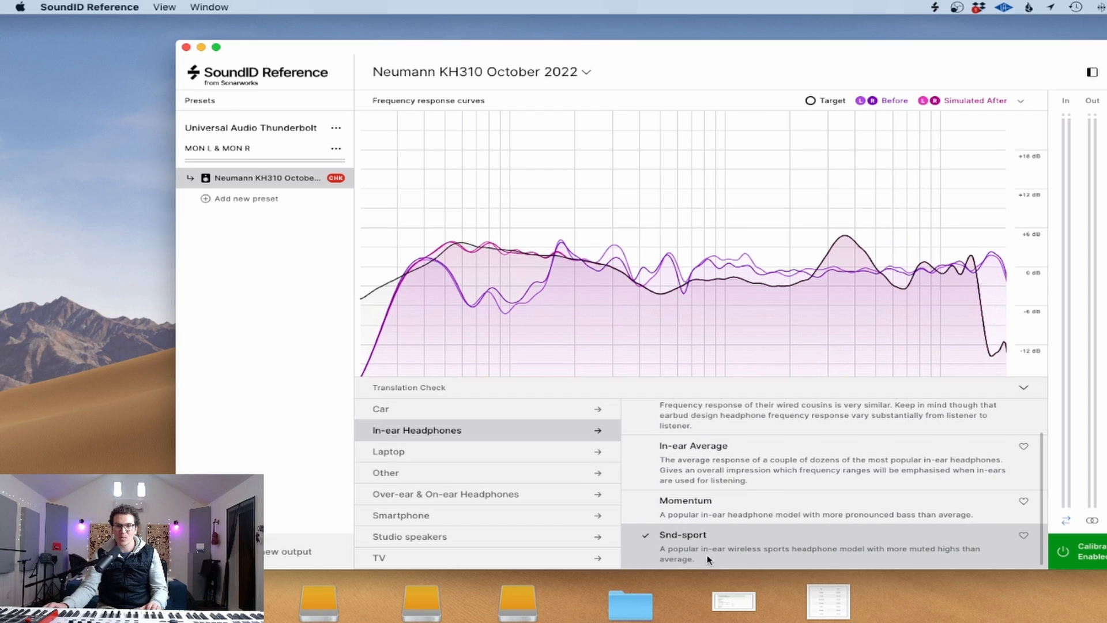
pyautogui.moveTo(553, 455)
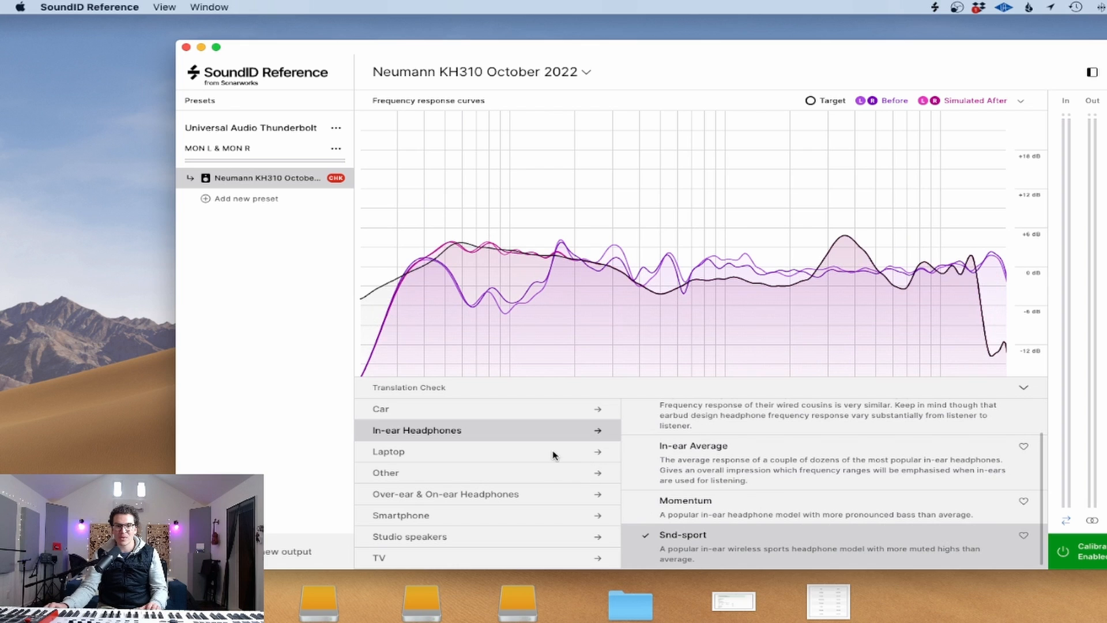
pyautogui.click(389, 450)
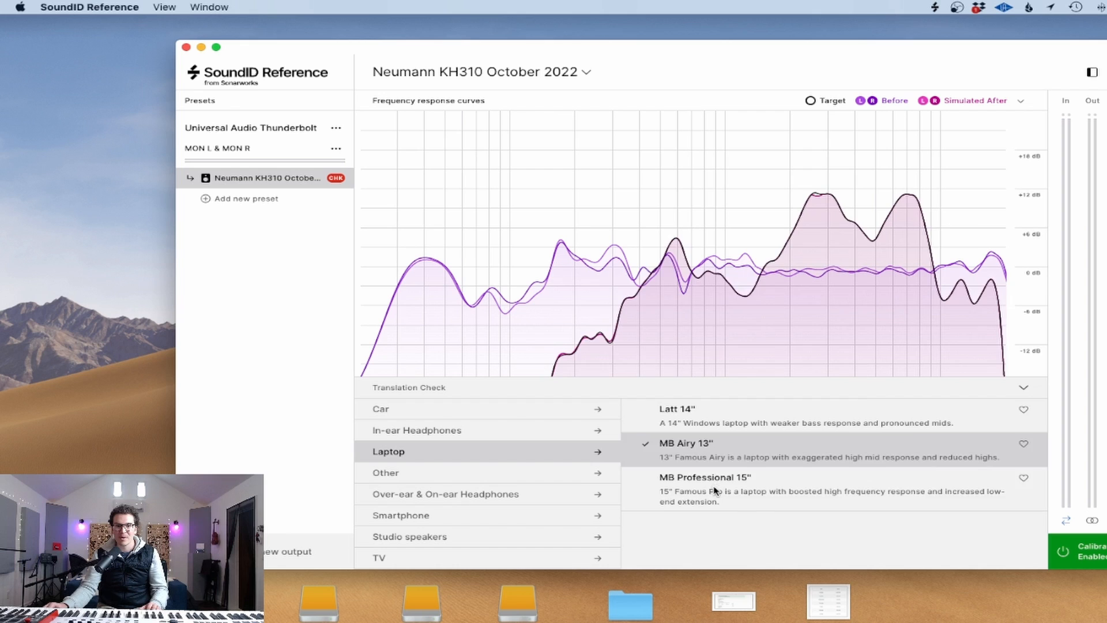
# Step: Browse the Other target curves, then move to the Smartphone simulations for Smartphone Average
pyautogui.click(712, 477)
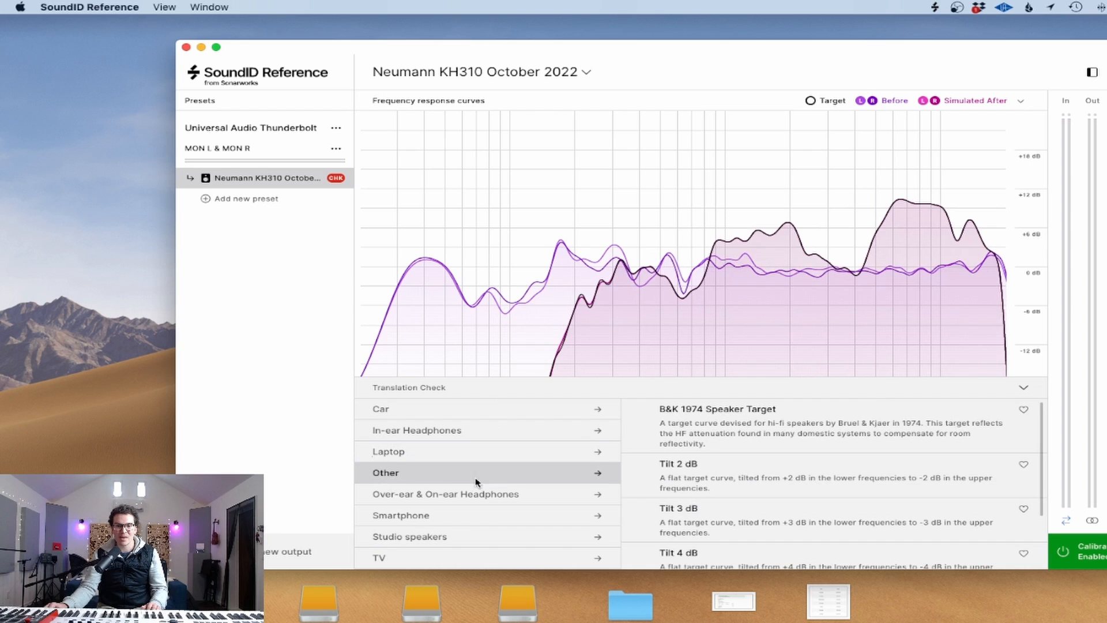
pyautogui.scroll(-3)
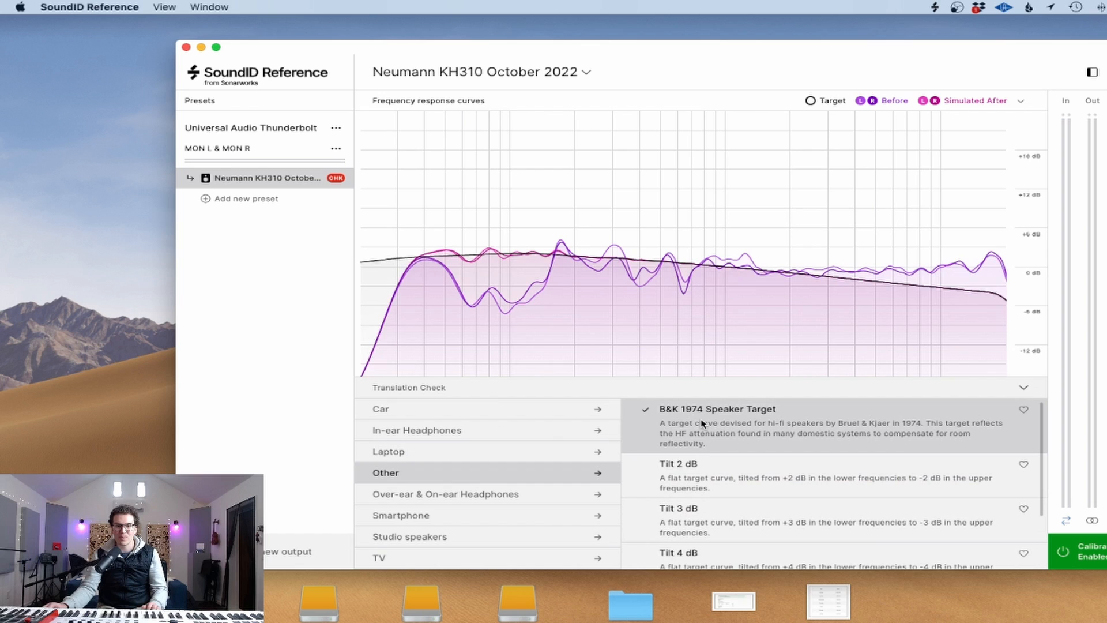
pyautogui.moveTo(494, 472)
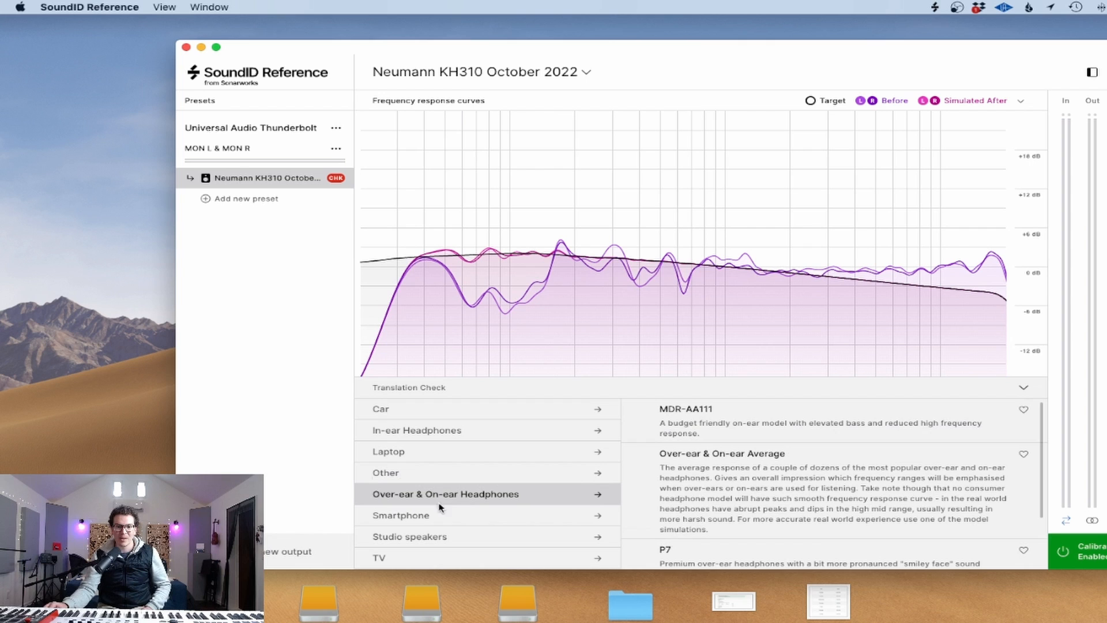
pyautogui.scroll(-3)
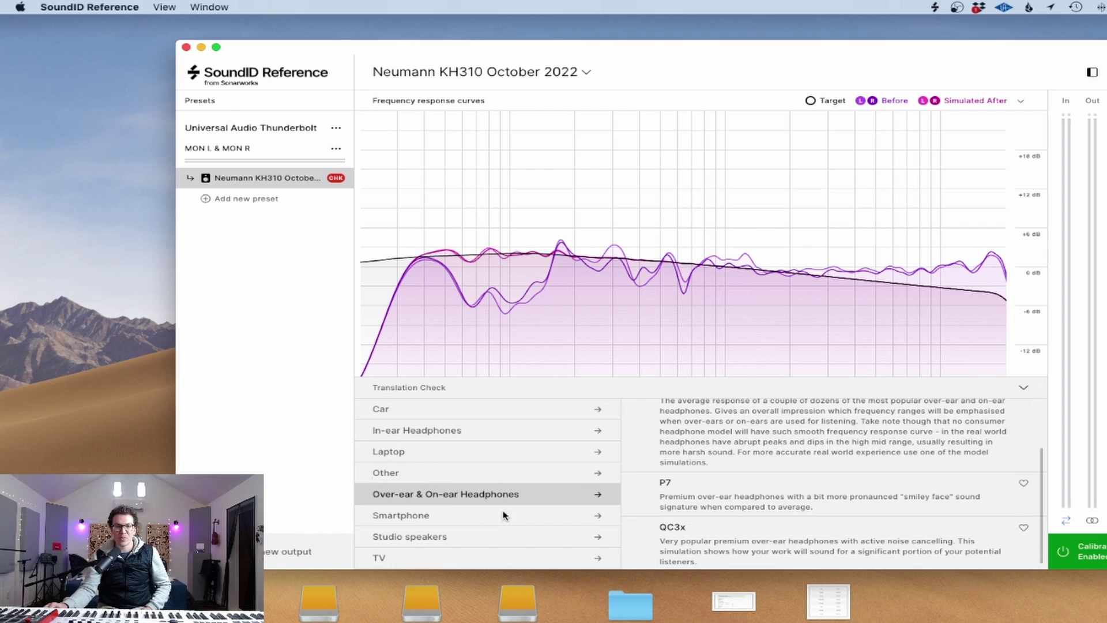
pyautogui.click(402, 514)
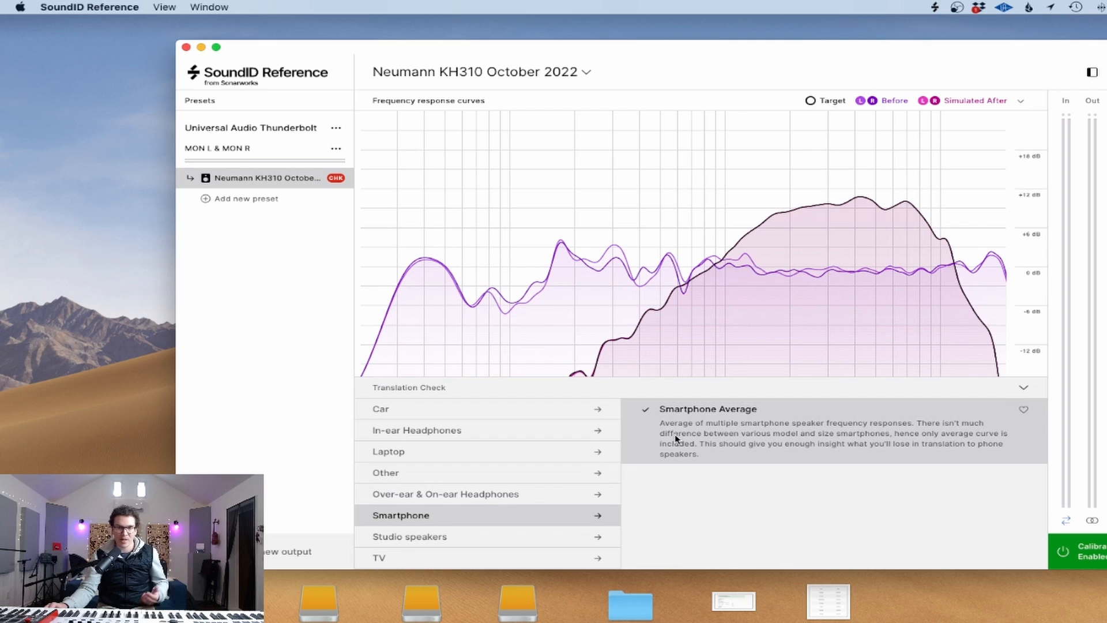
# Step: Under Studio speakers, simulate Mixcubes, briefly NS11, then Mixcubes again
pyautogui.click(408, 536)
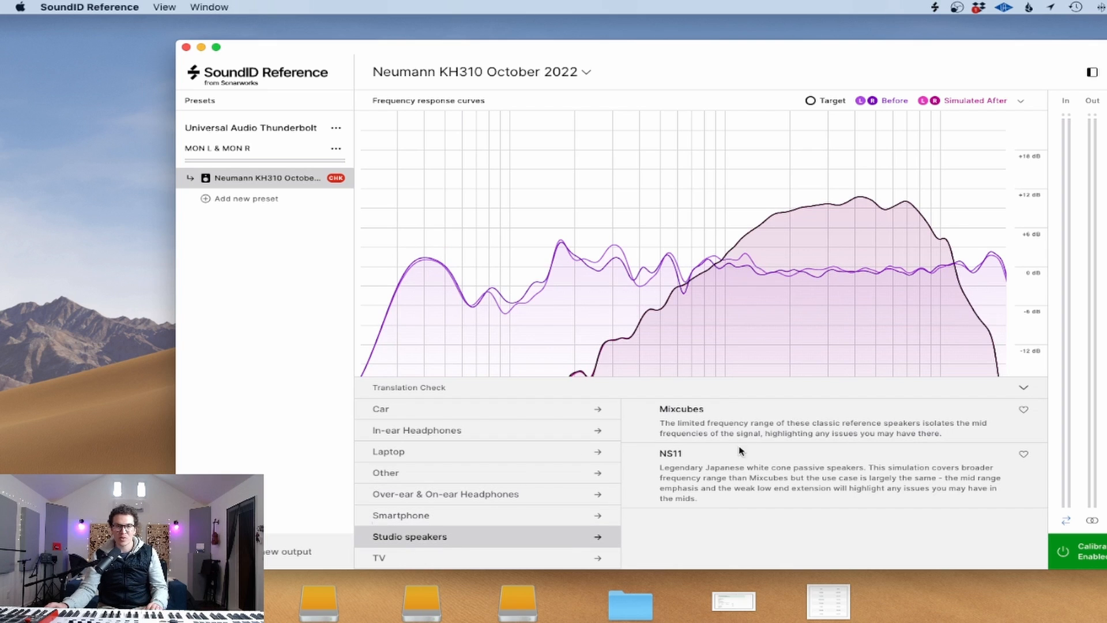
pyautogui.click(681, 409)
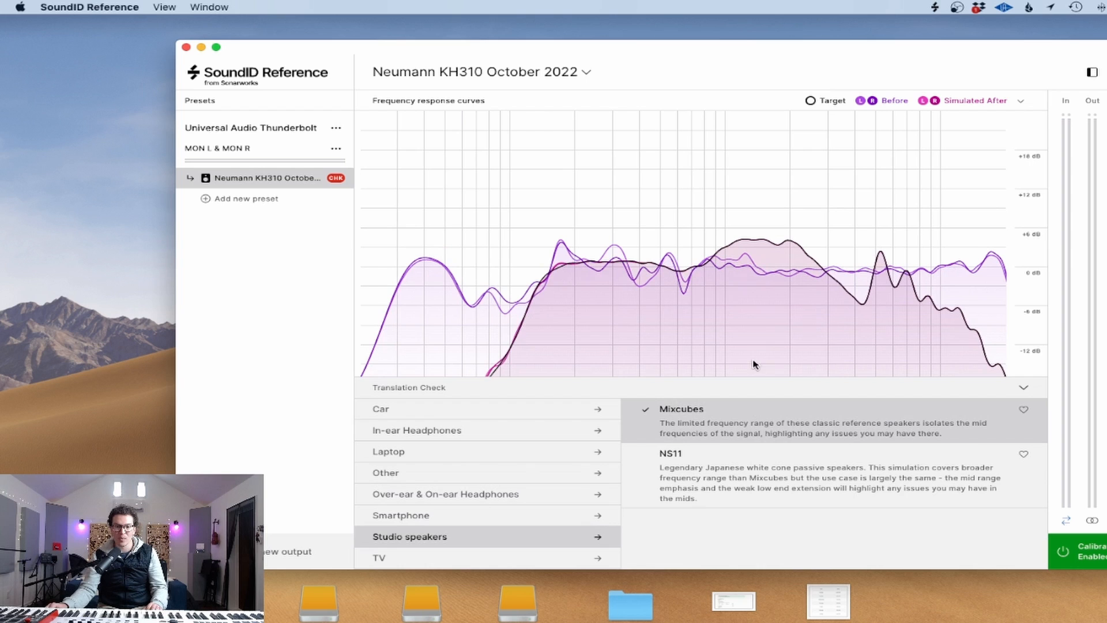
pyautogui.click(1023, 387)
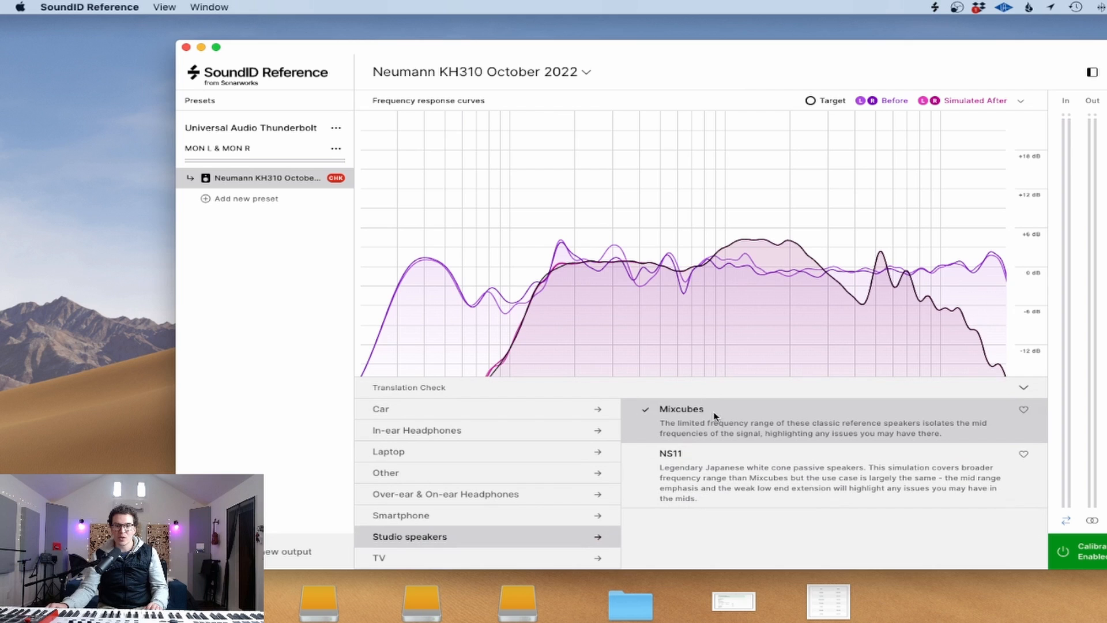
pyautogui.click(671, 453)
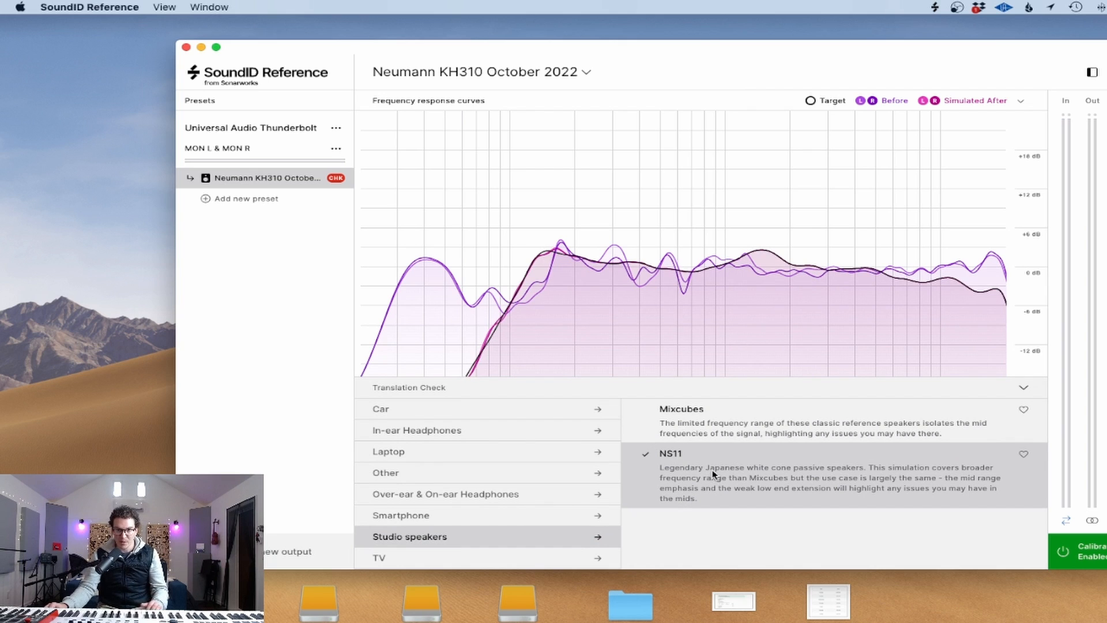
pyautogui.moveTo(790, 471)
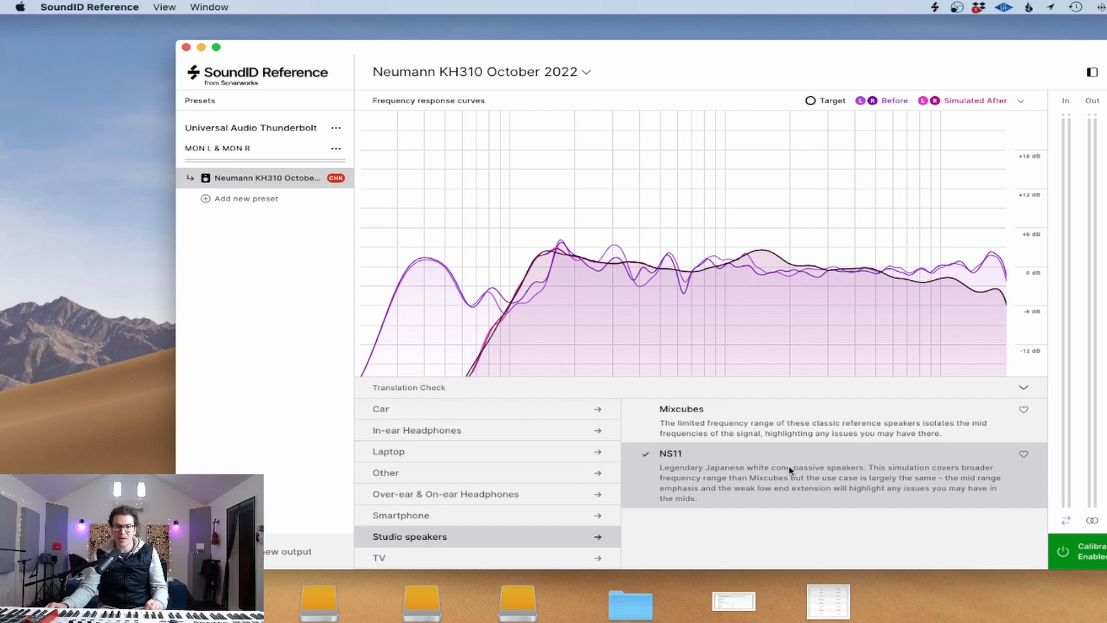
pyautogui.moveTo(653, 267)
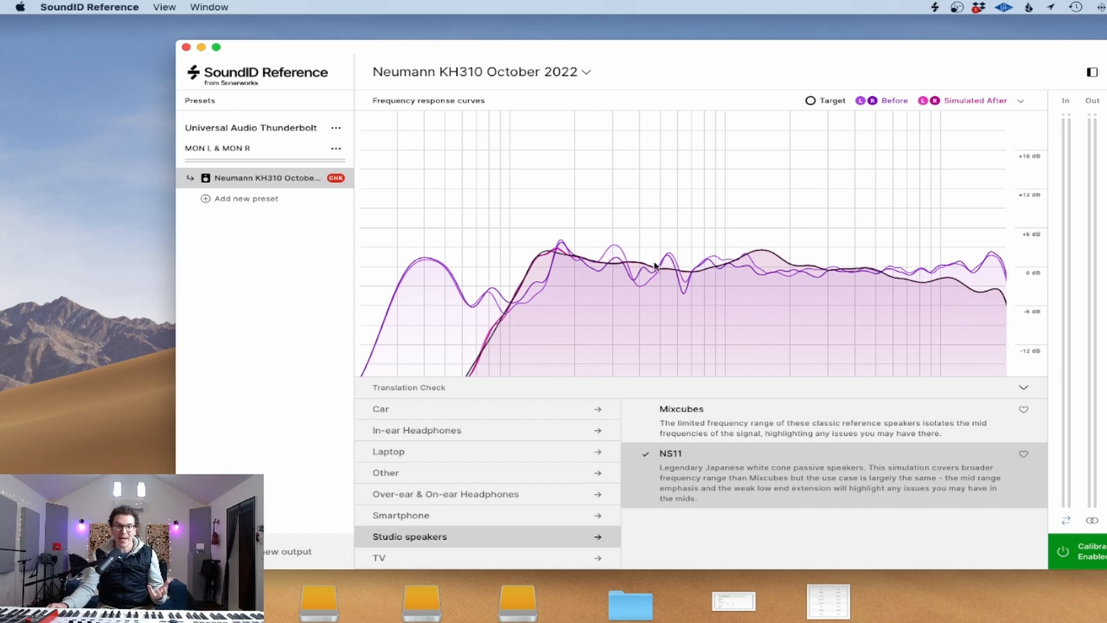
pyautogui.moveTo(908, 310)
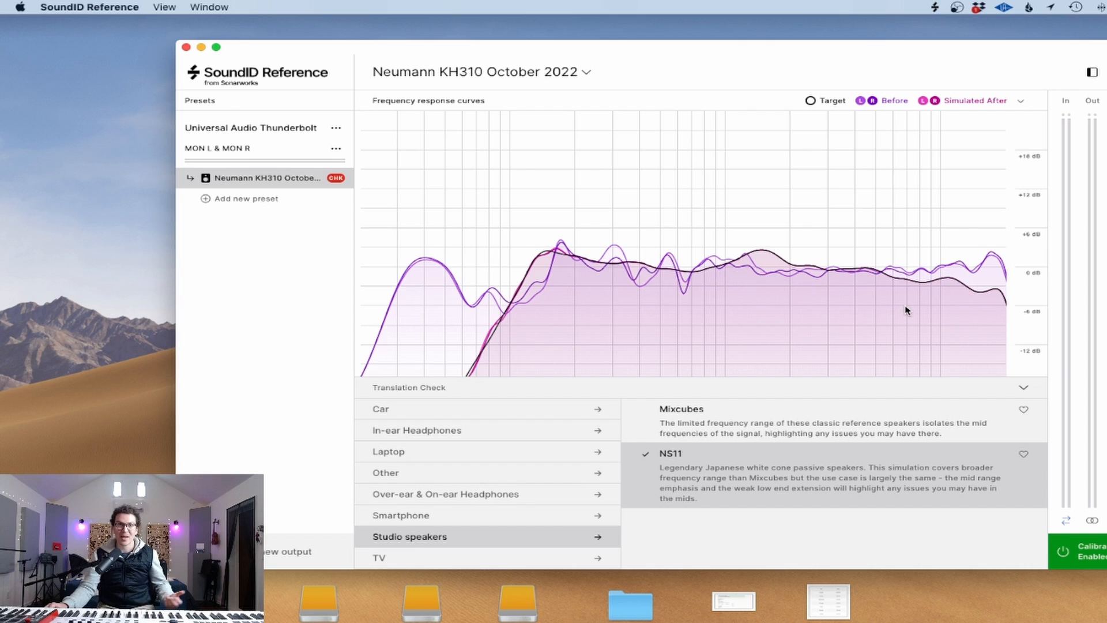
pyautogui.moveTo(714, 378)
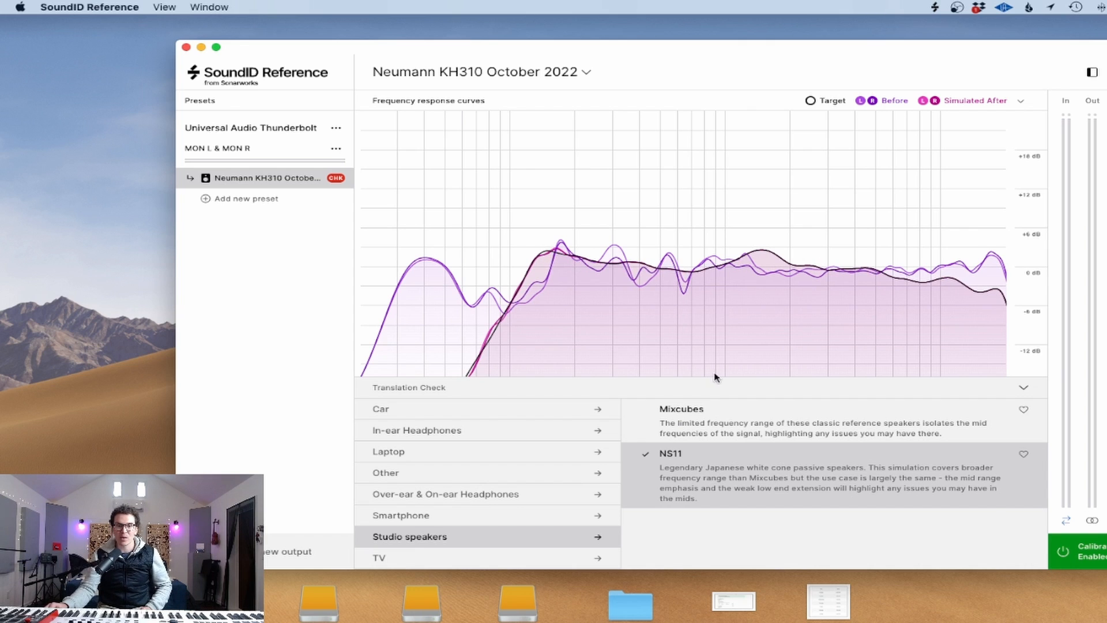
pyautogui.click(681, 408)
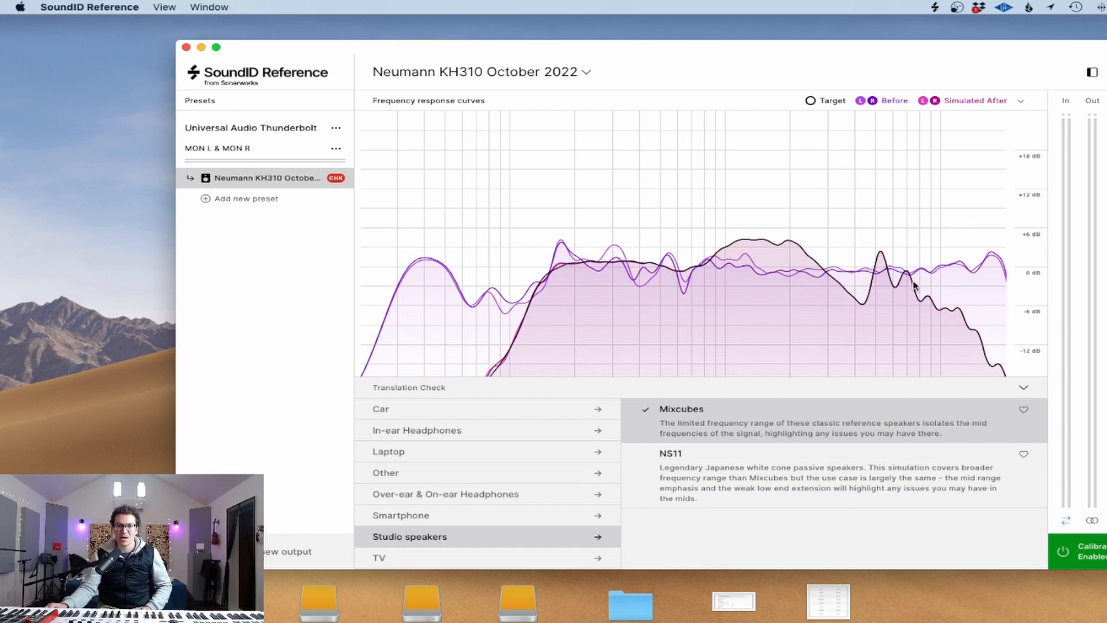
pyautogui.moveTo(530, 345)
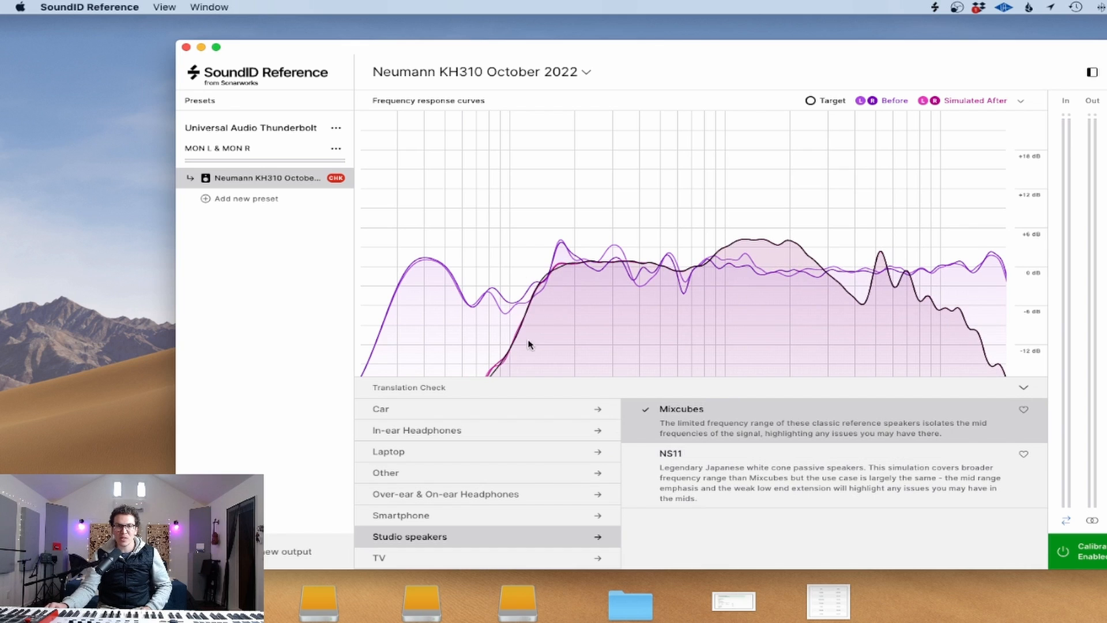
pyautogui.moveTo(931, 279)
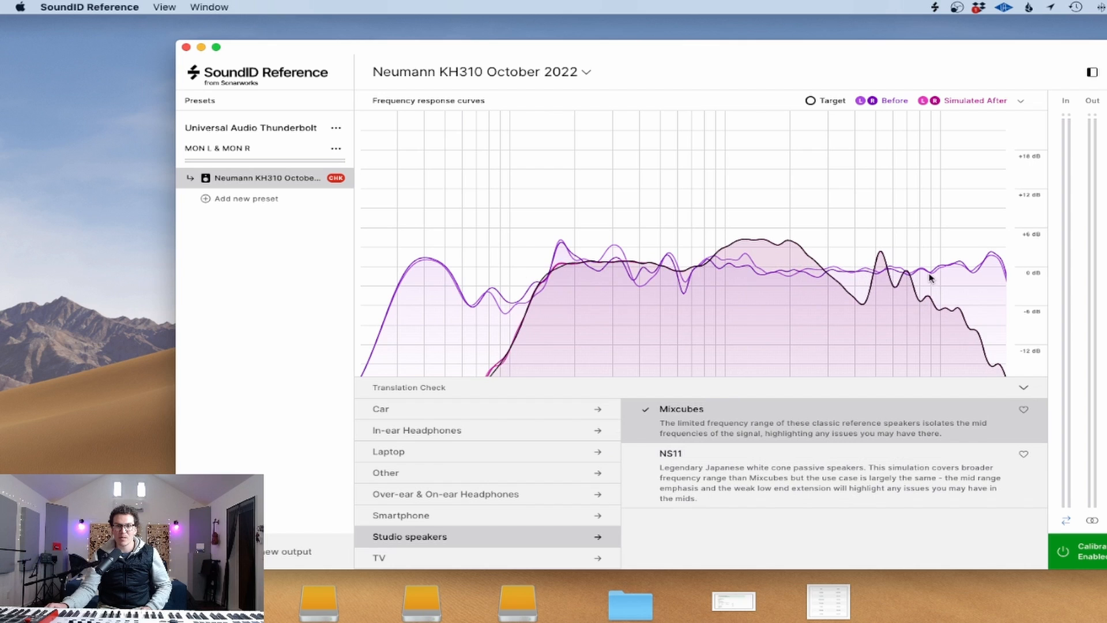
pyautogui.moveTo(681, 472)
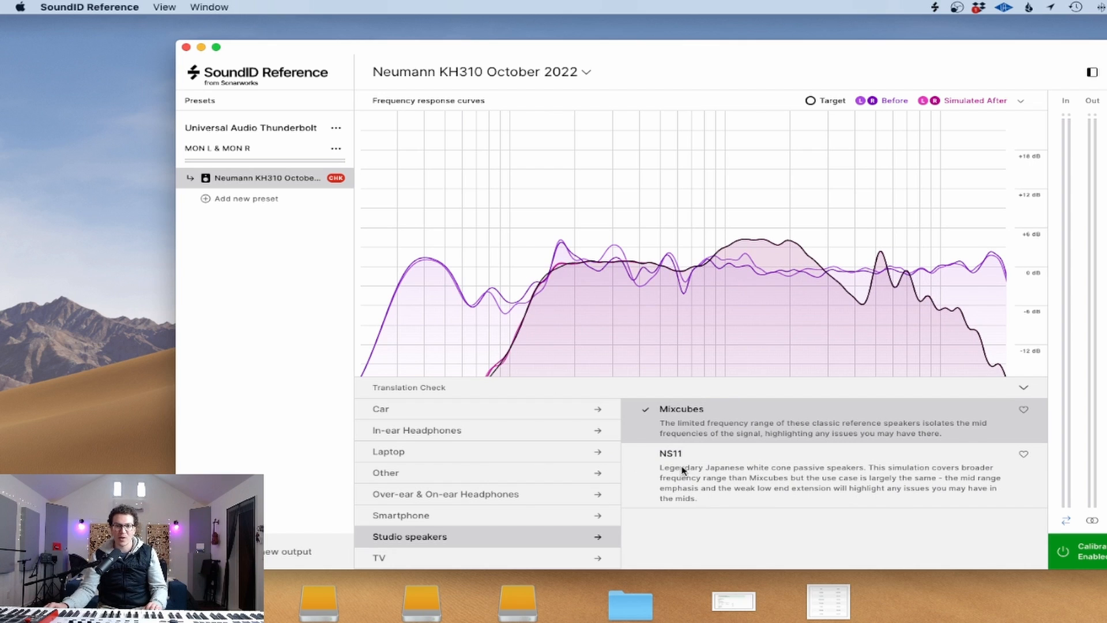
pyautogui.moveTo(499, 510)
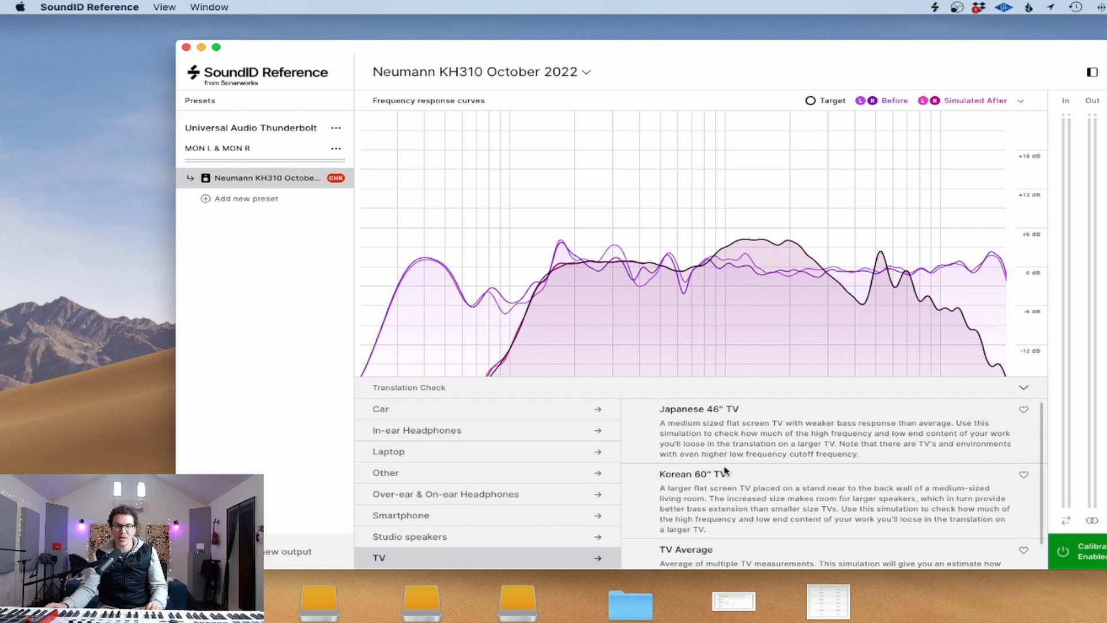
# Step: Apply the TV Average simulation, then move on toward the Japanese 46" TV
pyautogui.scroll(-3)
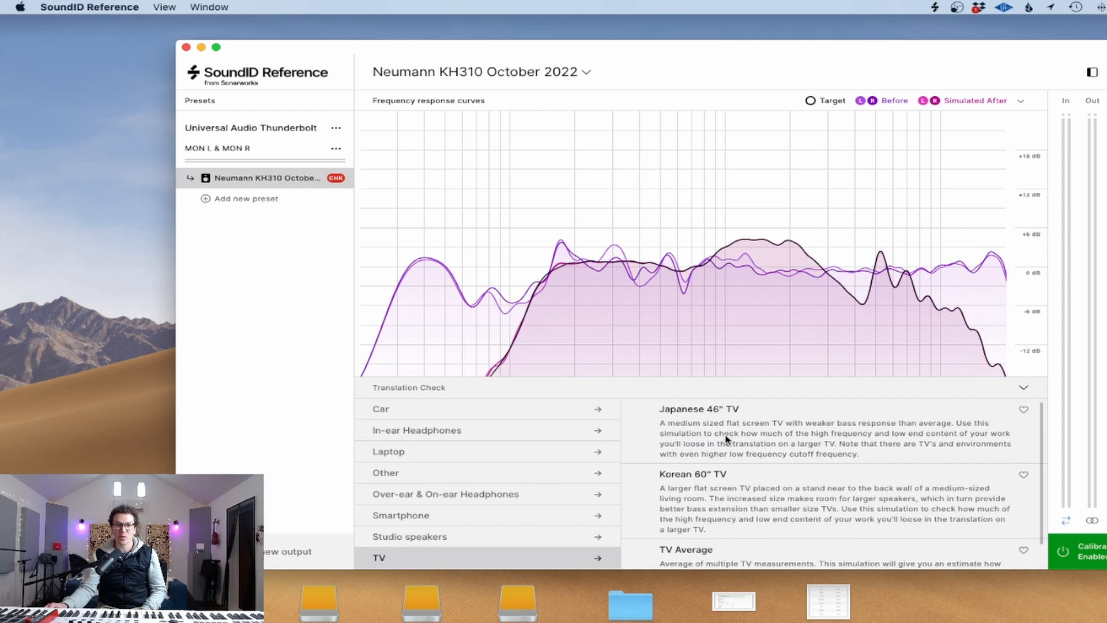
pyautogui.click(685, 549)
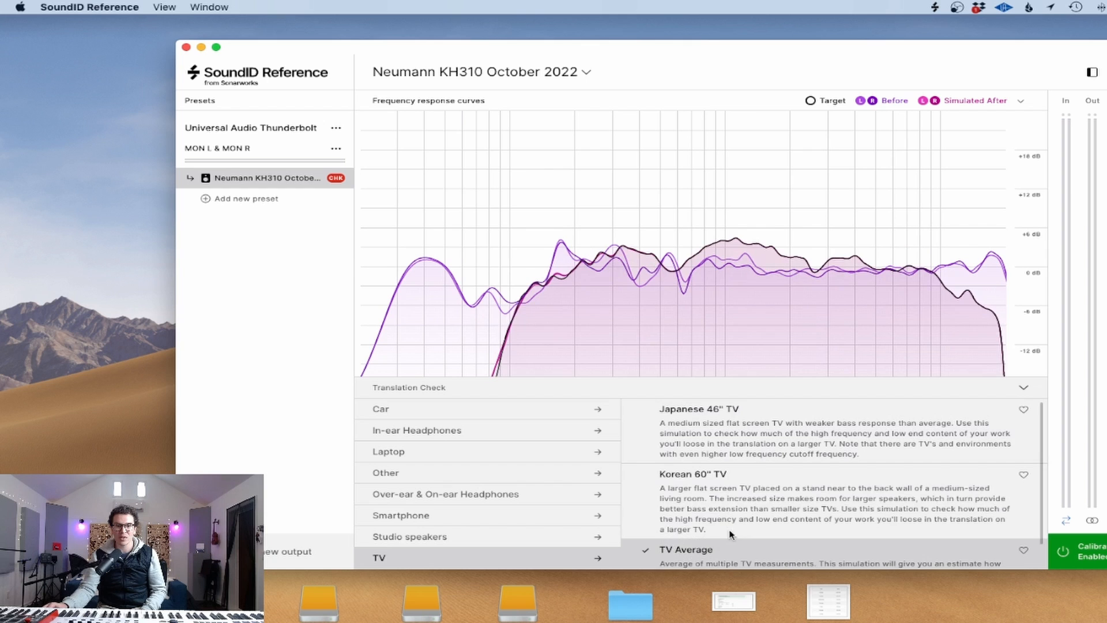
pyautogui.scroll(-3)
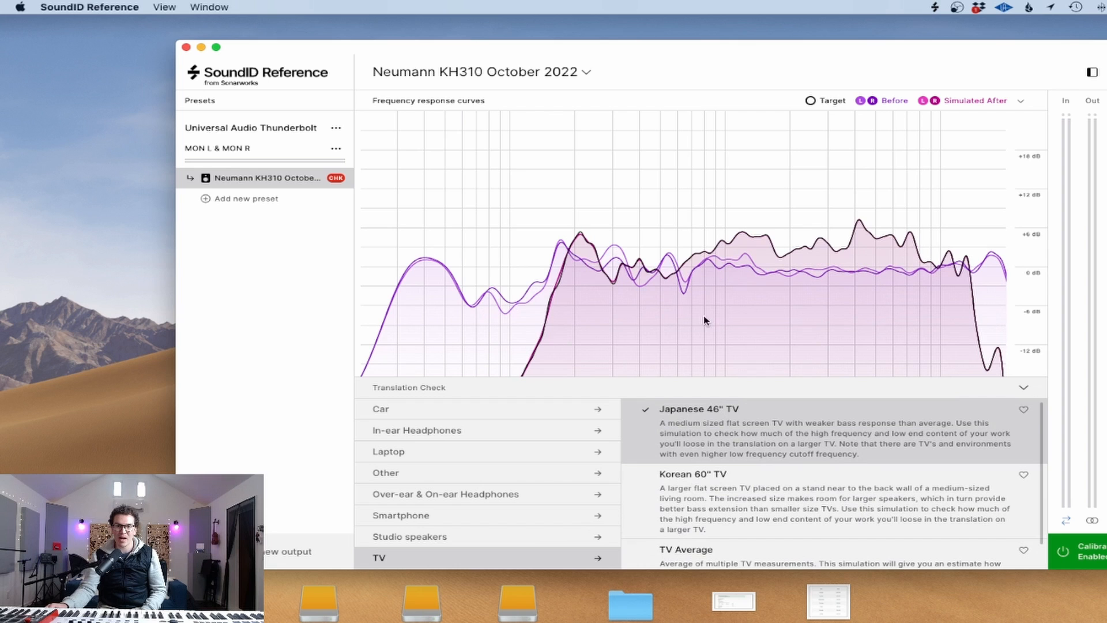
pyautogui.moveTo(1022, 388)
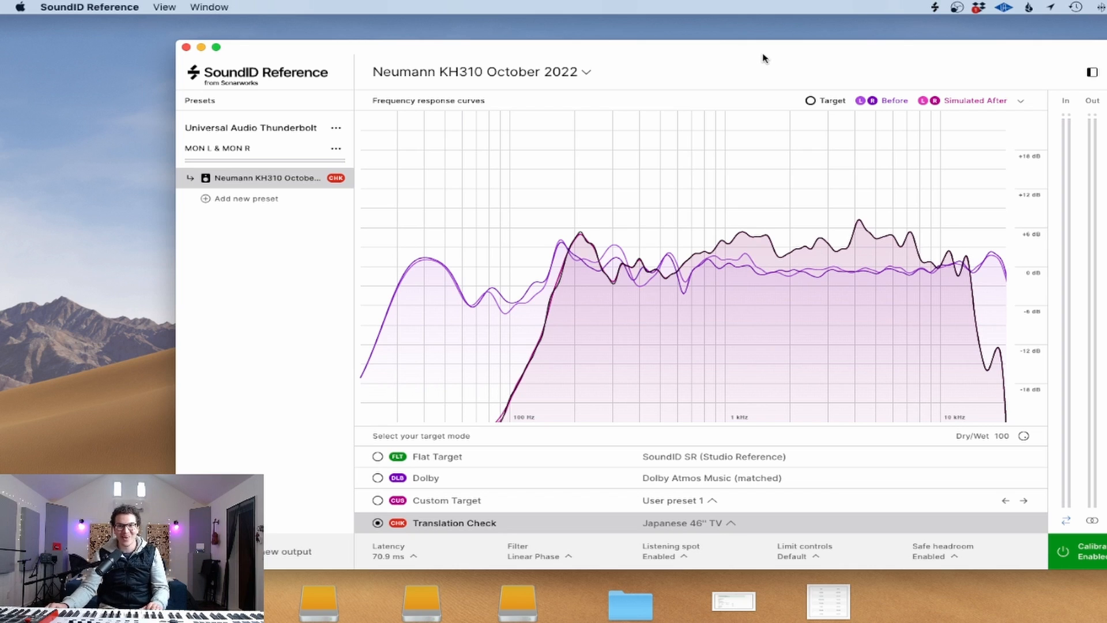
pyautogui.moveTo(663, 67)
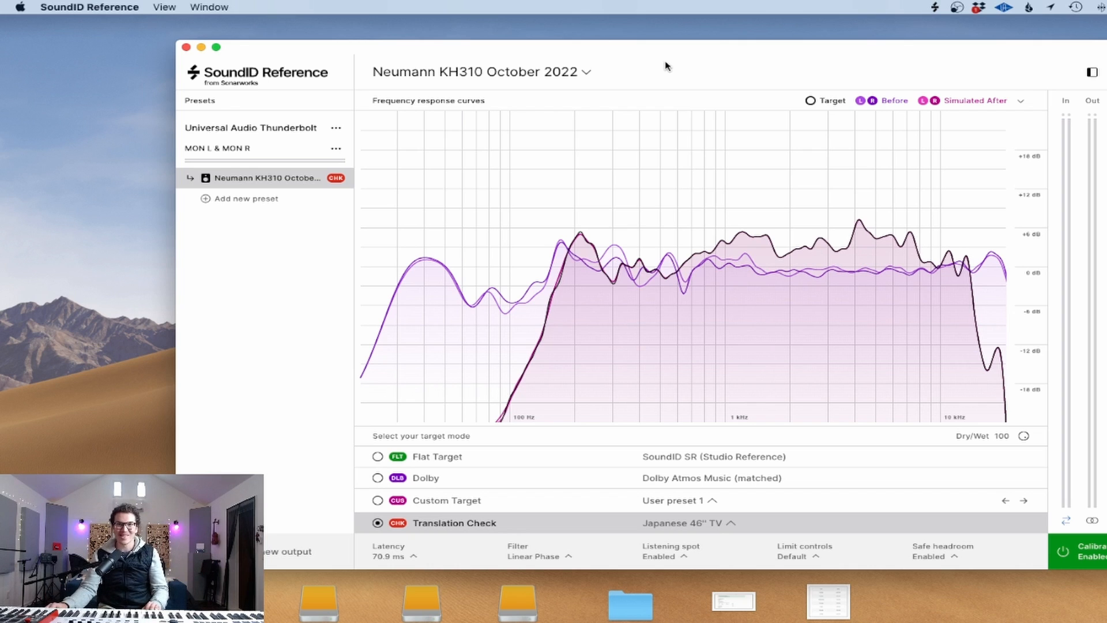
pyautogui.moveTo(433, 564)
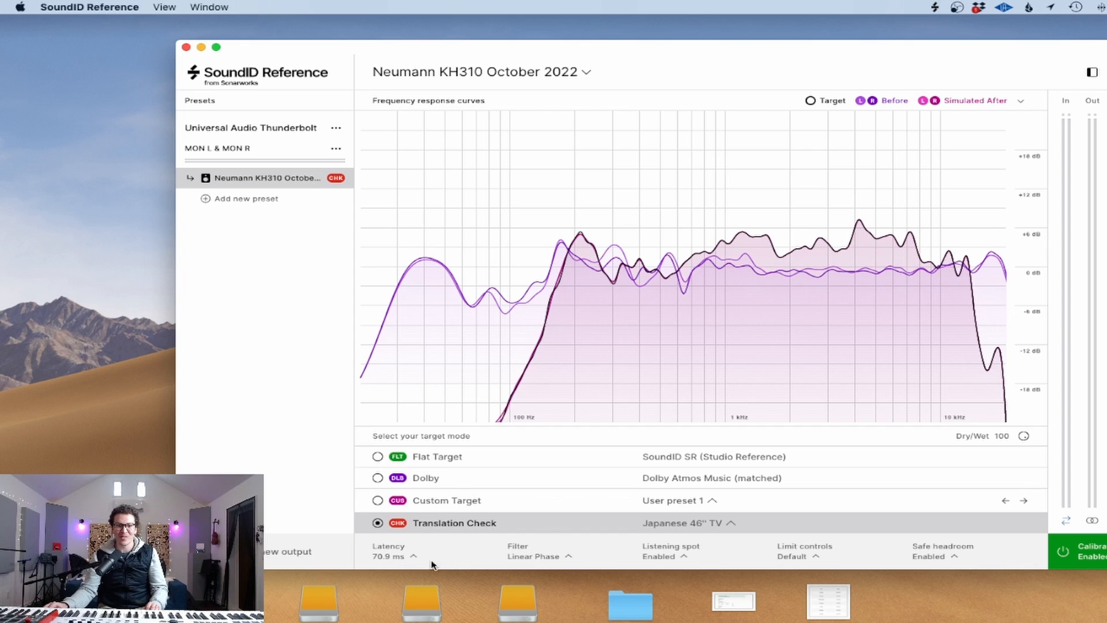
pyautogui.moveTo(360, 456)
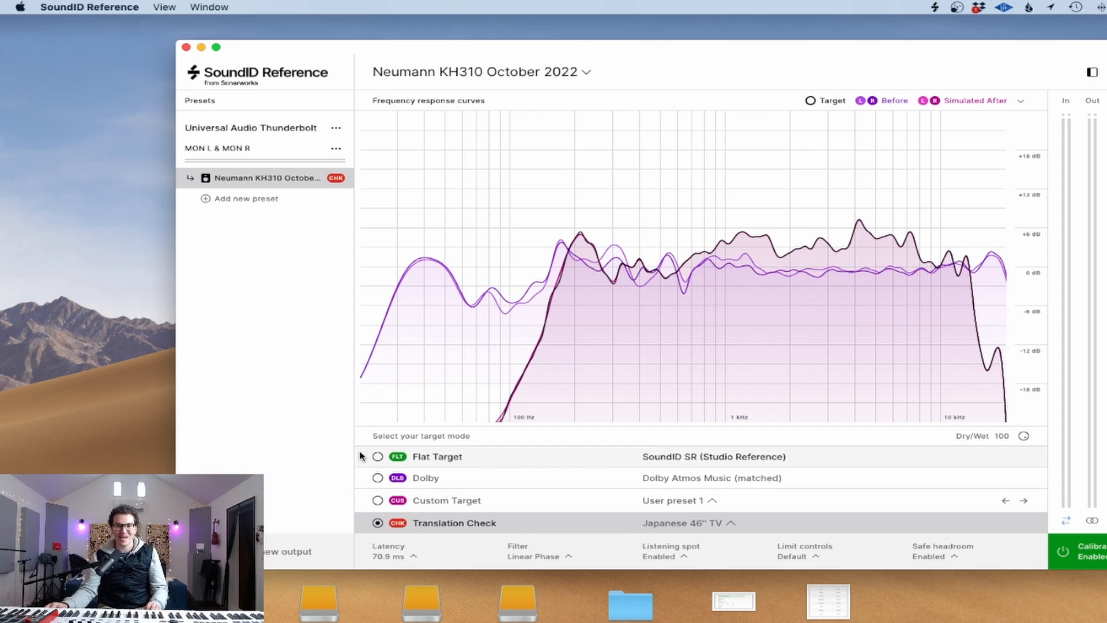
# Step: Return the Neumann KH310 profile to Flat Target mode
pyautogui.click(378, 456)
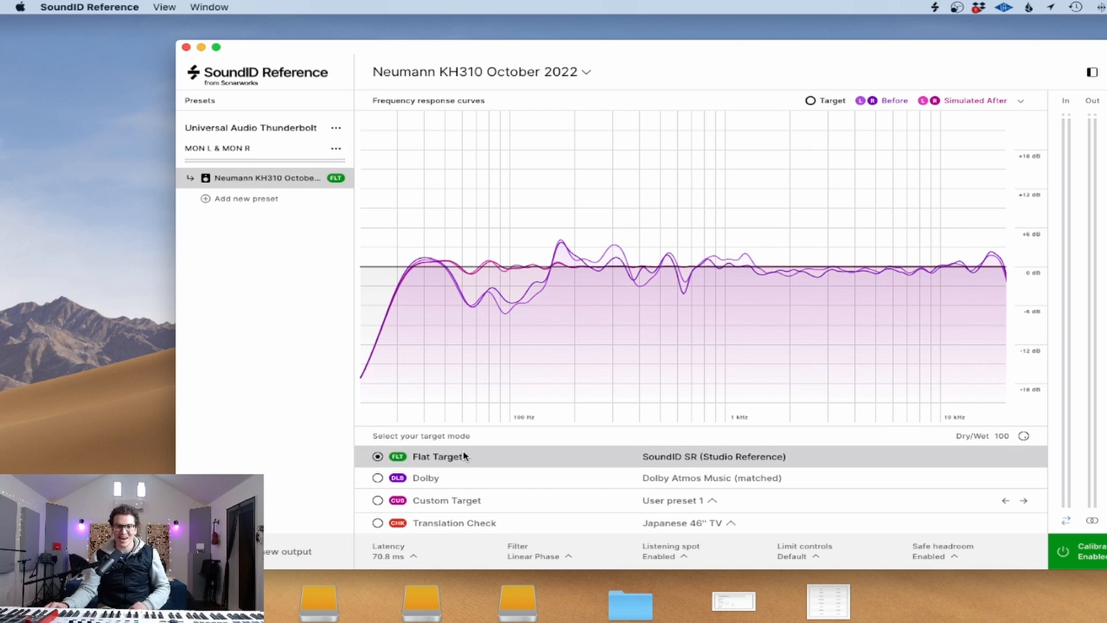
pyautogui.moveTo(690, 316)
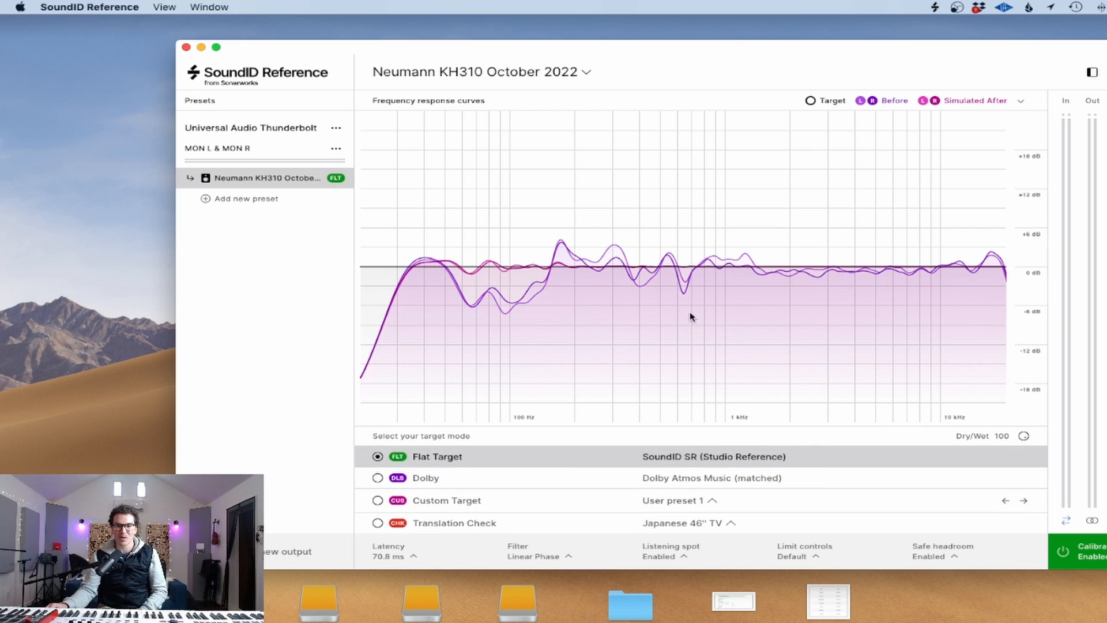
pyautogui.moveTo(731, 372)
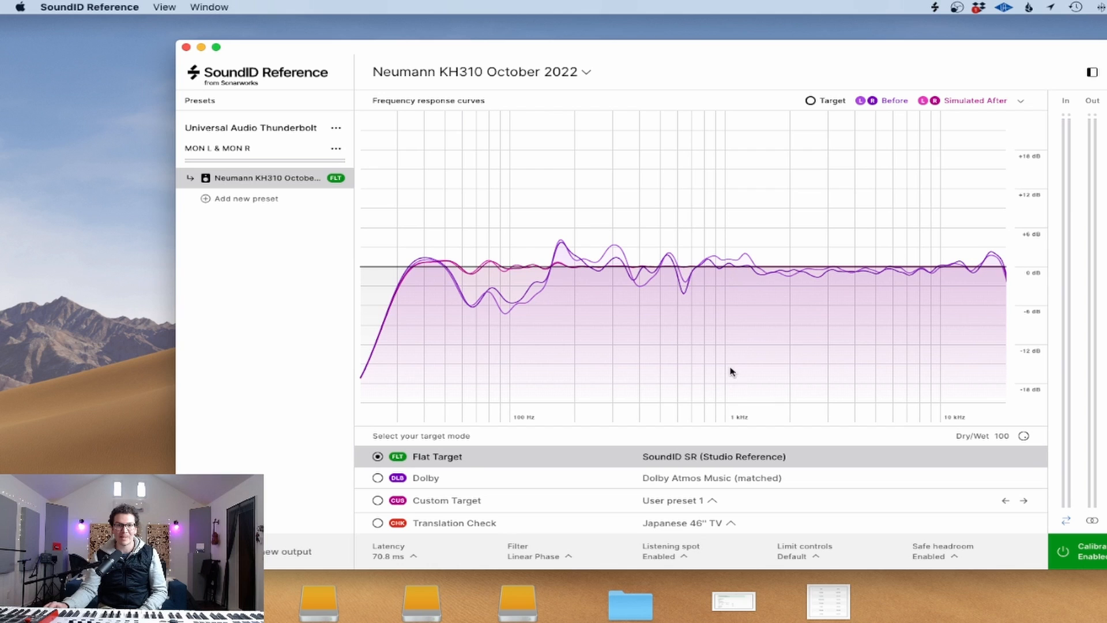
pyautogui.moveTo(673, 540)
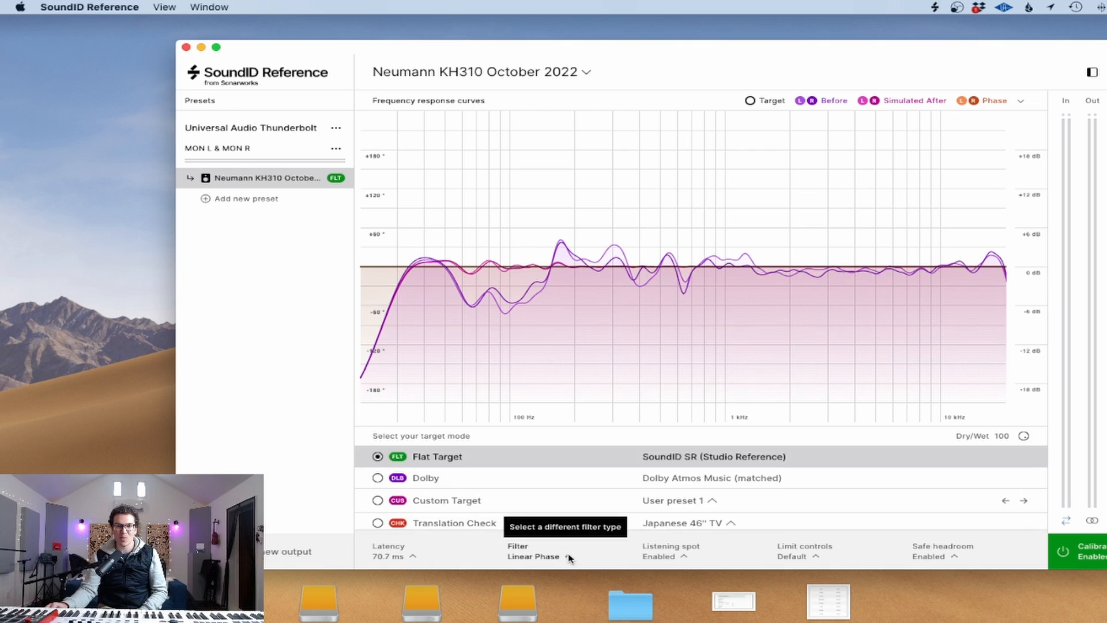
# Step: Try the Zero Latency filter type, then restore Linear Phase
pyautogui.click(535, 556)
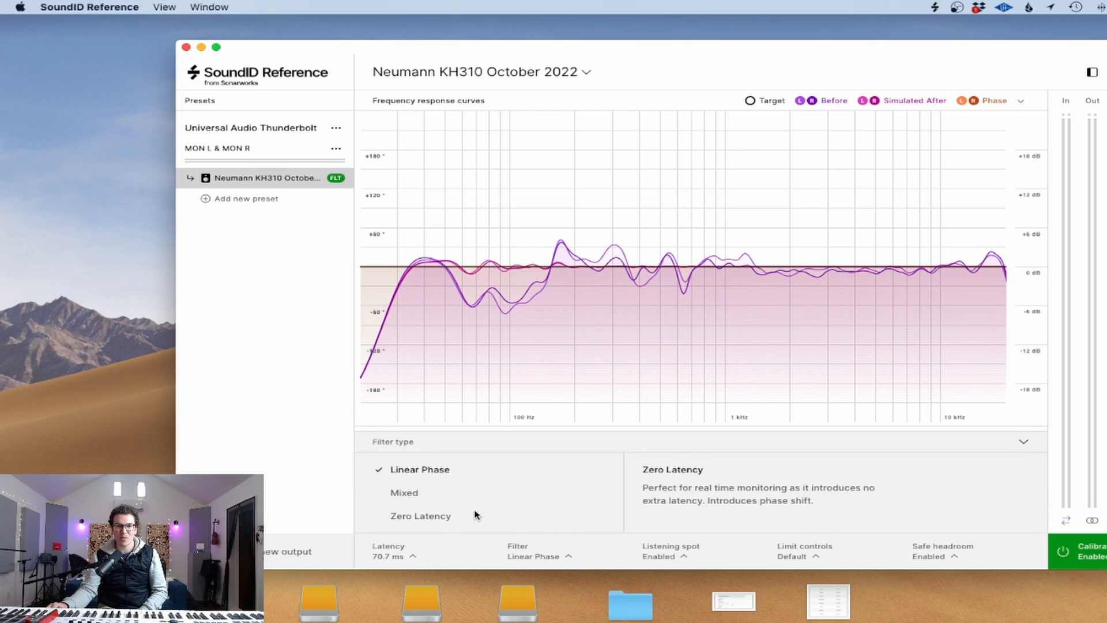
pyautogui.click(420, 516)
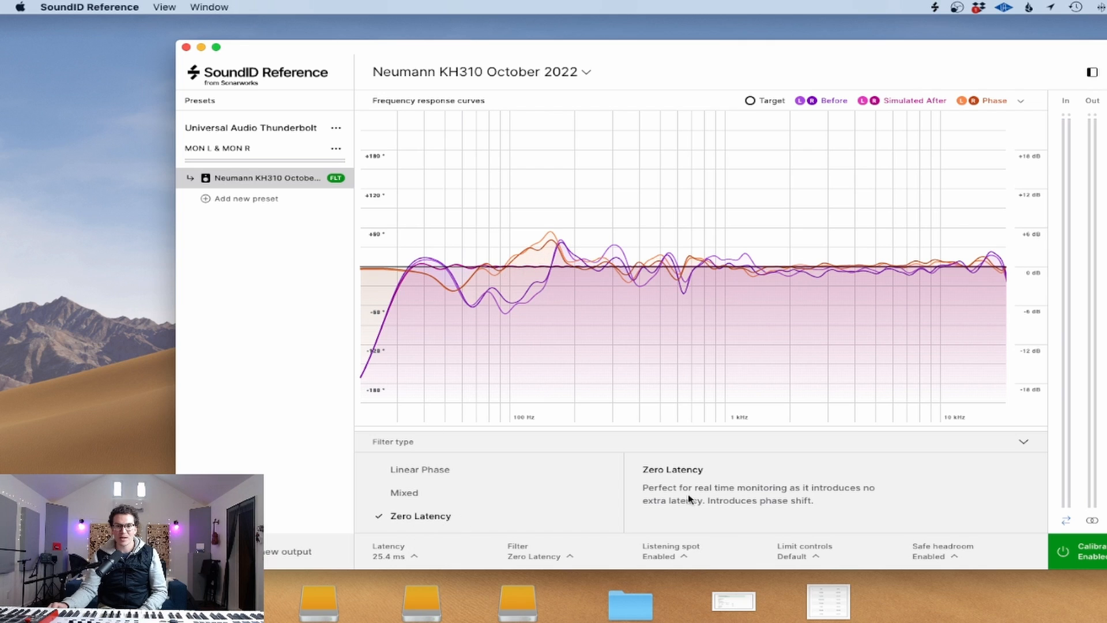
pyautogui.moveTo(562, 511)
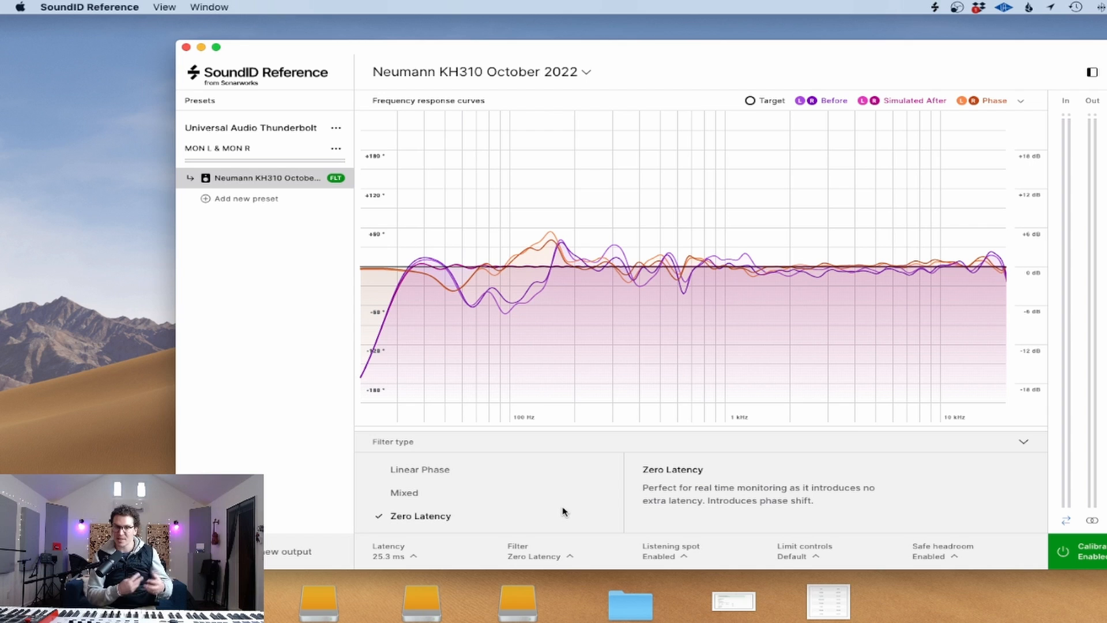
pyautogui.moveTo(543, 505)
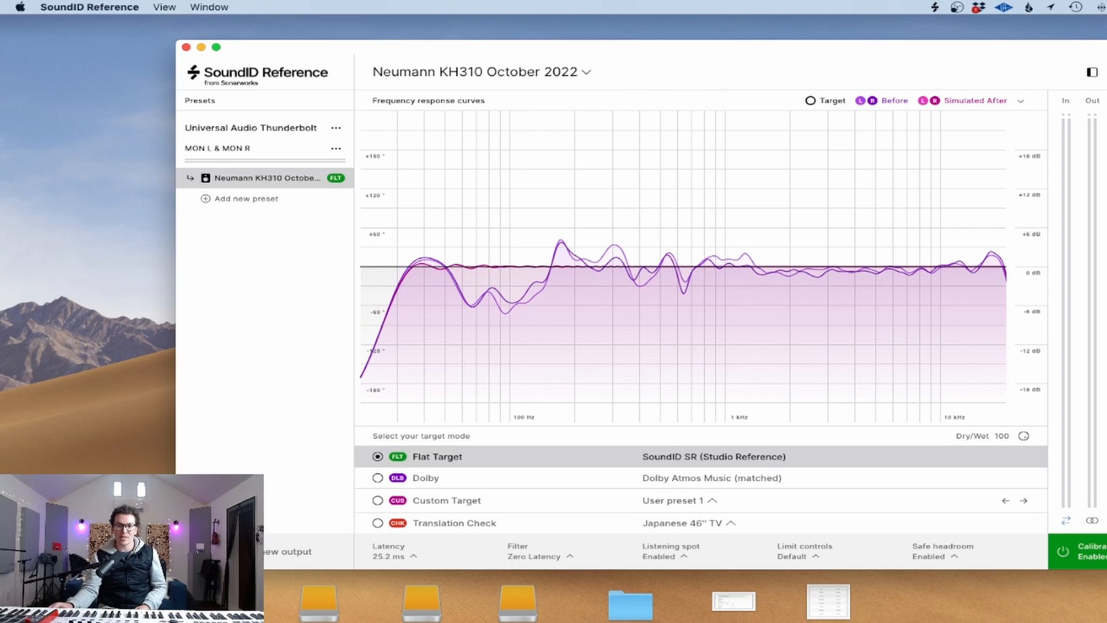
pyautogui.moveTo(642, 158)
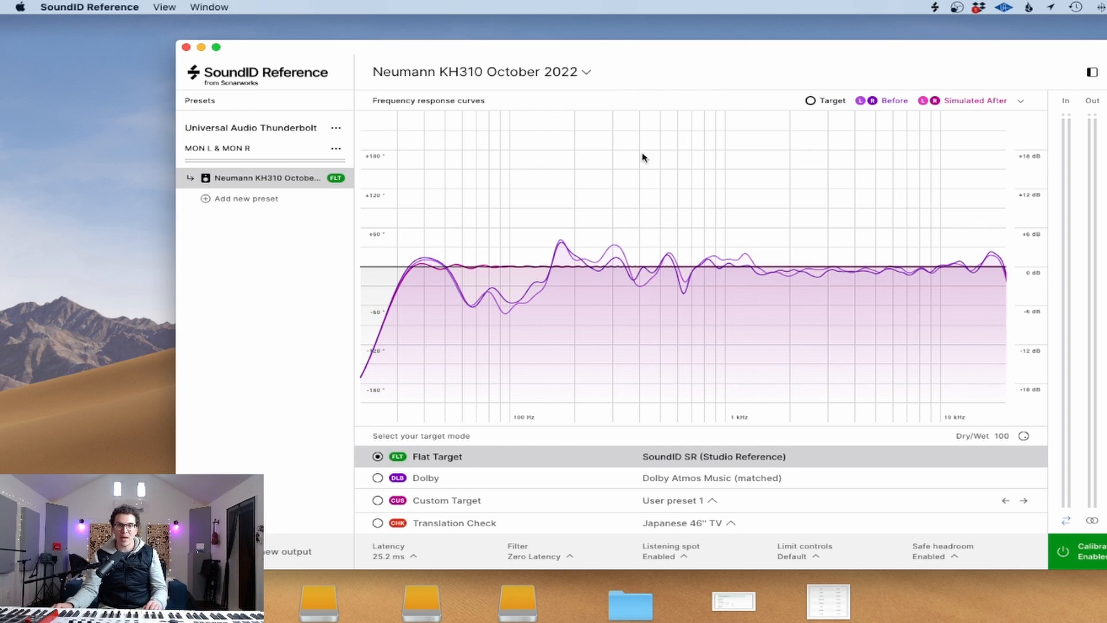
pyautogui.moveTo(439, 421)
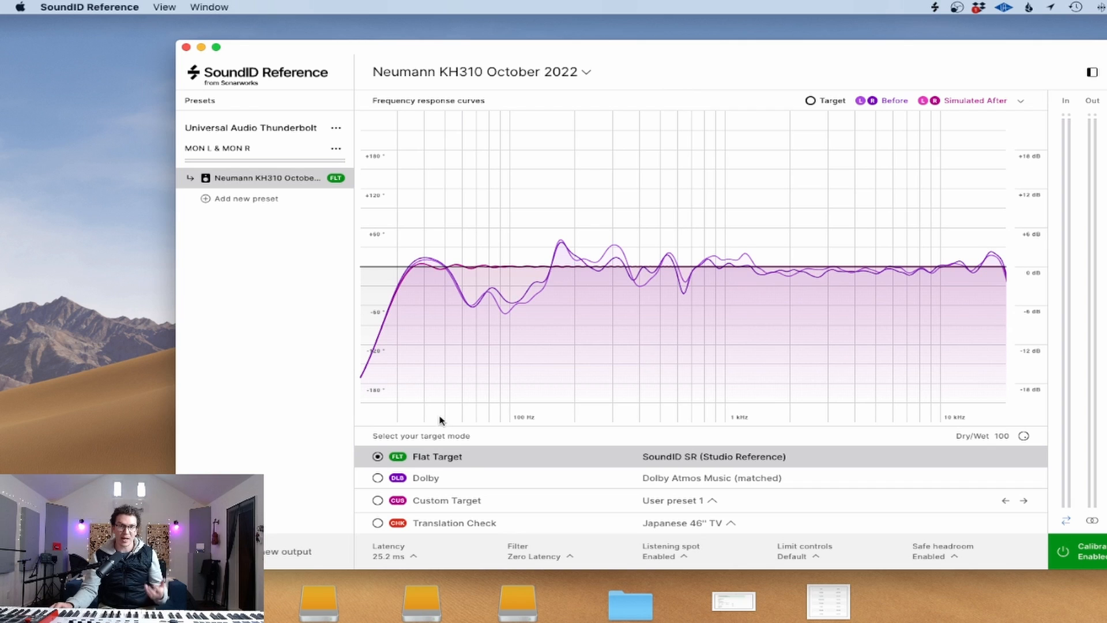
pyautogui.moveTo(458, 444)
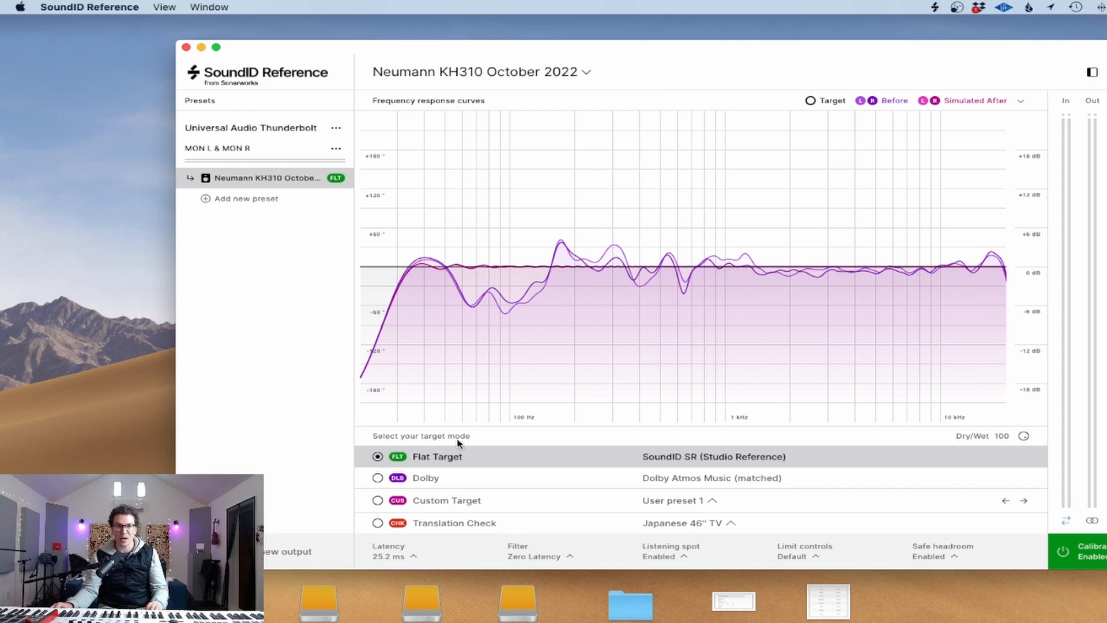
pyautogui.click(538, 556)
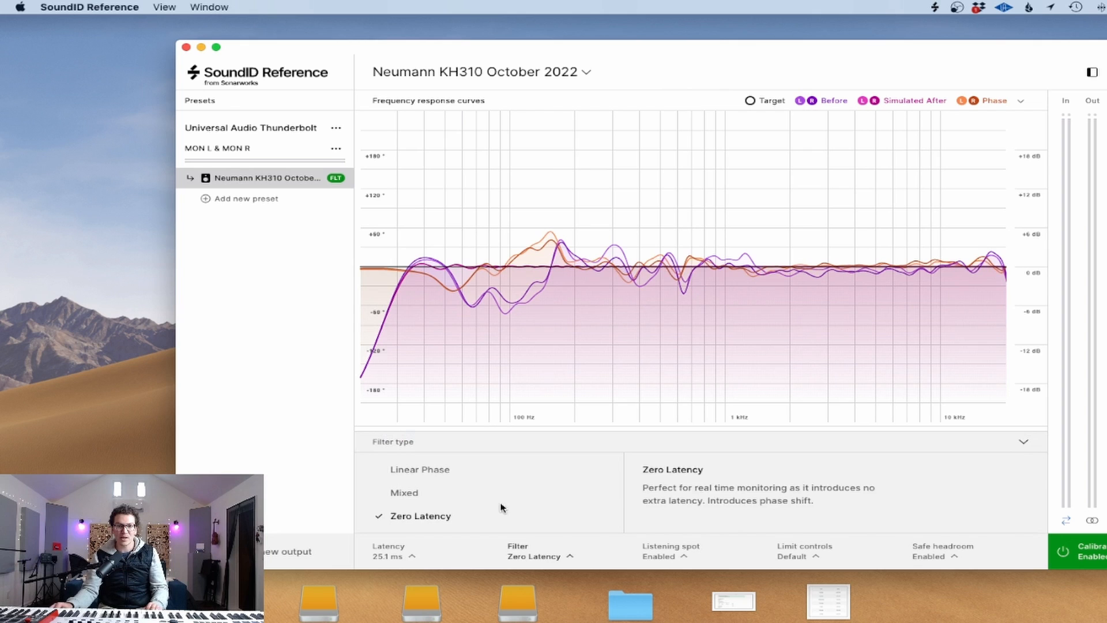
pyautogui.click(420, 469)
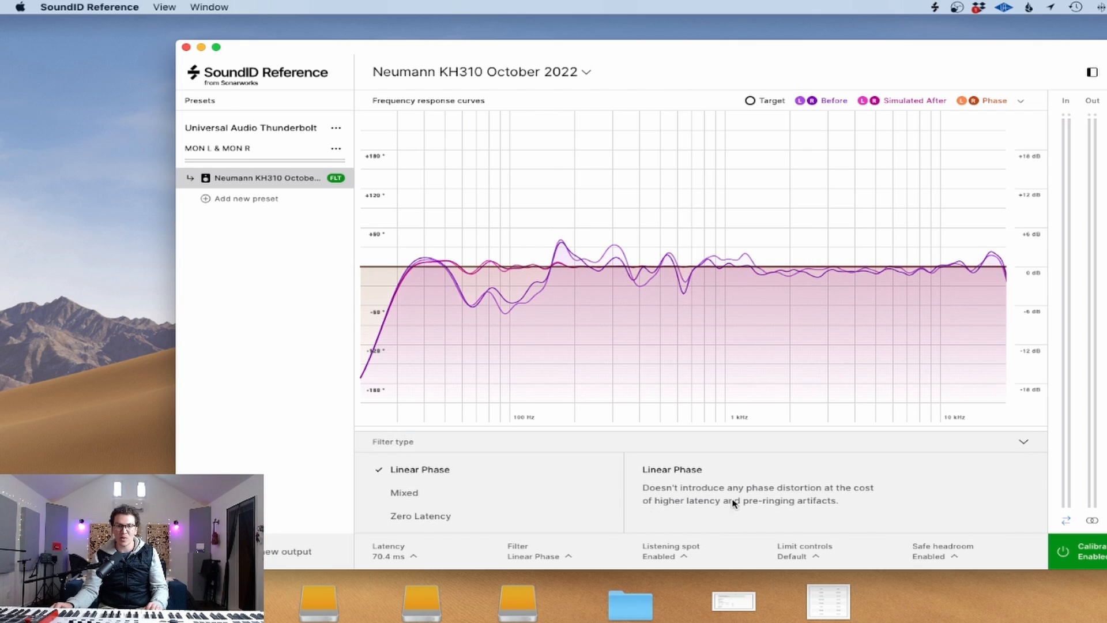
pyautogui.moveTo(809, 517)
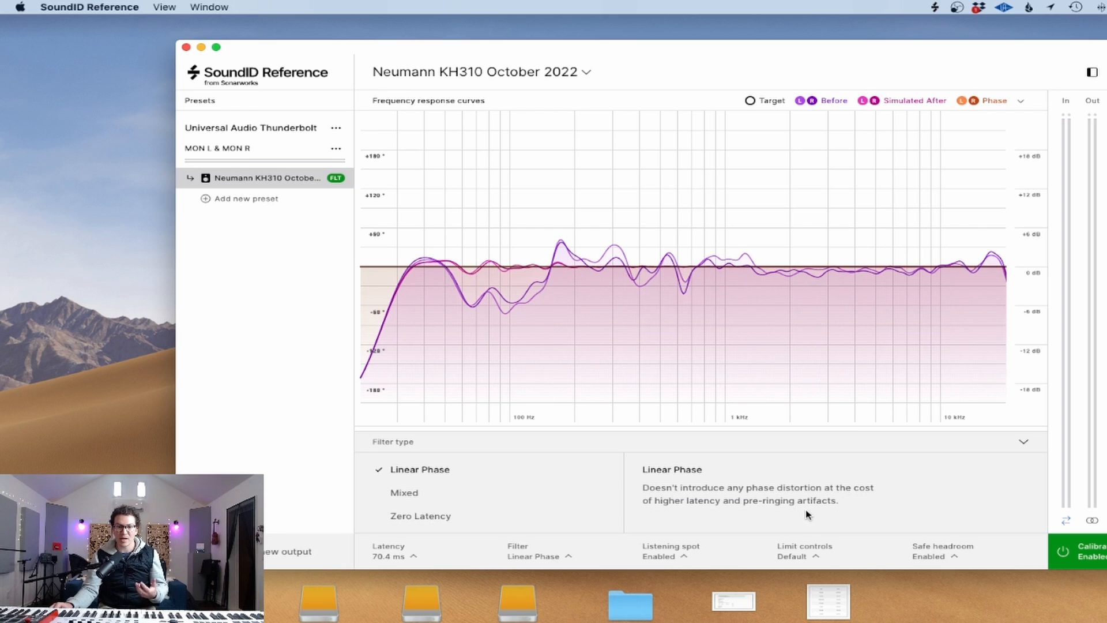
pyautogui.moveTo(403, 492)
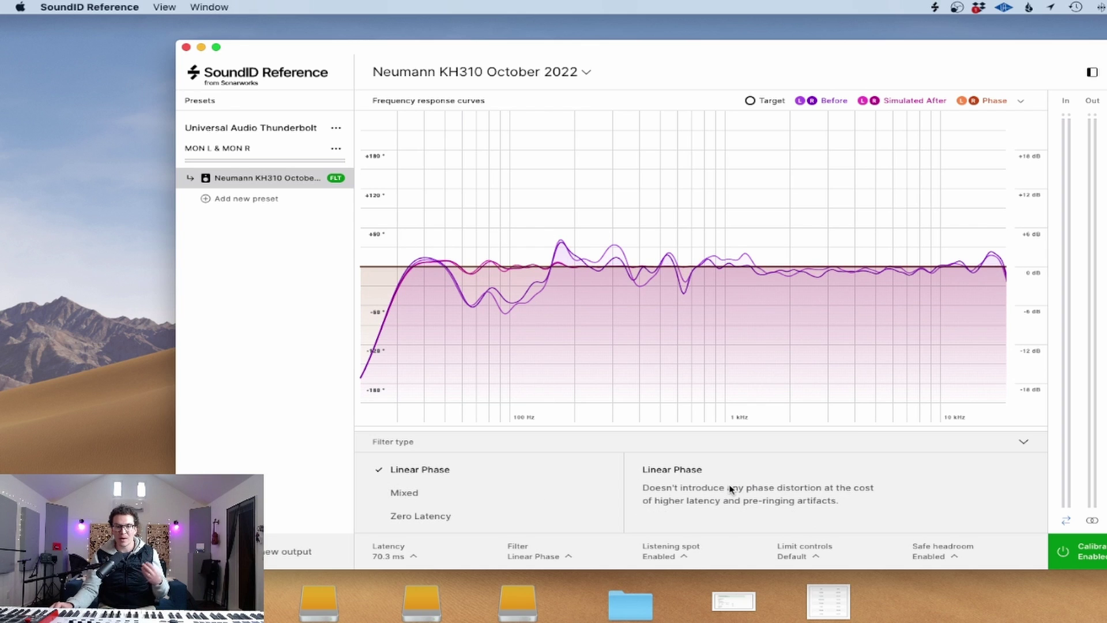
# Step: Compare Mixed and Zero Latency, finish on Linear Phase and collapse the filter options
pyautogui.click(403, 492)
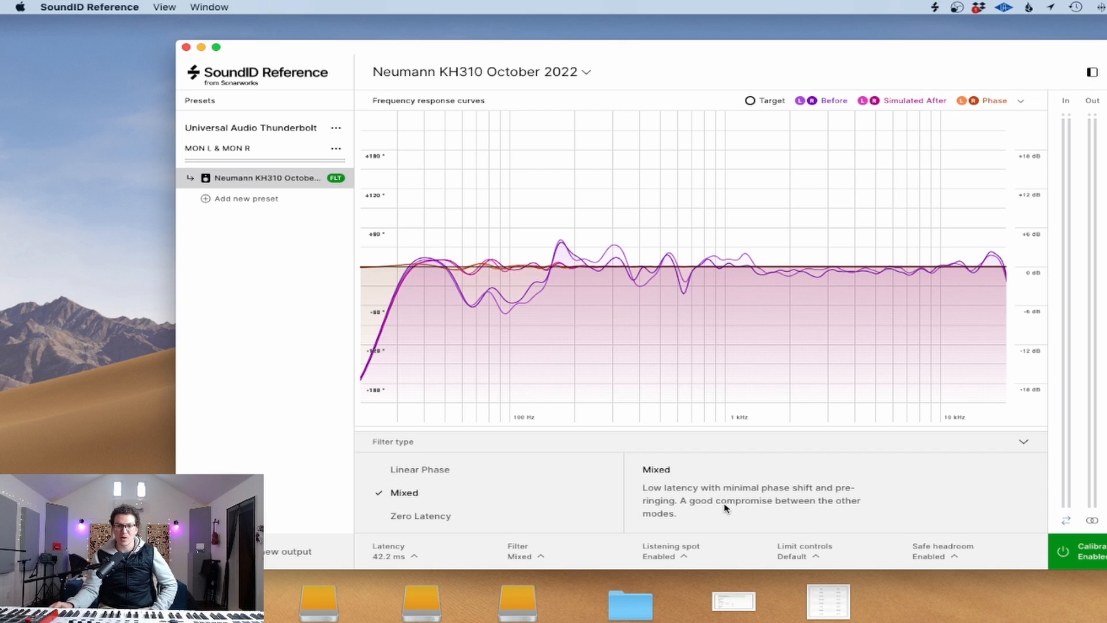
pyautogui.moveTo(740, 510)
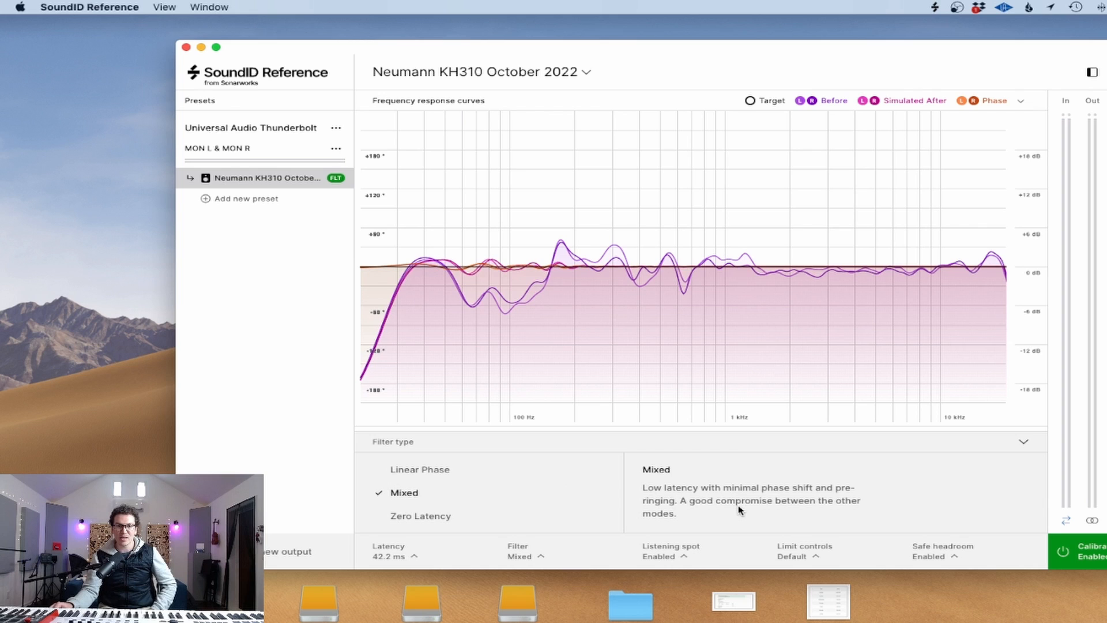
pyautogui.click(420, 516)
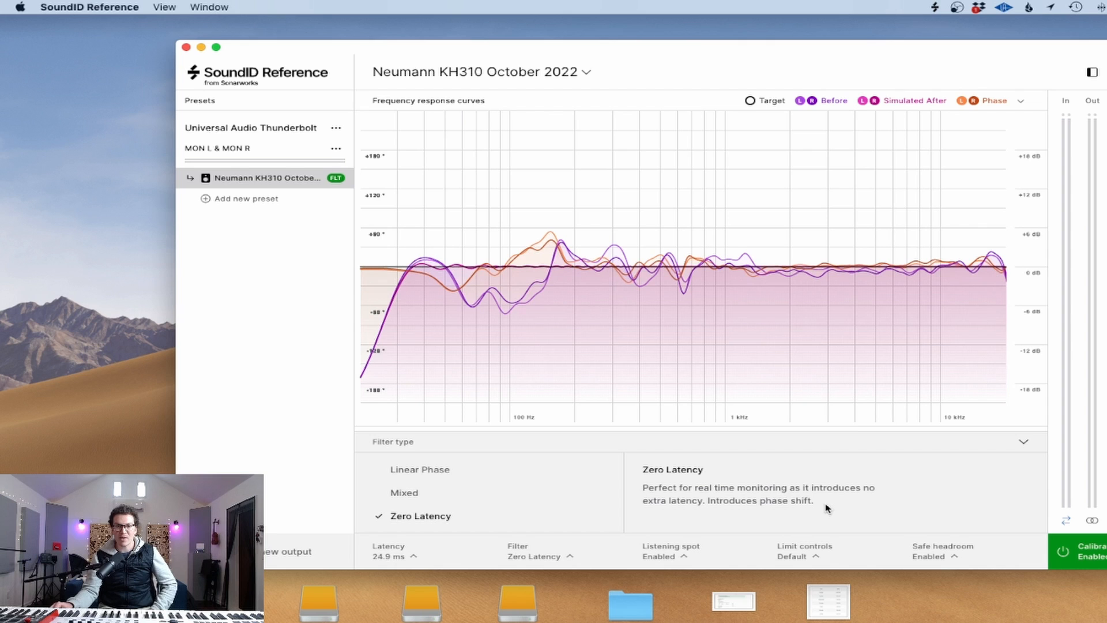
pyautogui.click(405, 492)
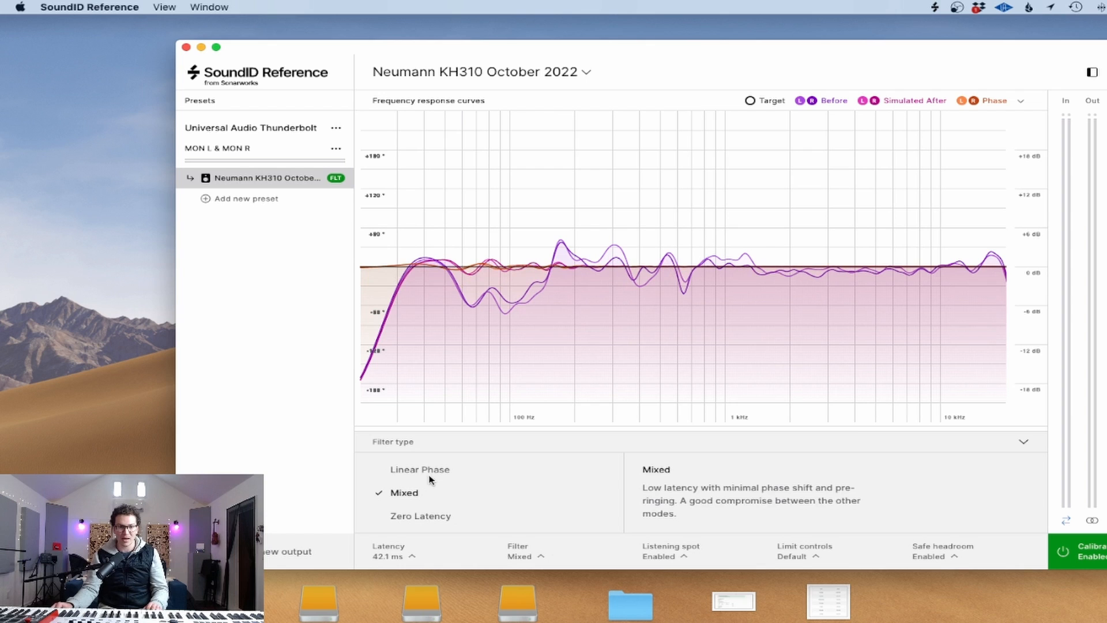
pyautogui.click(419, 470)
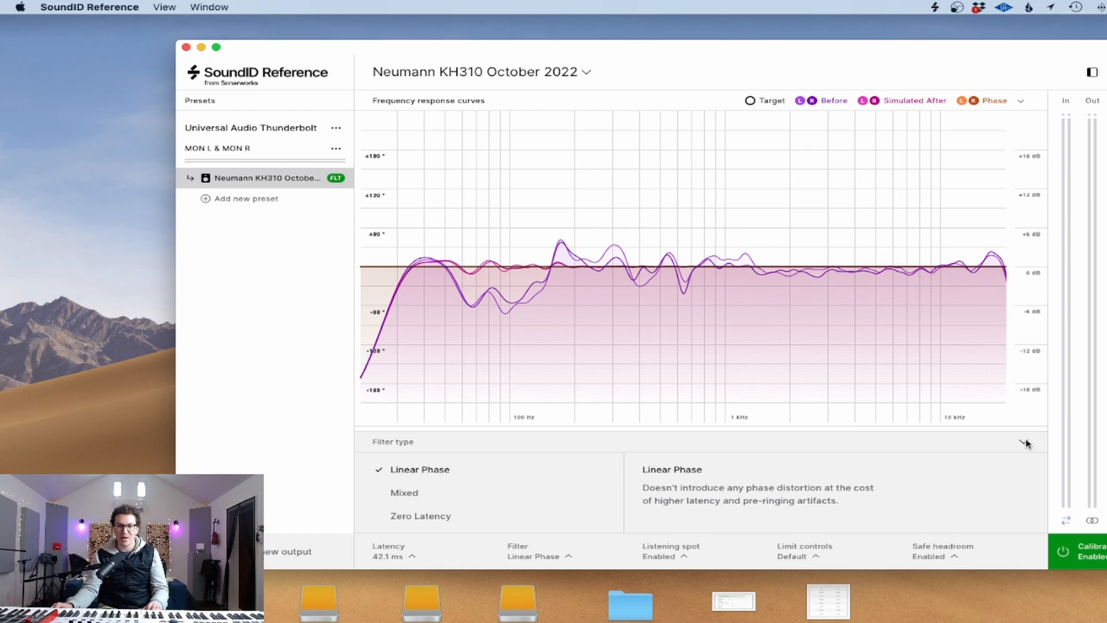
pyautogui.click(671, 556)
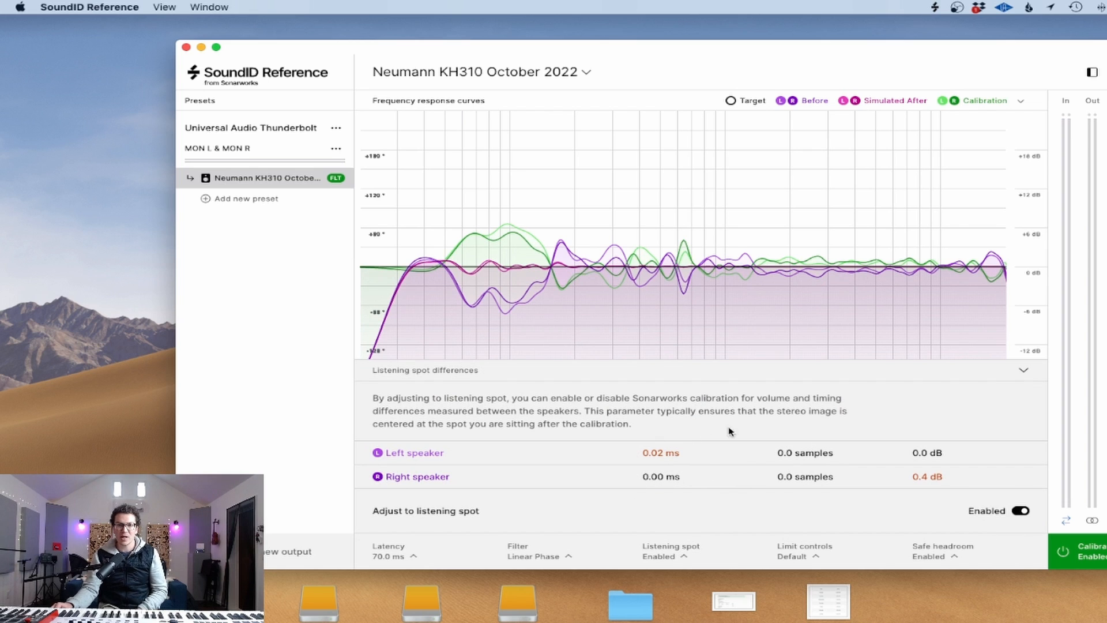
pyautogui.moveTo(671, 461)
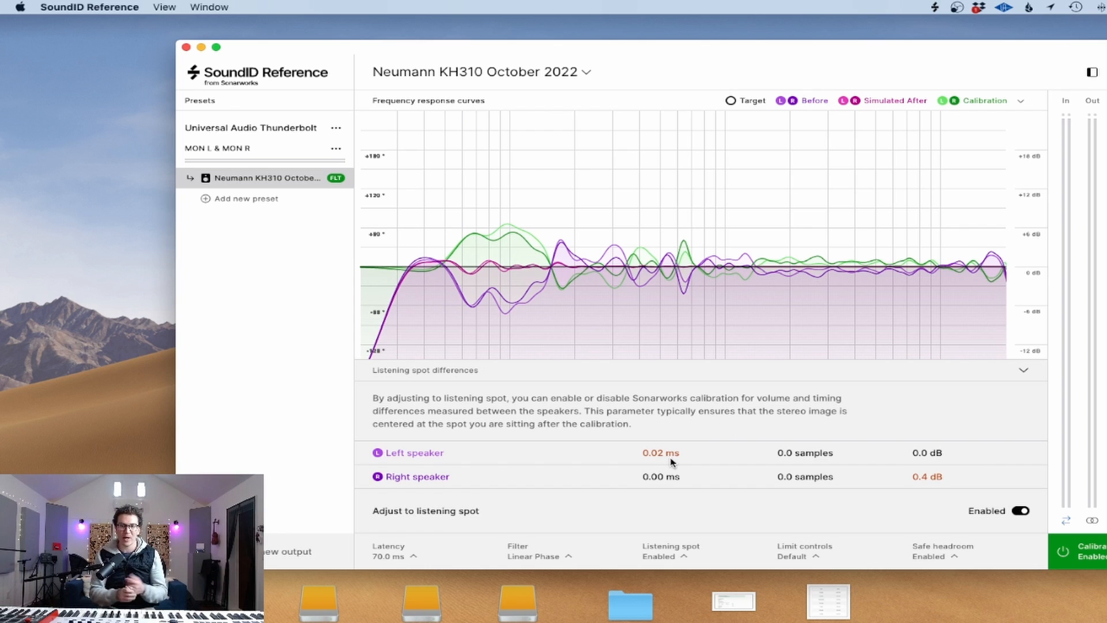
pyautogui.moveTo(921, 482)
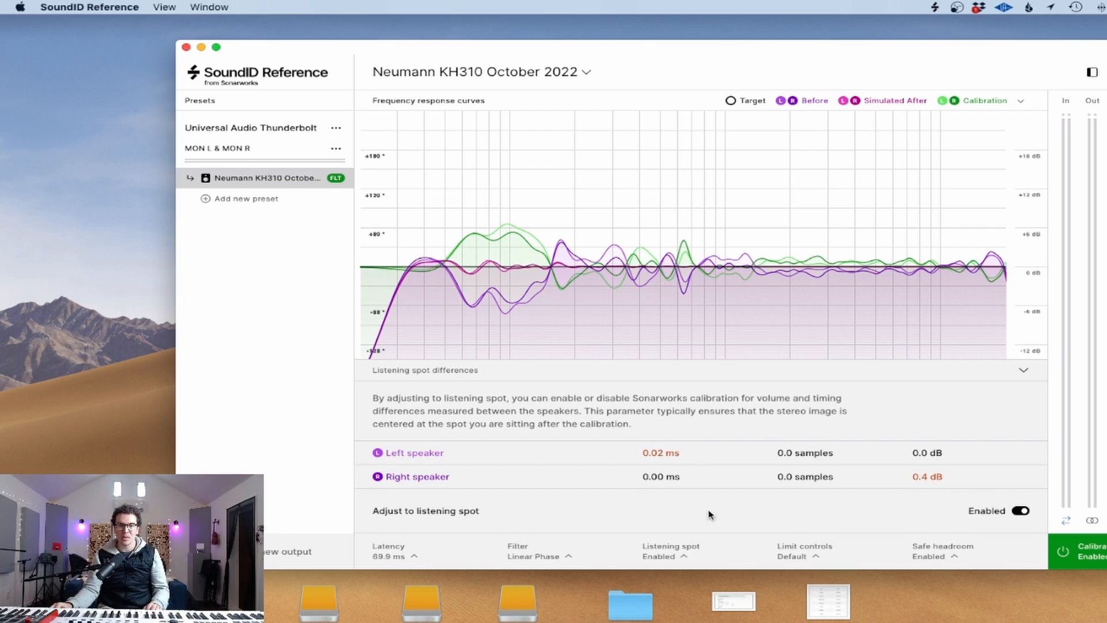
pyautogui.moveTo(759, 498)
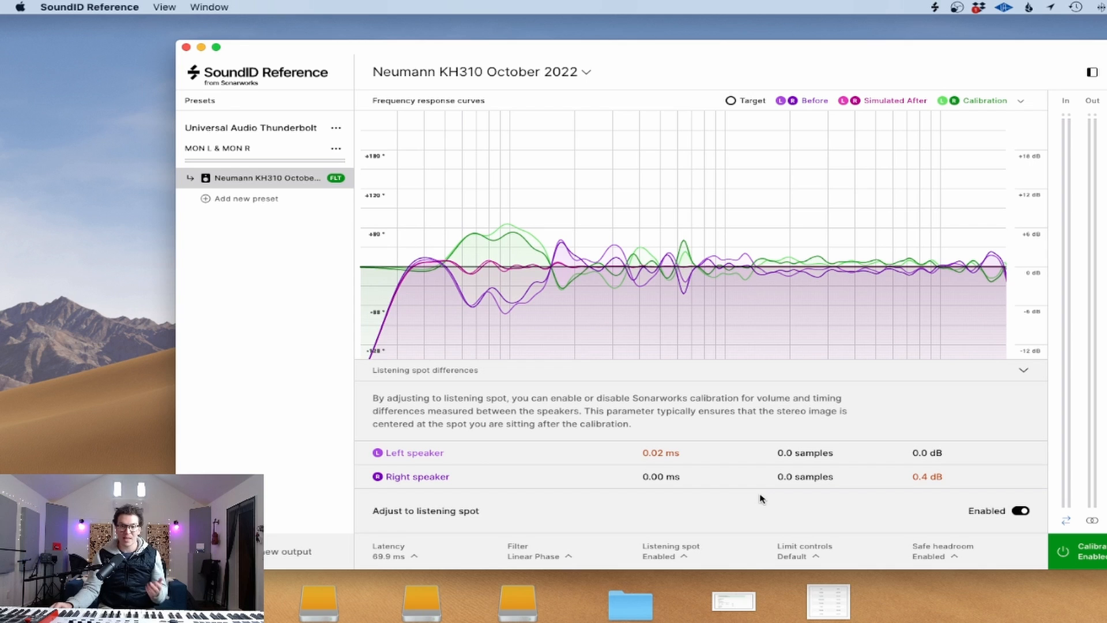
pyautogui.click(984, 100)
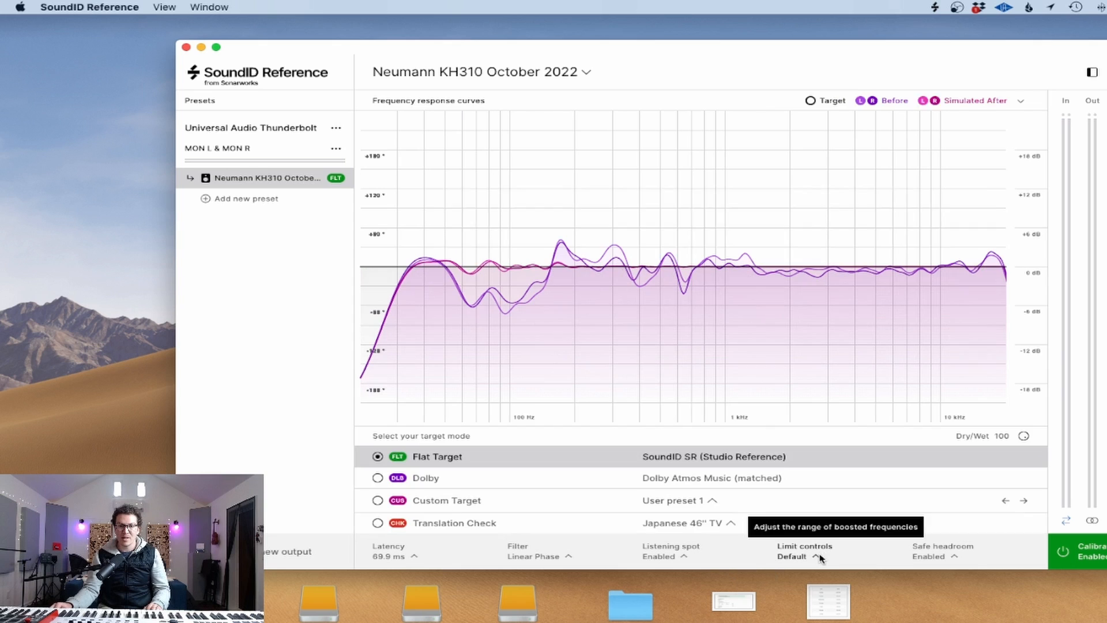
pyautogui.click(799, 556)
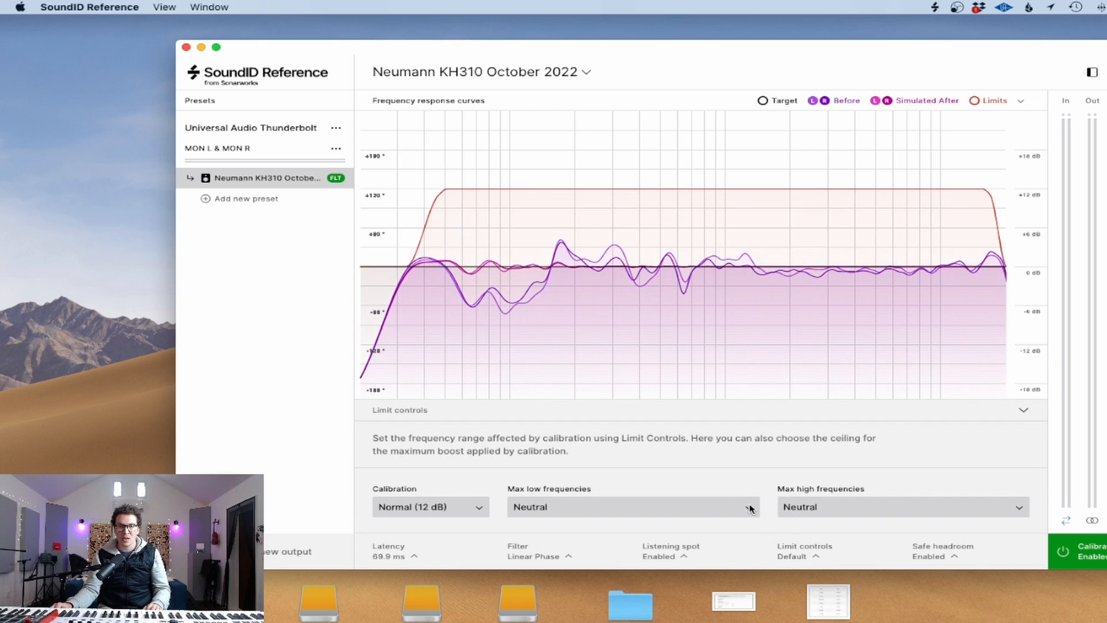
pyautogui.moveTo(814, 517)
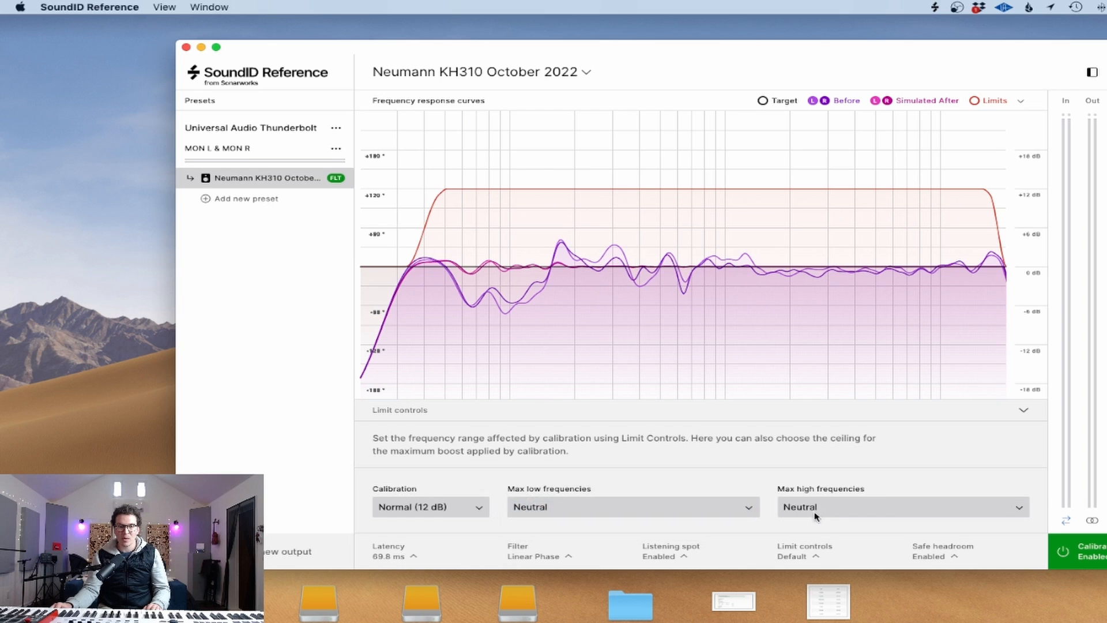
pyautogui.click(900, 506)
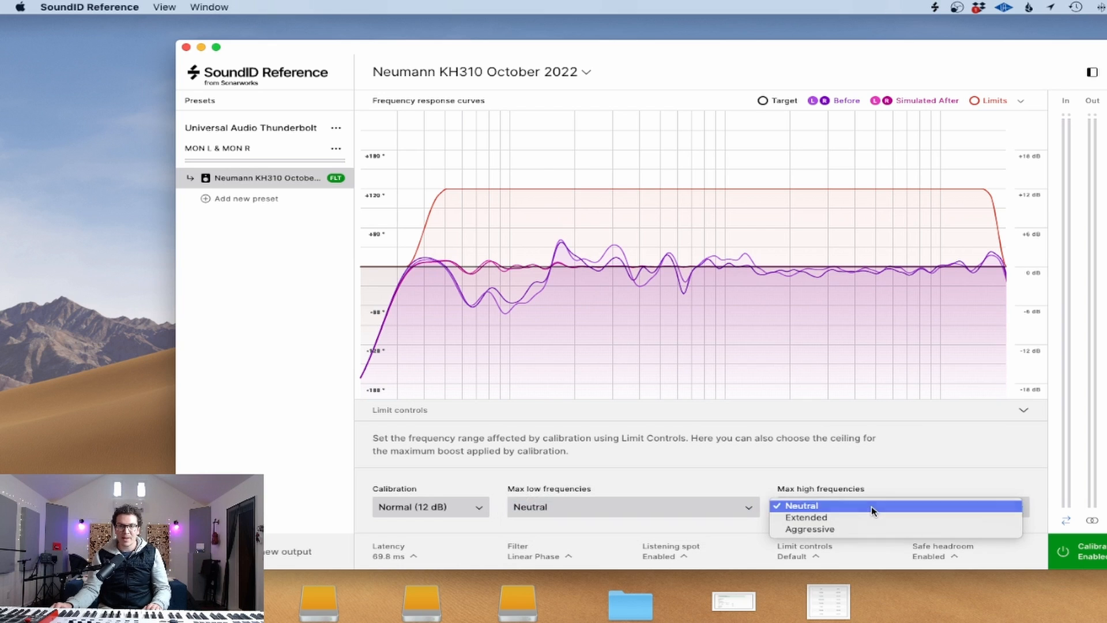
pyautogui.click(428, 506)
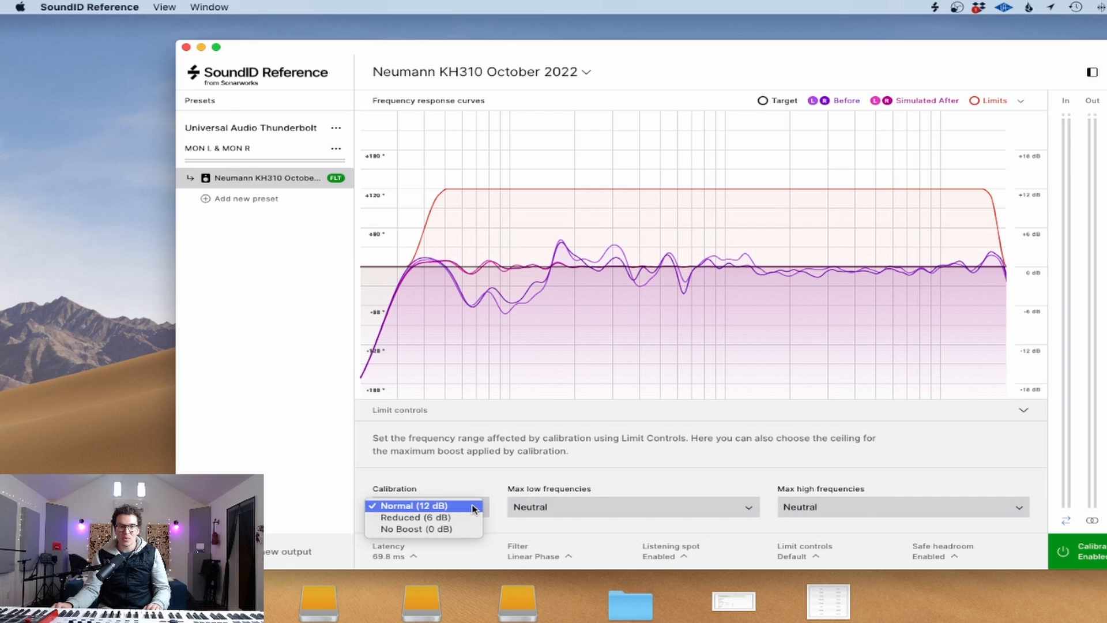
pyautogui.click(427, 505)
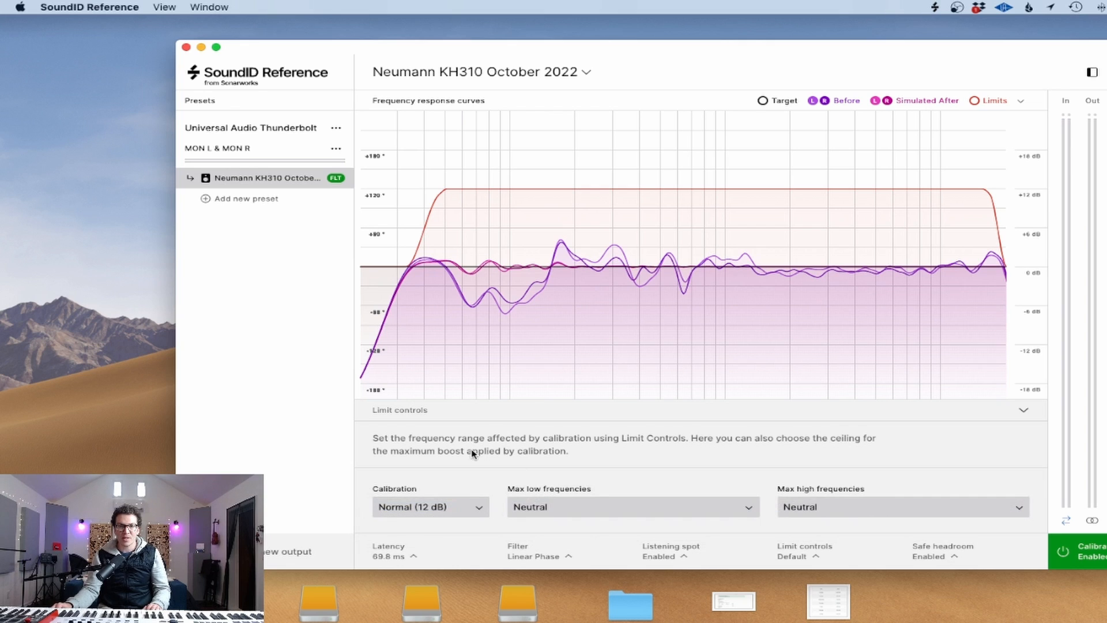
pyautogui.moveTo(632, 446)
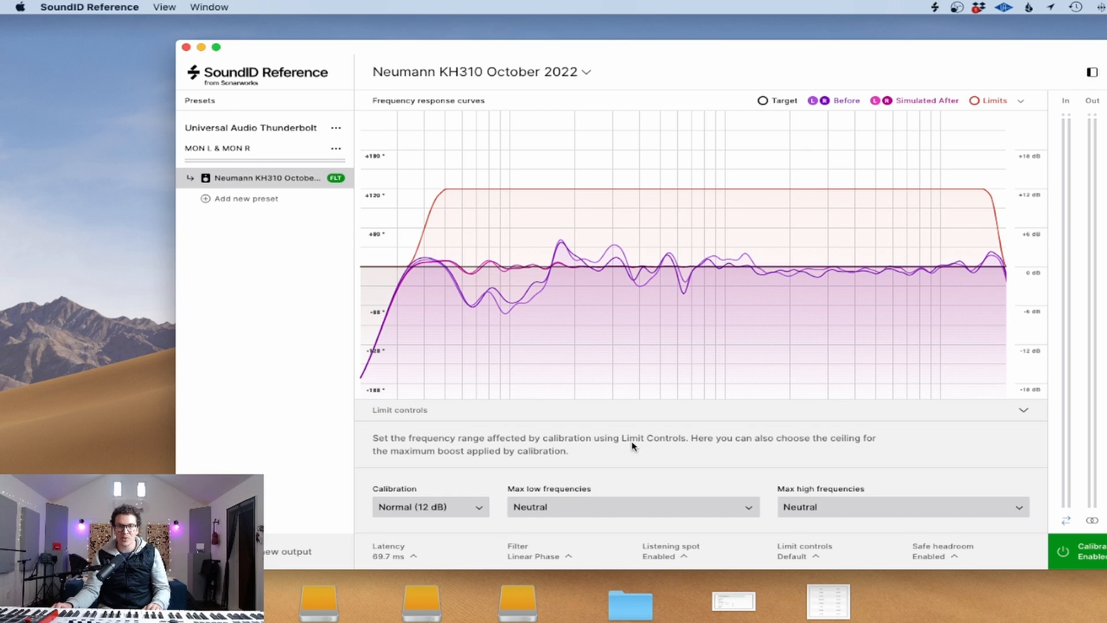
pyautogui.moveTo(600, 463)
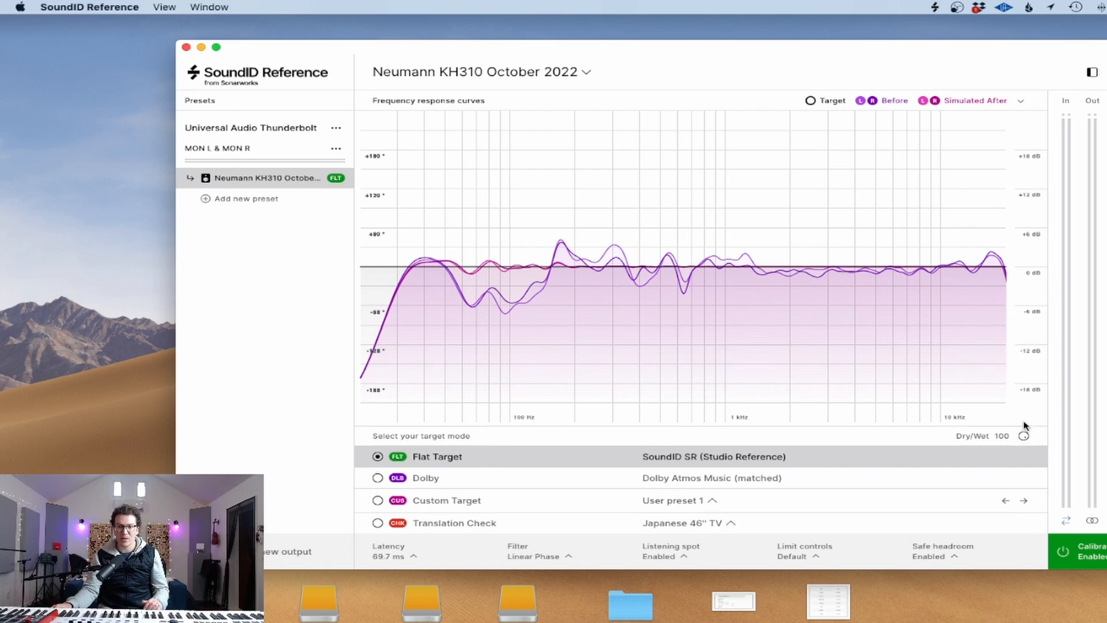
pyautogui.moveTo(900, 479)
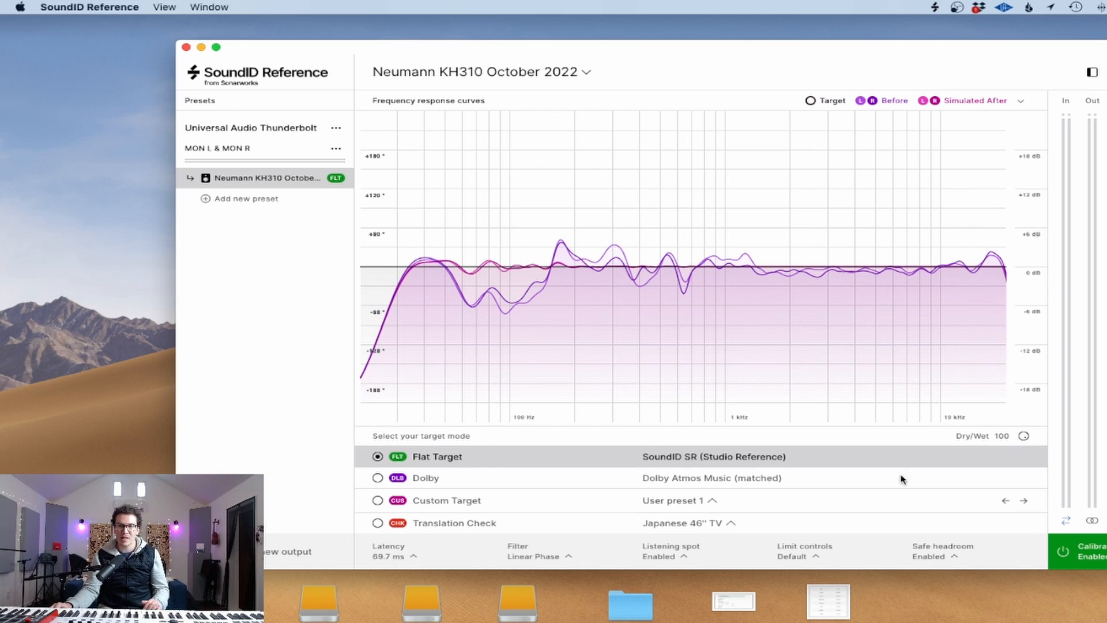
pyautogui.click(942, 556)
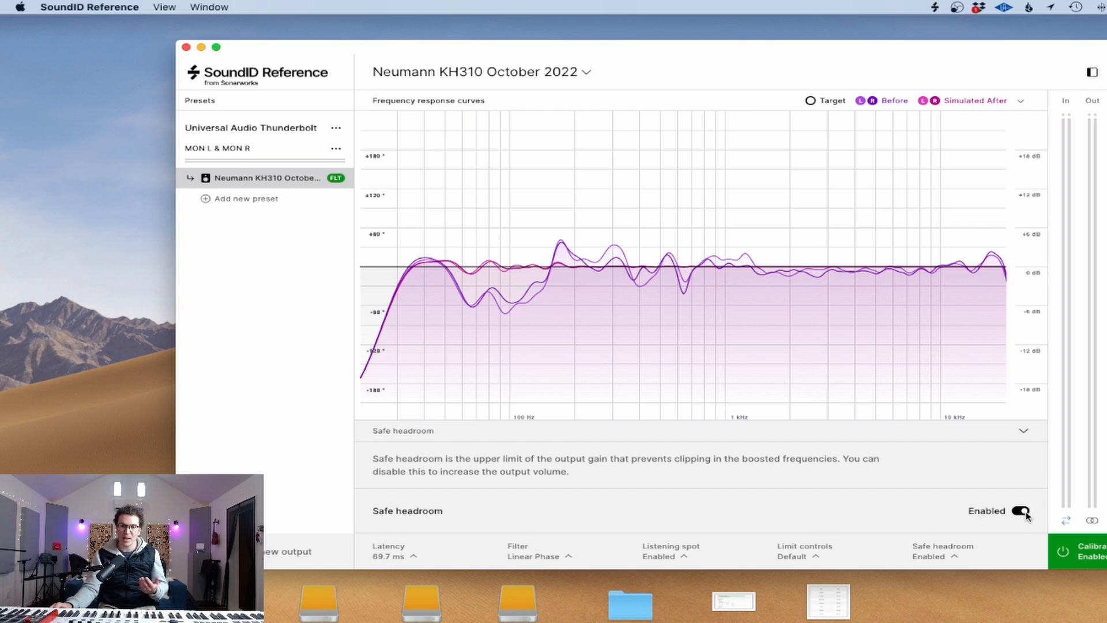
pyautogui.click(1022, 511)
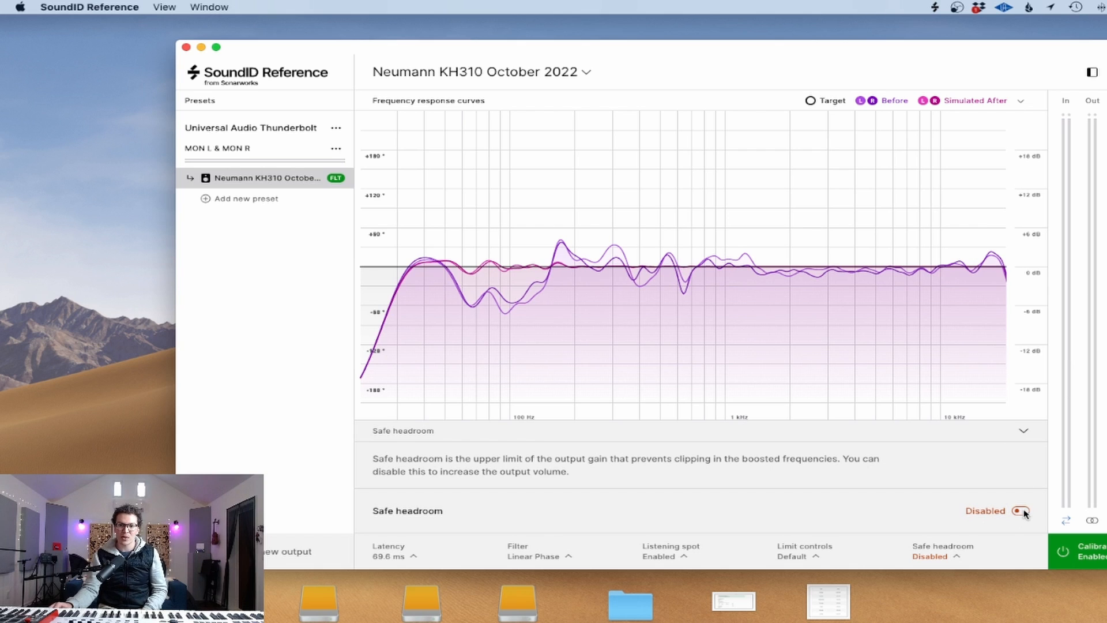
pyautogui.click(1021, 511)
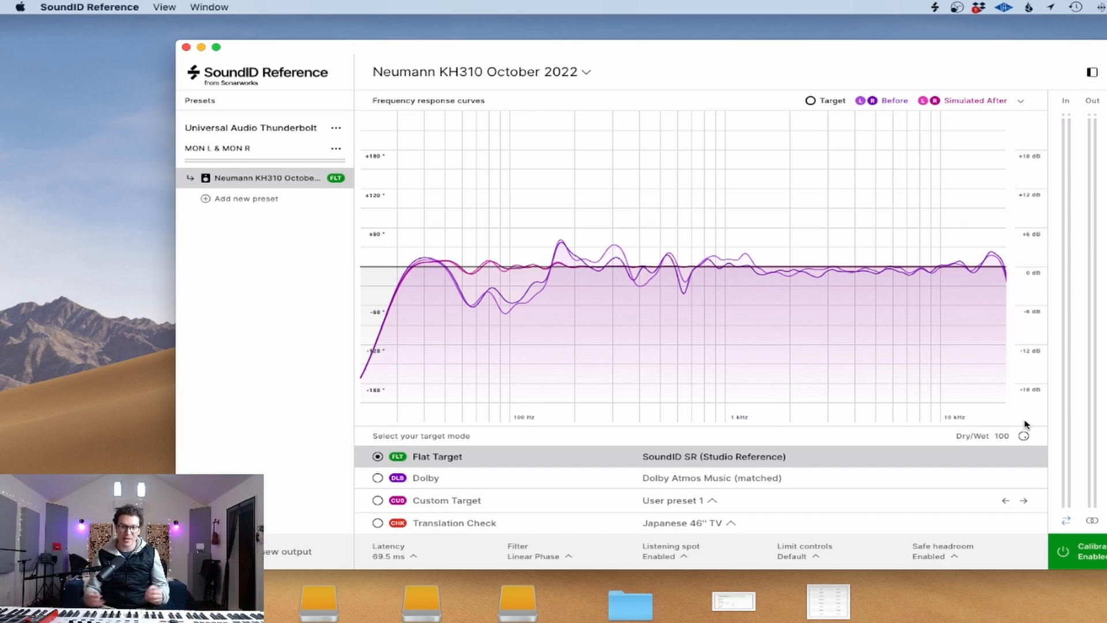
pyautogui.moveTo(955, 71)
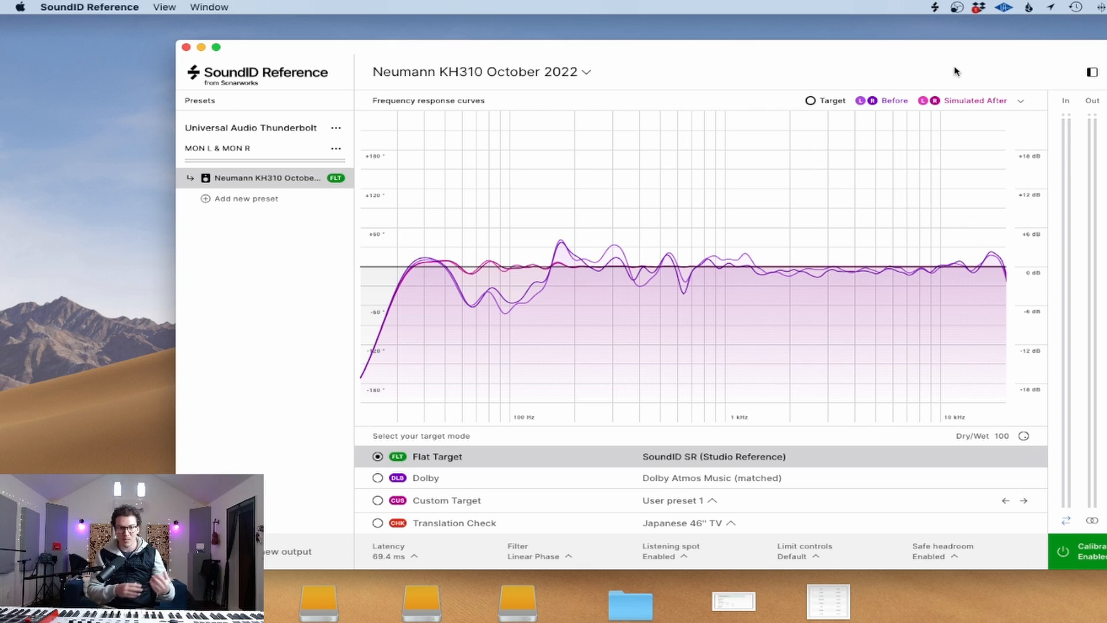
pyautogui.moveTo(978, 64)
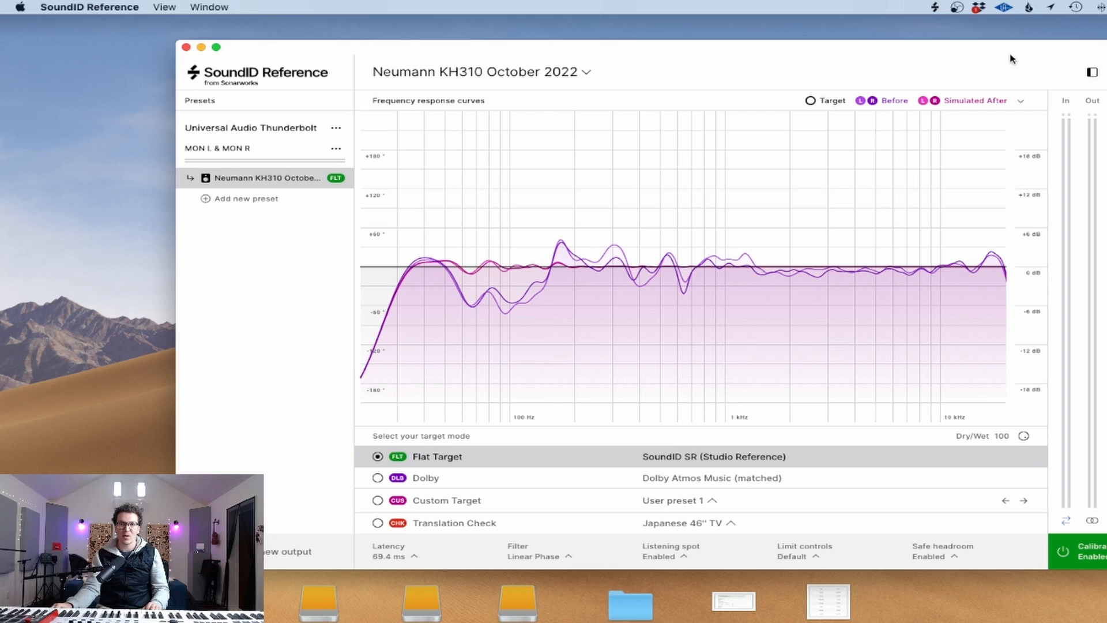
pyautogui.moveTo(1017, 524)
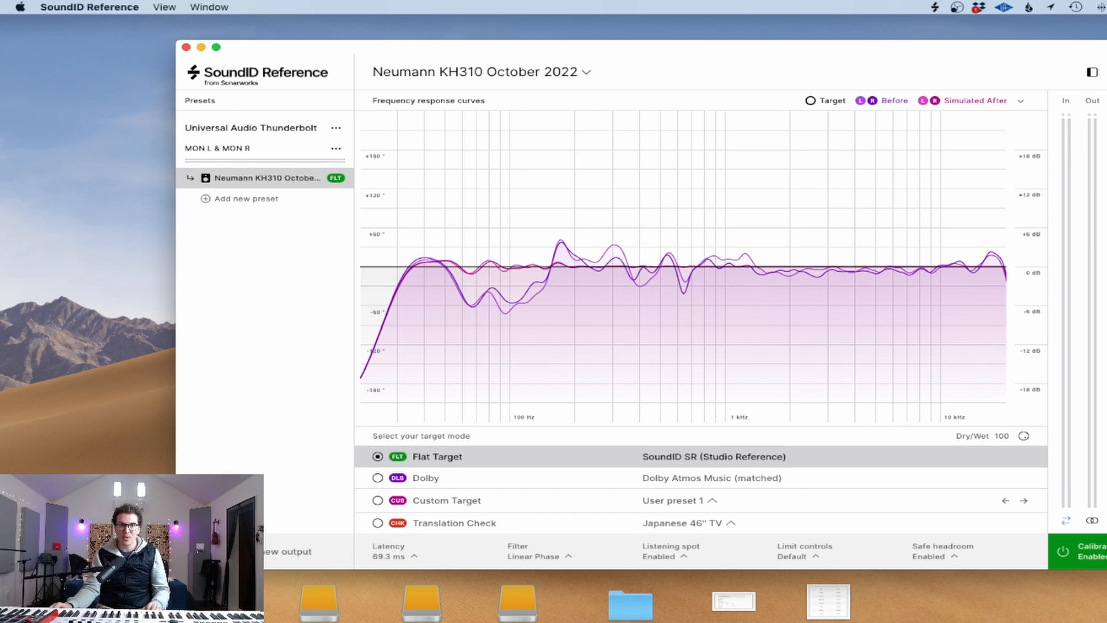
pyautogui.moveTo(262, 101)
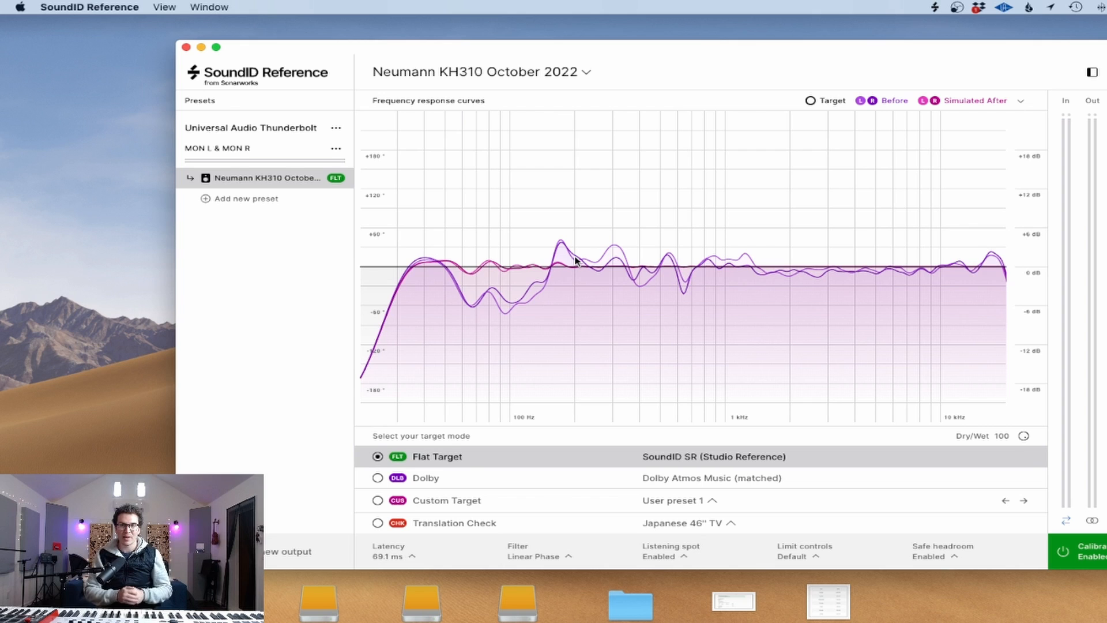
pyautogui.moveTo(435, 528)
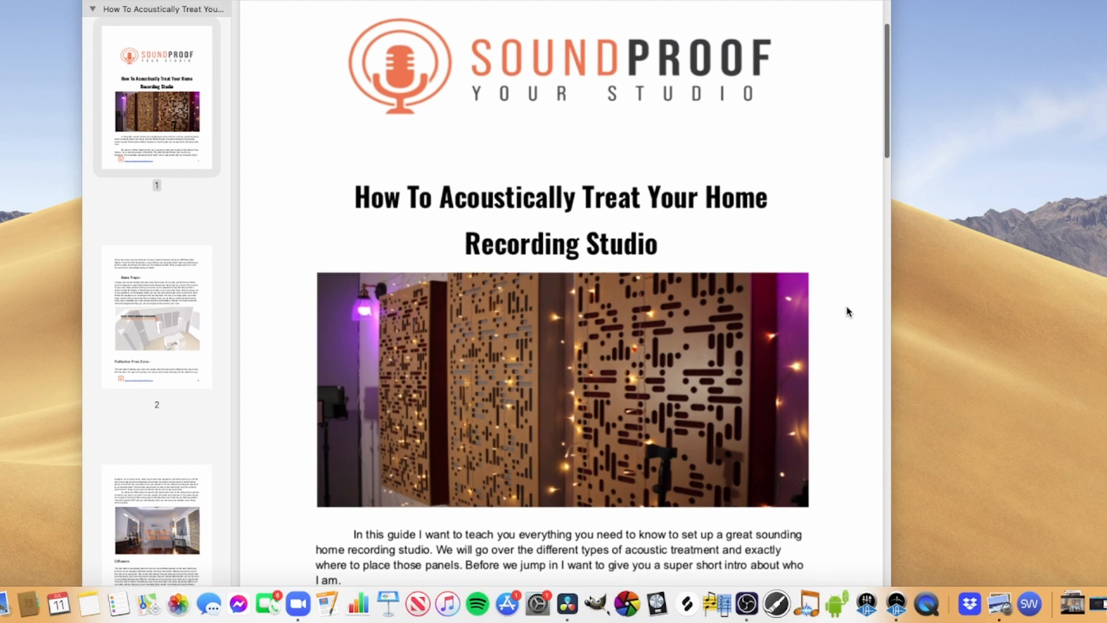
# Step: Scroll the acoustic treatment guide past Bass Traps and Reflection Free Zone to the Diffusion section
pyautogui.scroll(-3)
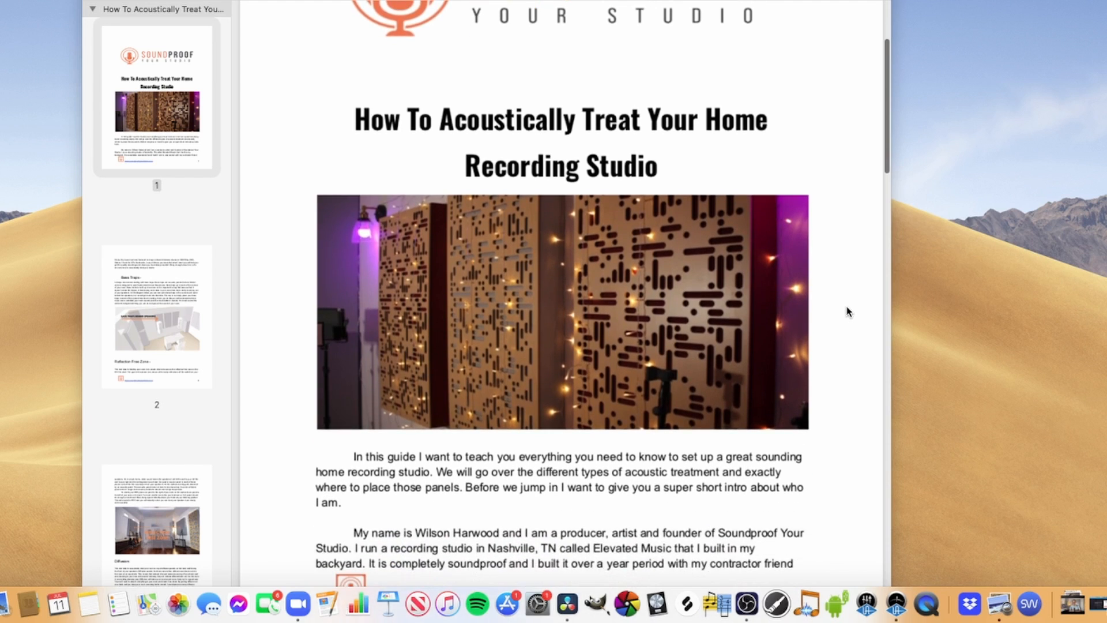
pyautogui.scroll(-3)
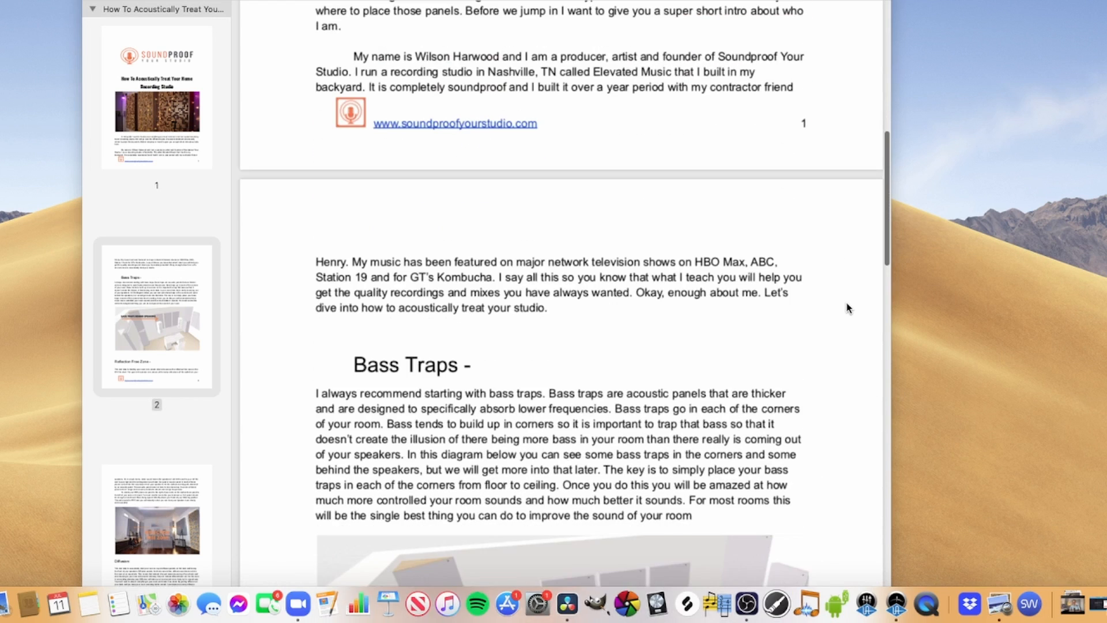
pyautogui.scroll(-3)
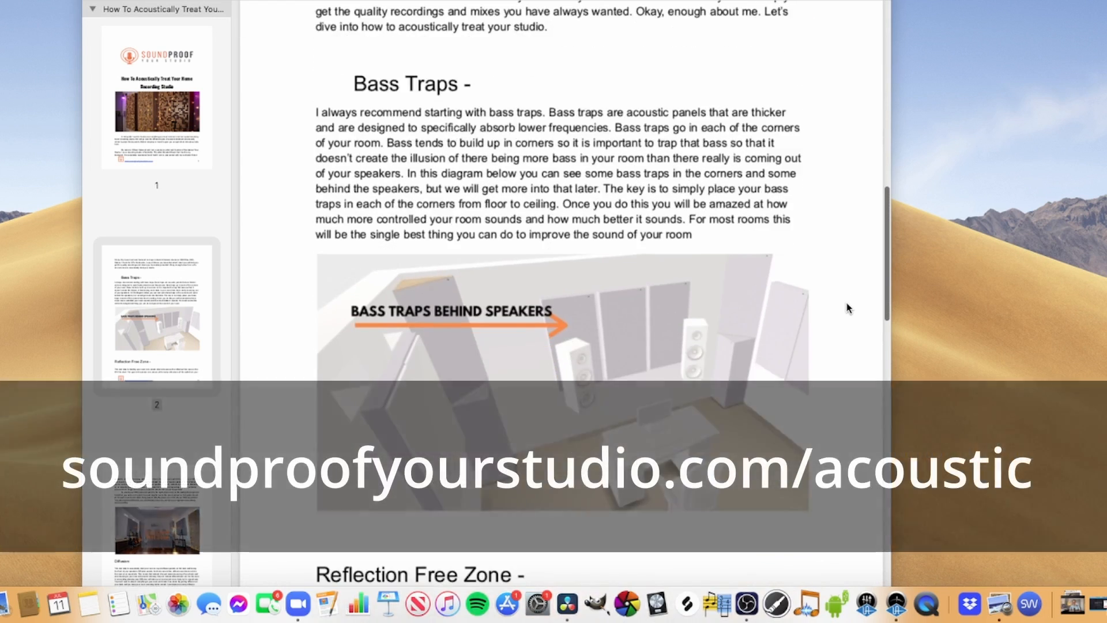
pyautogui.scroll(-3)
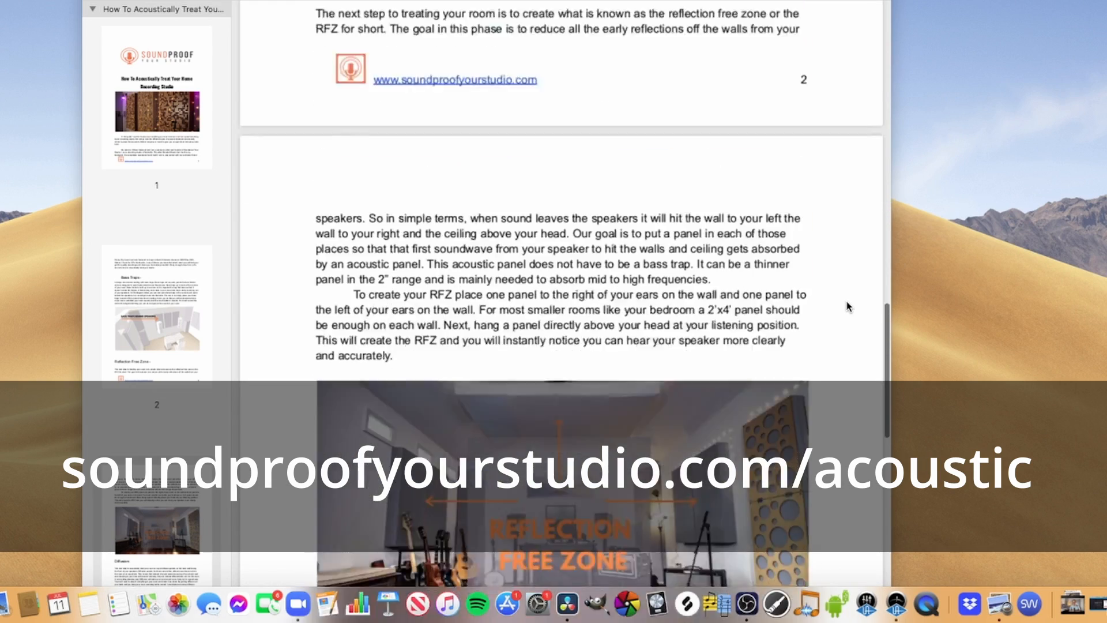
pyautogui.scroll(-3)
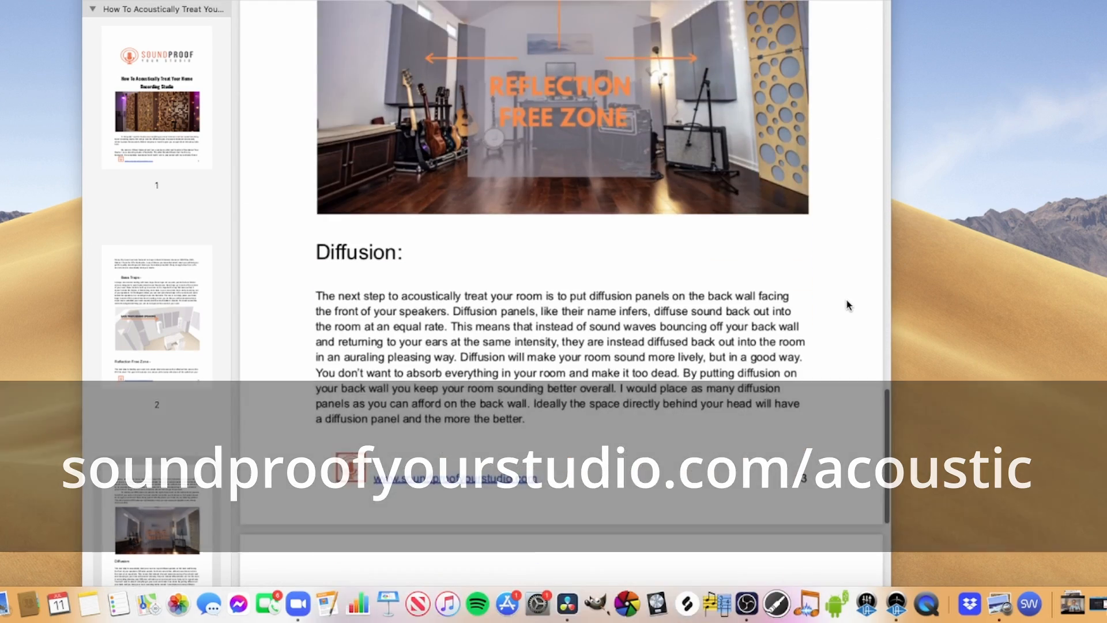